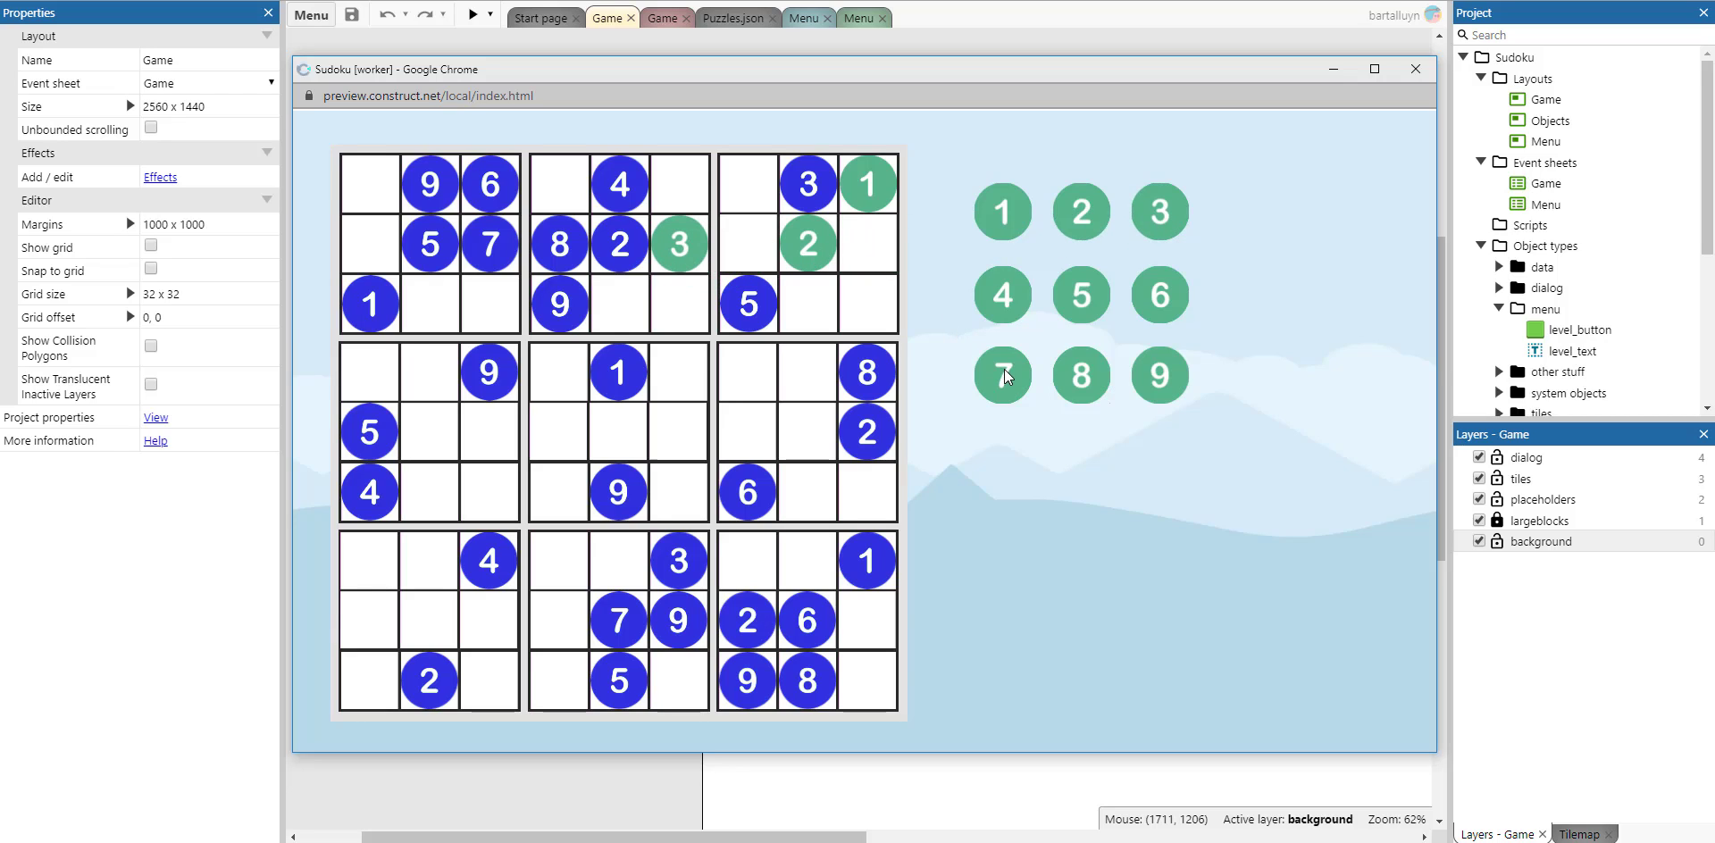
# Place a number tile on the running Sudoku board, then close the preview window
pyautogui.click(1001, 375)
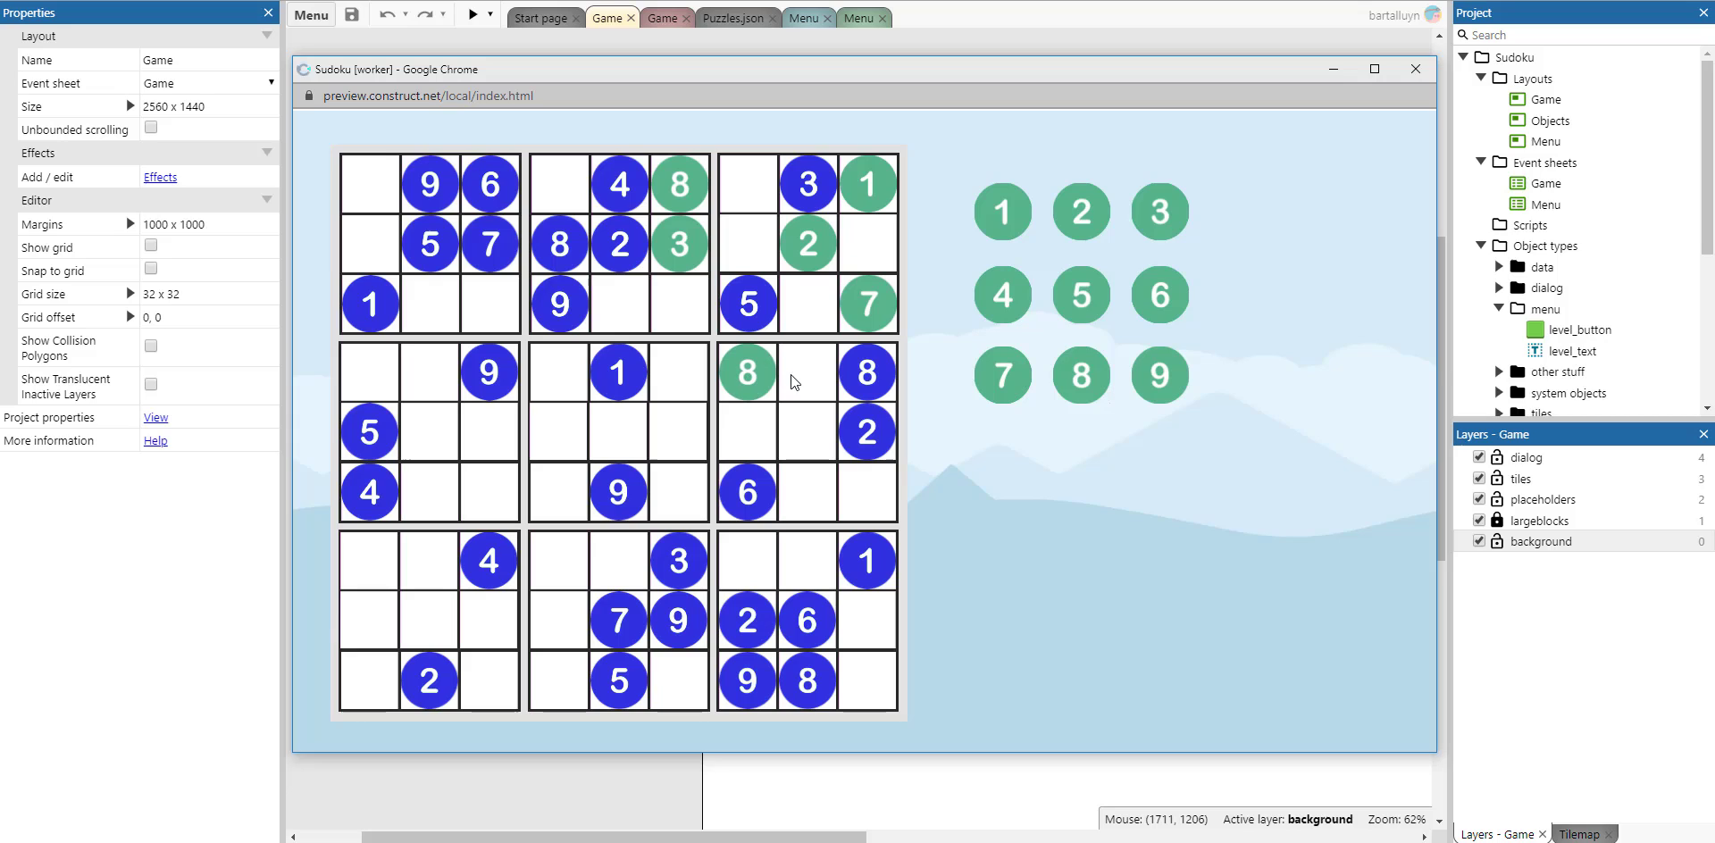
pyautogui.moveTo(926, 432)
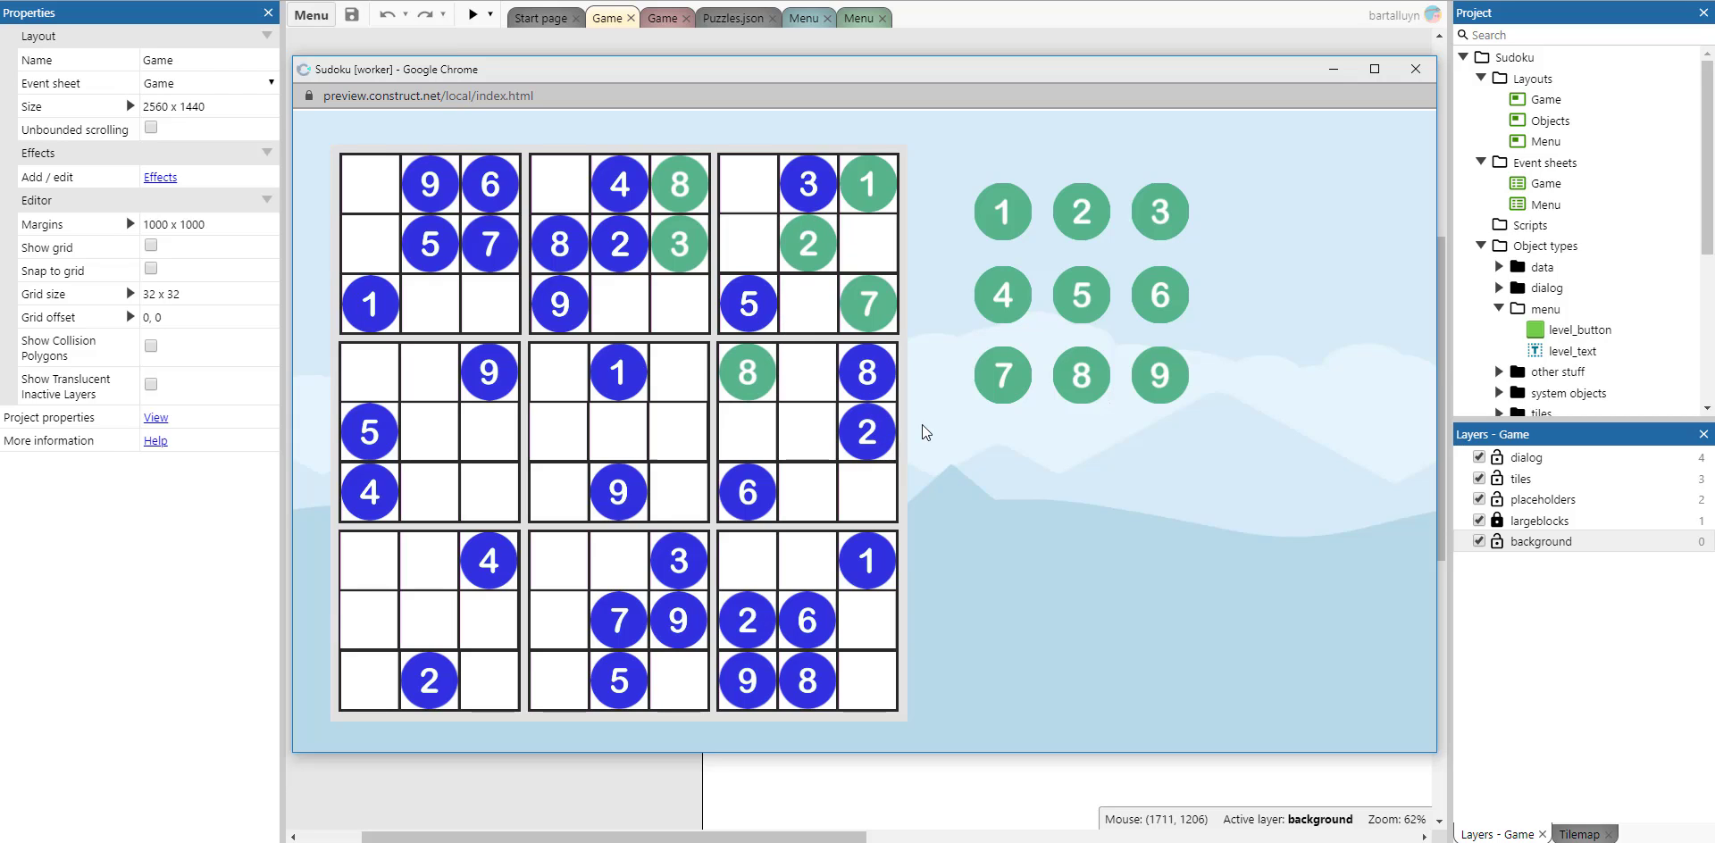
pyautogui.moveTo(1015, 222)
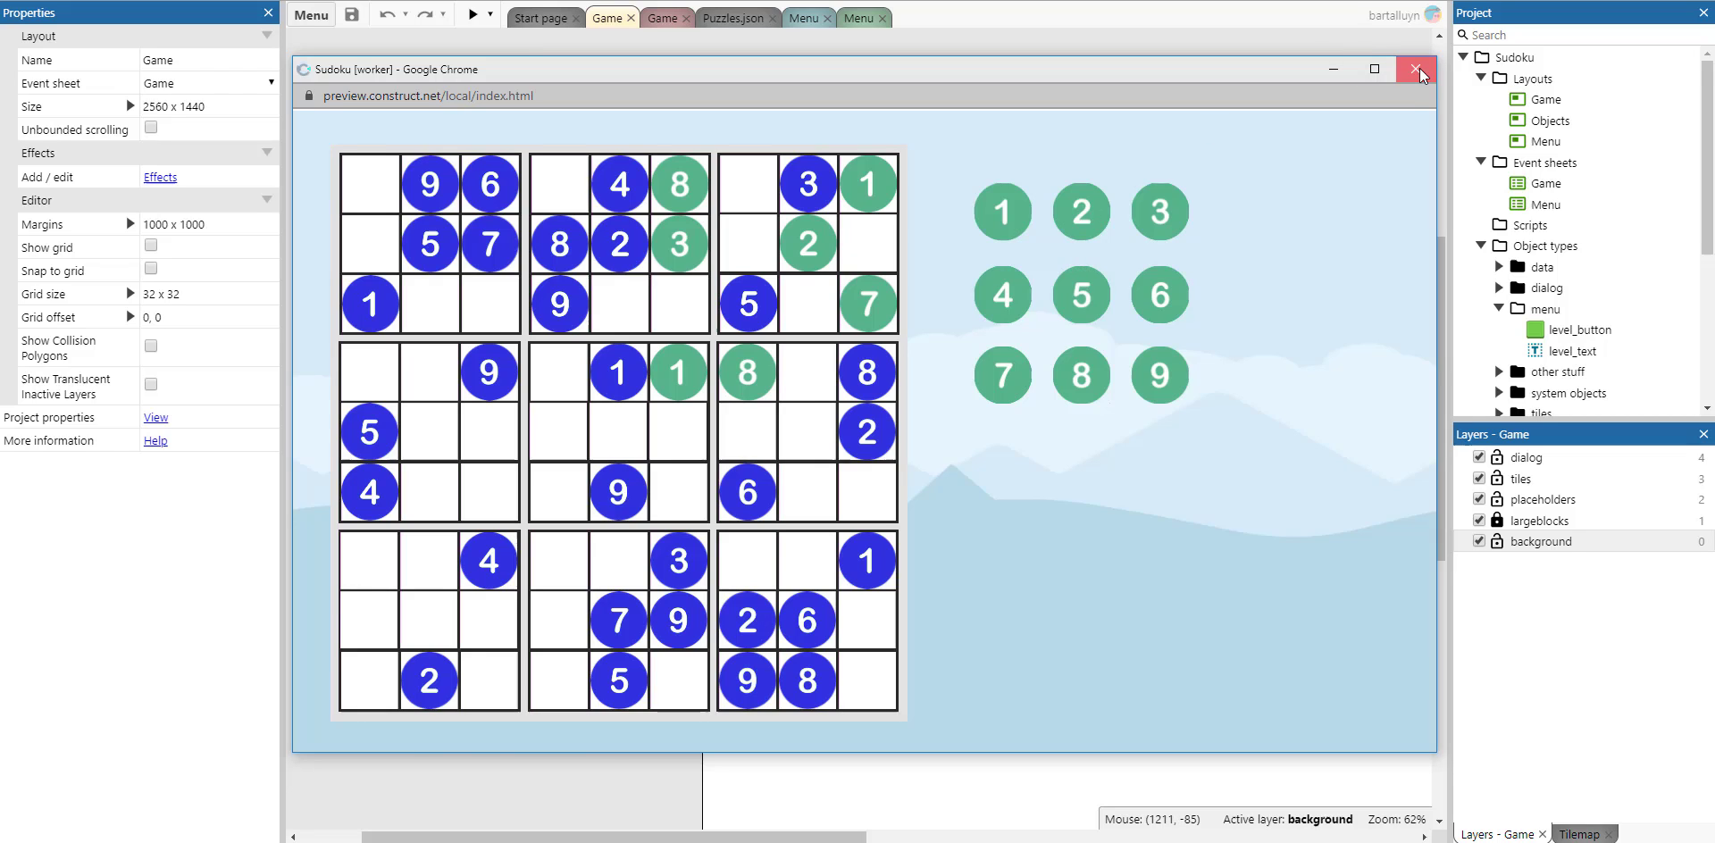
pyautogui.click(1419, 70)
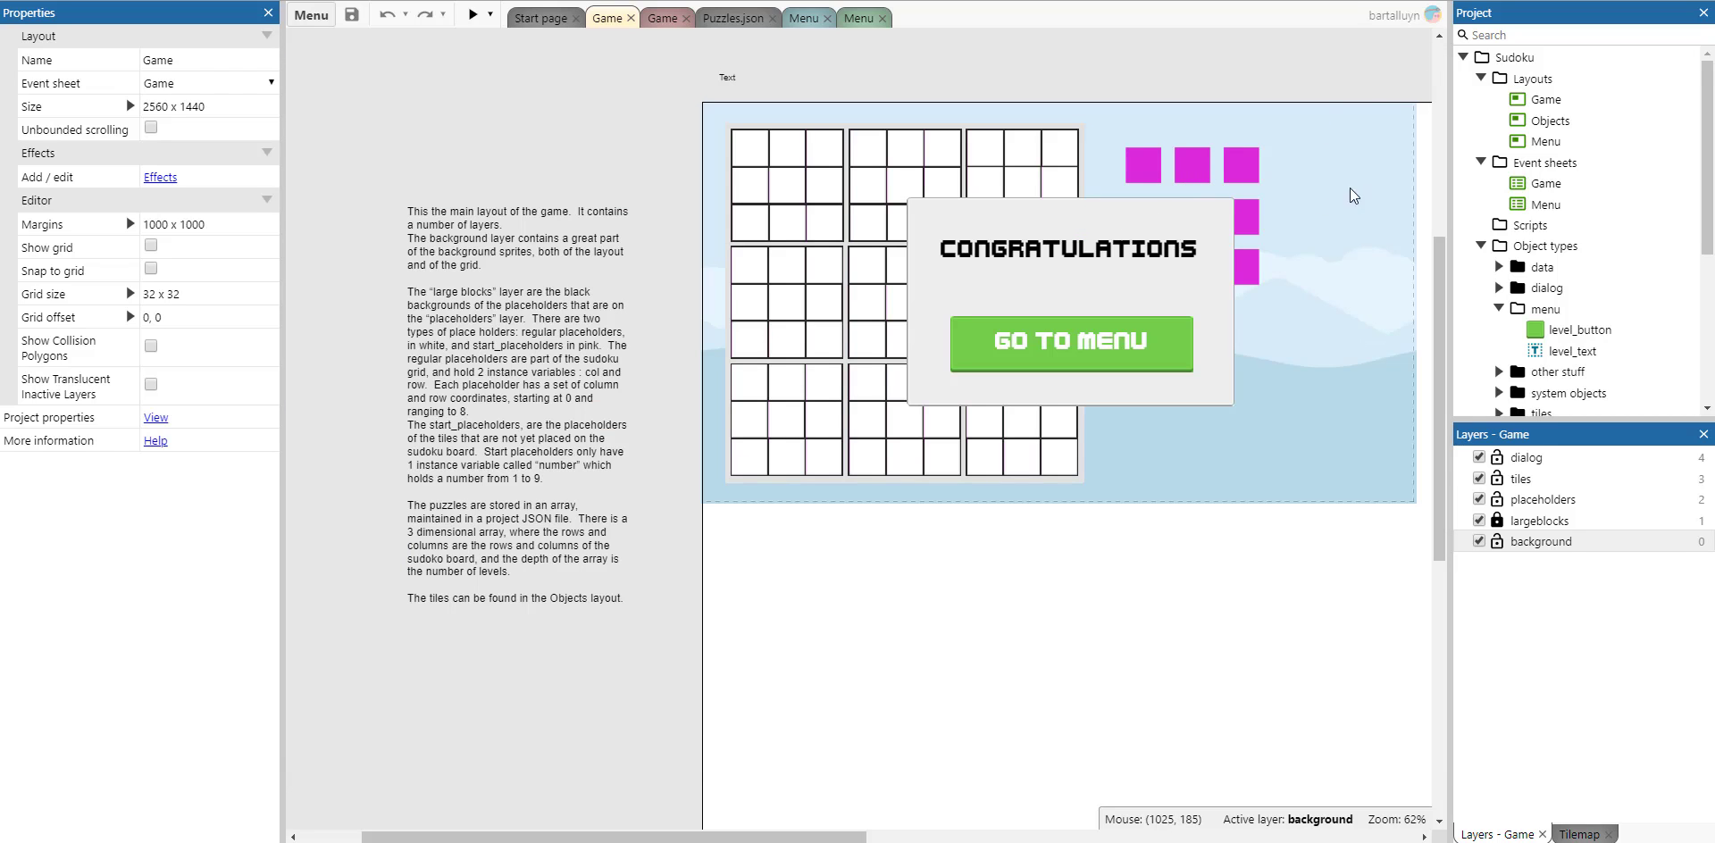
pyautogui.moveTo(1418, 191)
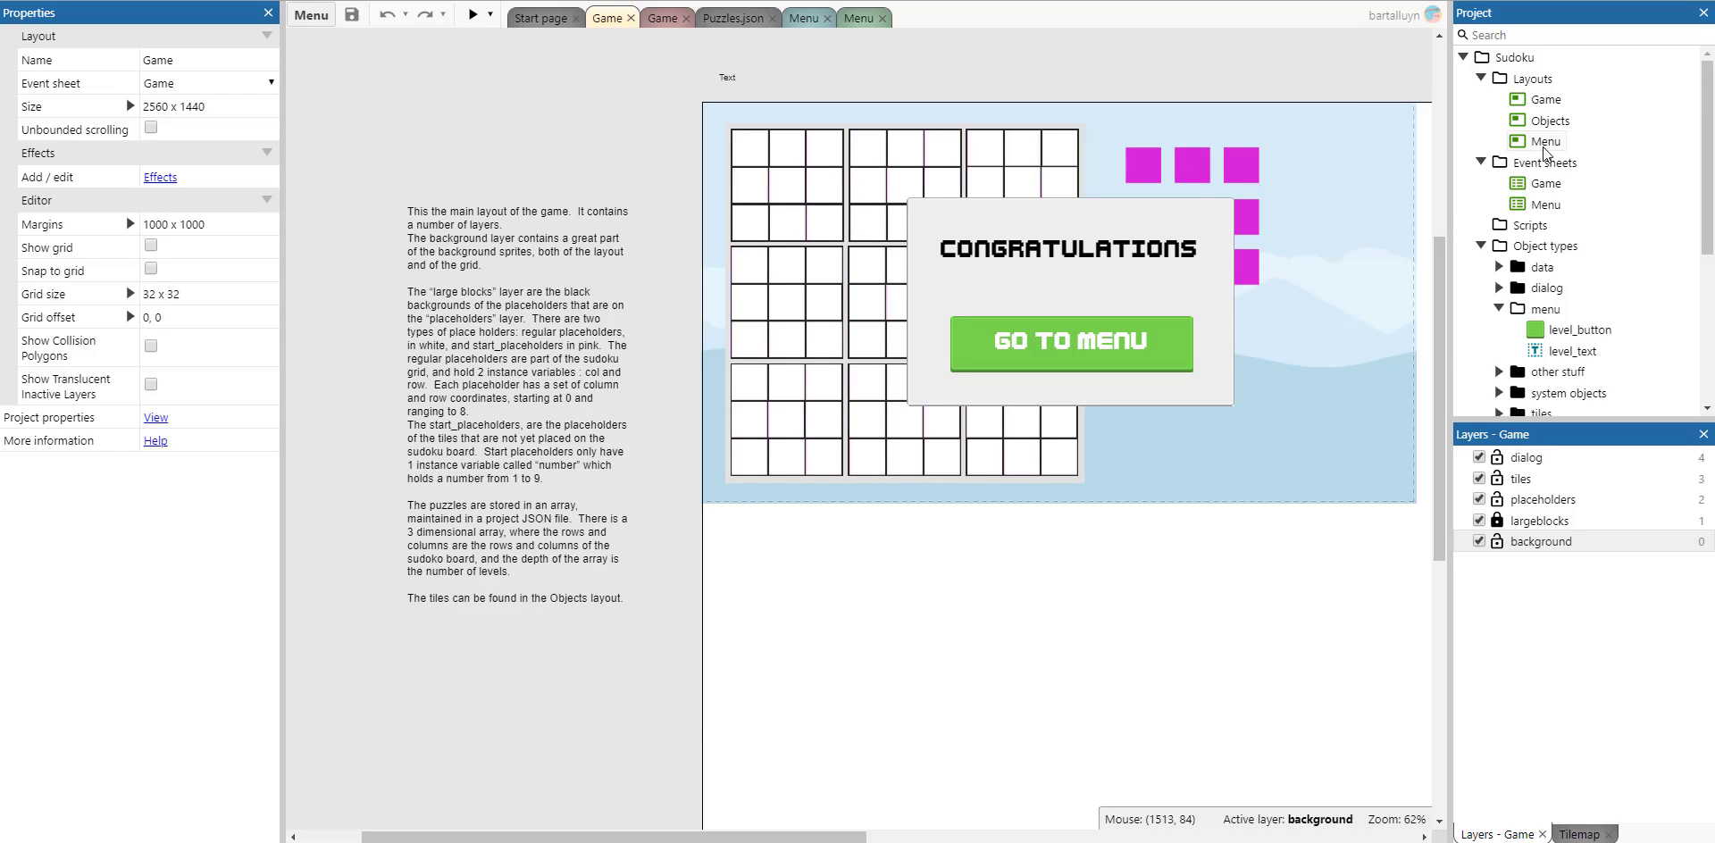
# Switch to the Menu layout and select the level 1 button to show its properties
pyautogui.click(807, 18)
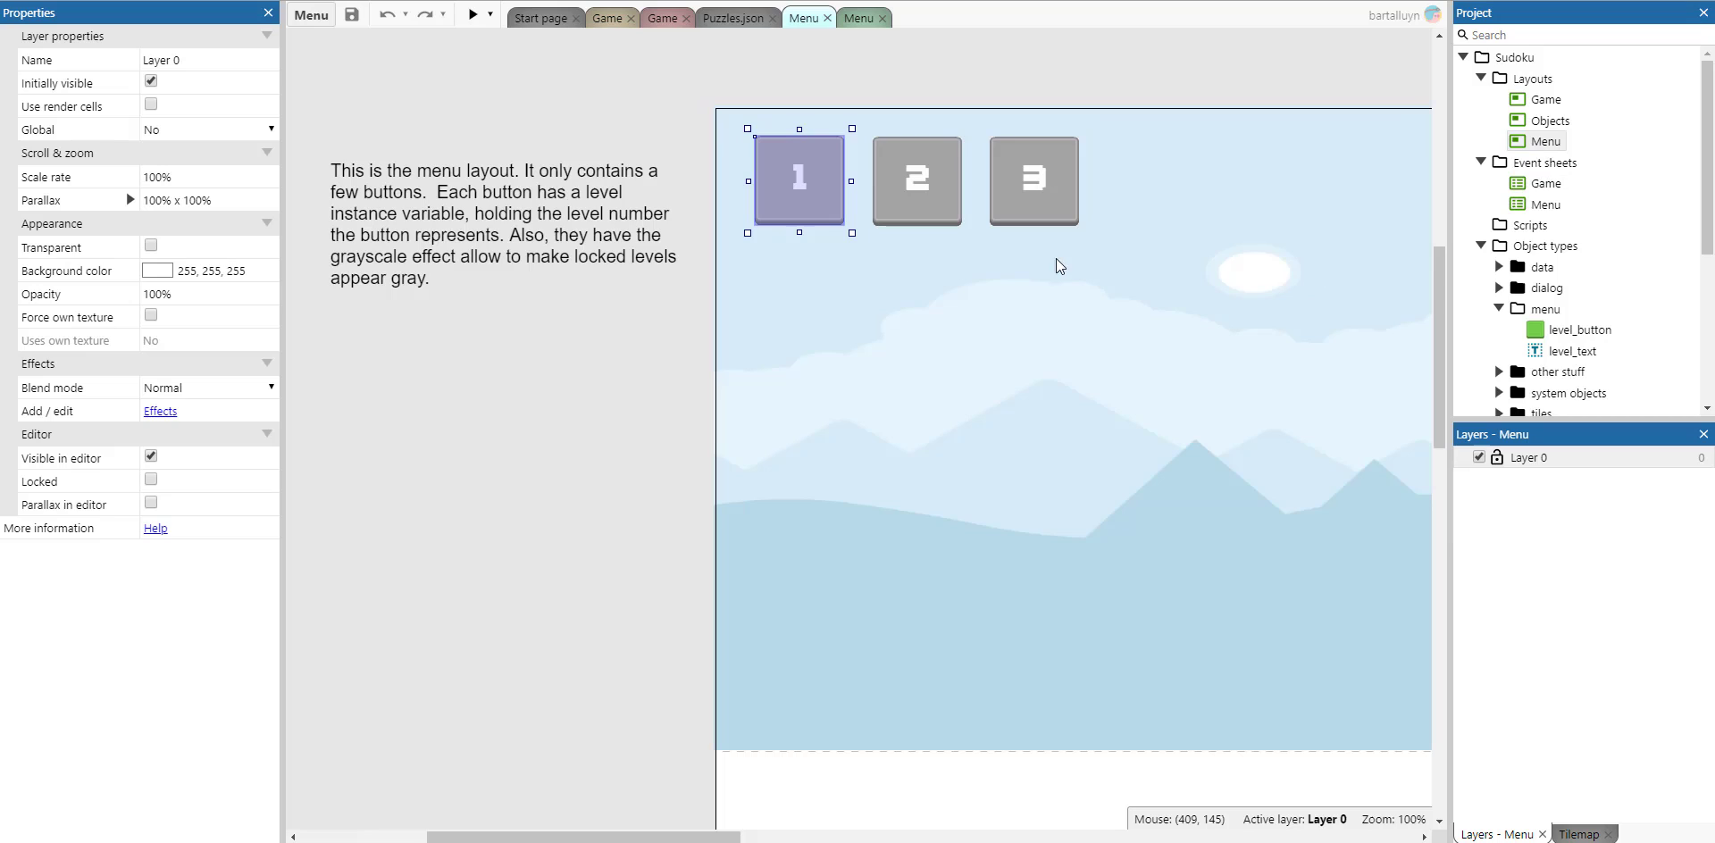
pyautogui.moveTo(954, 287)
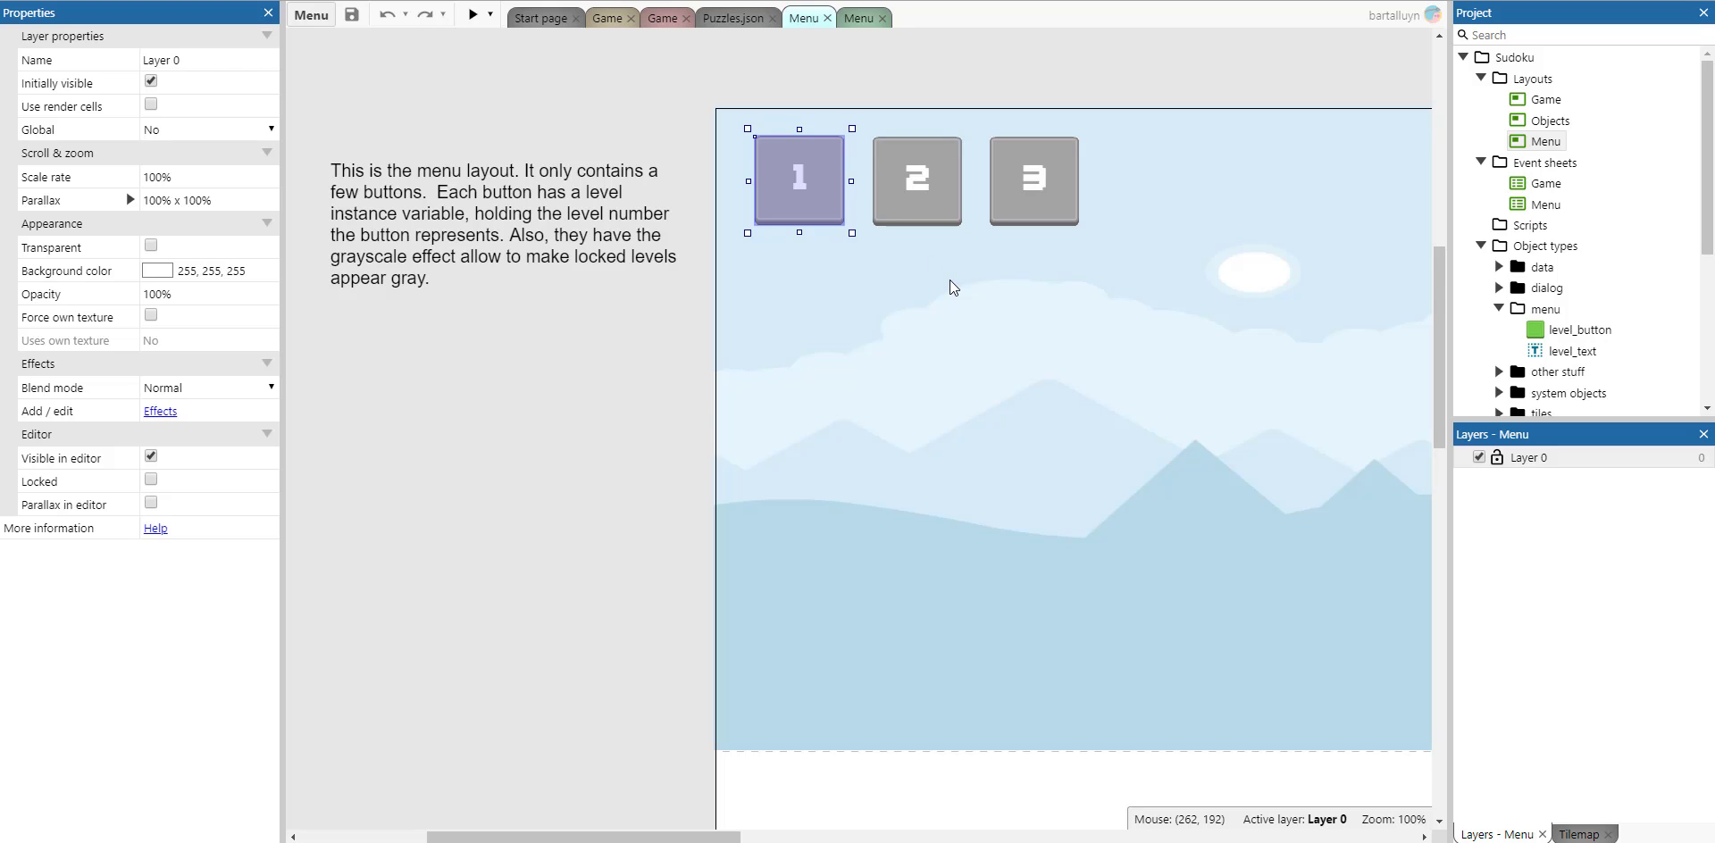
pyautogui.moveTo(796, 193)
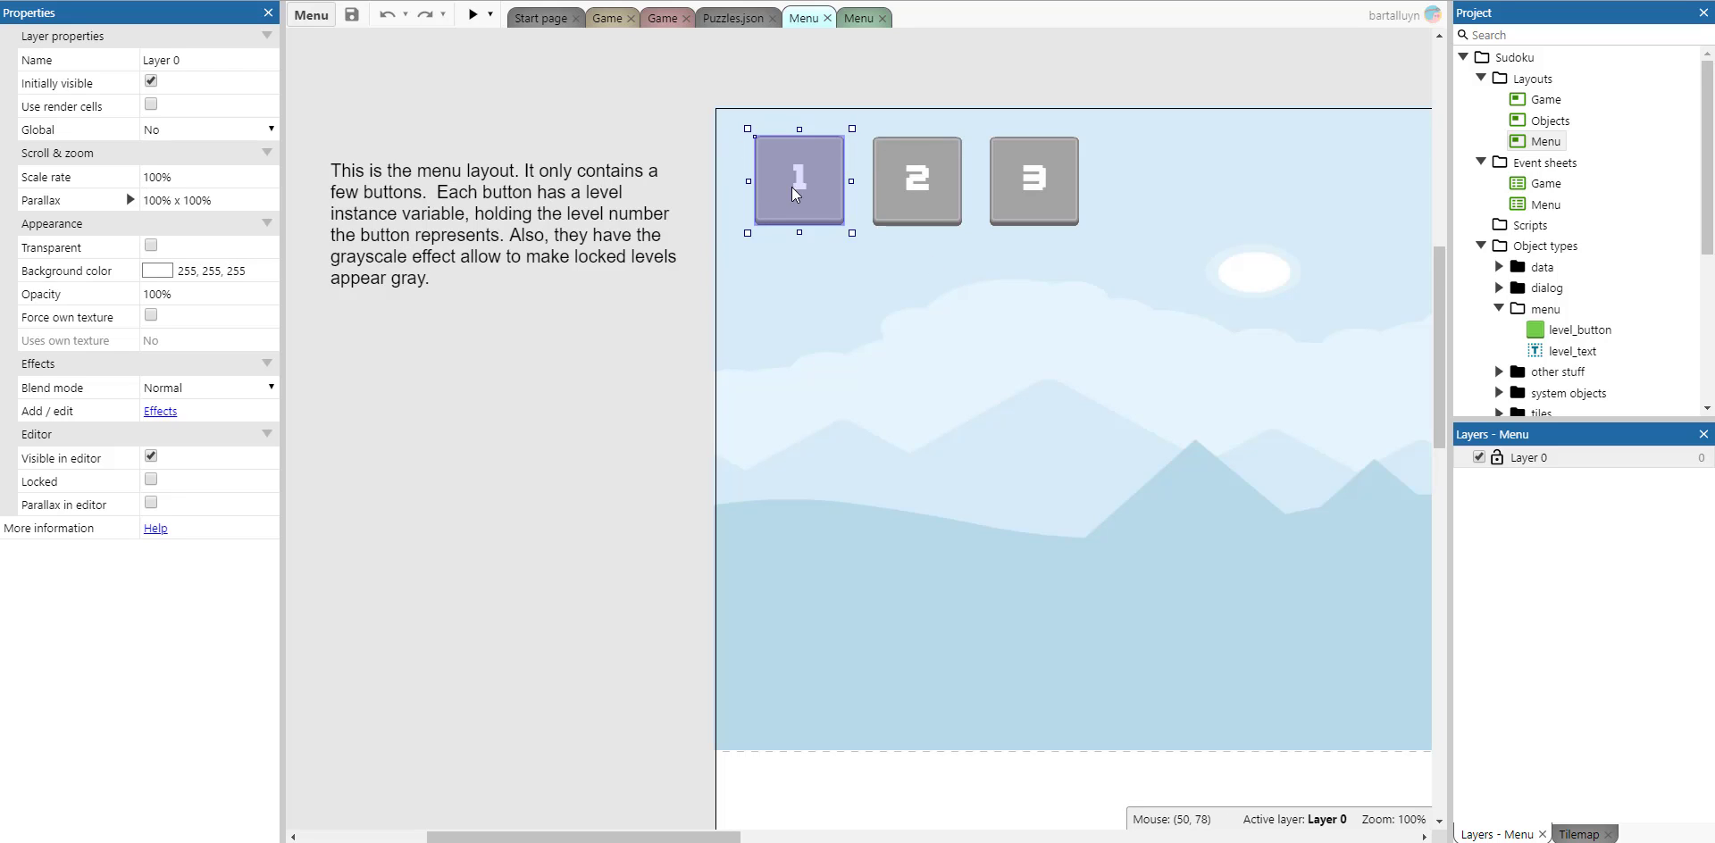
pyautogui.click(799, 181)
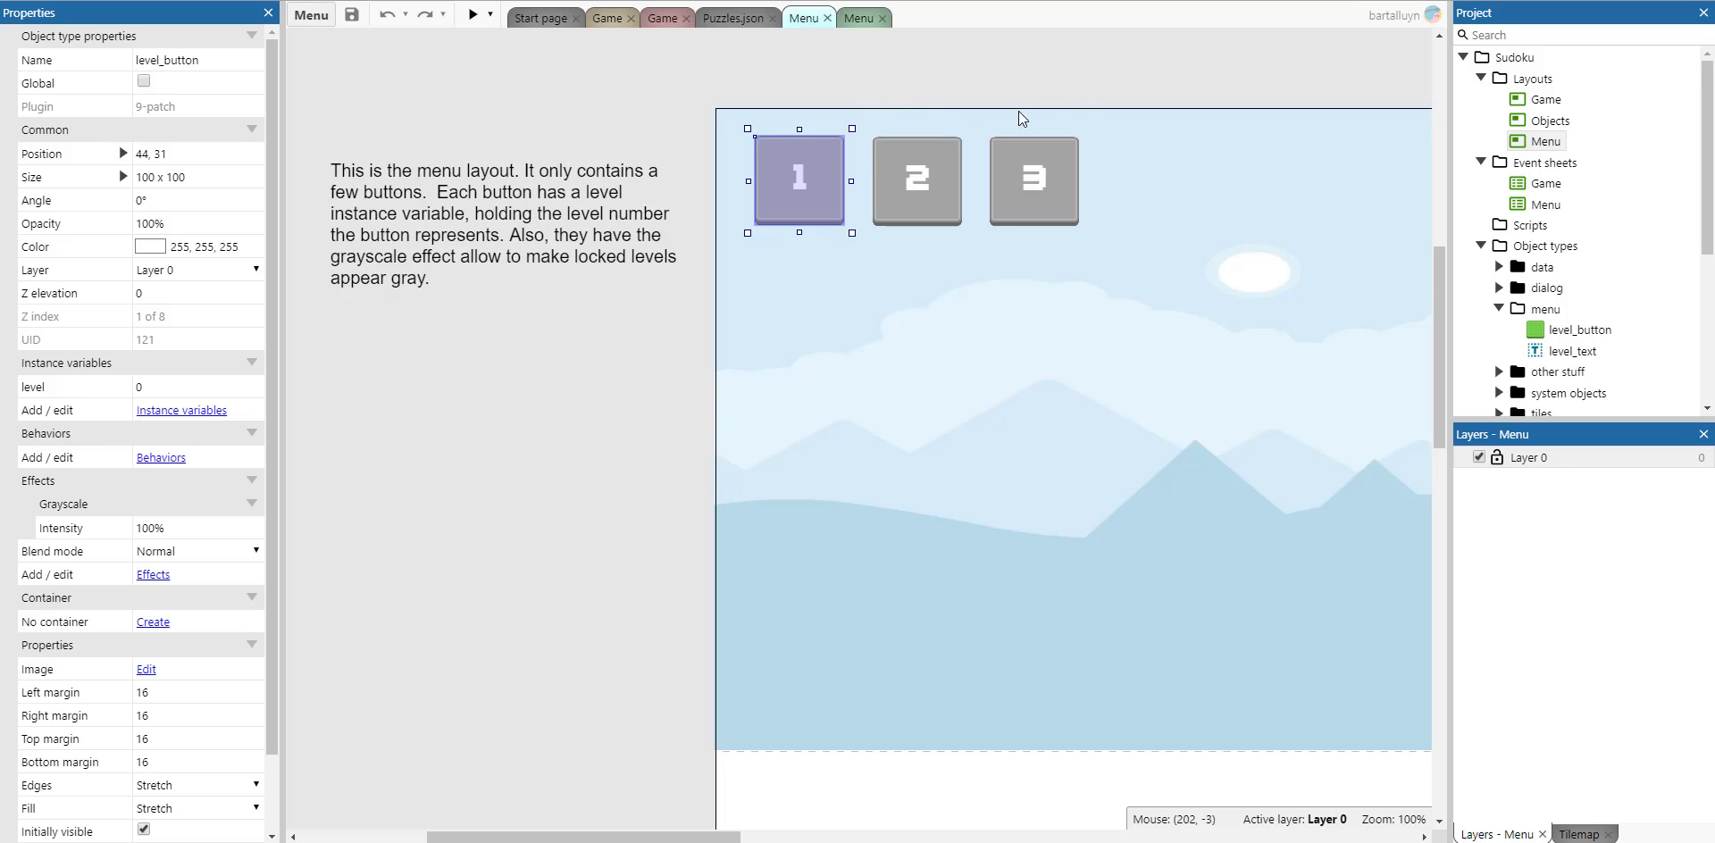
pyautogui.moveTo(1548, 203)
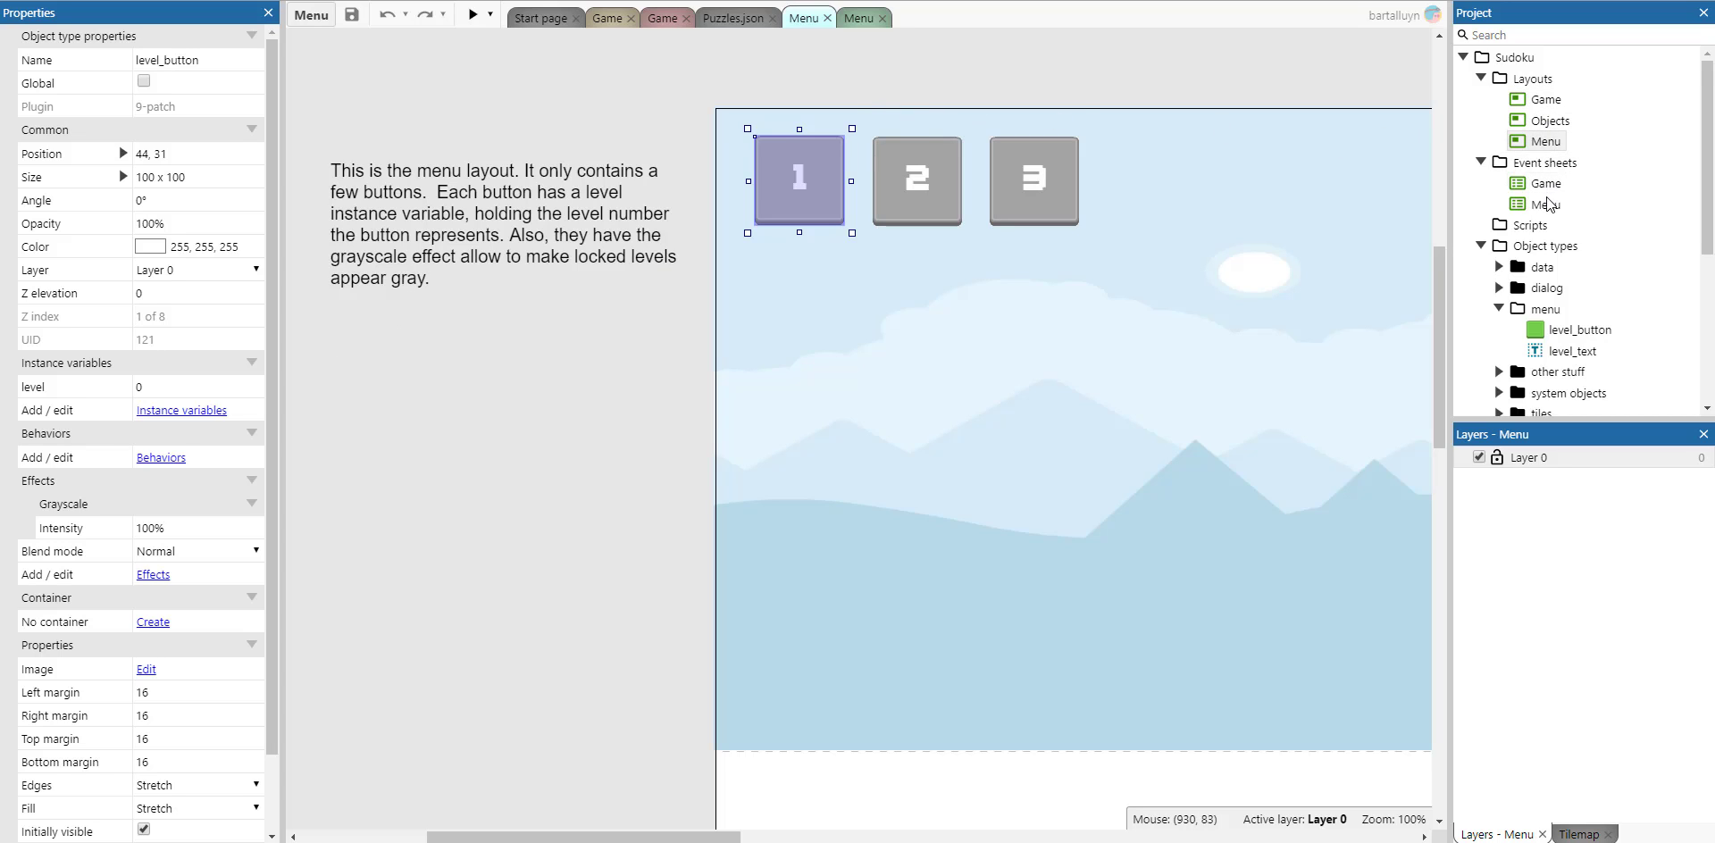
# Bring up the Menu event sheet with level-button and best-level logic
pyautogui.click(1547, 204)
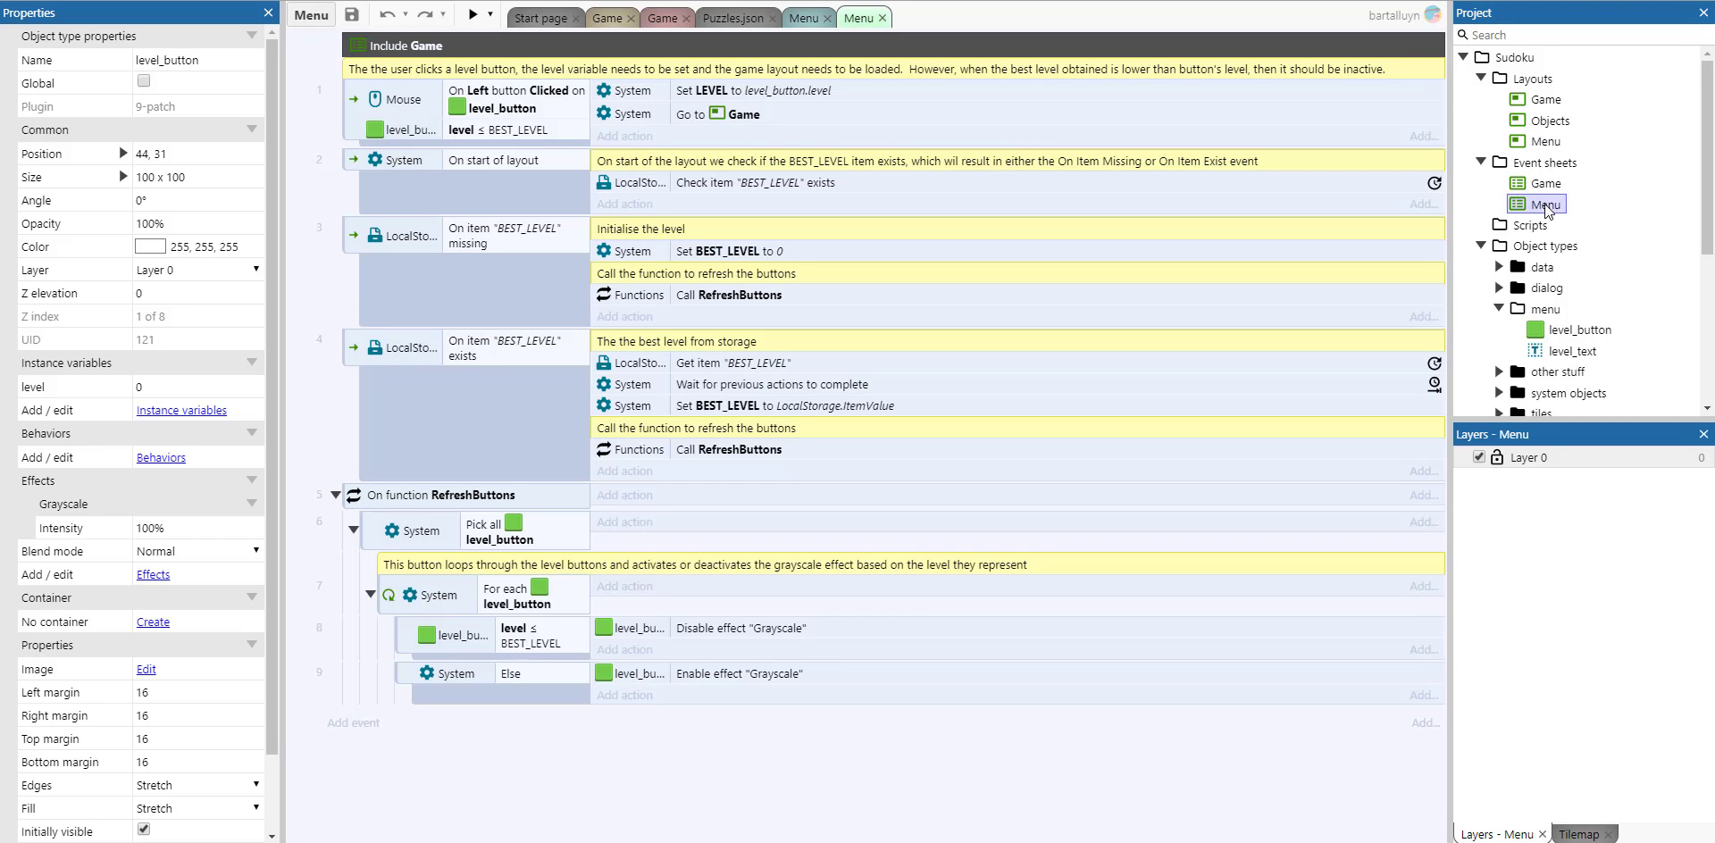
pyautogui.moveTo(1264, 235)
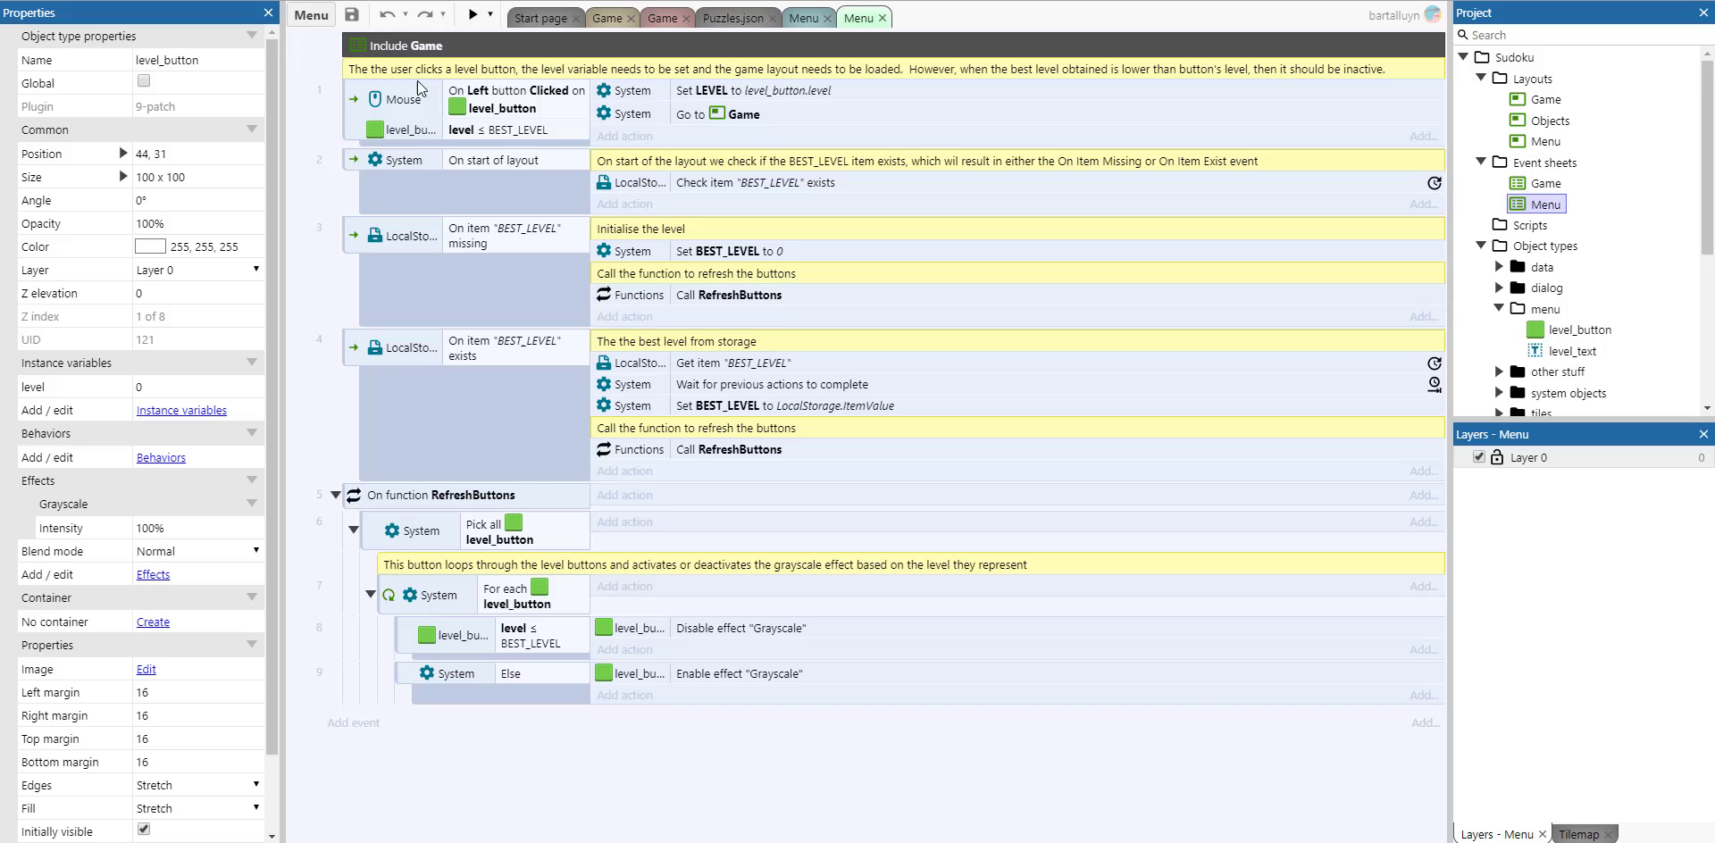
pyautogui.moveTo(422, 84)
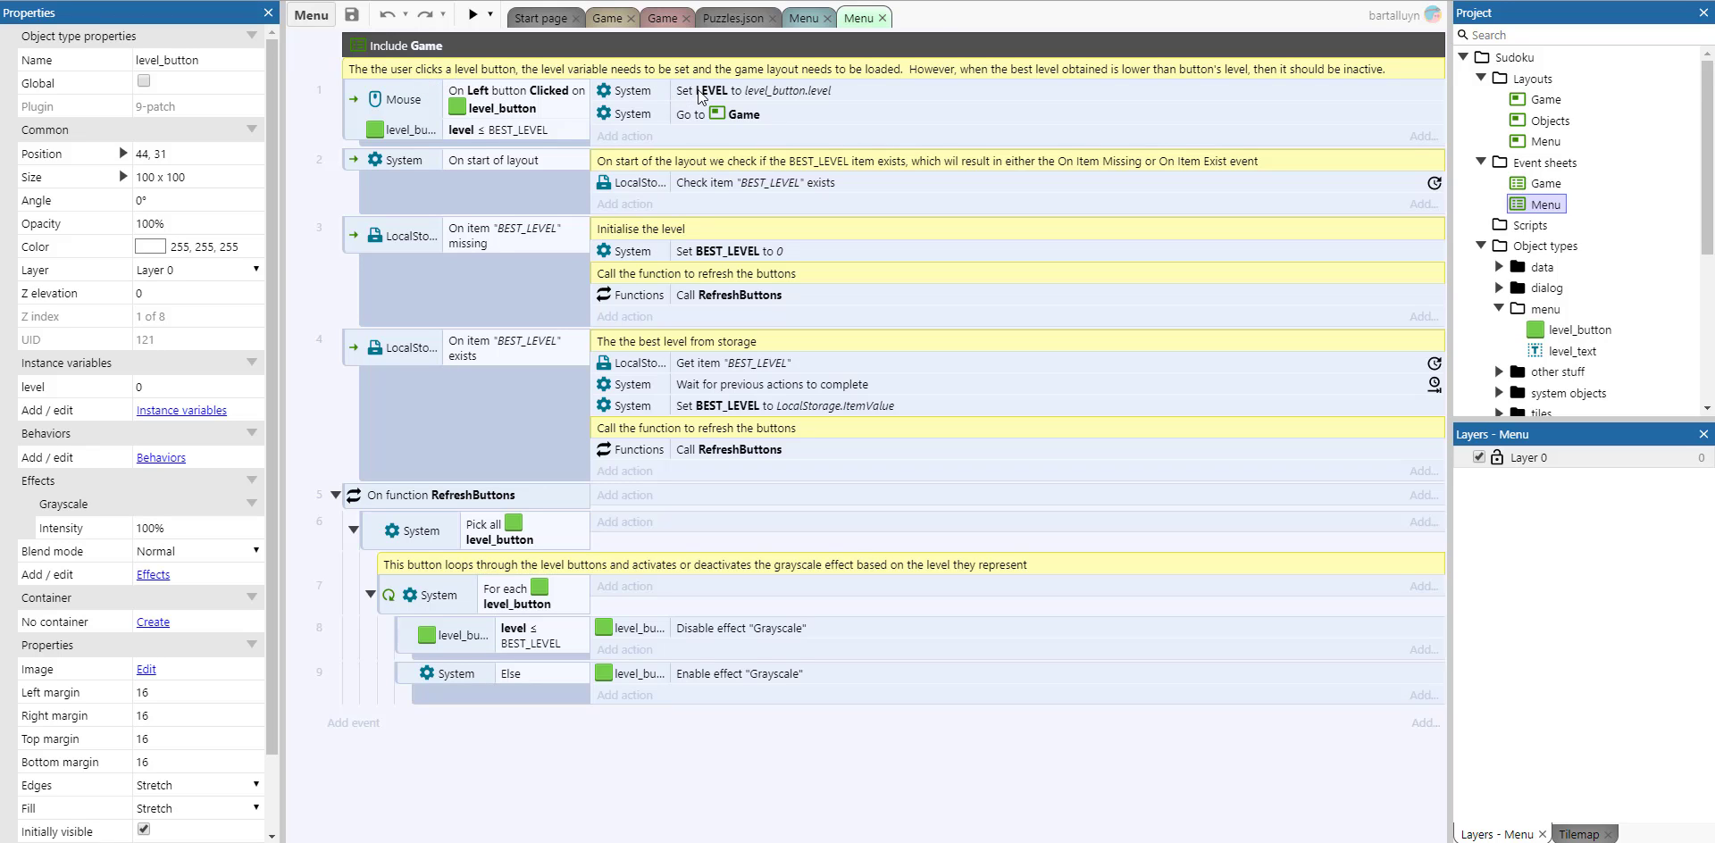
pyautogui.moveTo(752, 119)
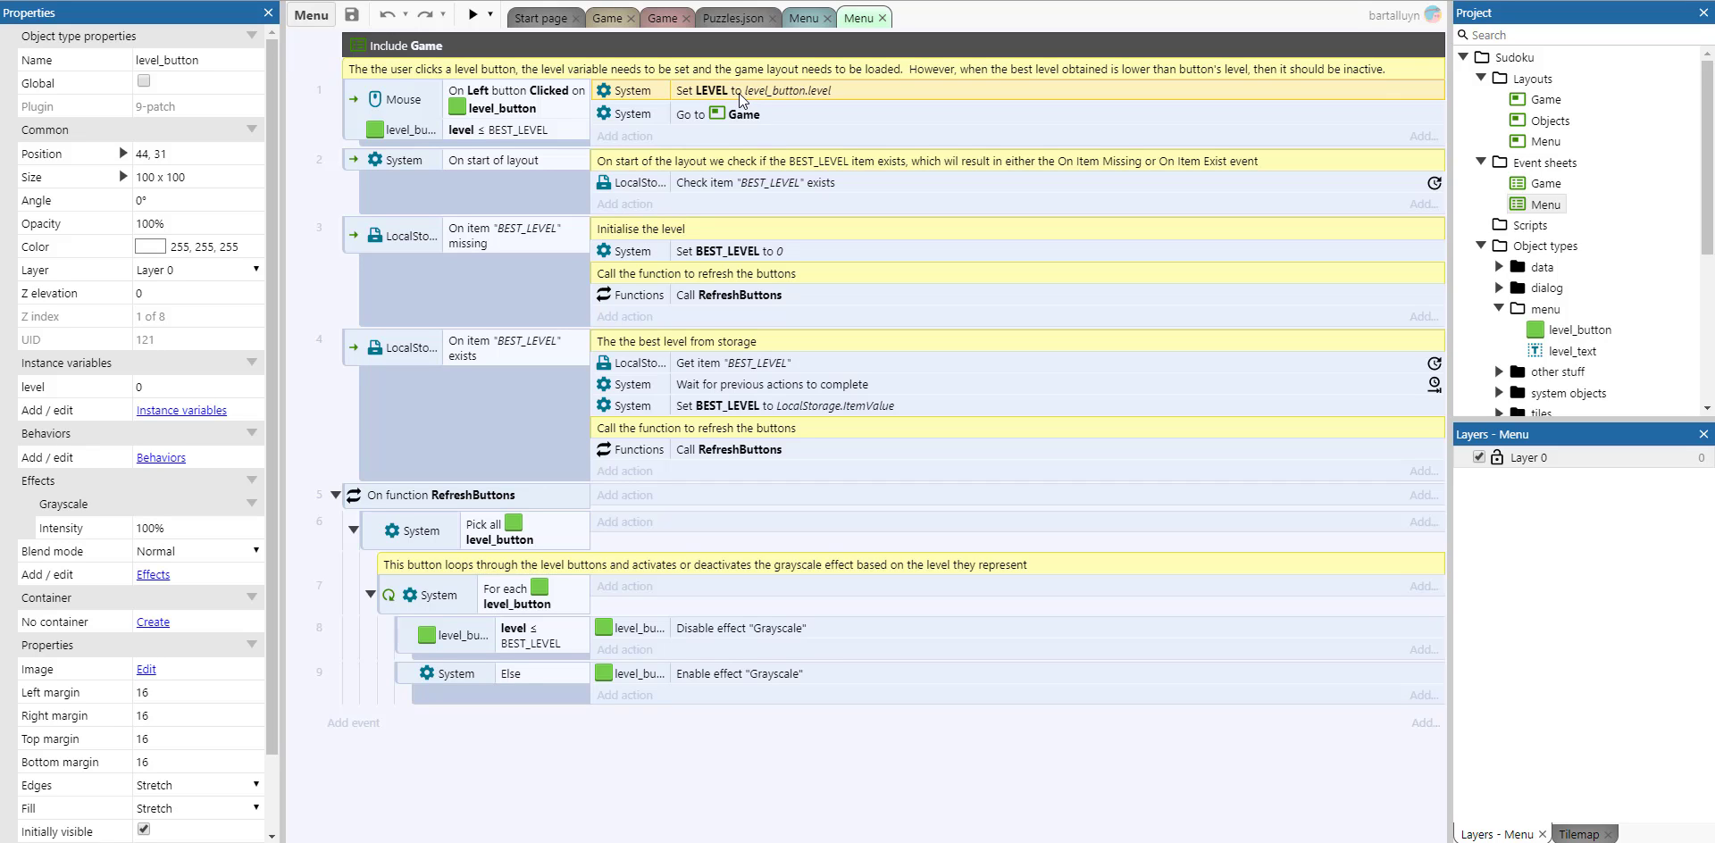
pyautogui.moveTo(551, 138)
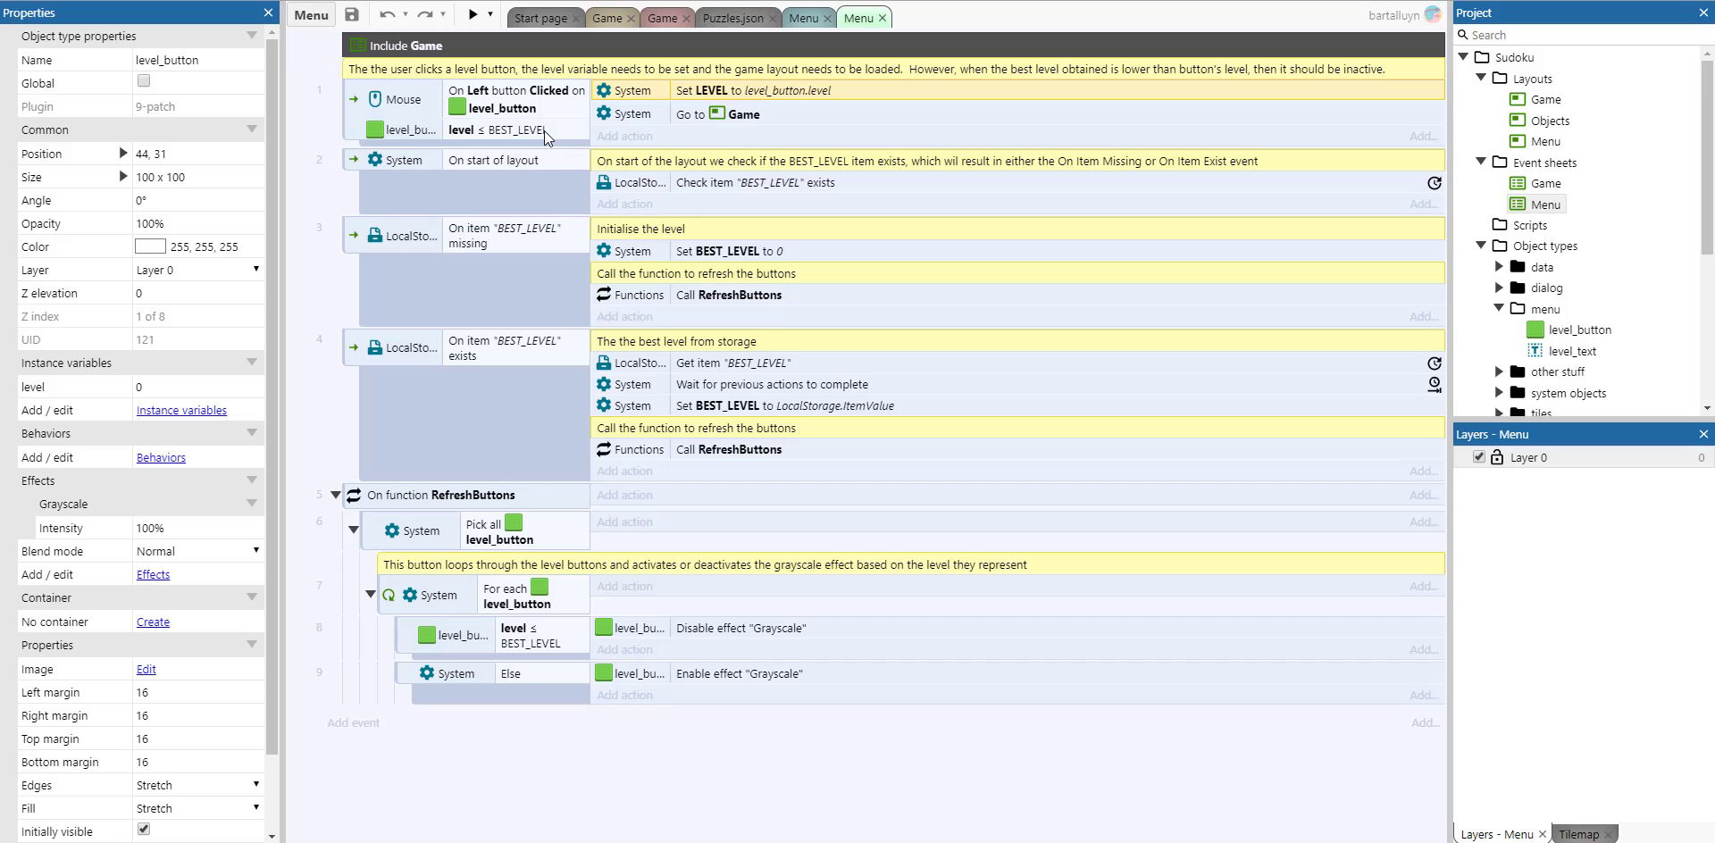
pyautogui.moveTo(500, 140)
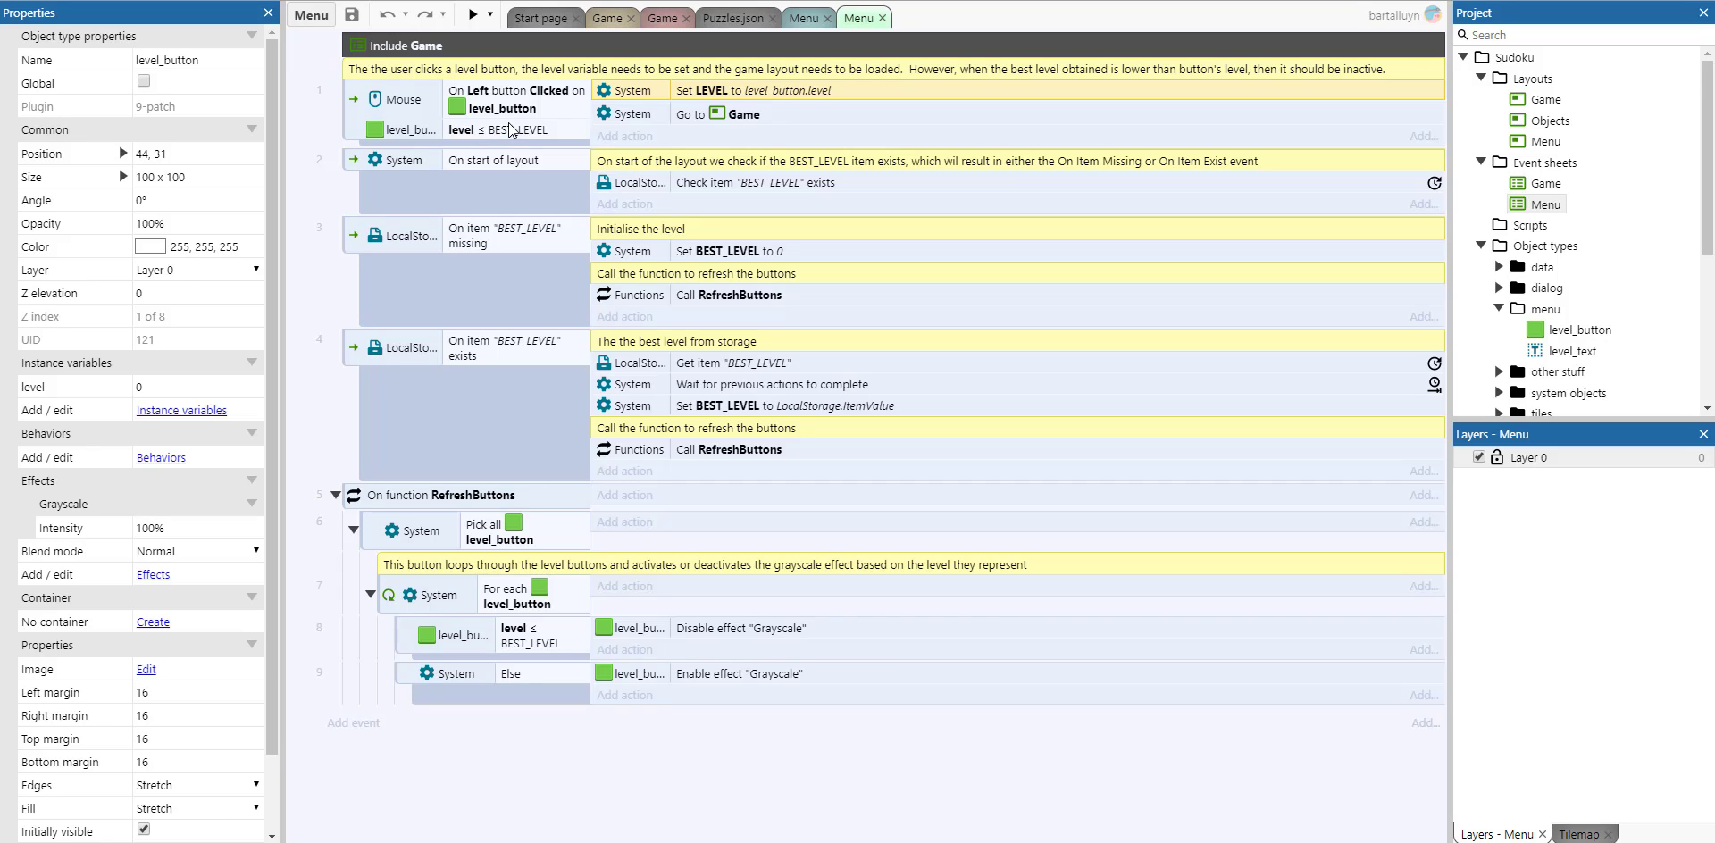
pyautogui.moveTo(788, 124)
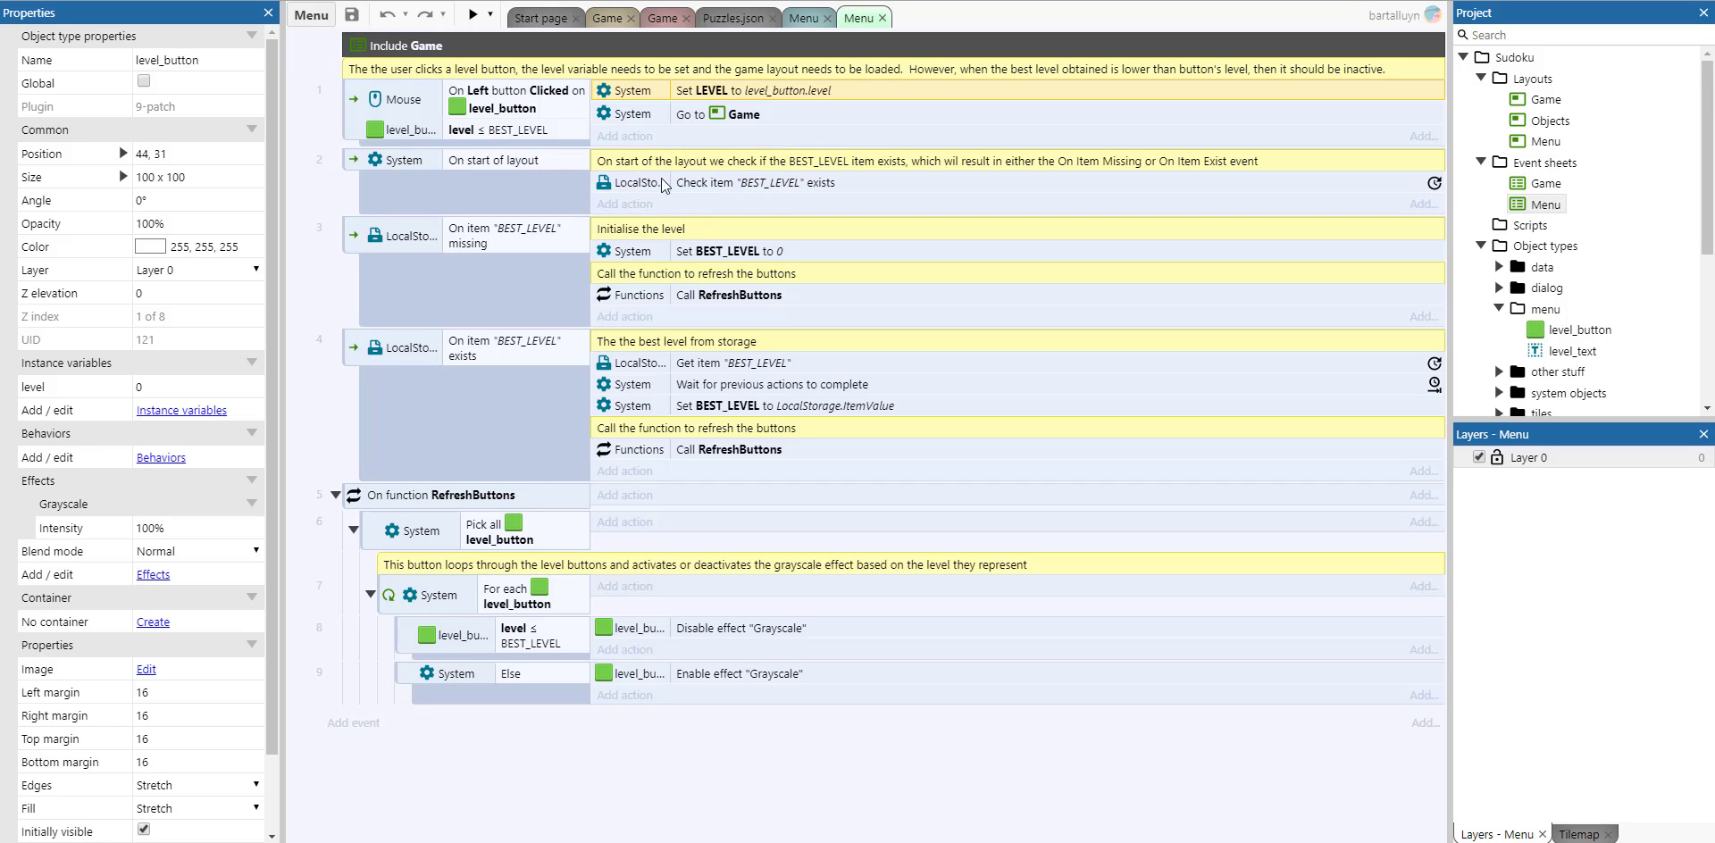
pyautogui.moveTo(820, 189)
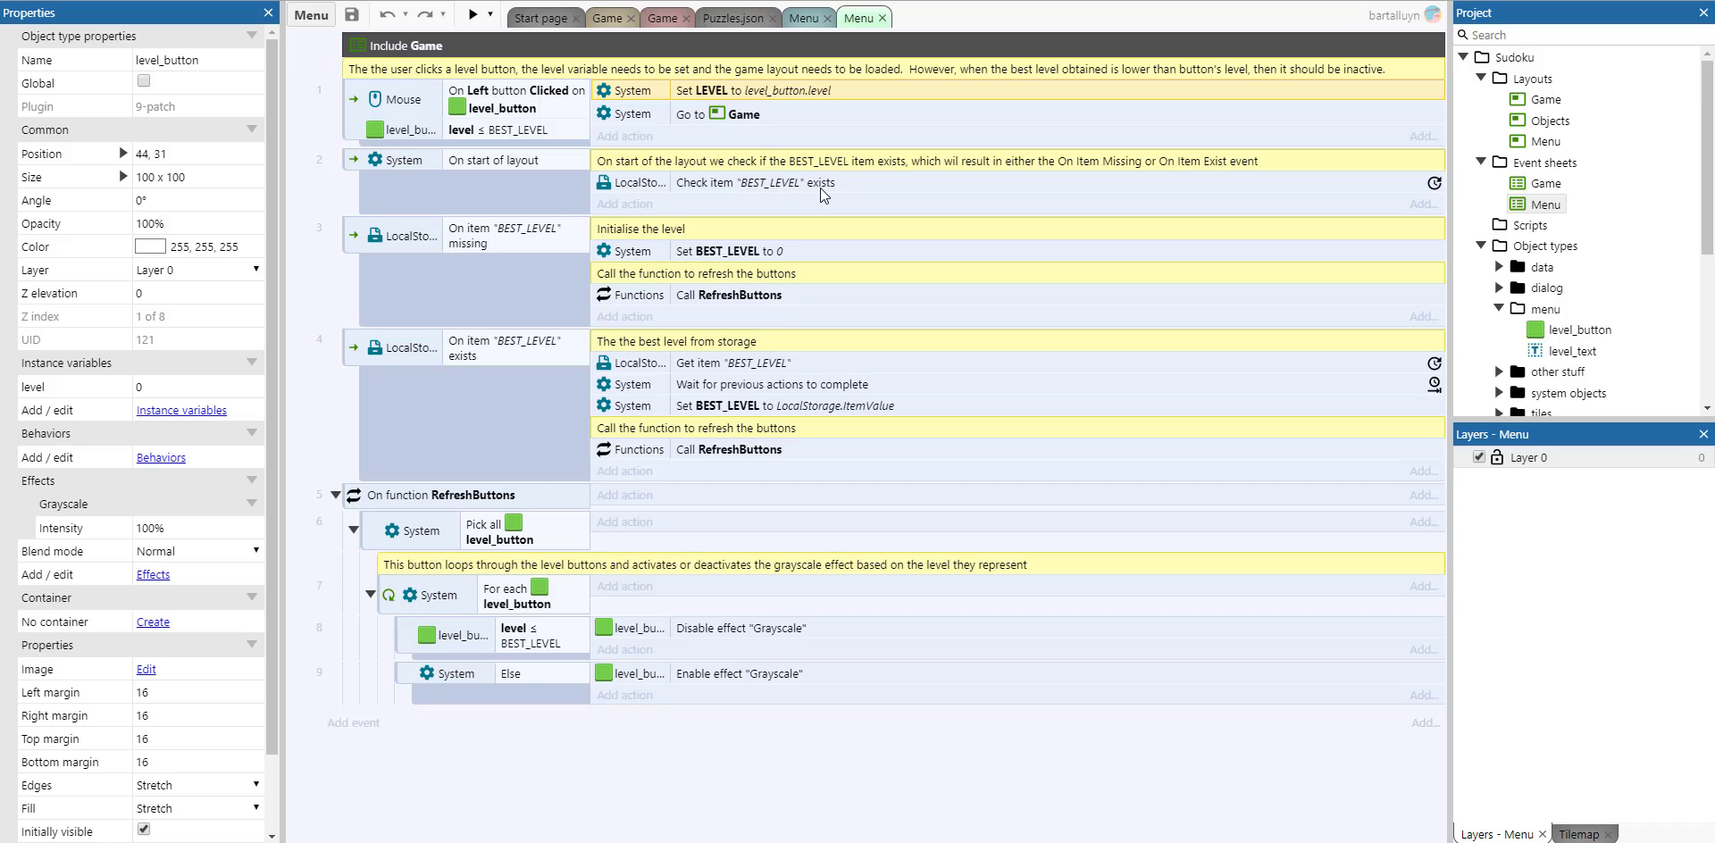
pyautogui.moveTo(513, 388)
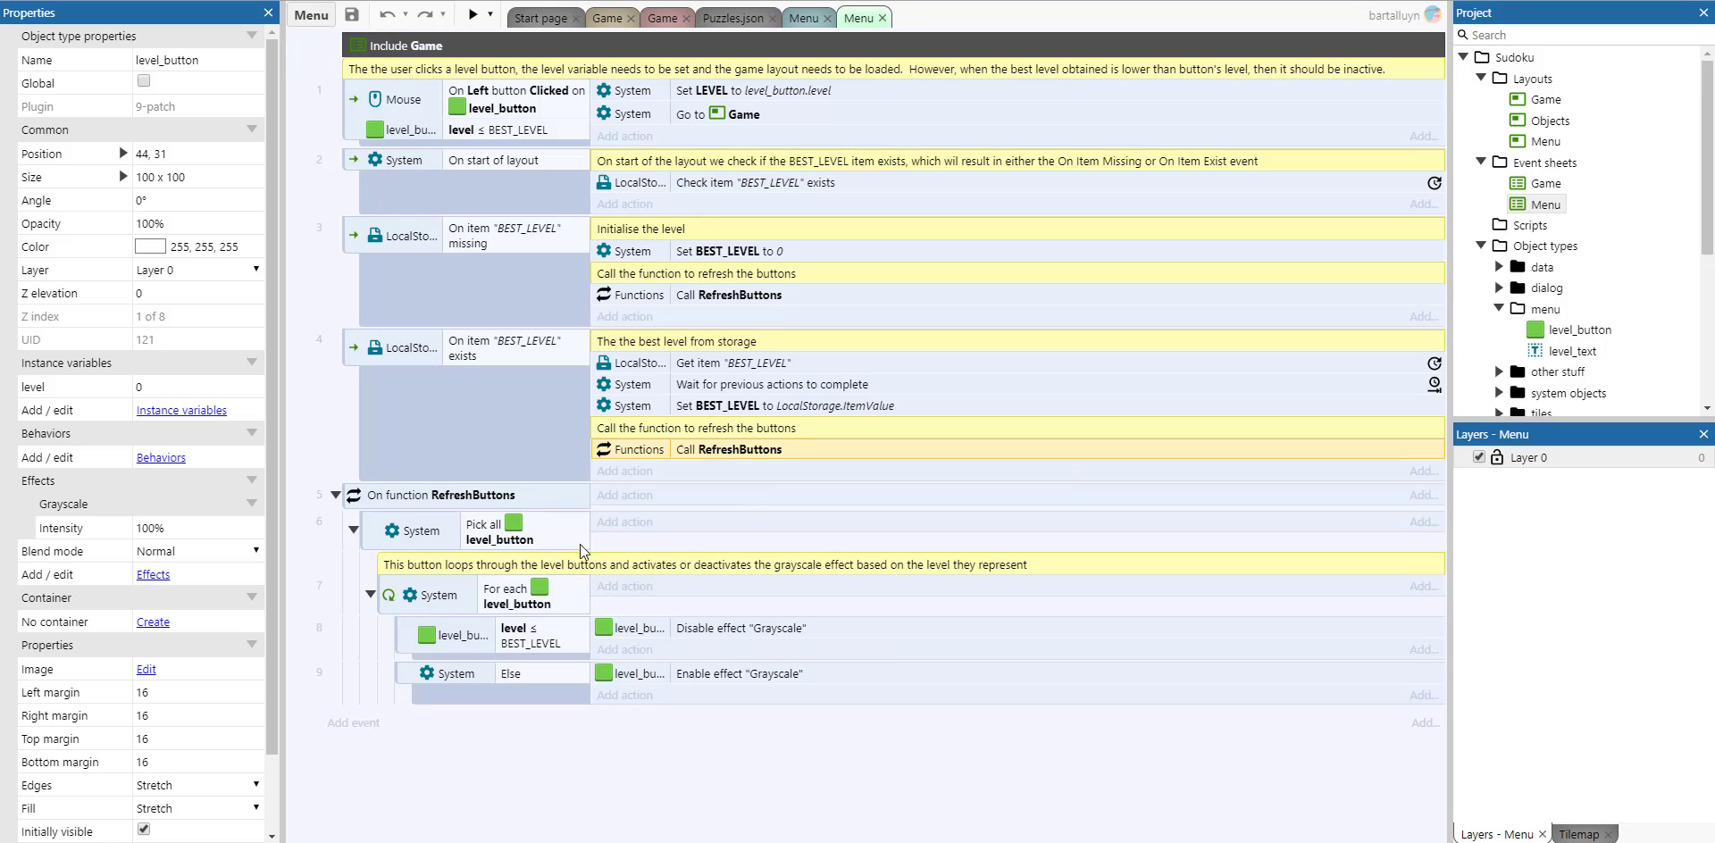
pyautogui.moveTo(714, 618)
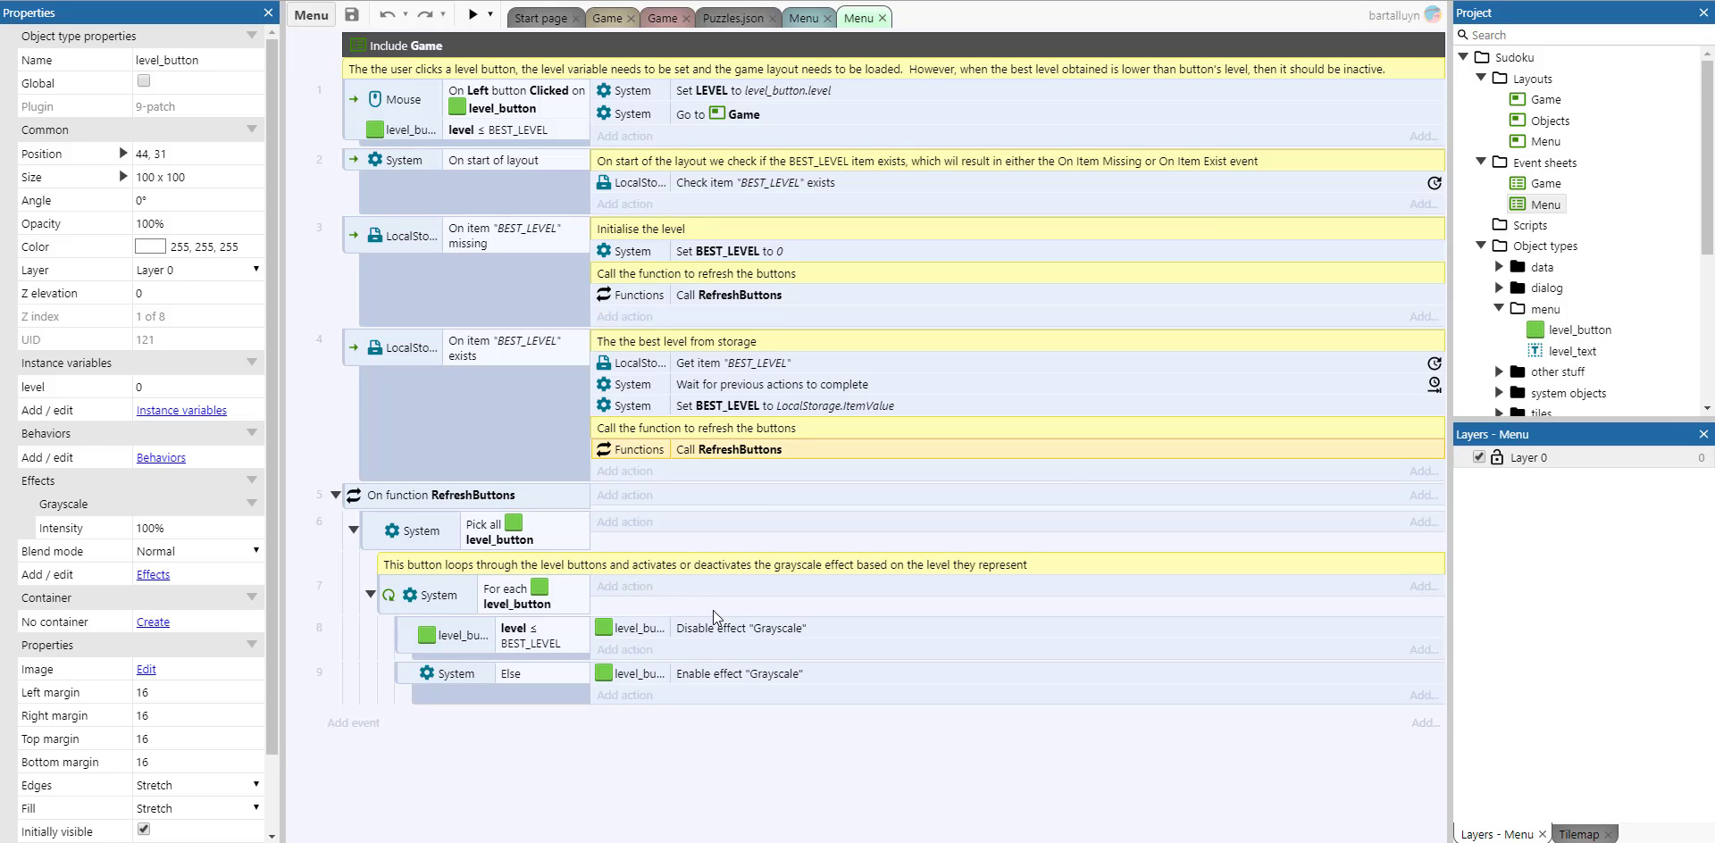
pyautogui.moveTo(745, 700)
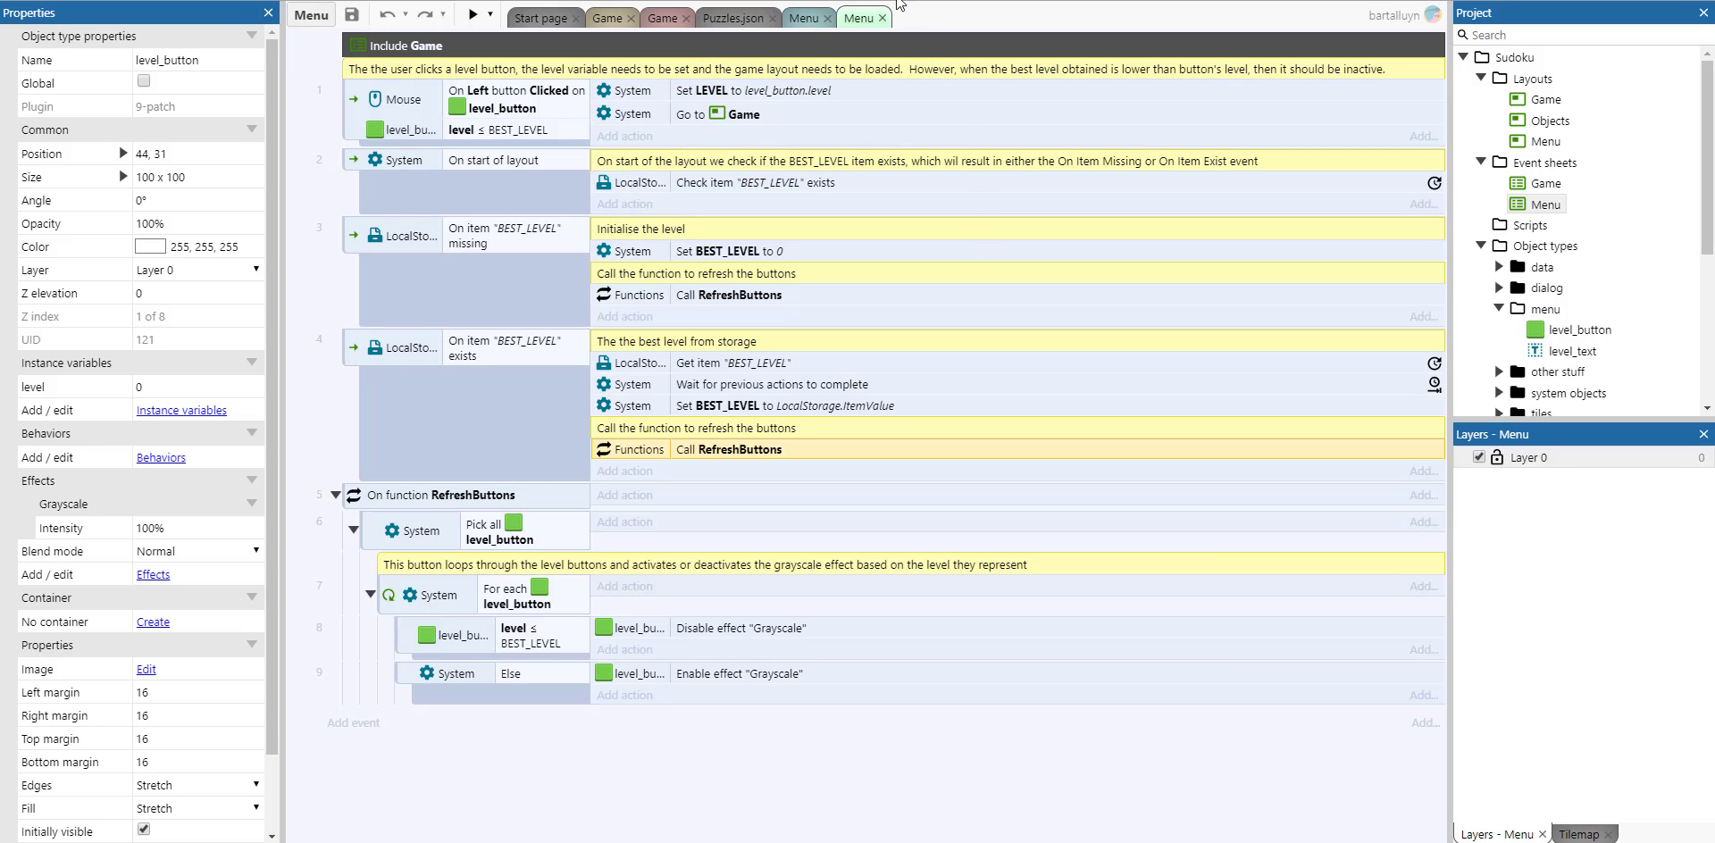
pyautogui.moveTo(897, 32)
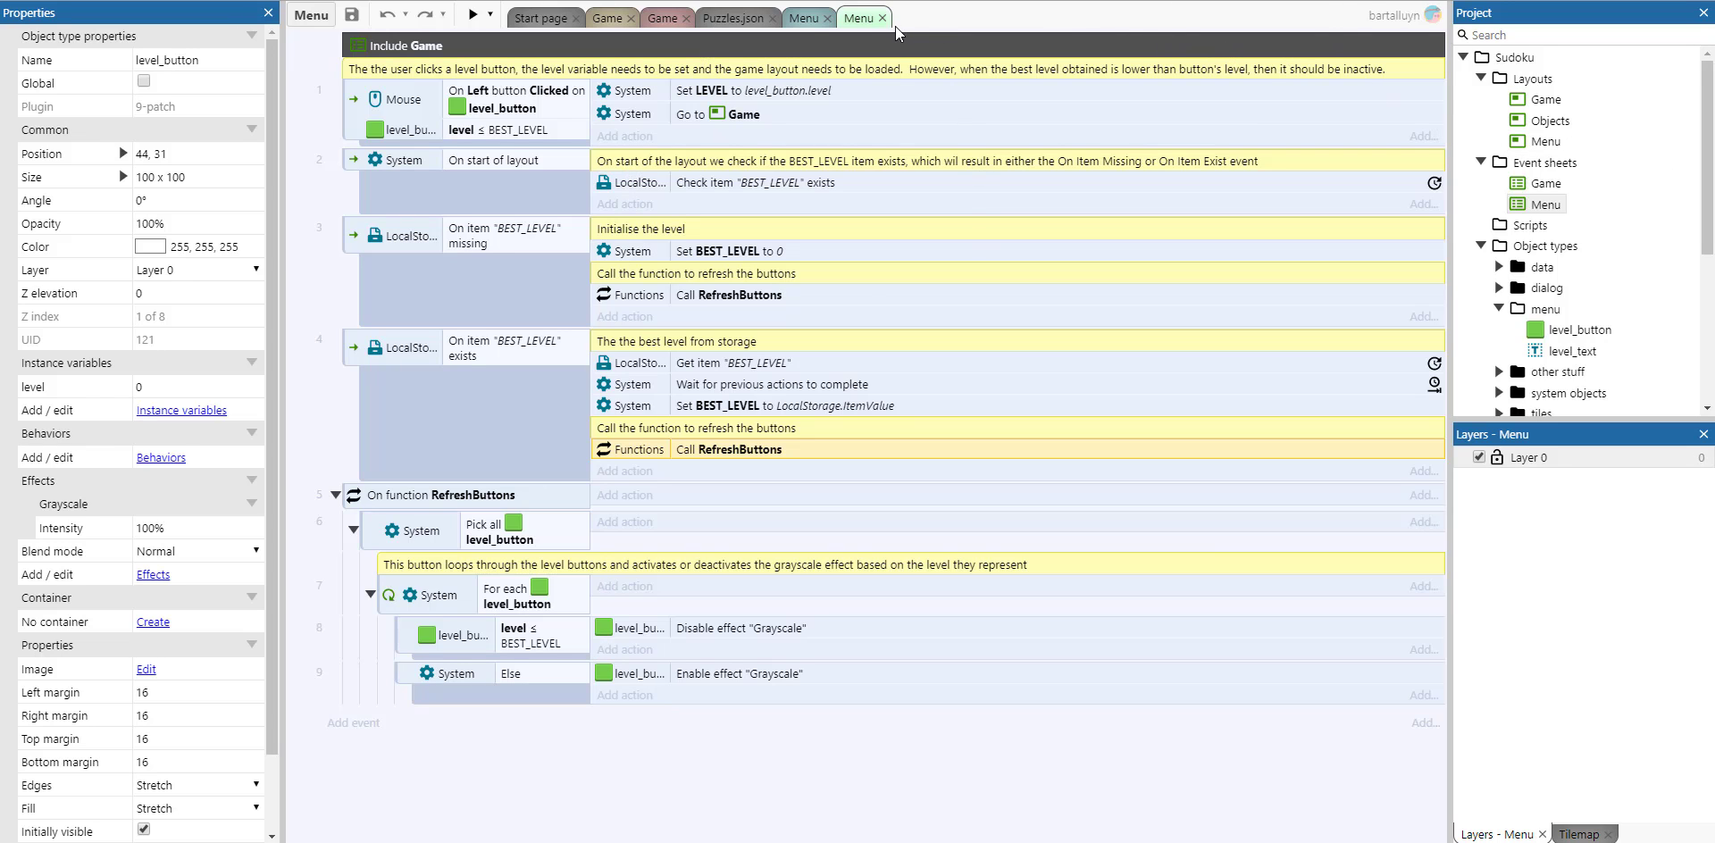
# Close the Menu tabs and show the Objects layout with the nine number tiles
pyautogui.click(881, 18)
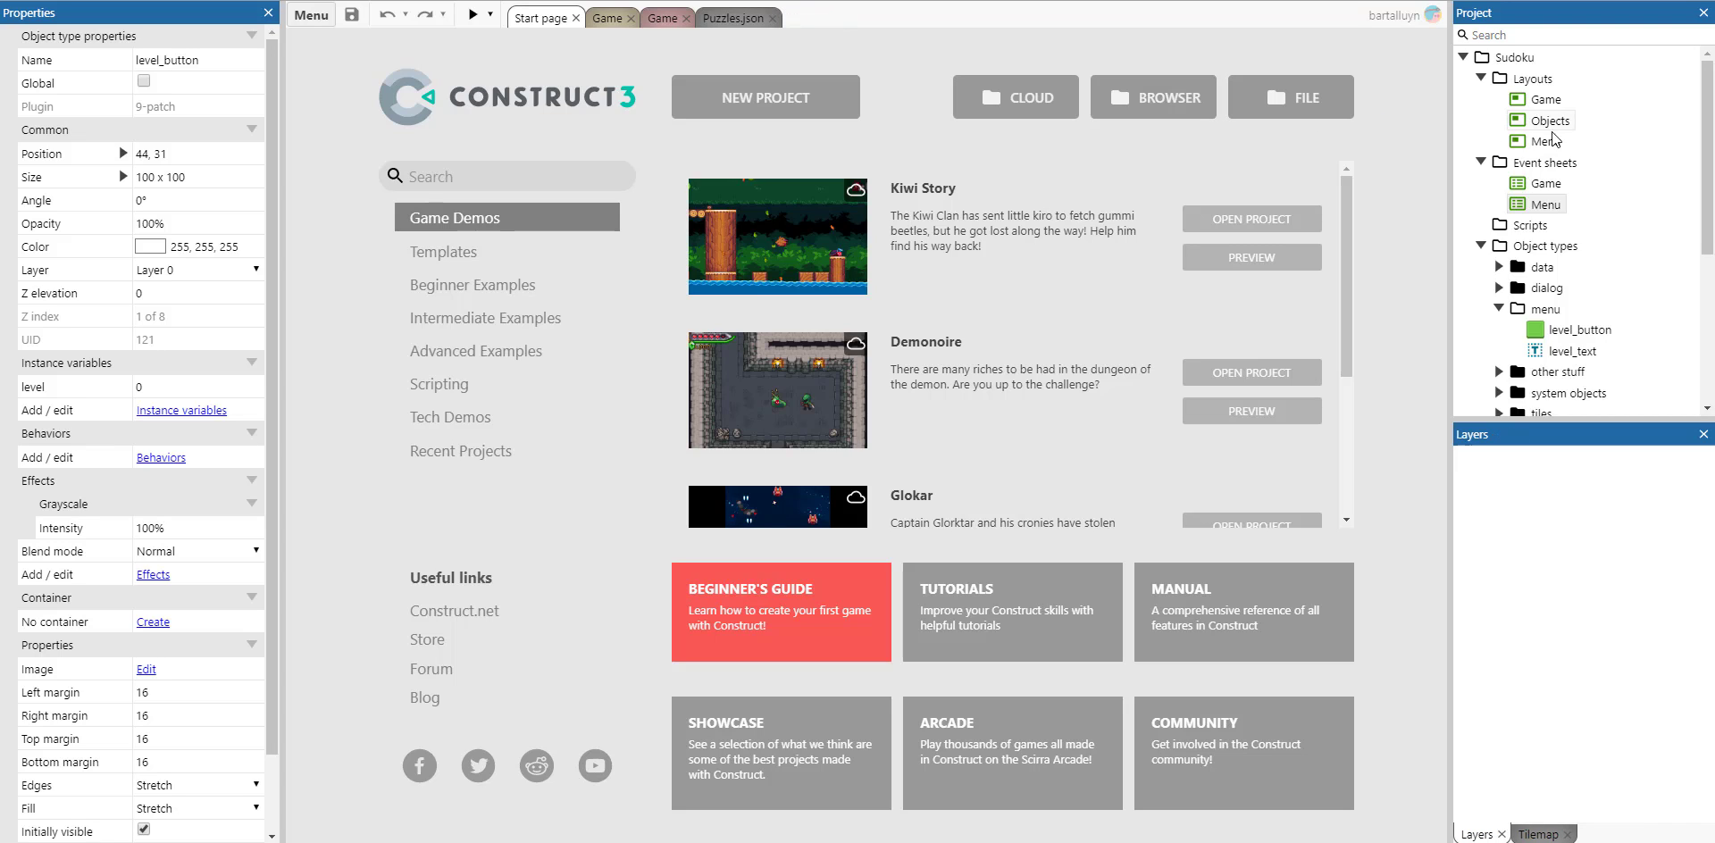
pyautogui.click(1551, 120)
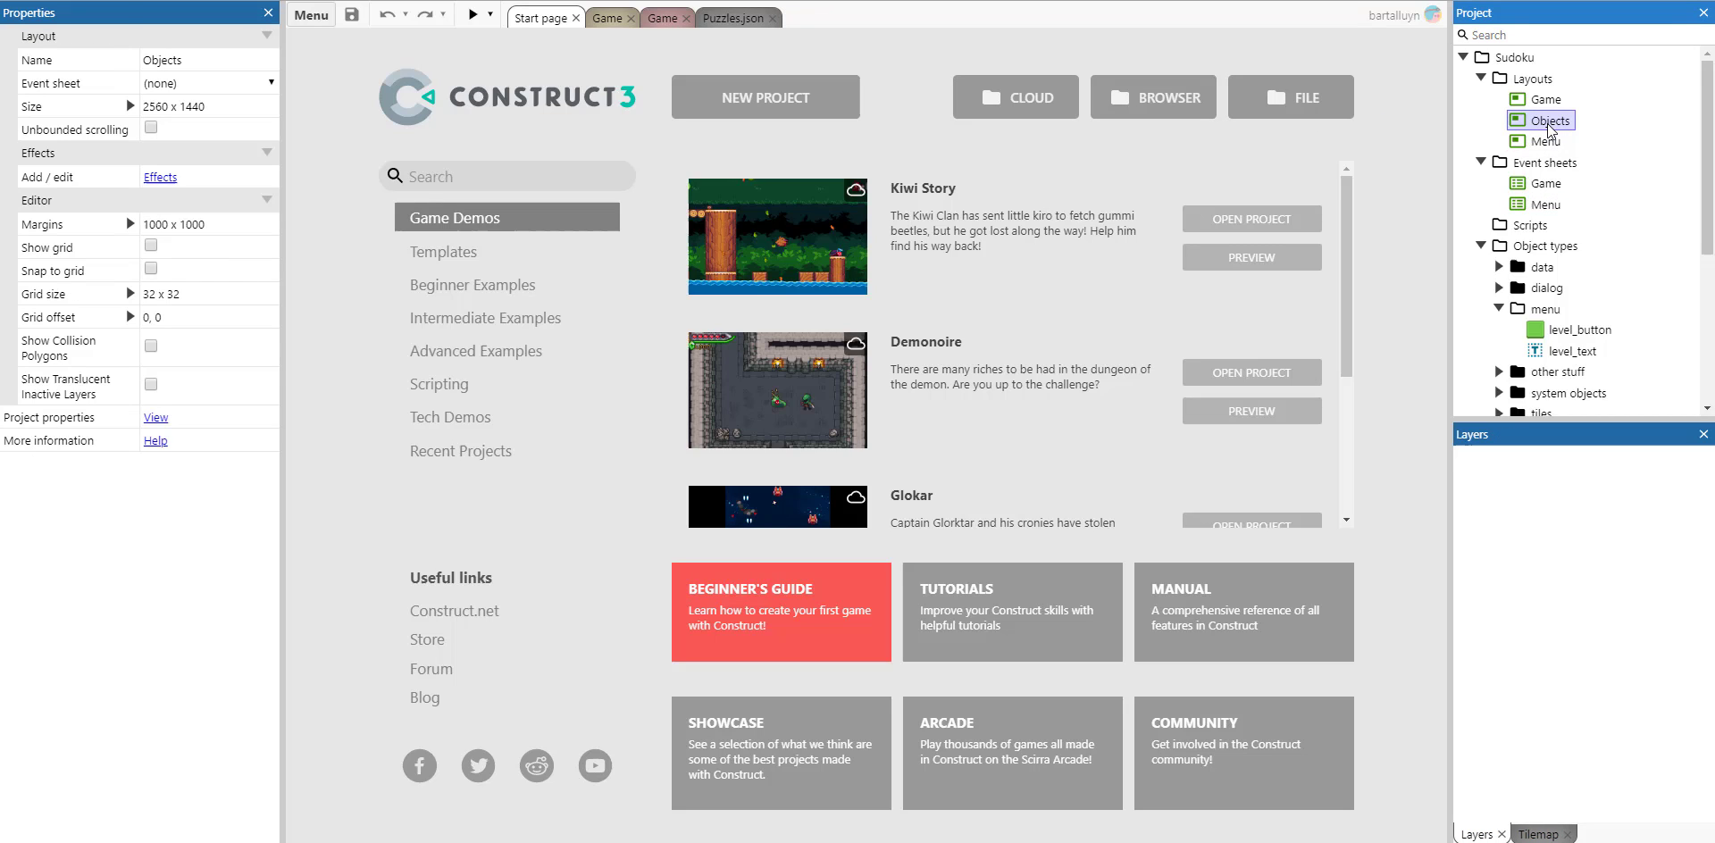
pyautogui.doubleClick(1549, 119)
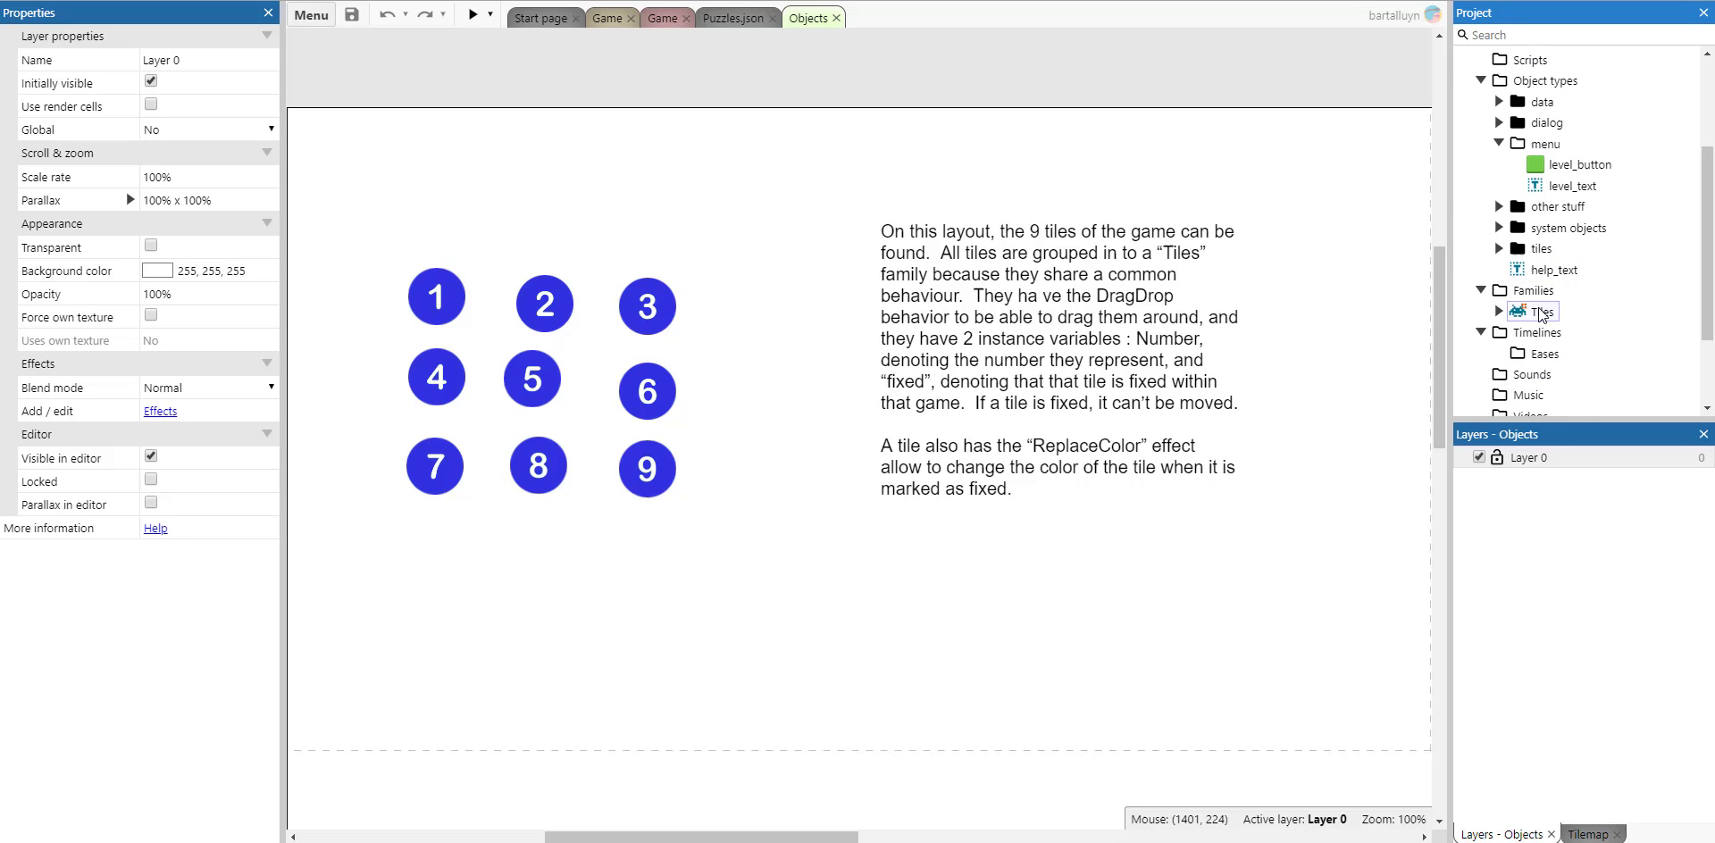
pyautogui.click(1542, 311)
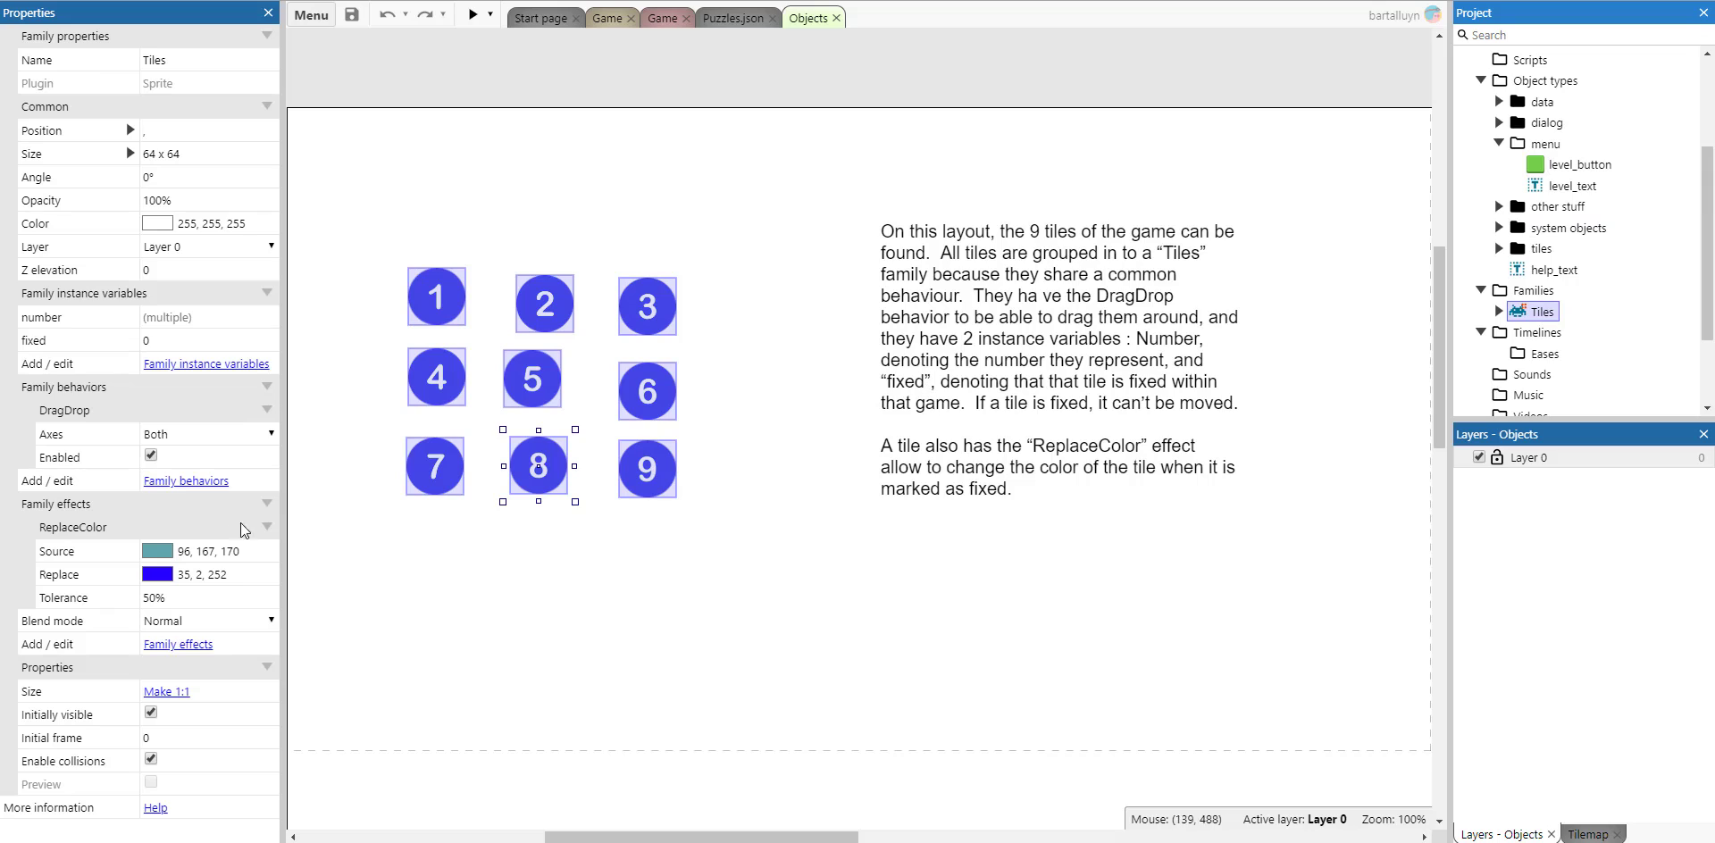
pyautogui.moveTo(1148, 417)
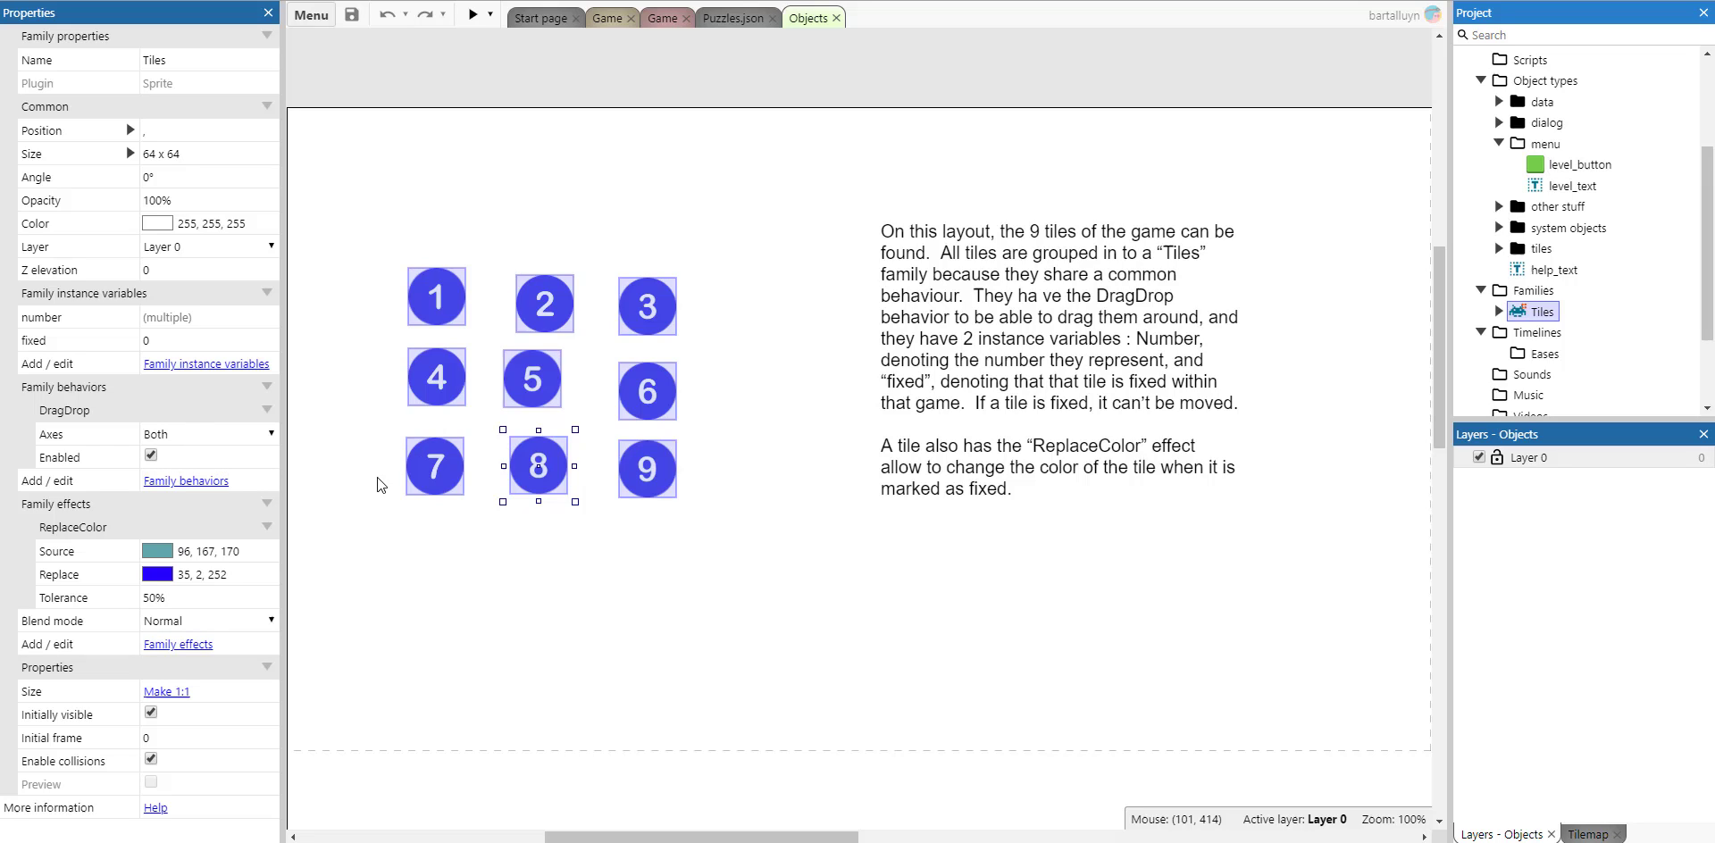
pyautogui.moveTo(261, 375)
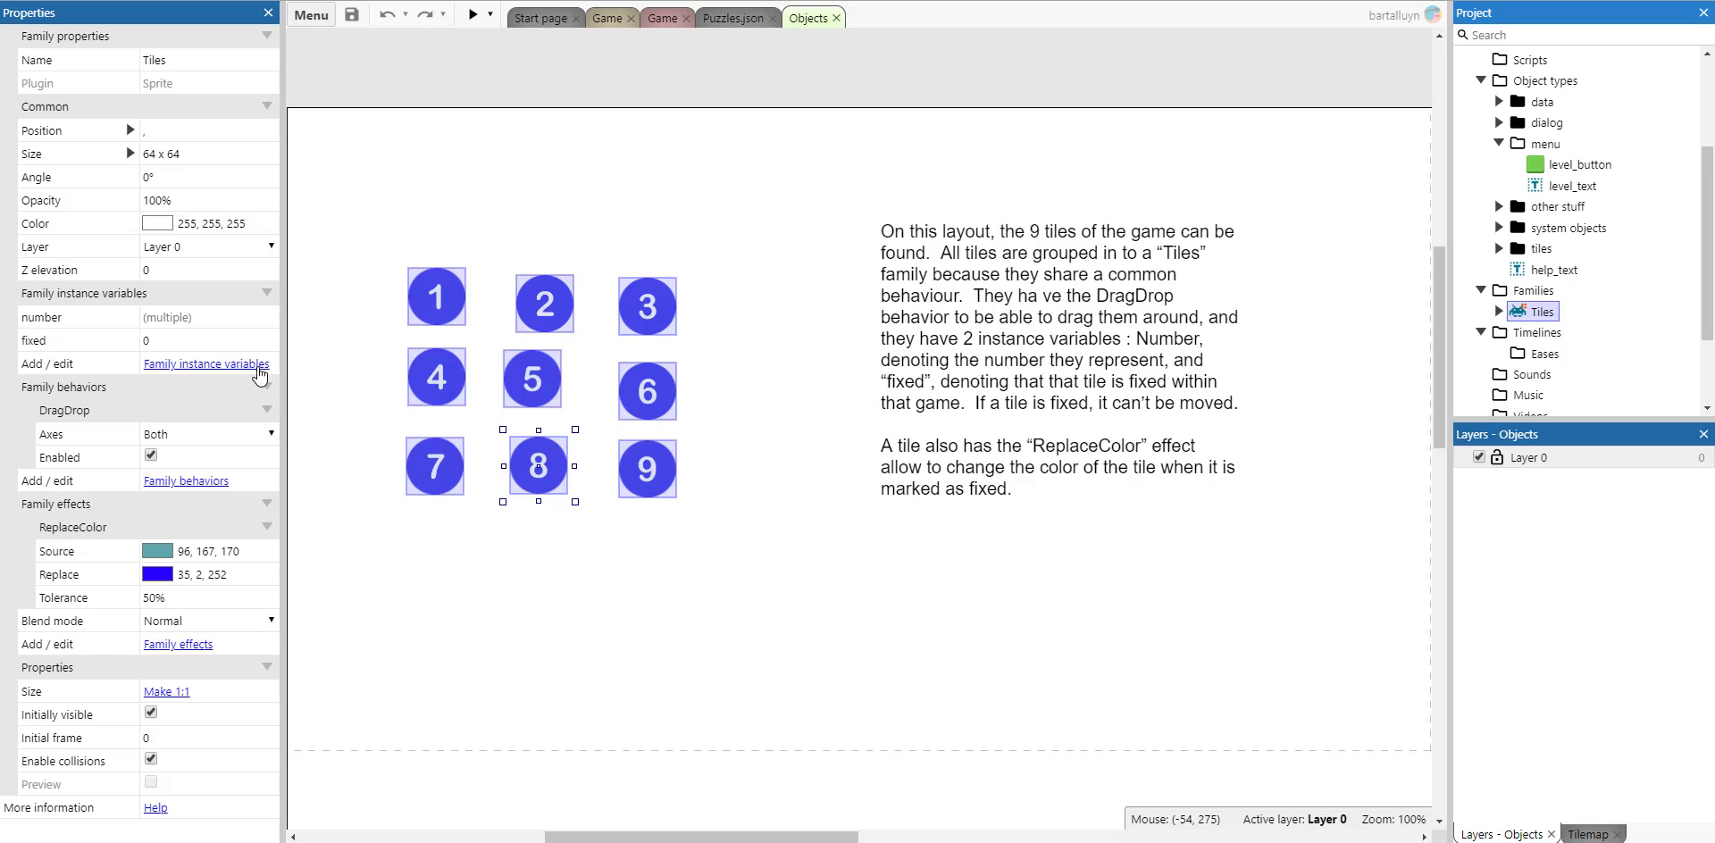
pyautogui.moveTo(225, 325)
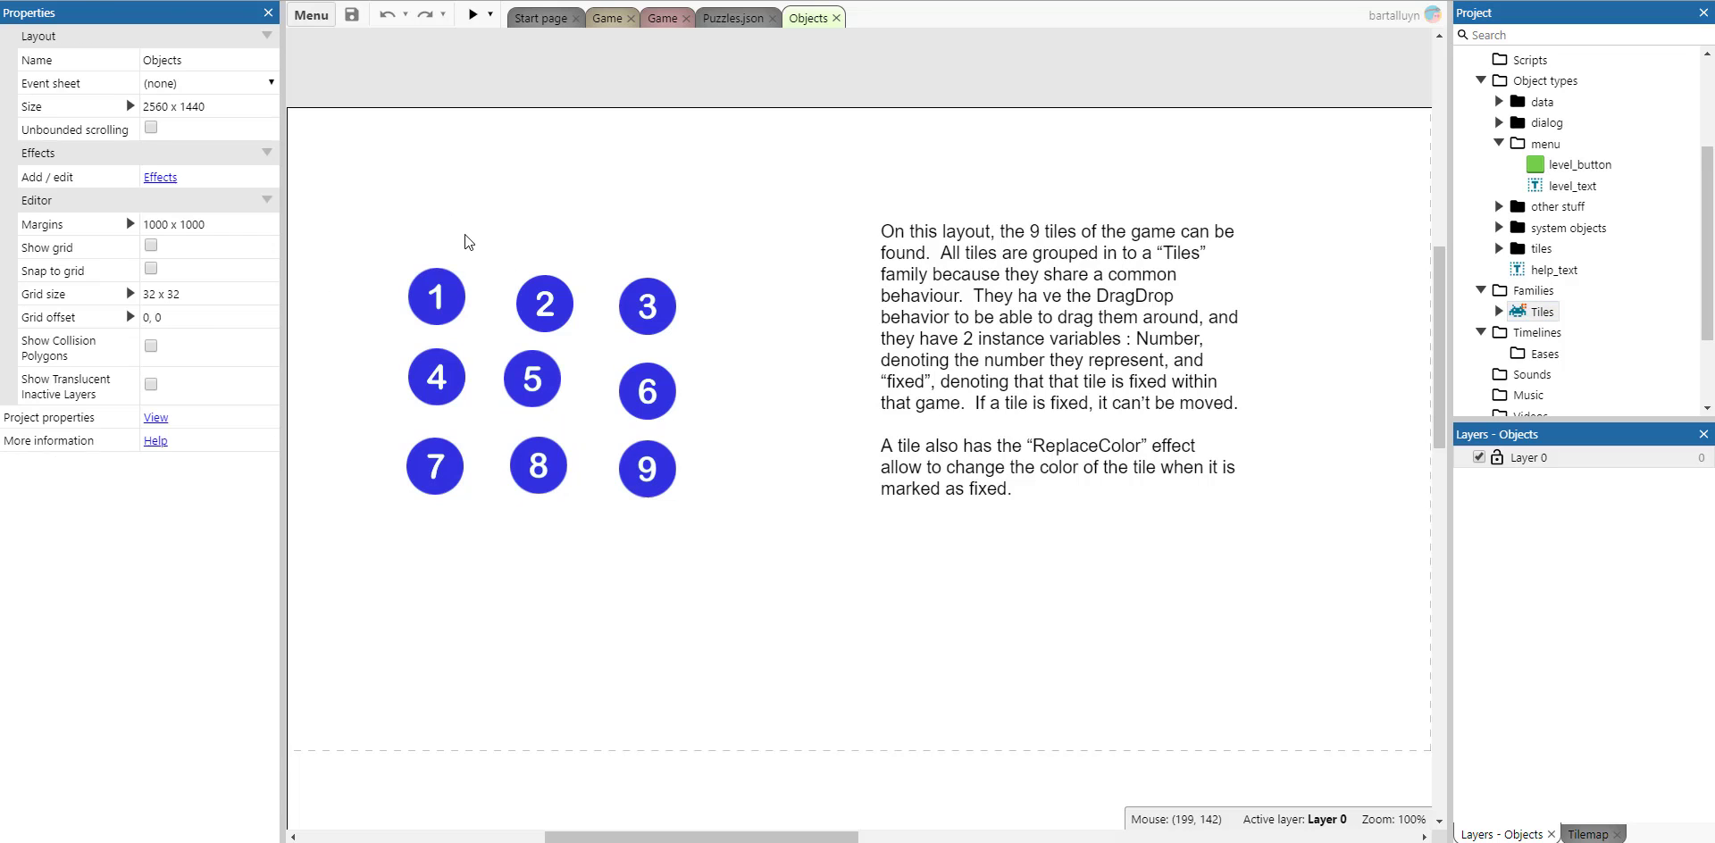
pyautogui.click(436, 297)
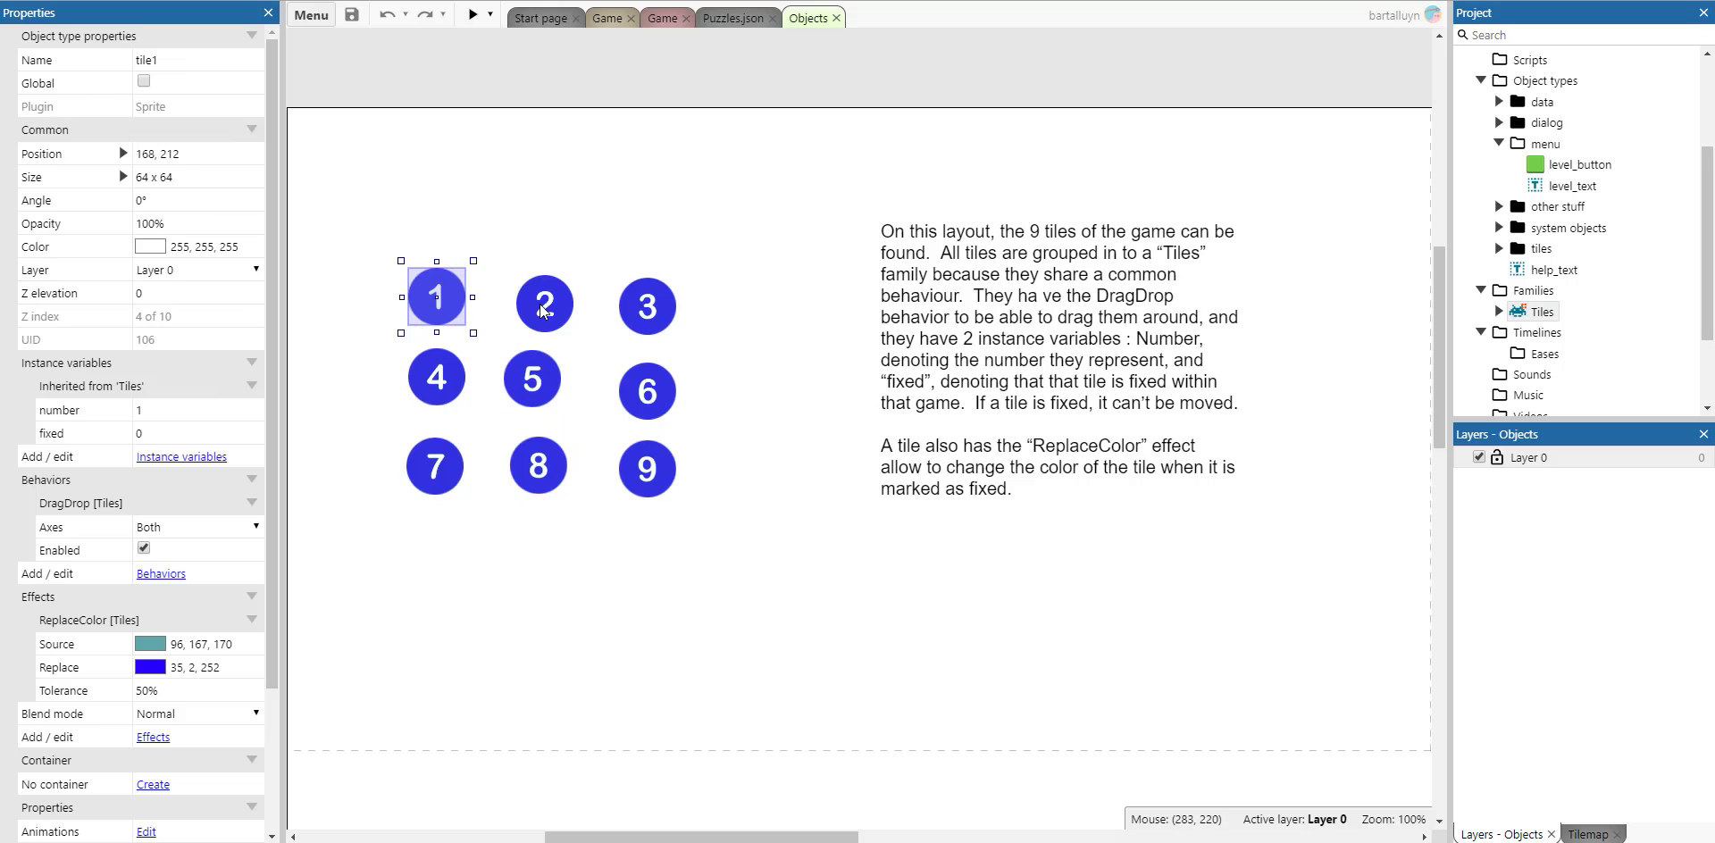
pyautogui.click(544, 305)
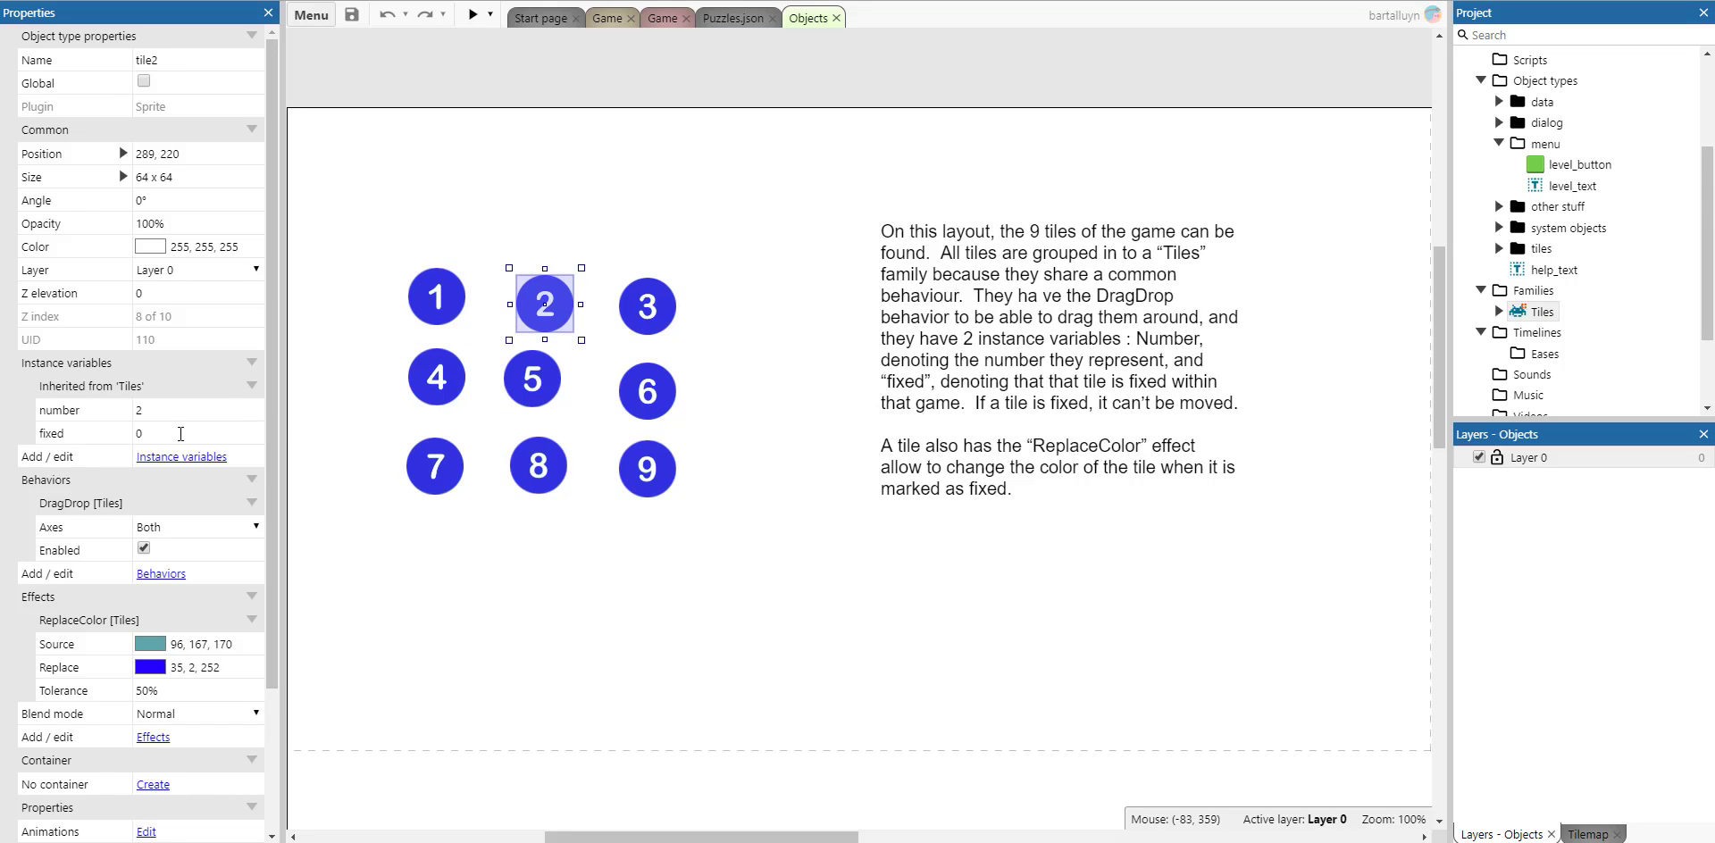
pyautogui.moveTo(361, 391)
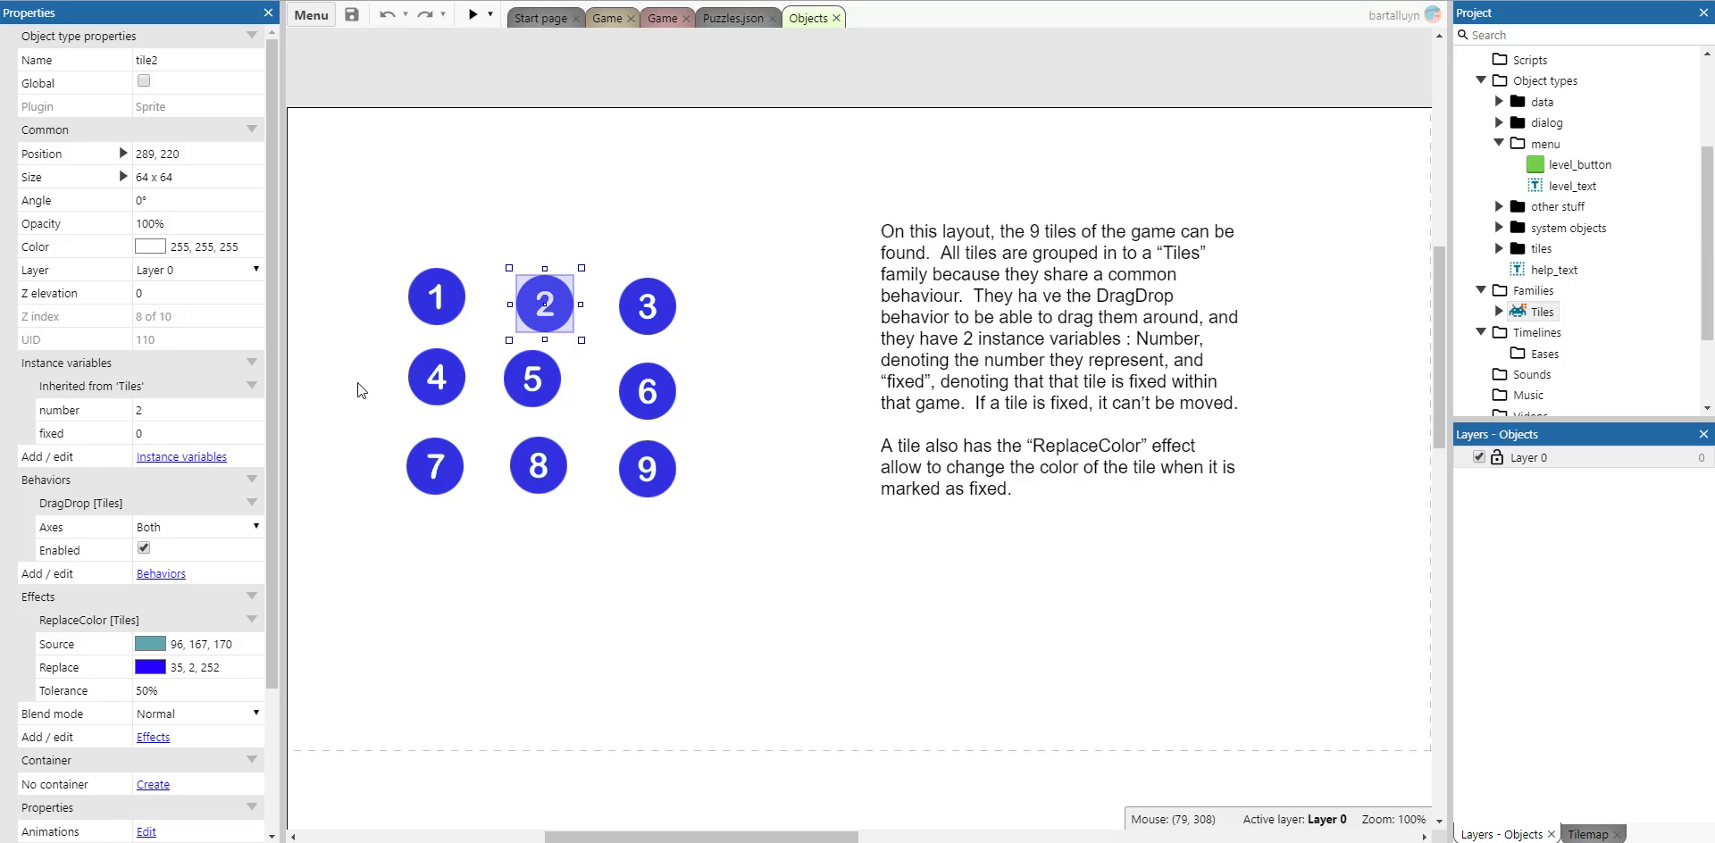
pyautogui.moveTo(75, 469)
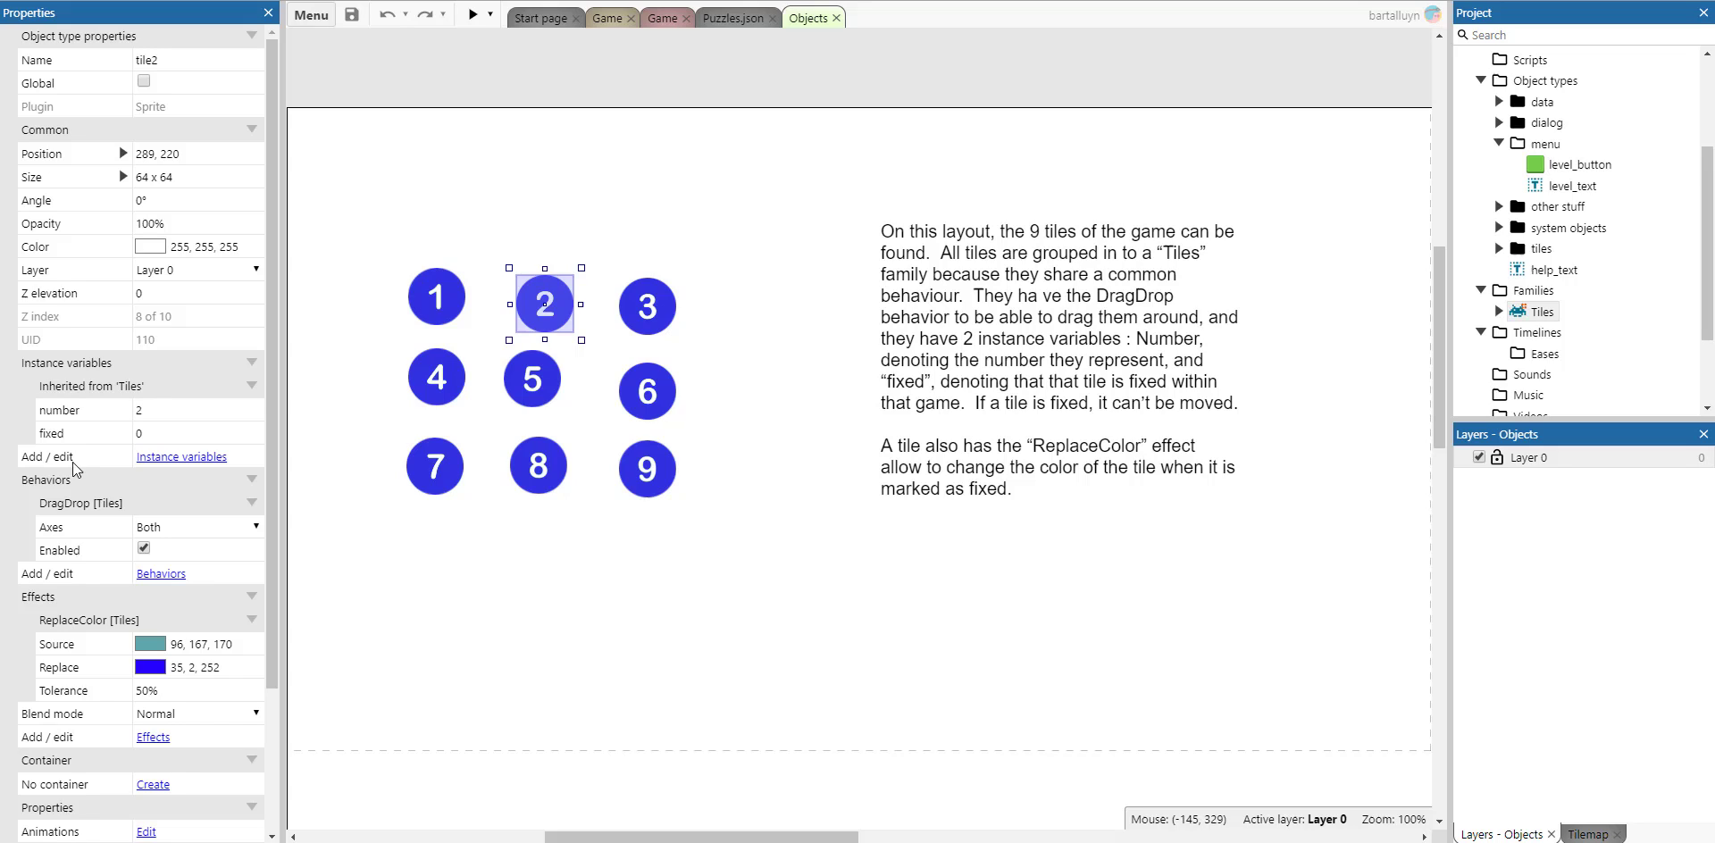
pyautogui.moveTo(167, 648)
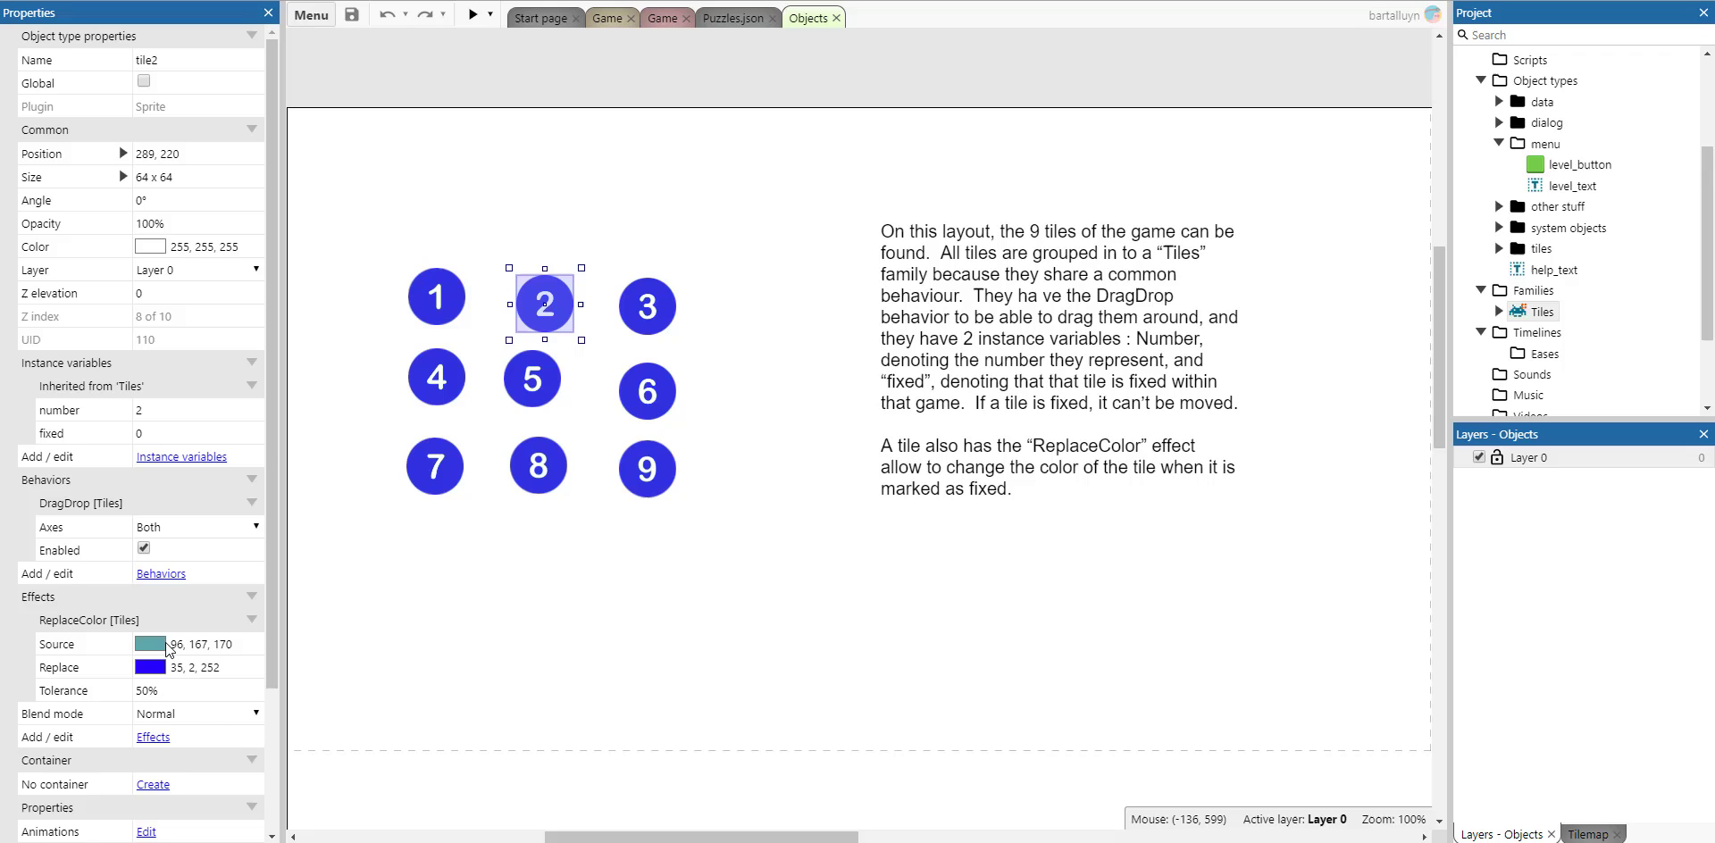
pyautogui.moveTo(334, 385)
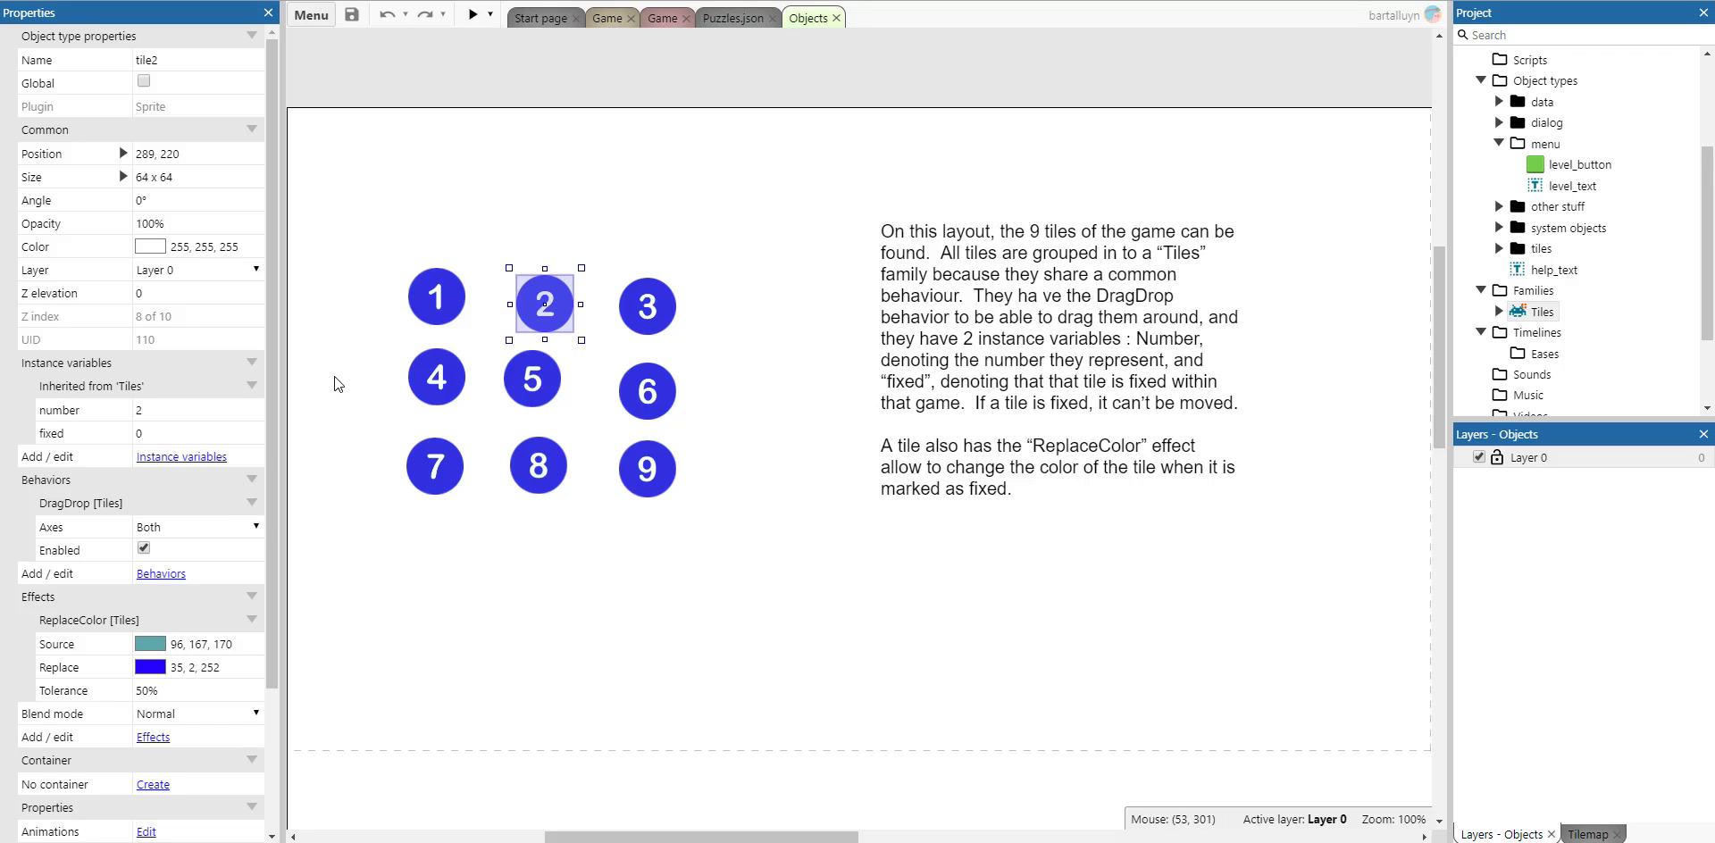
pyautogui.moveTo(516, 345)
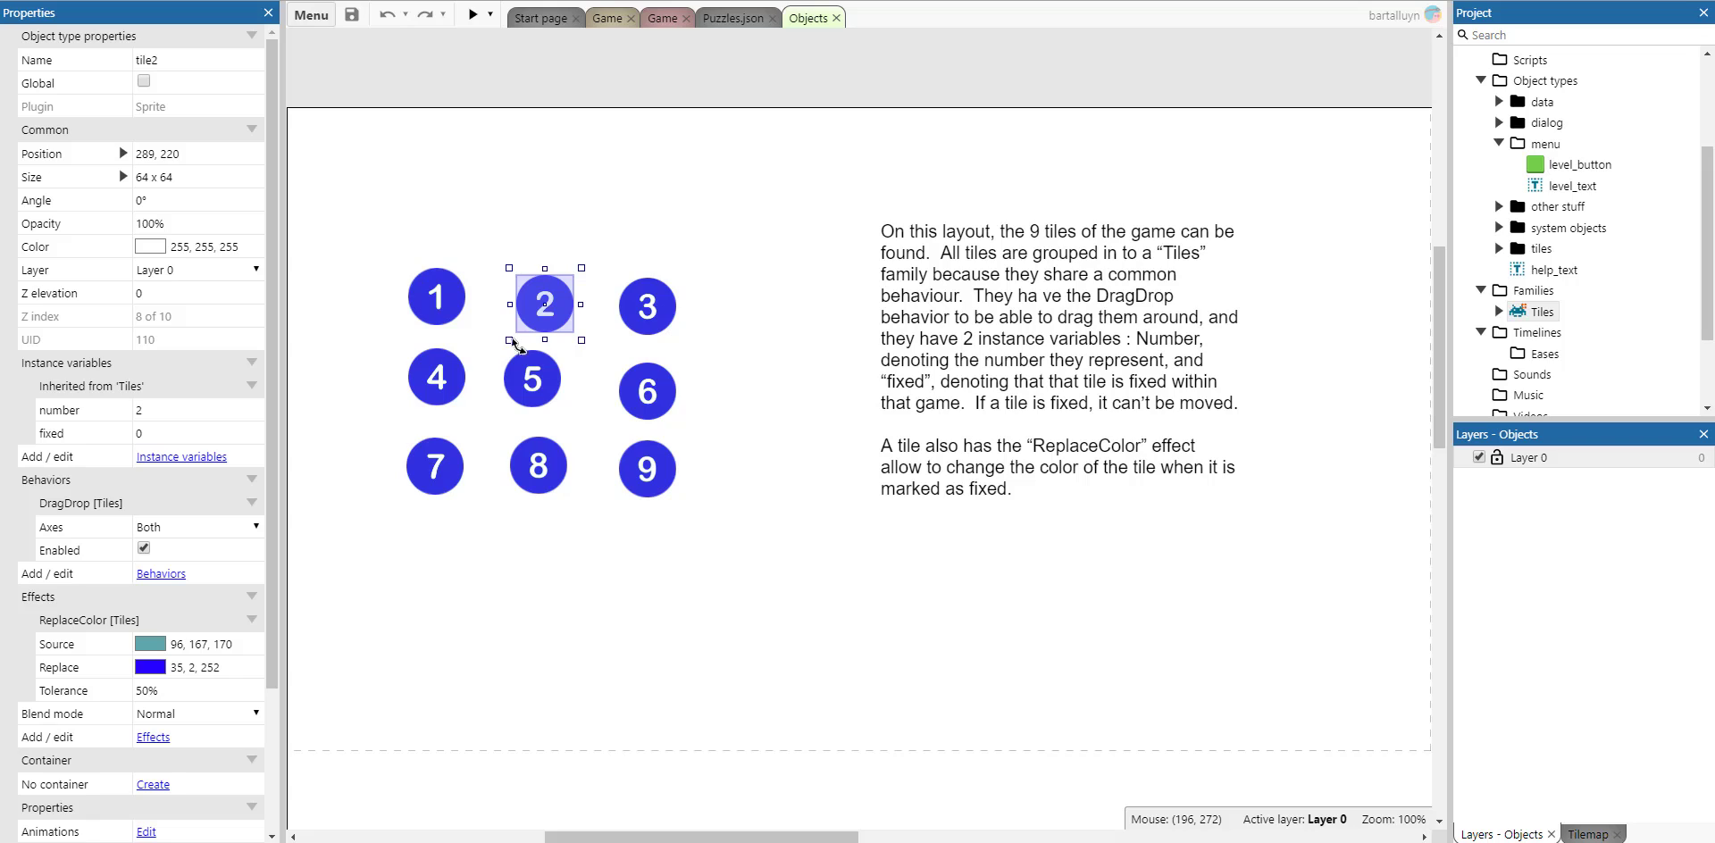
pyautogui.moveTo(599, 95)
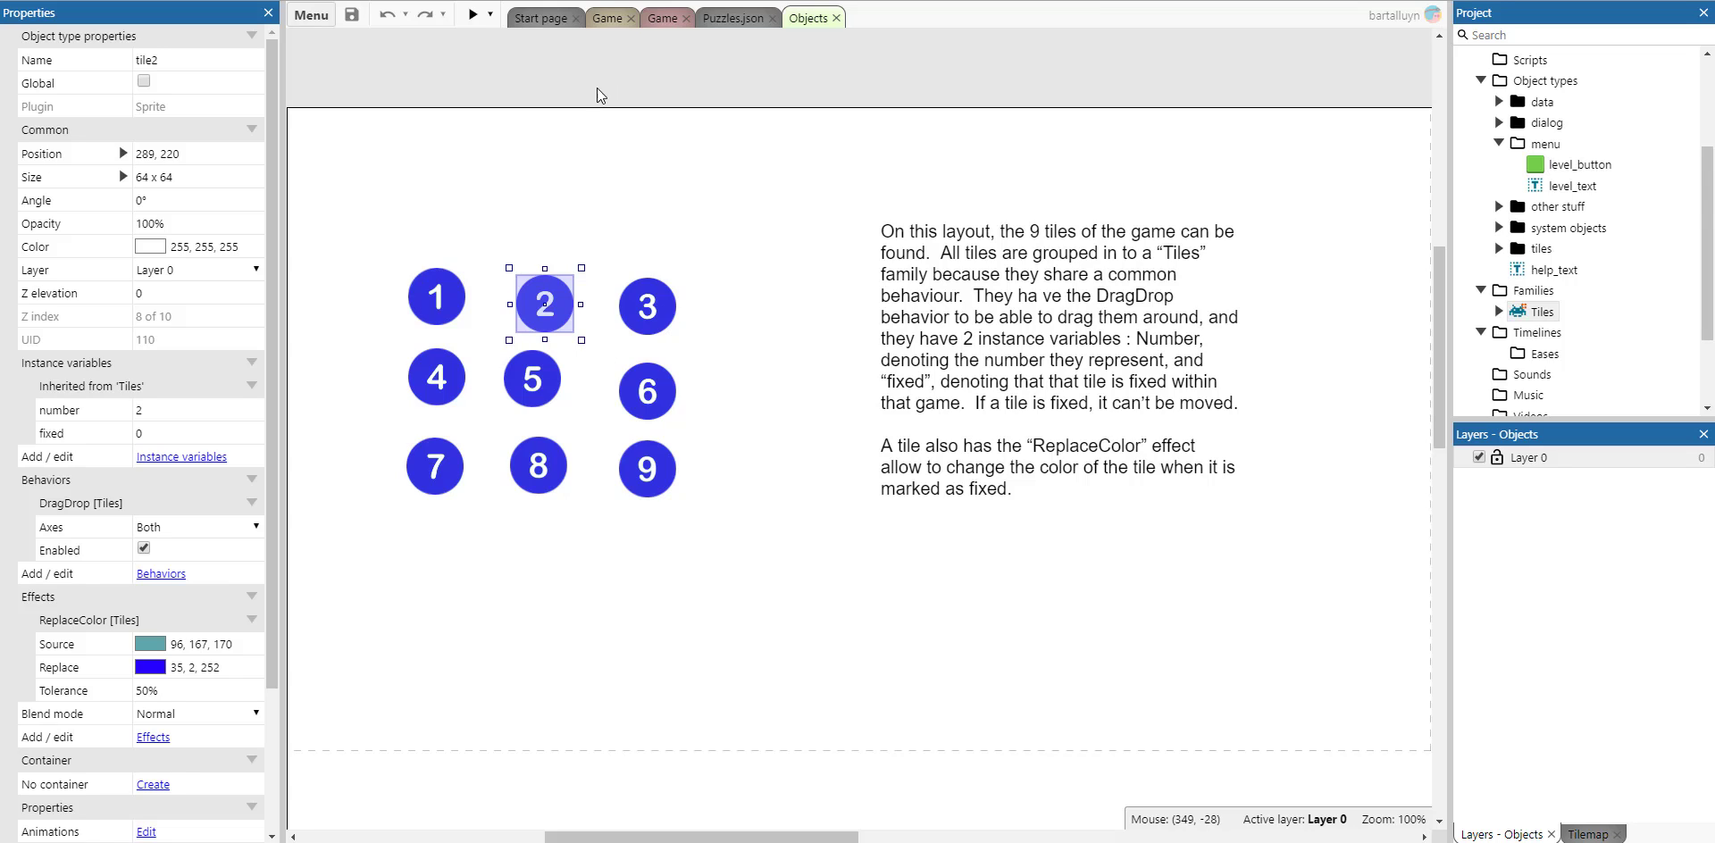
pyautogui.moveTo(664, 18)
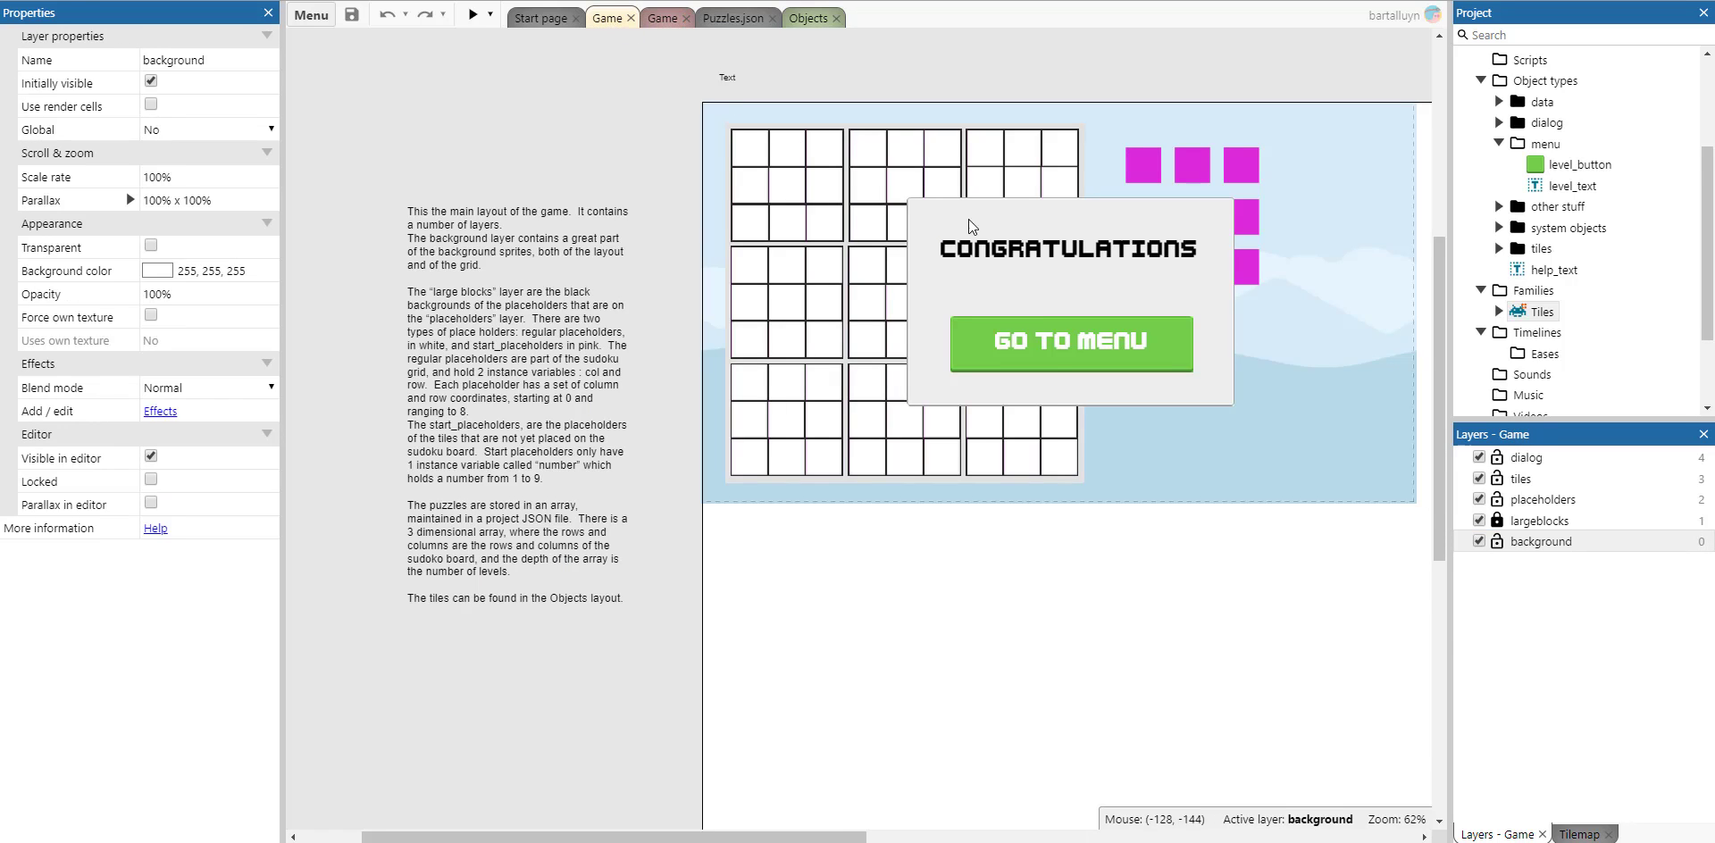
pyautogui.moveTo(1290, 259)
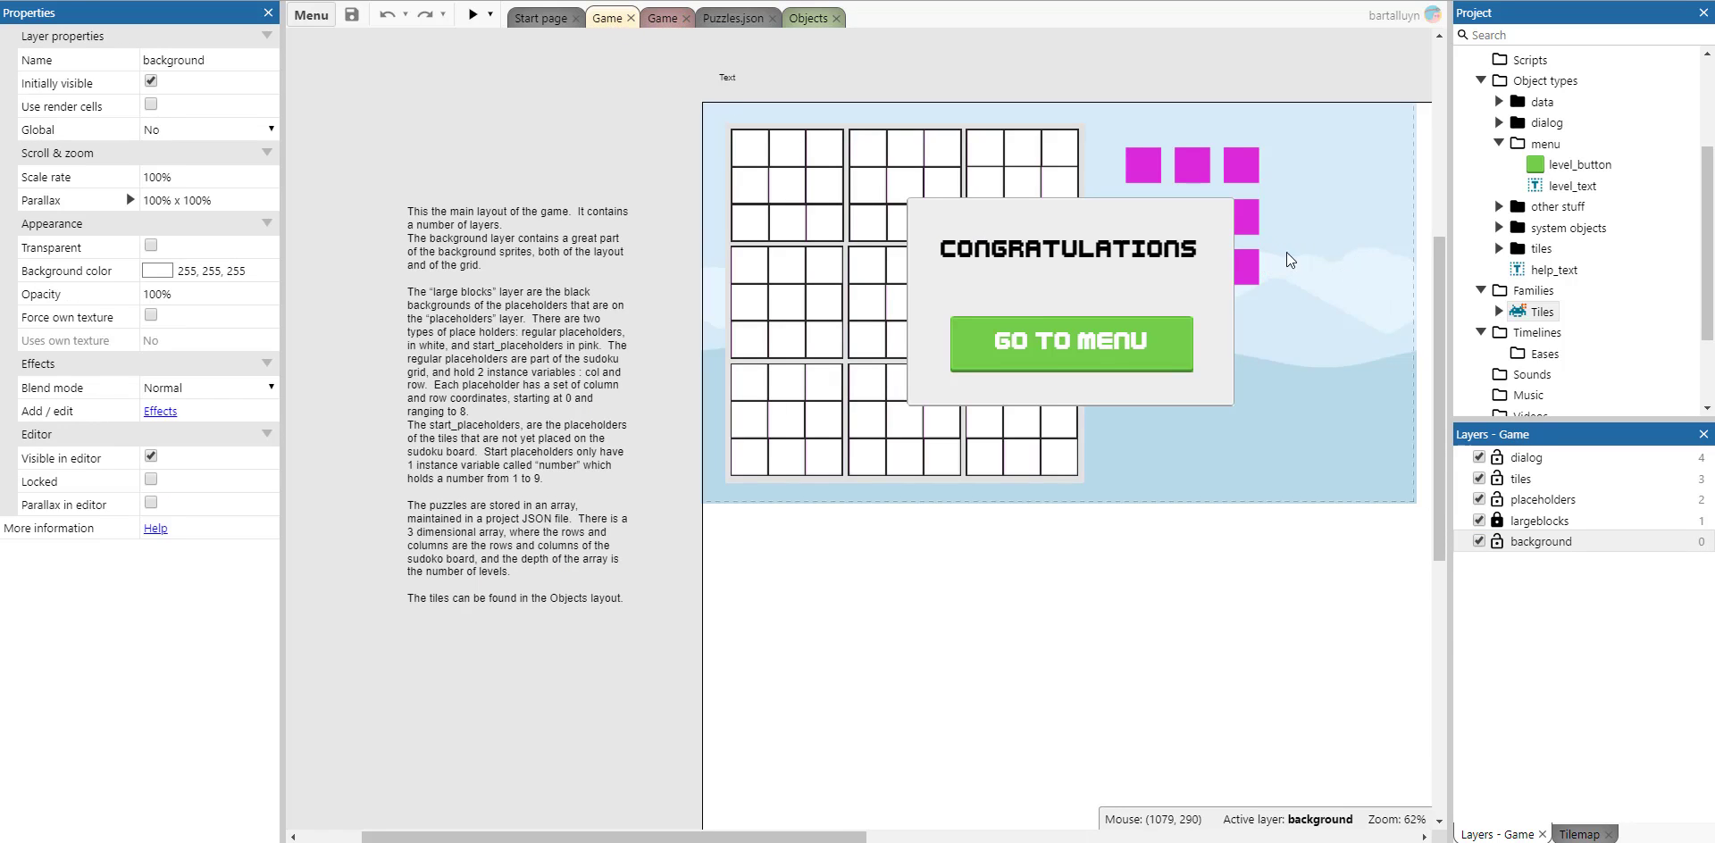
pyautogui.moveTo(1286, 275)
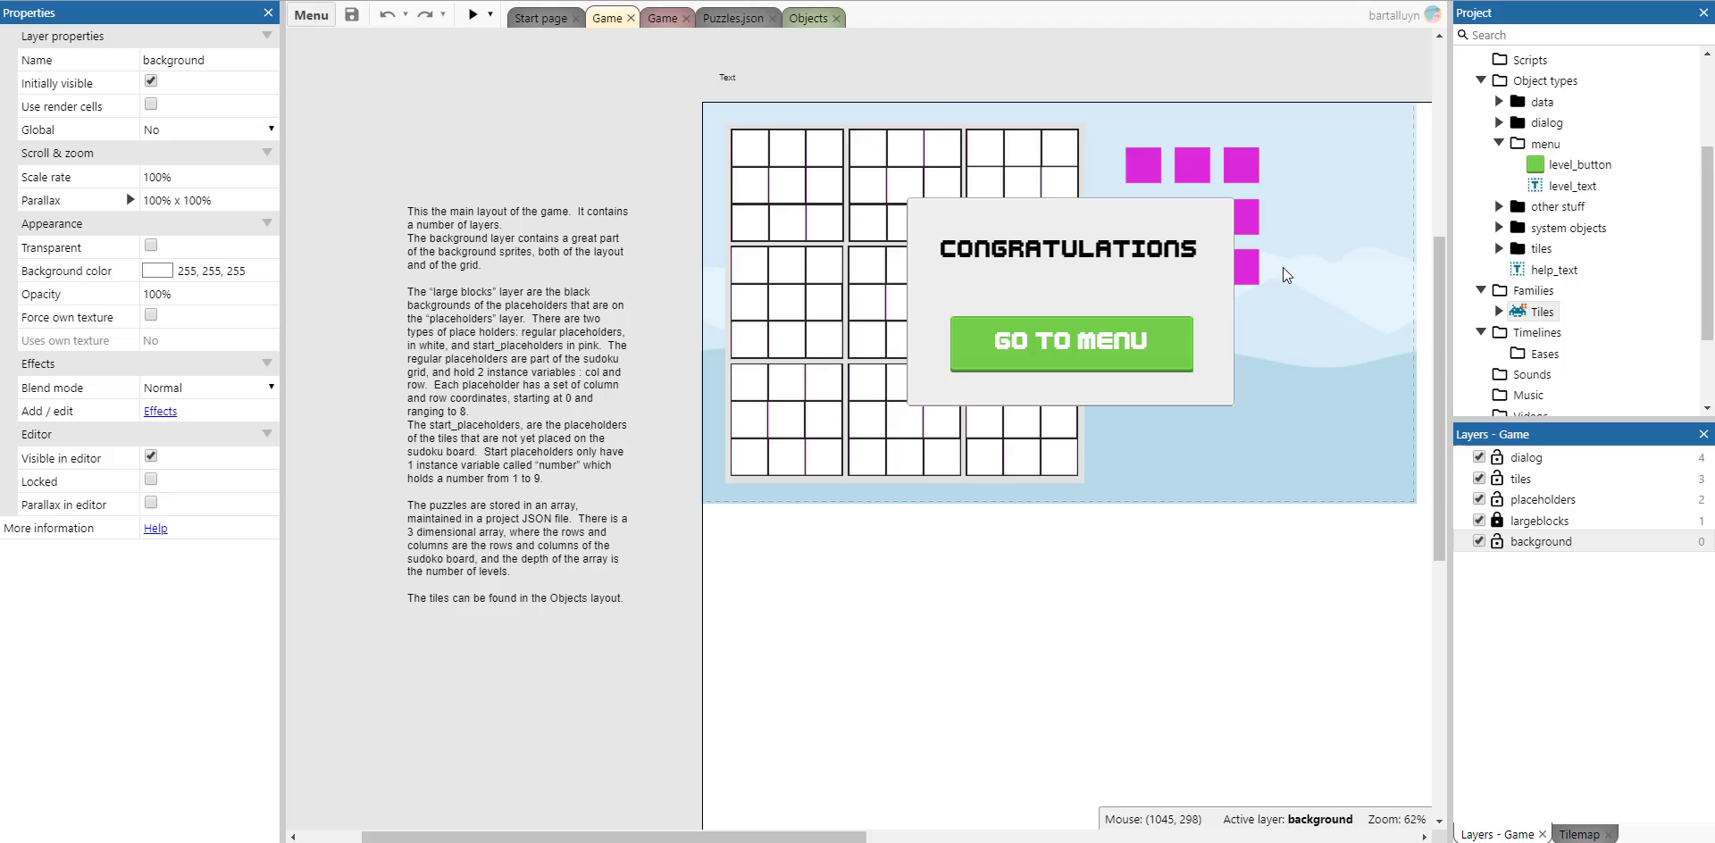
pyautogui.moveTo(1458, 450)
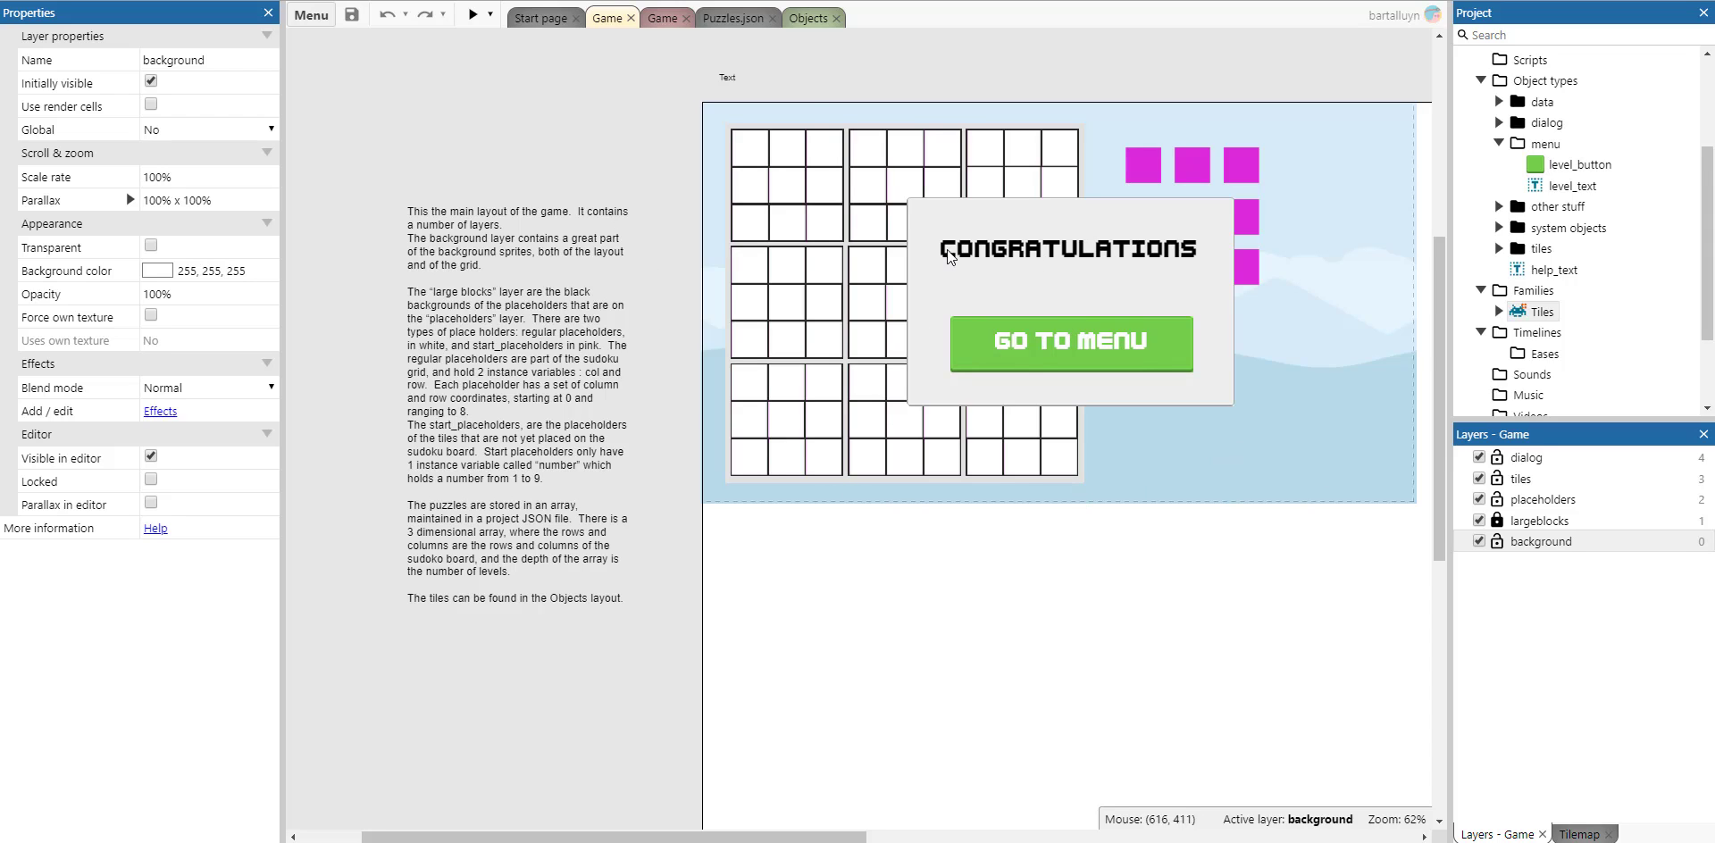
pyautogui.moveTo(1088, 195)
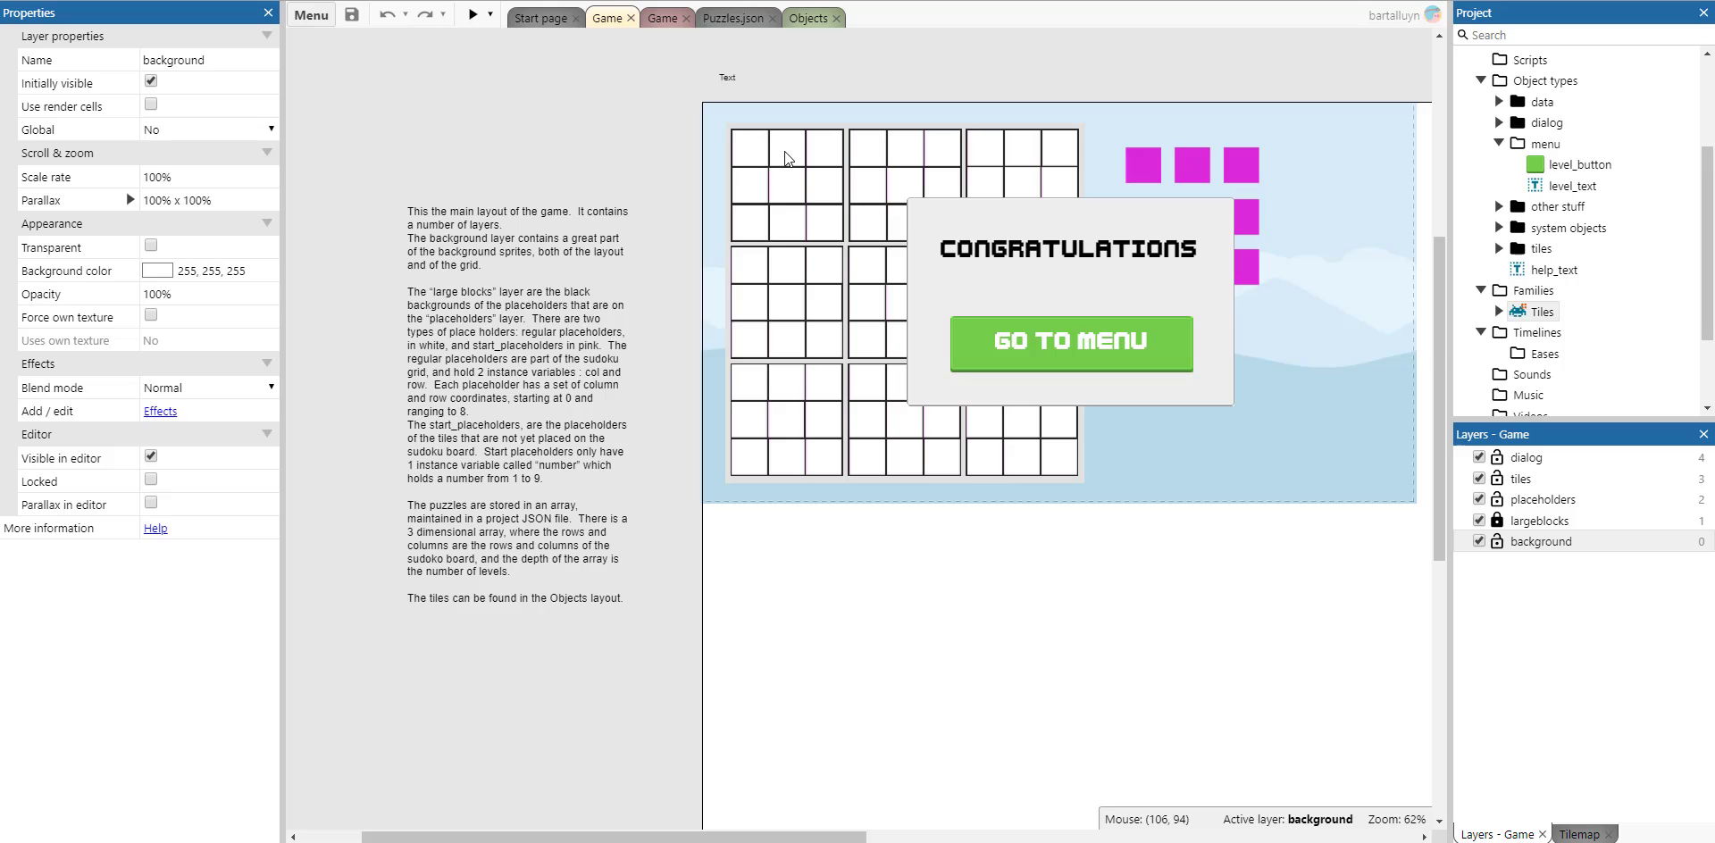
pyautogui.moveTo(825, 163)
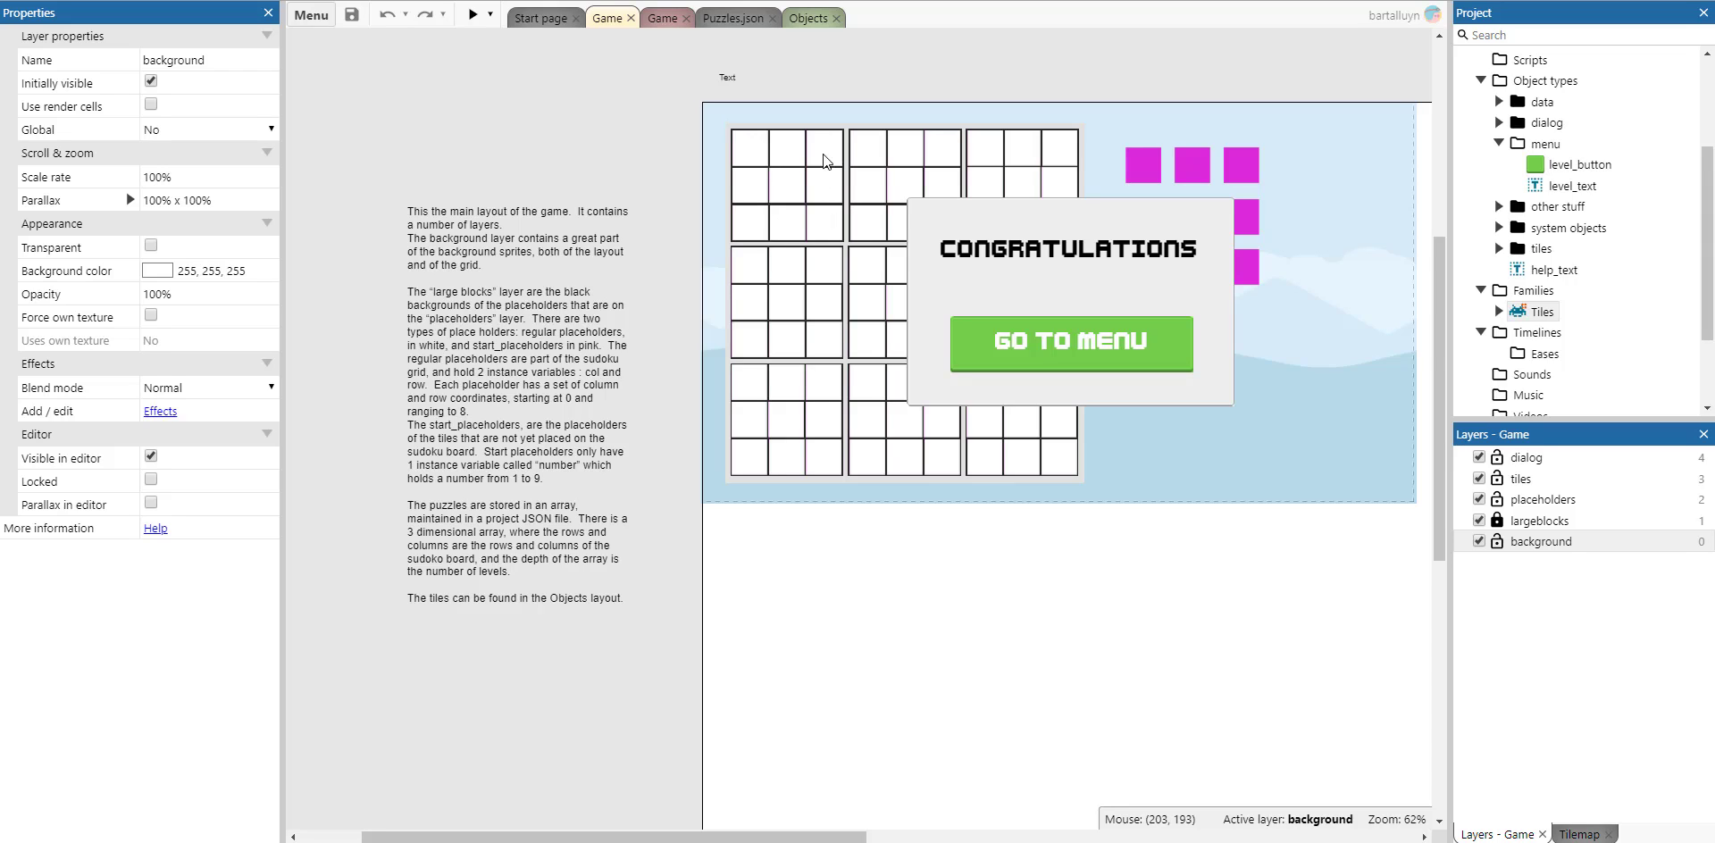
pyautogui.moveTo(961, 211)
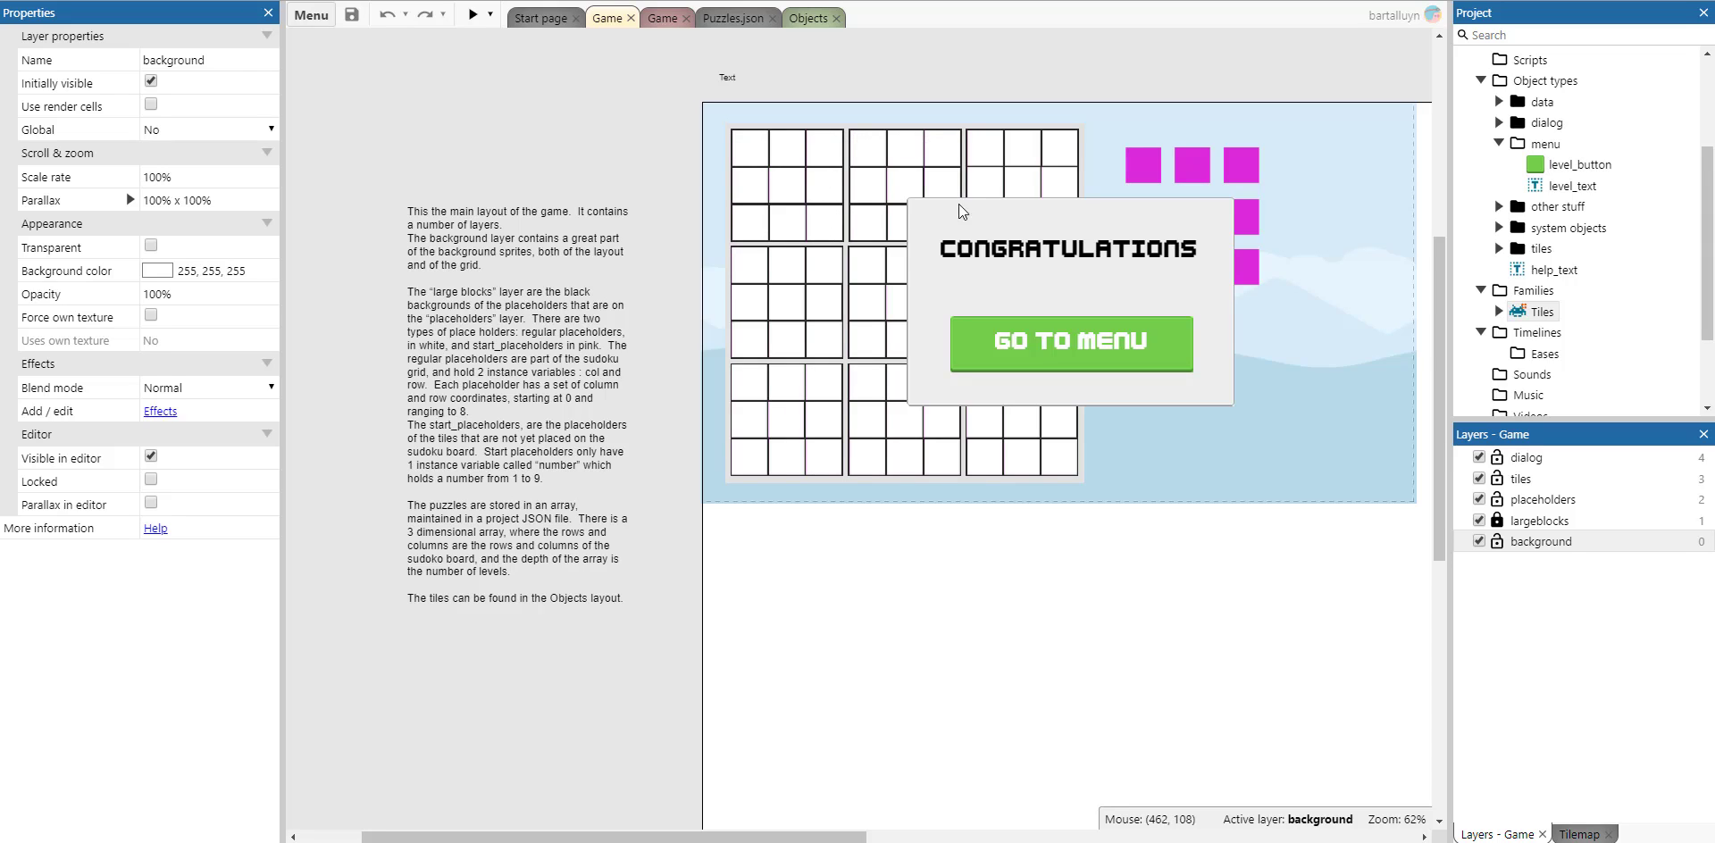
pyautogui.moveTo(757, 153)
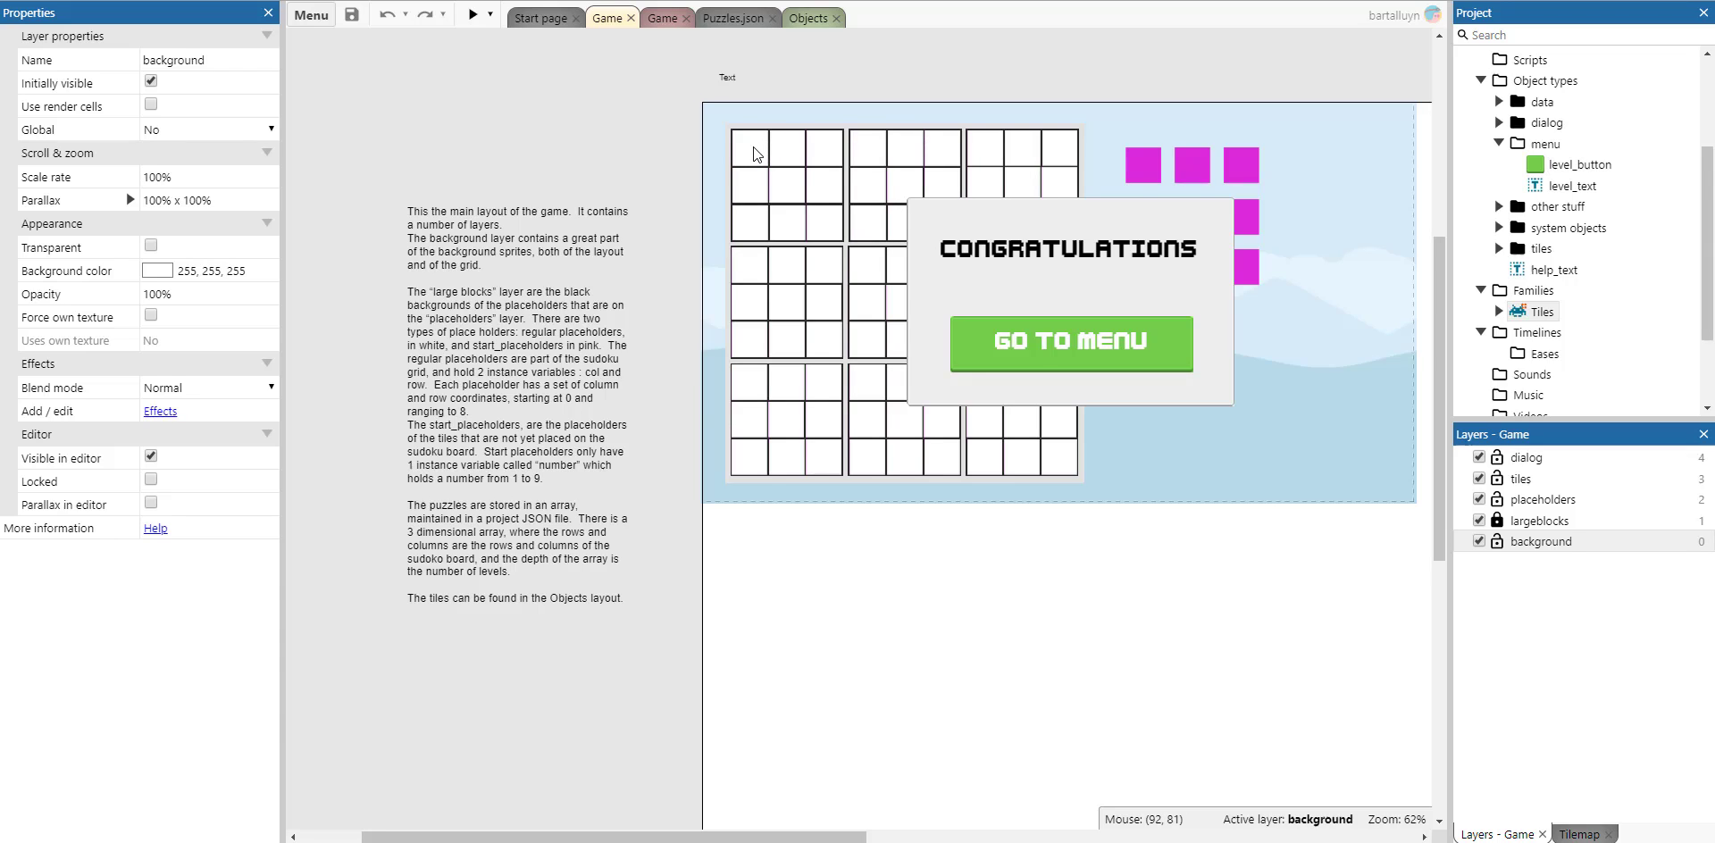
pyautogui.click(750, 150)
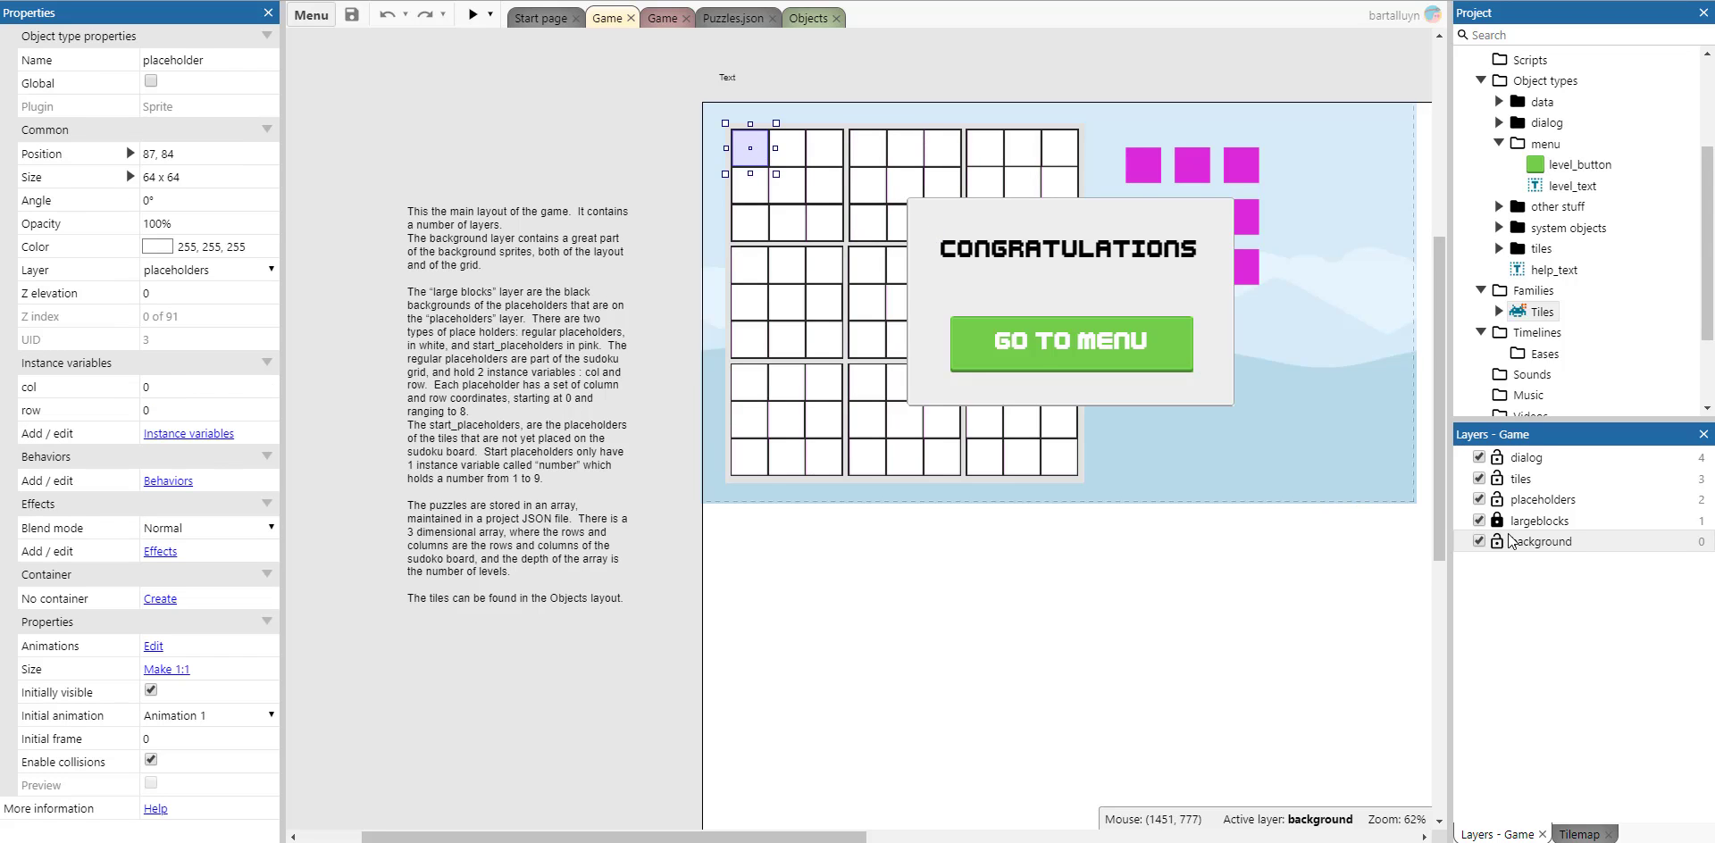
pyautogui.moveTo(664, 277)
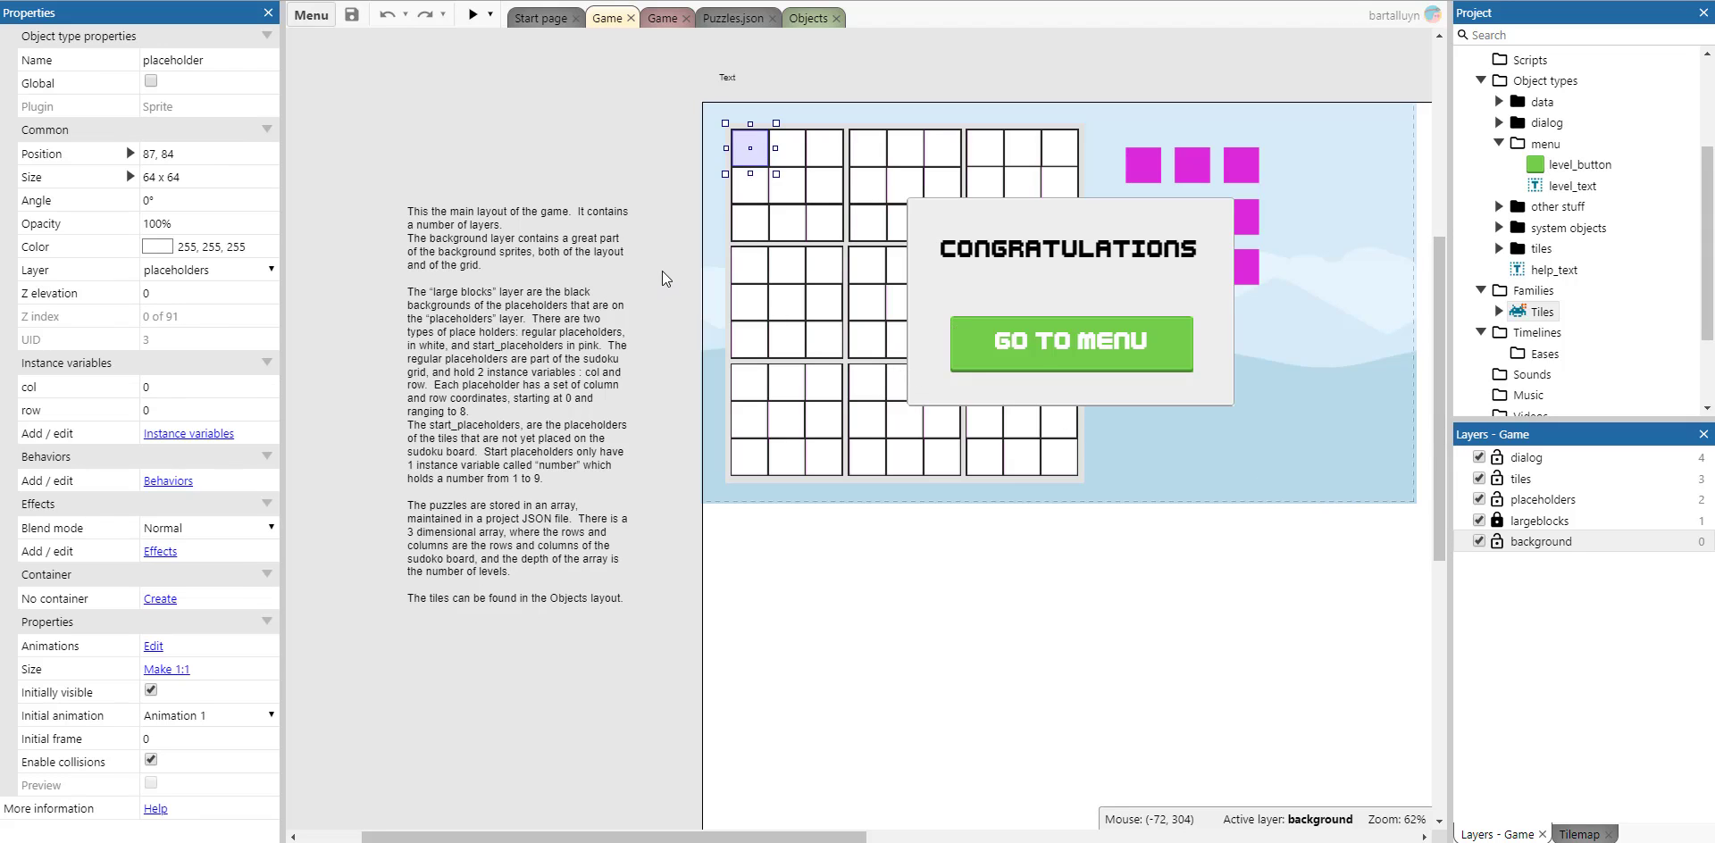
pyautogui.moveTo(659, 293)
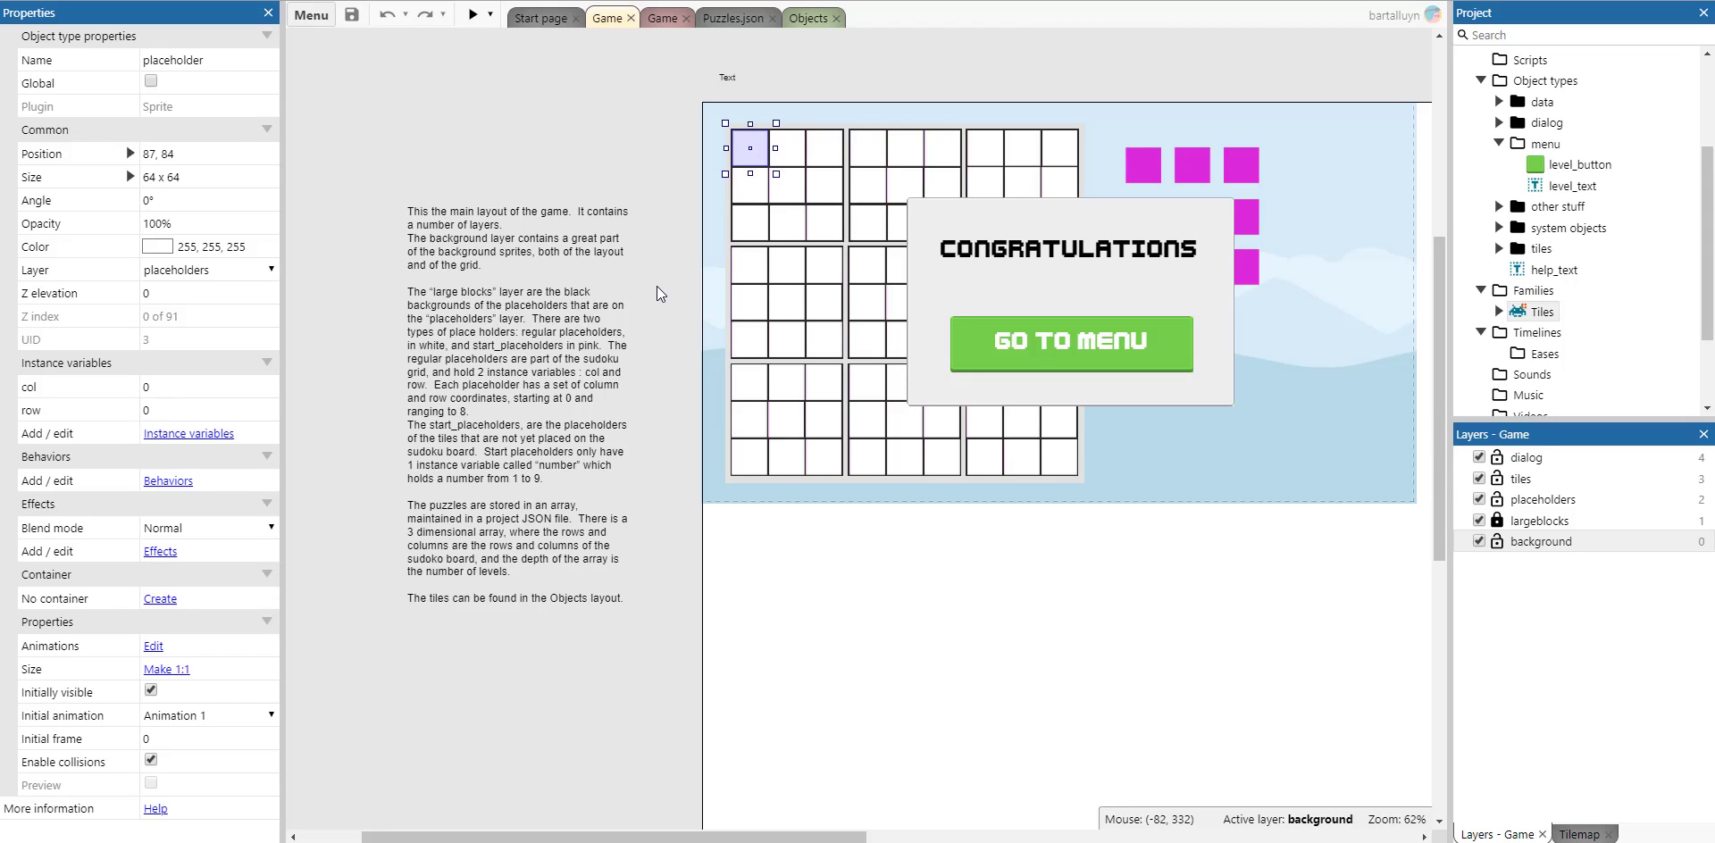
pyautogui.moveTo(670, 286)
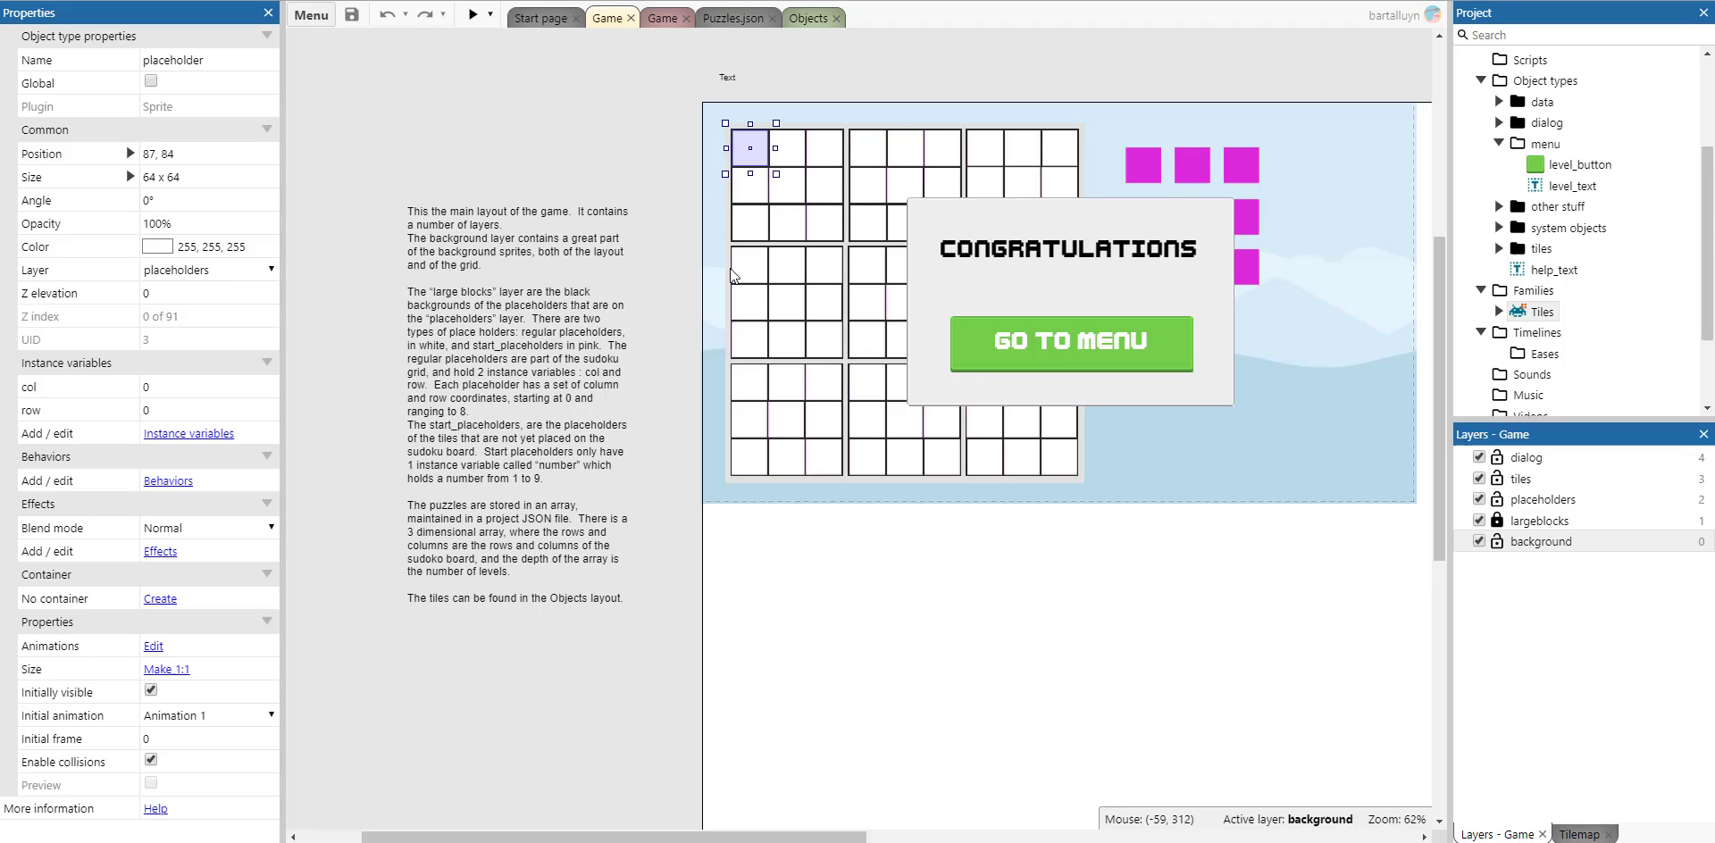
pyautogui.click(1145, 165)
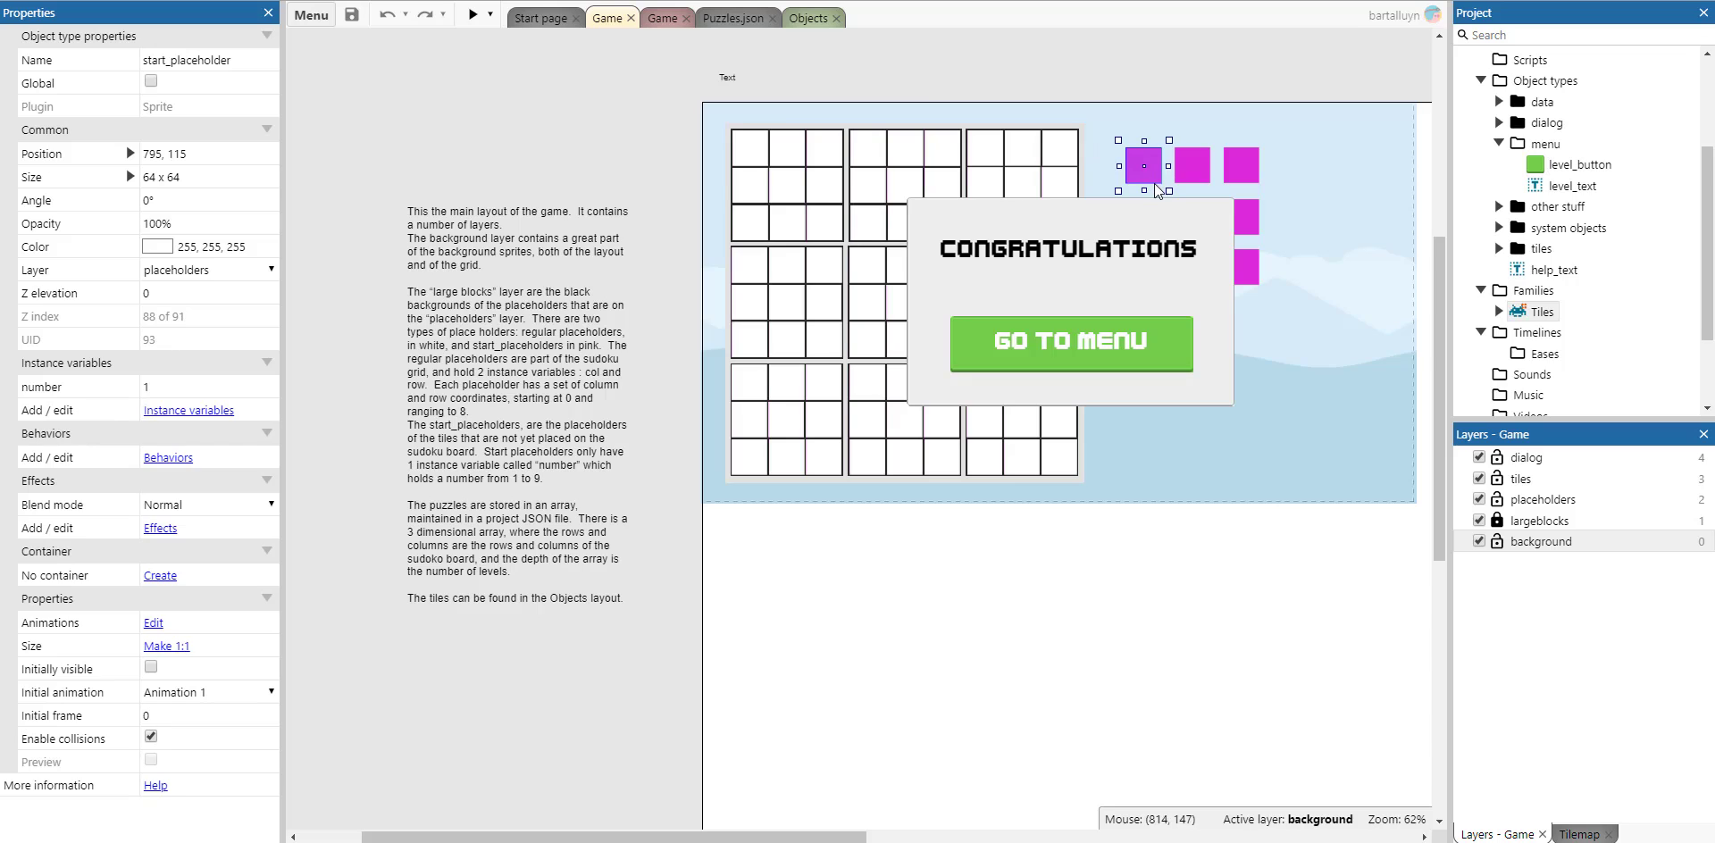
pyautogui.moveTo(730, 195)
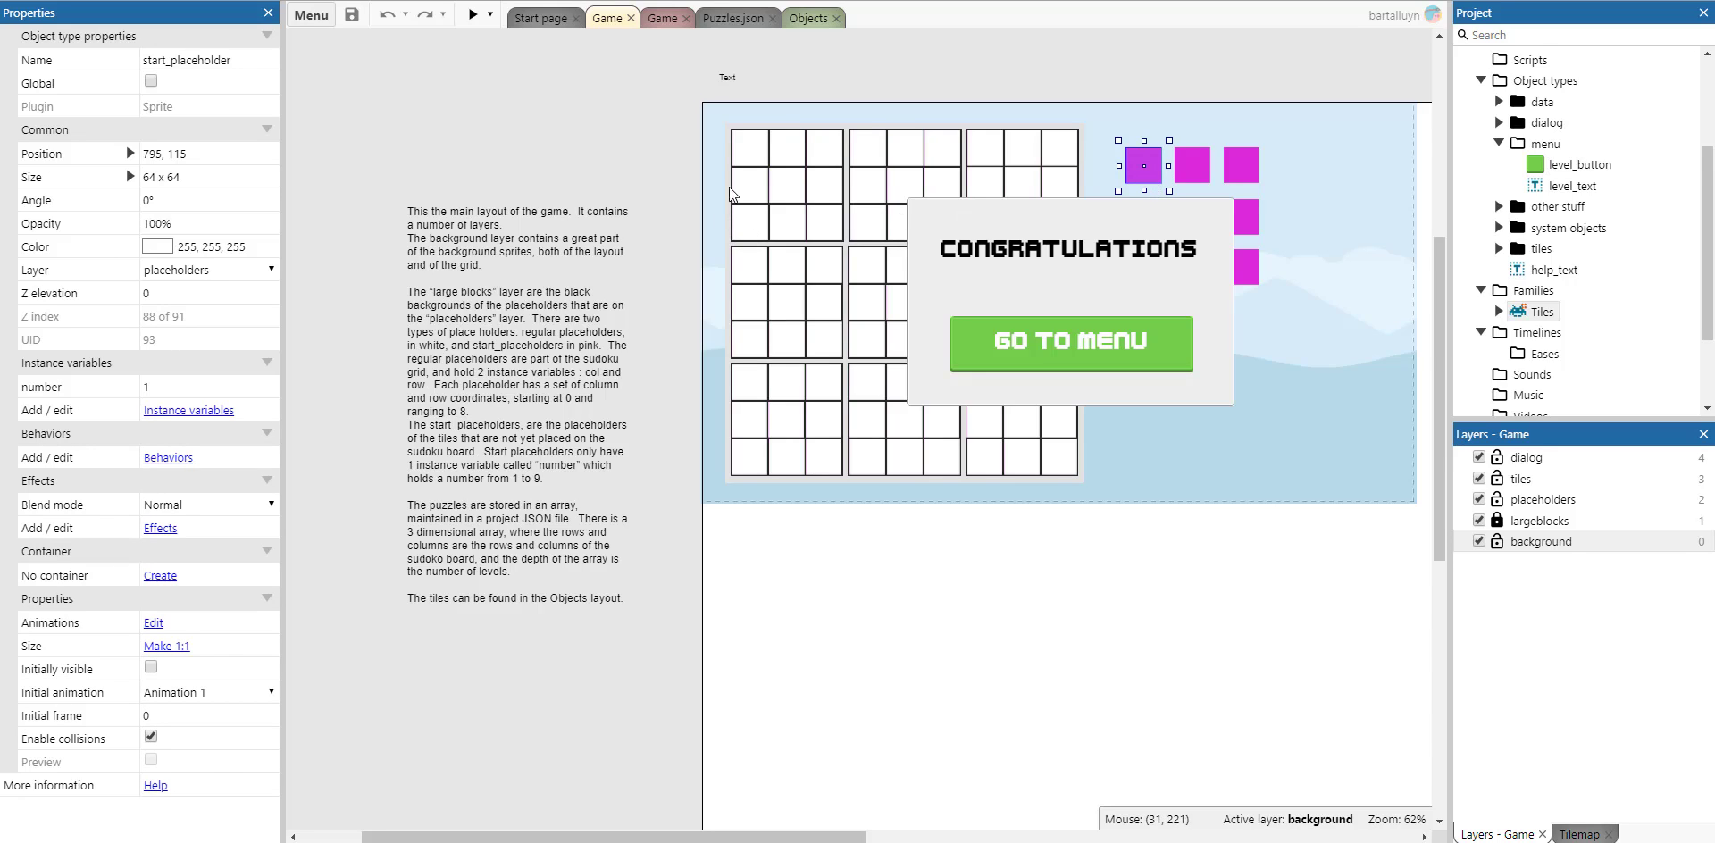
pyautogui.moveTo(850, 247)
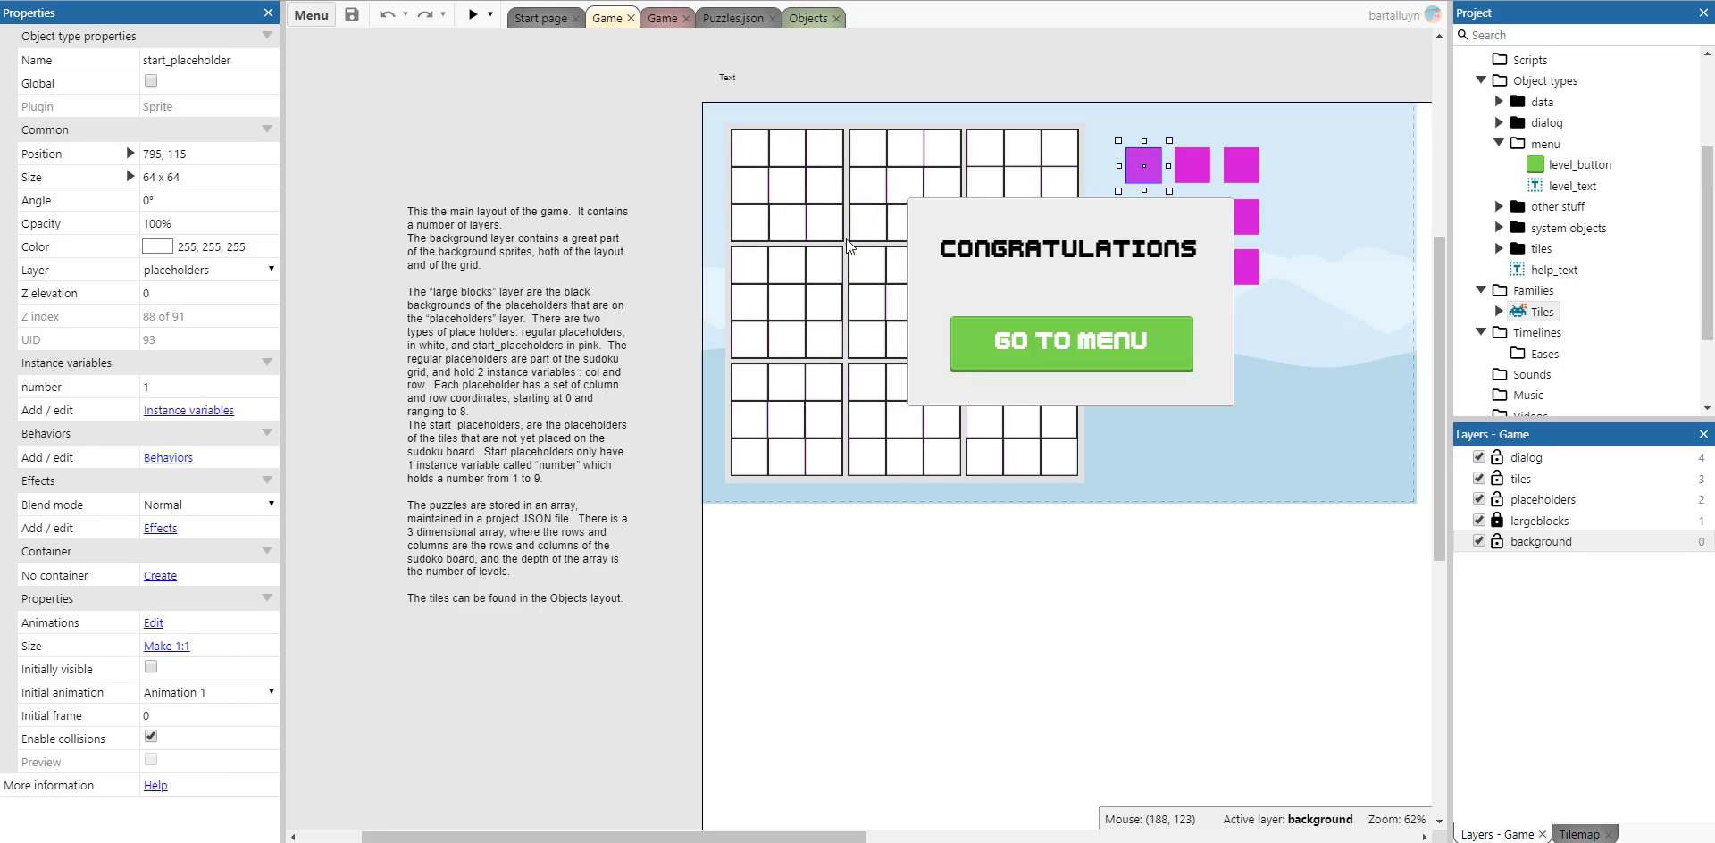
pyautogui.moveTo(763, 159)
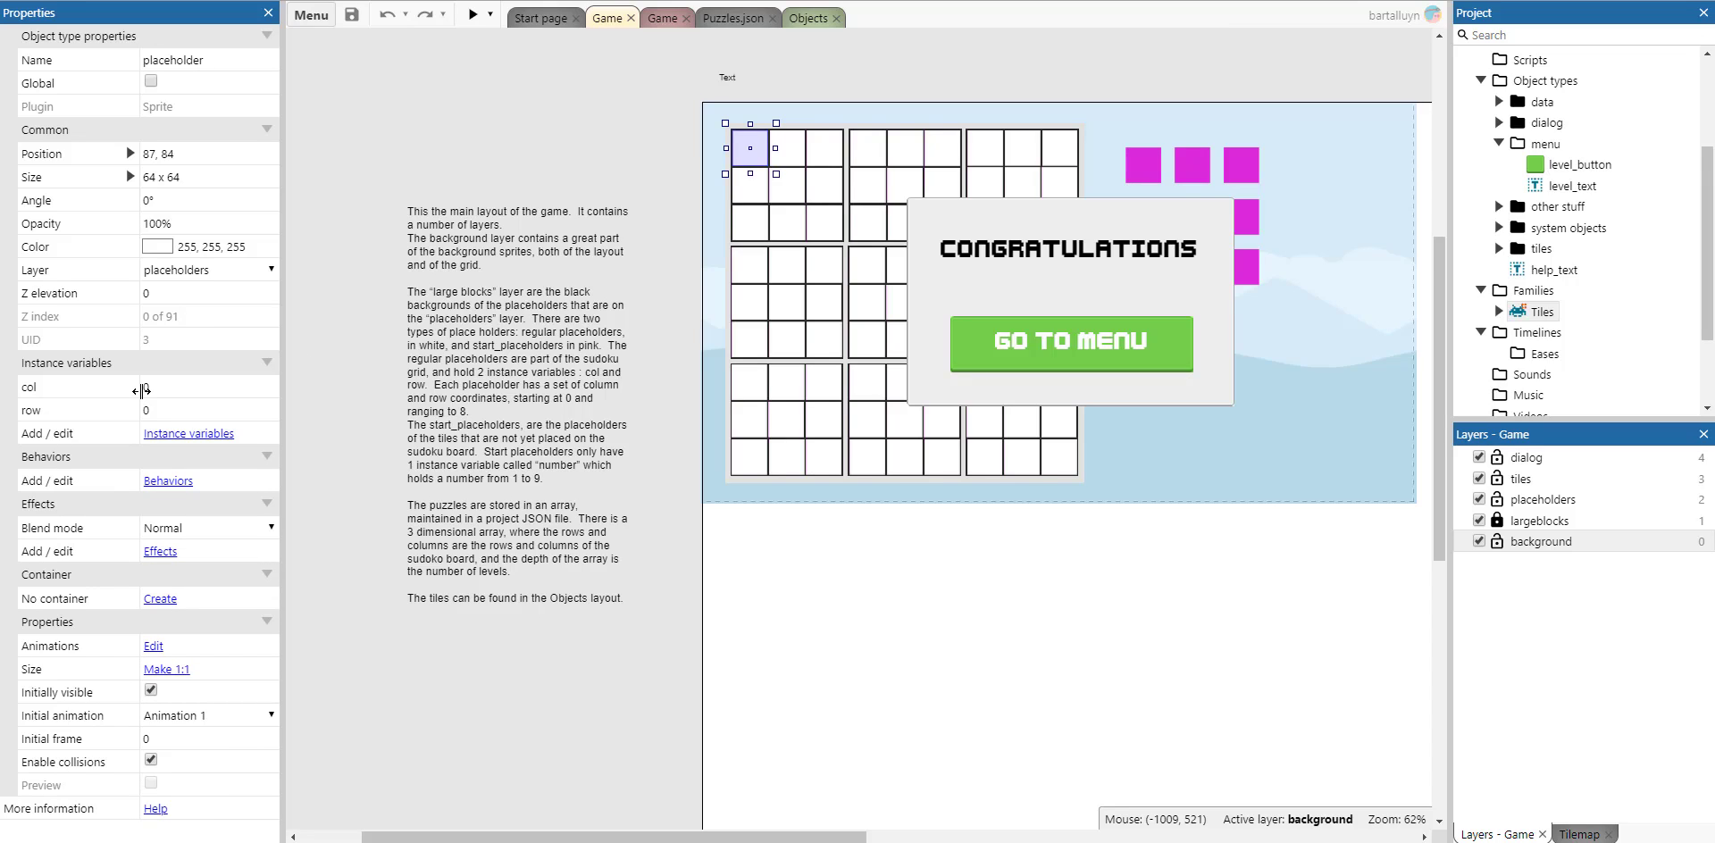
pyautogui.moveTo(139, 388)
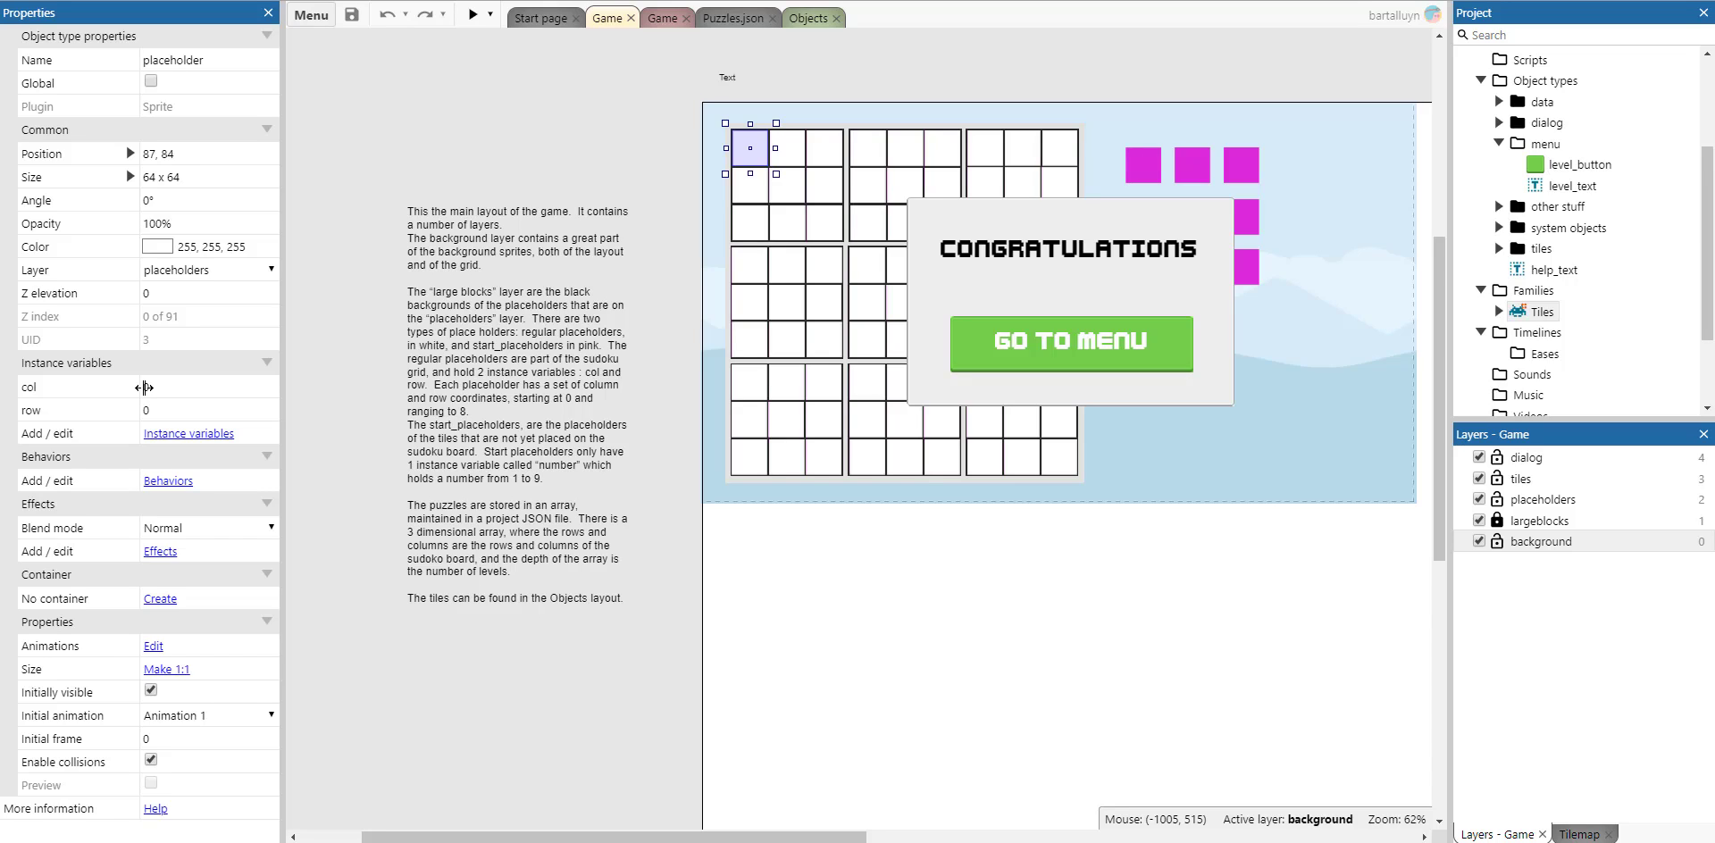
pyautogui.moveTo(1166, 182)
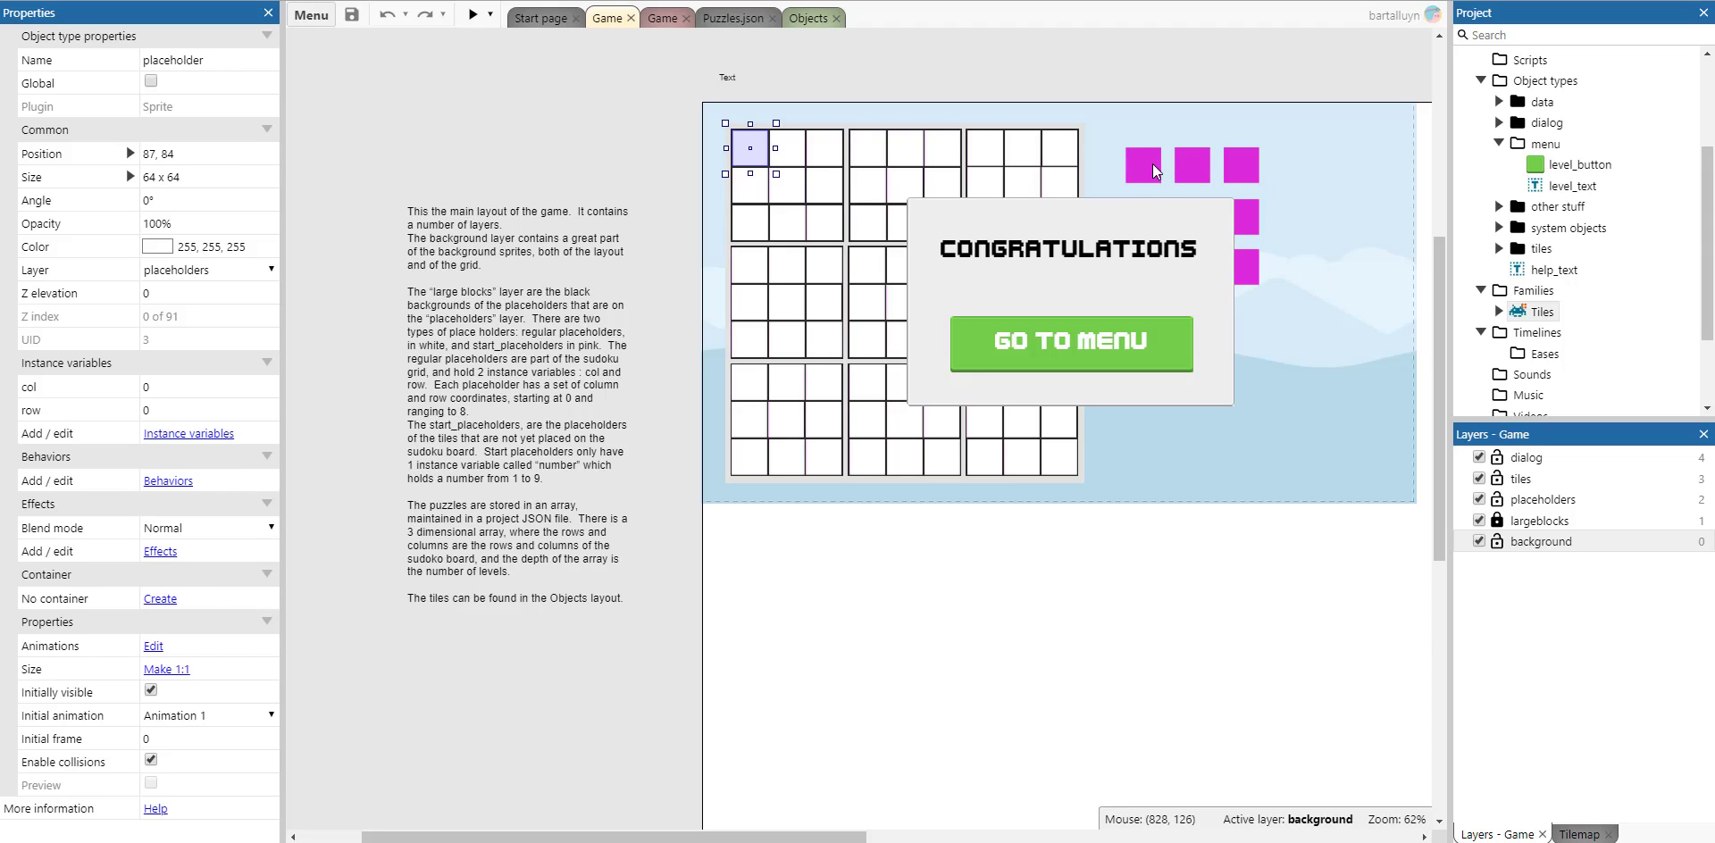
pyautogui.click(1142, 166)
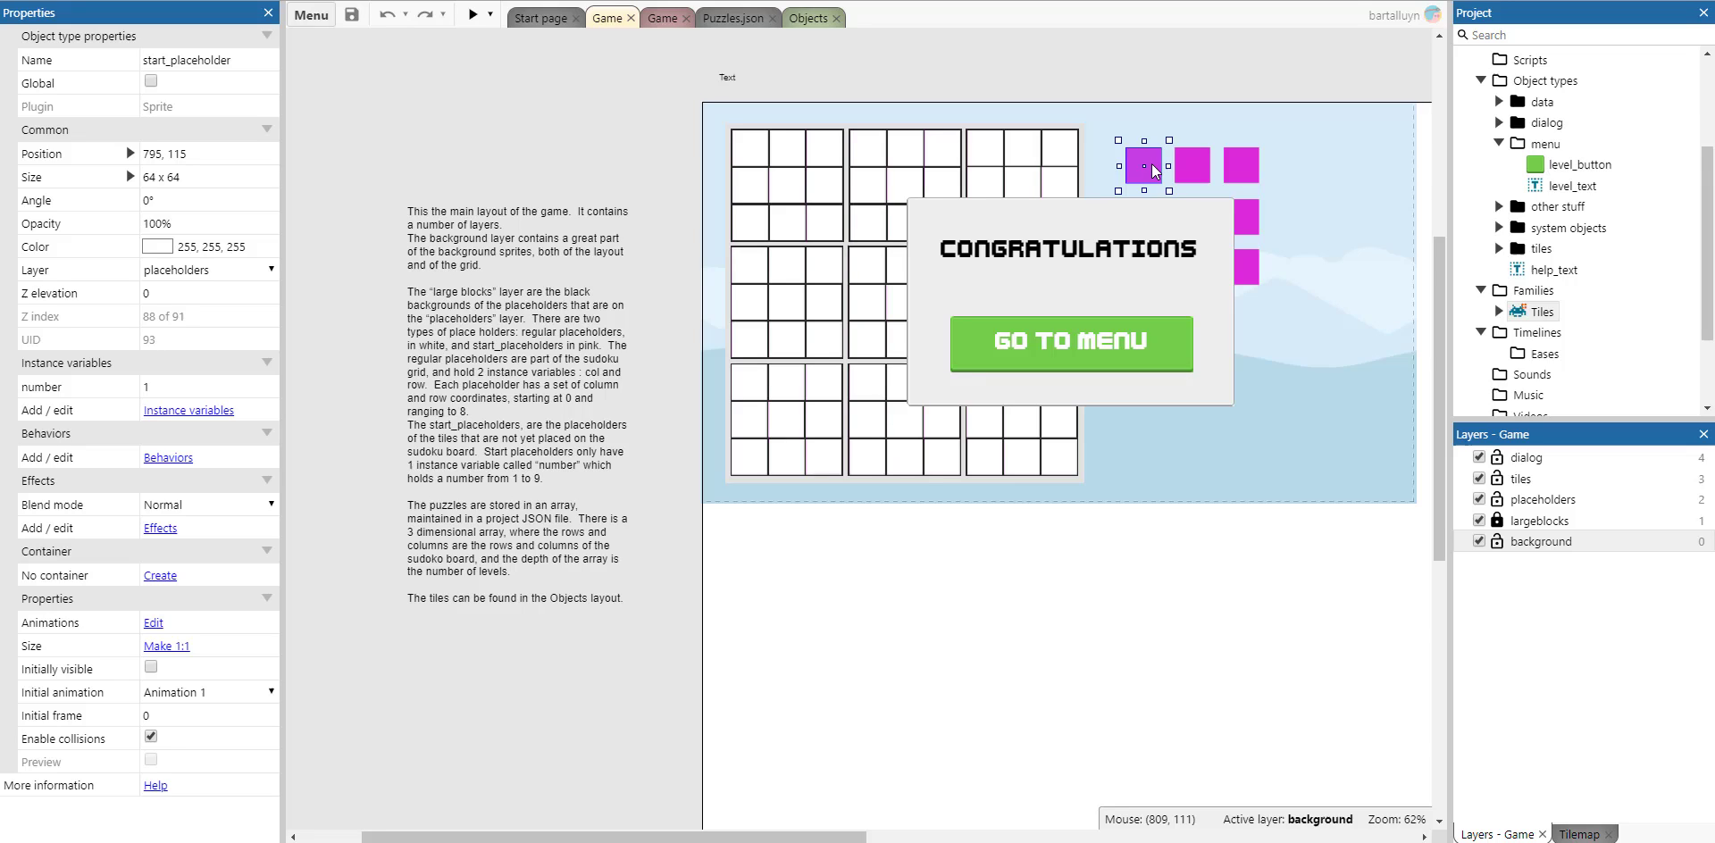
pyautogui.click(734, 18)
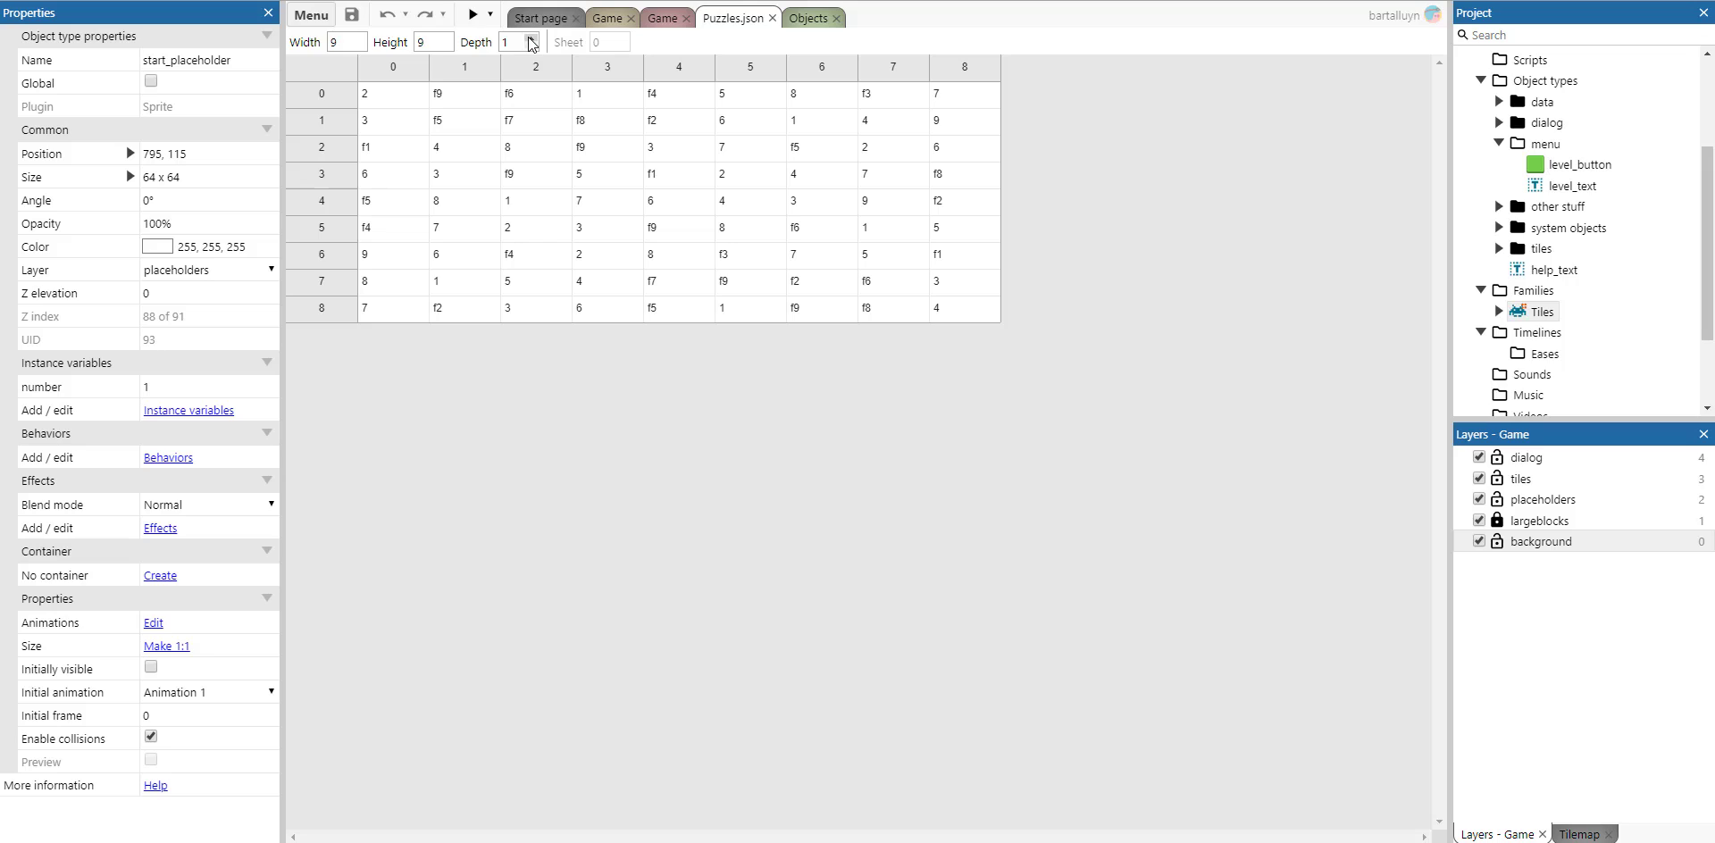
pyautogui.moveTo(625, 51)
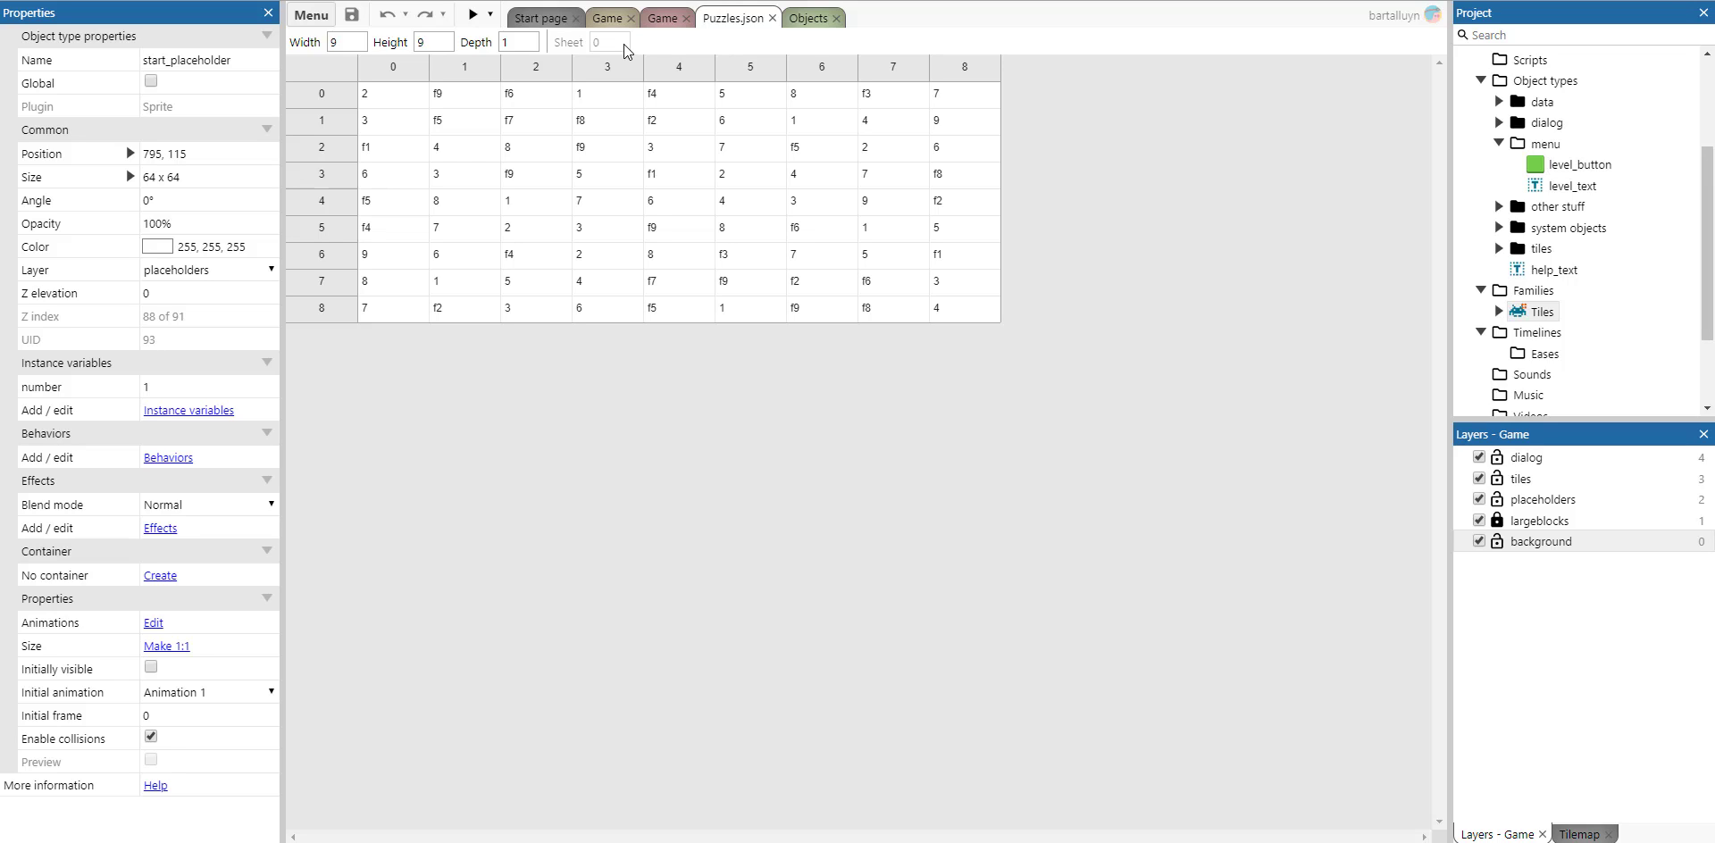
pyautogui.moveTo(638, 54)
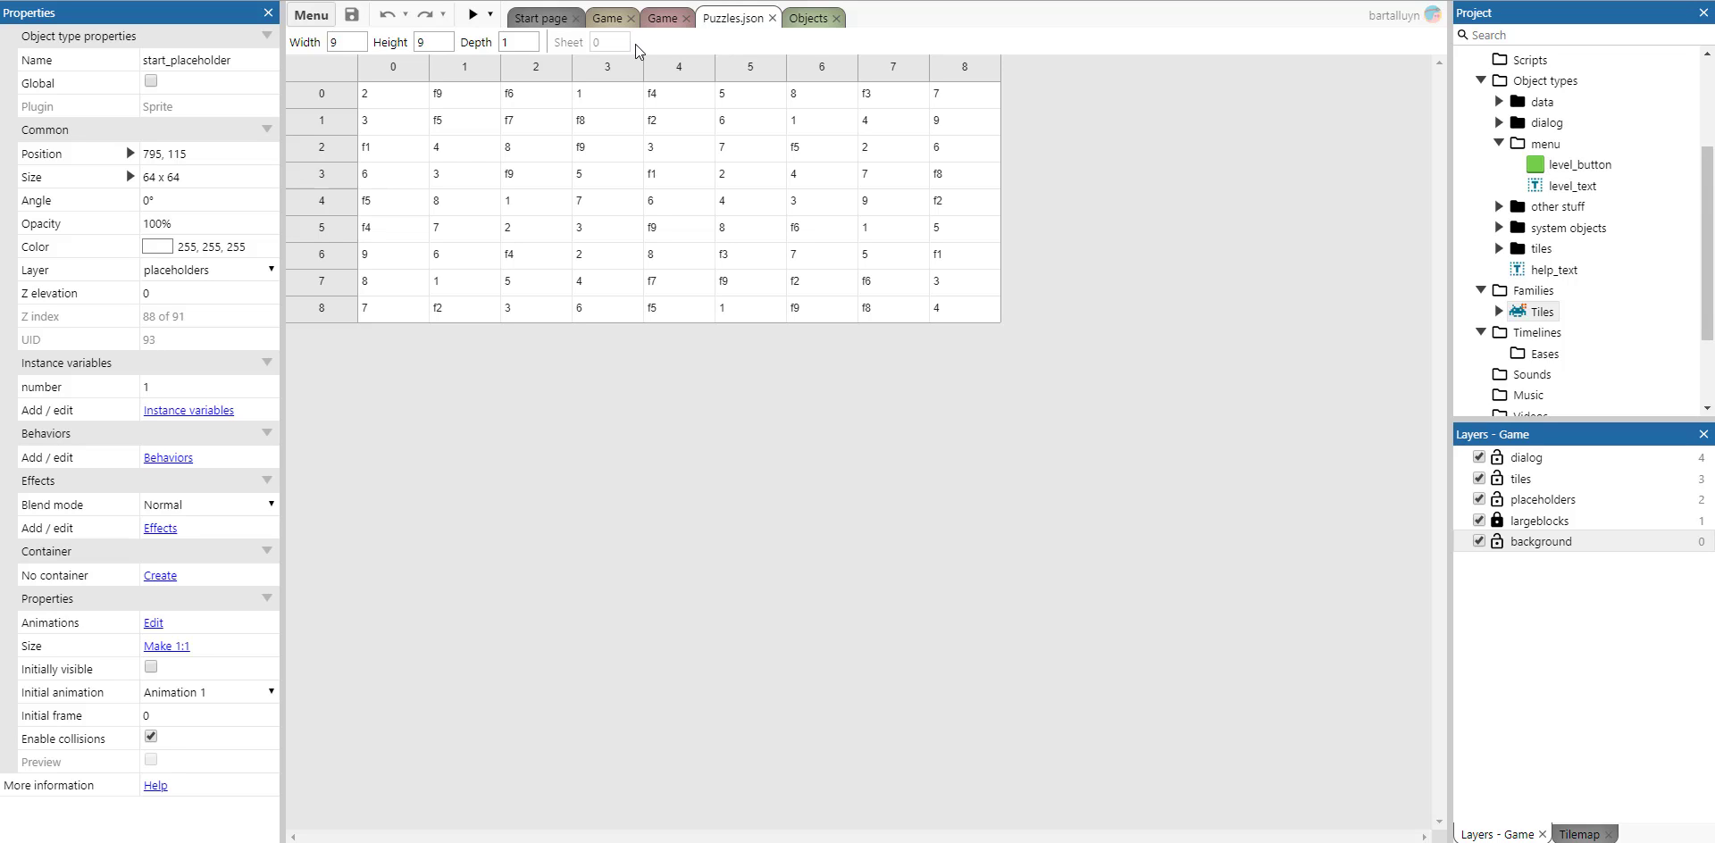
# Switch to the Puzzles.json array tab holding the 9 by 9 puzzle values
pyautogui.click(661, 18)
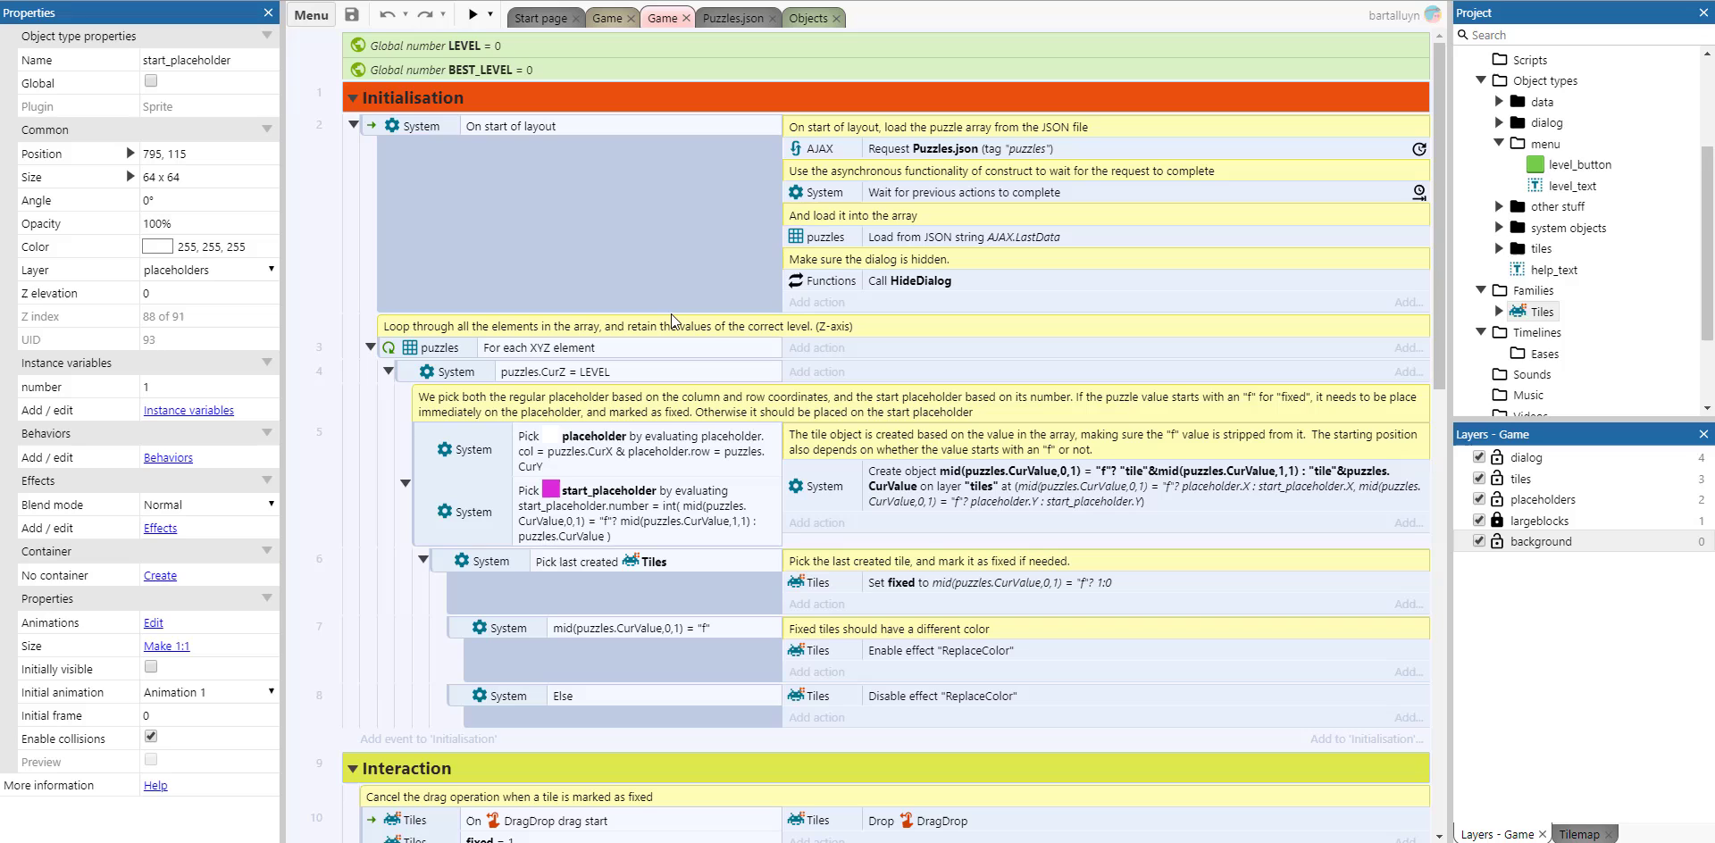
pyautogui.moveTo(645, 186)
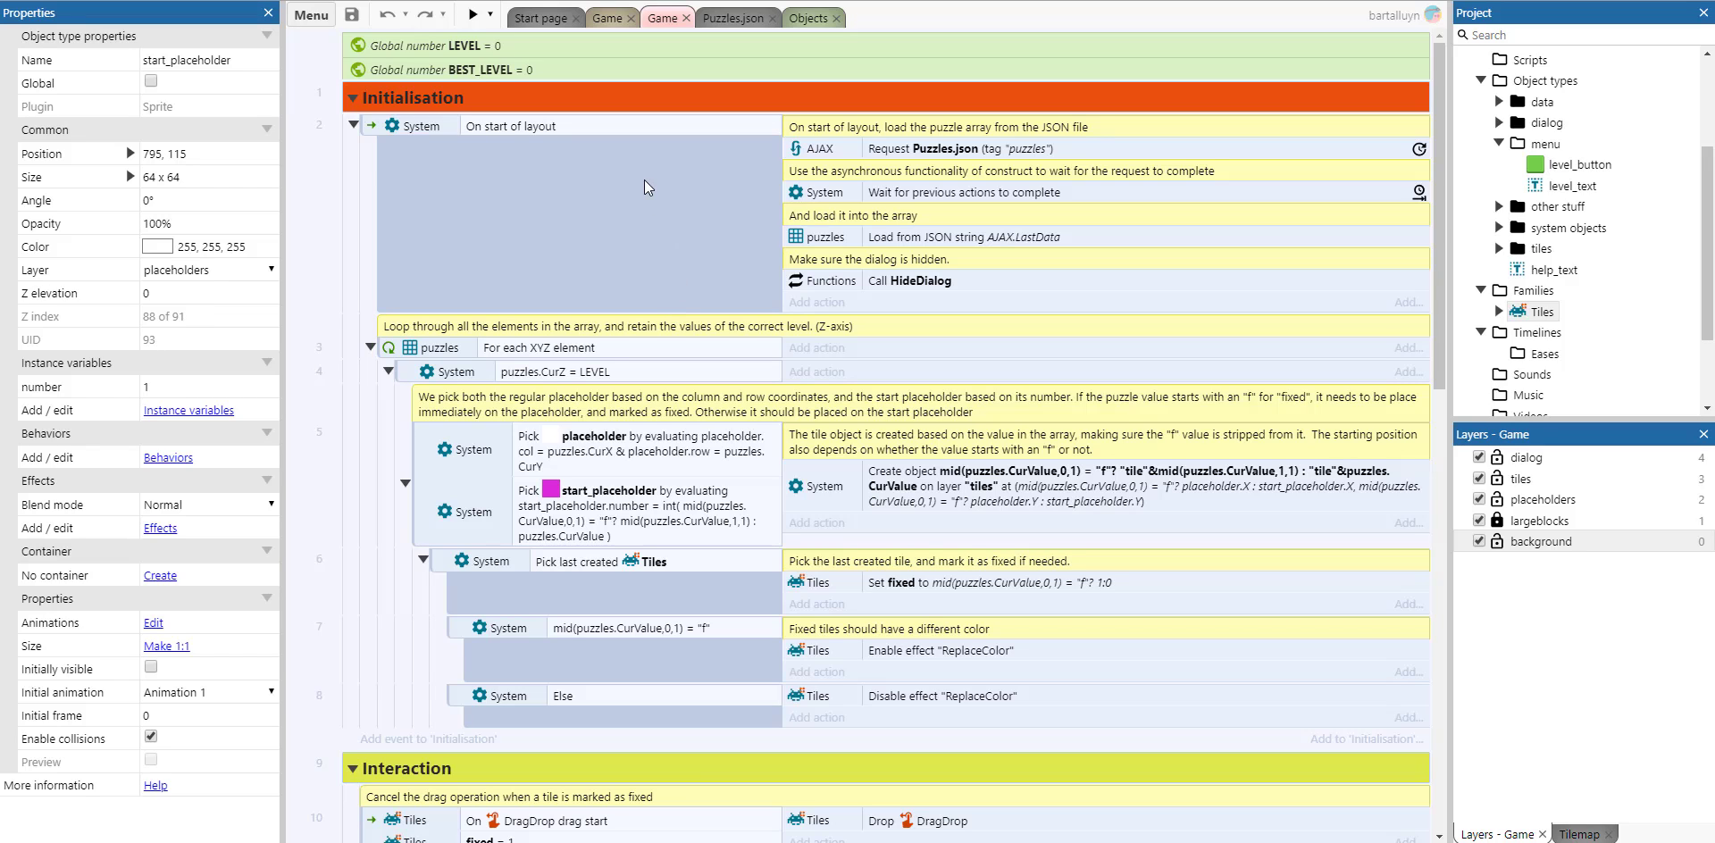
pyautogui.moveTo(823, 145)
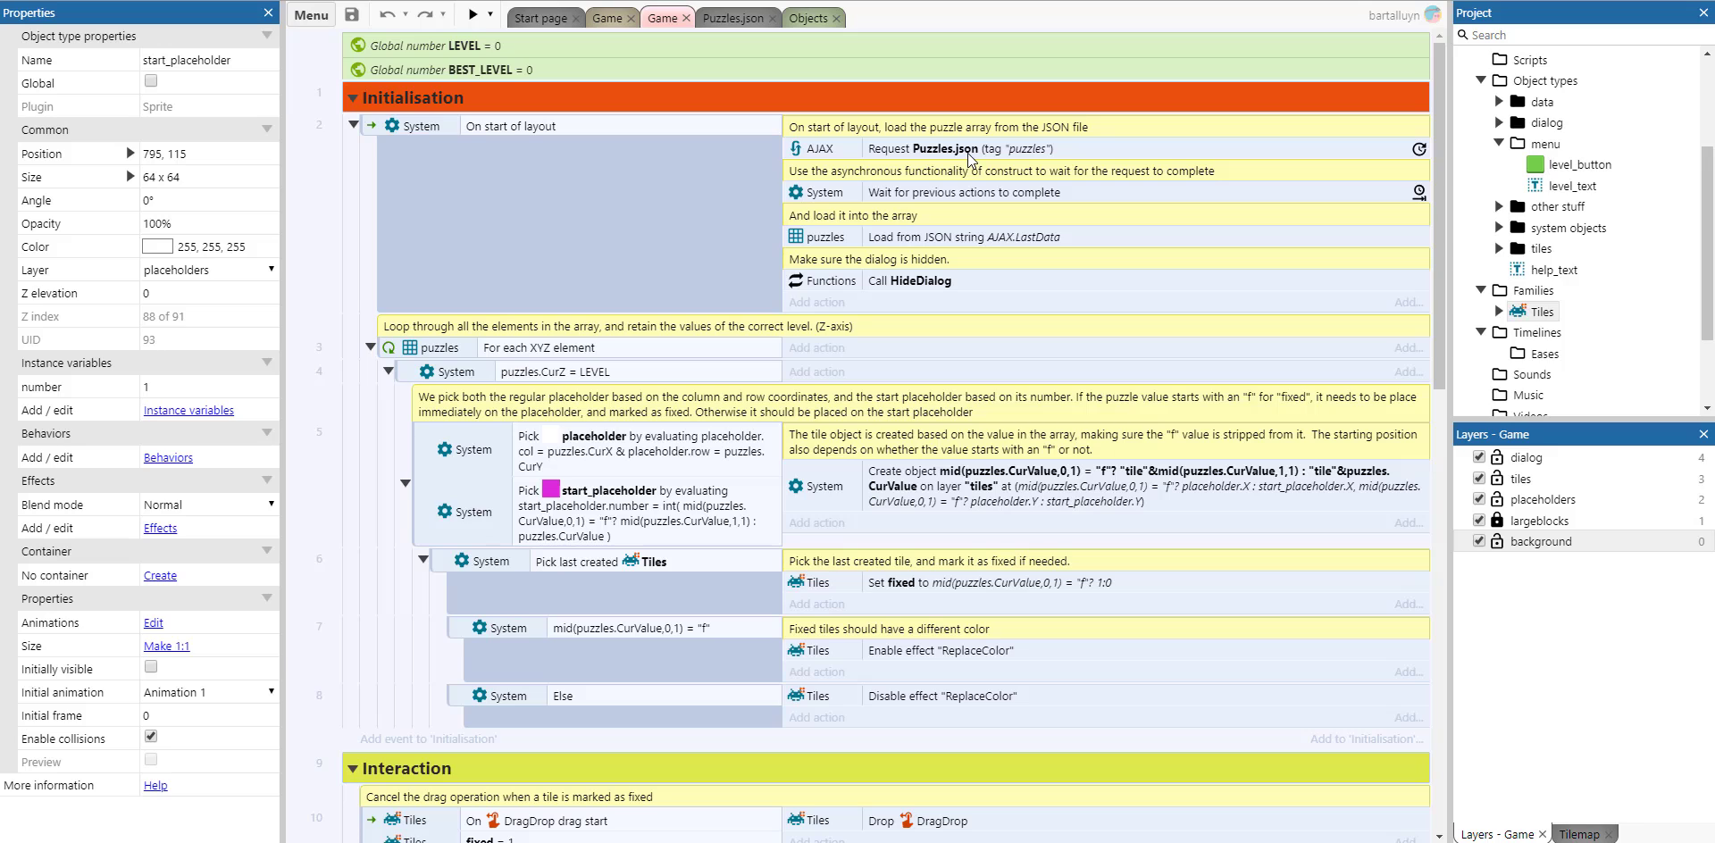
pyautogui.moveTo(938, 207)
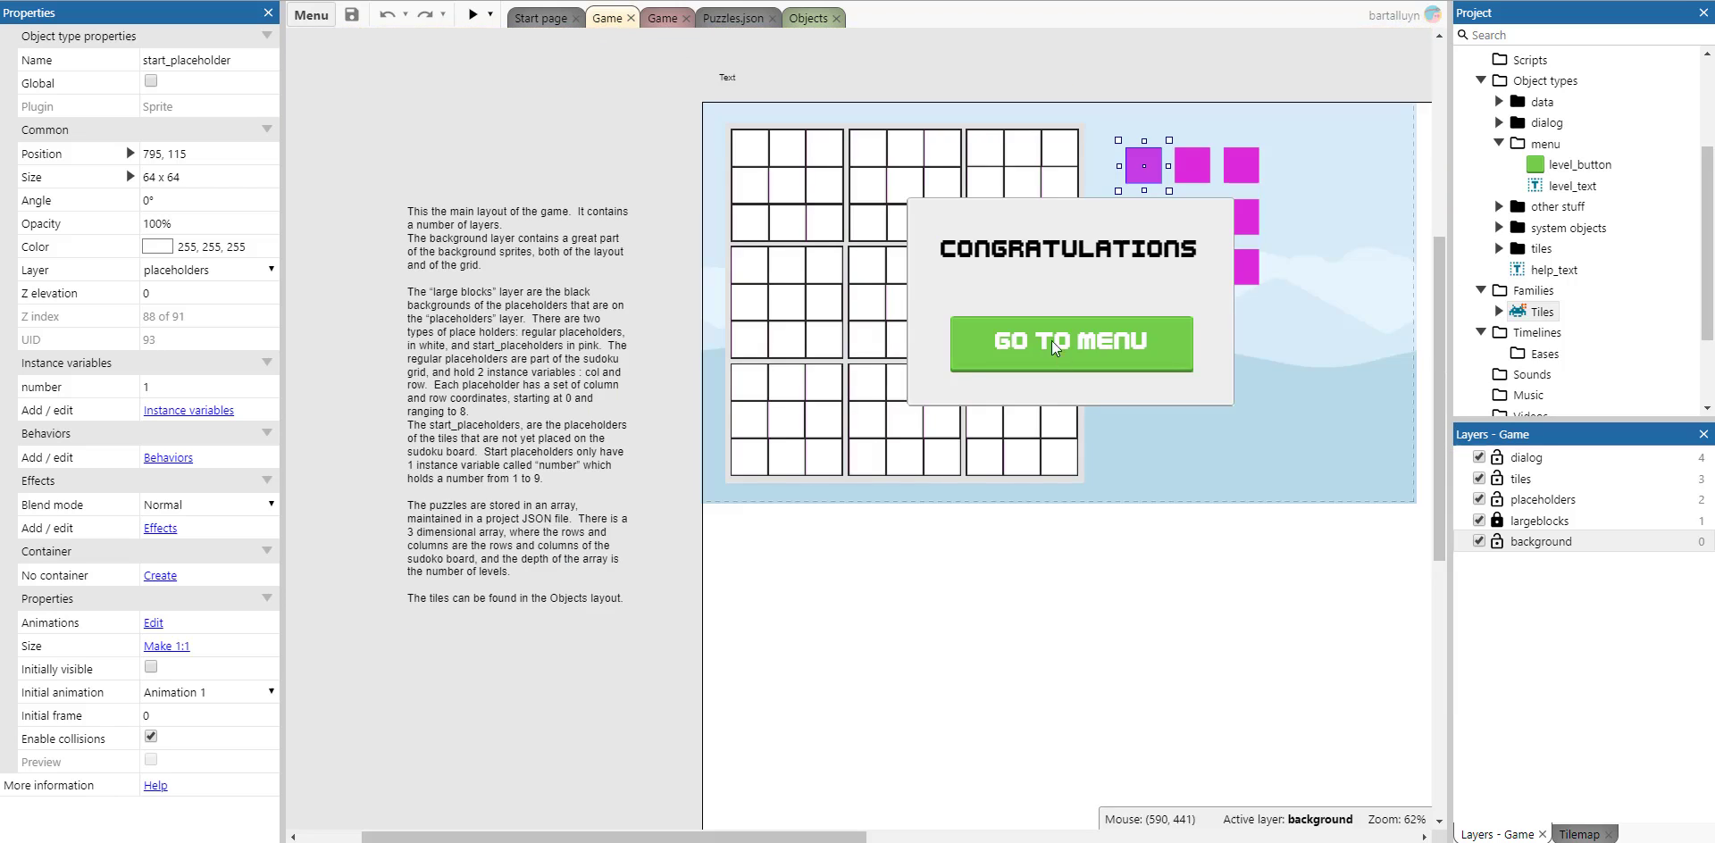
pyautogui.click(665, 17)
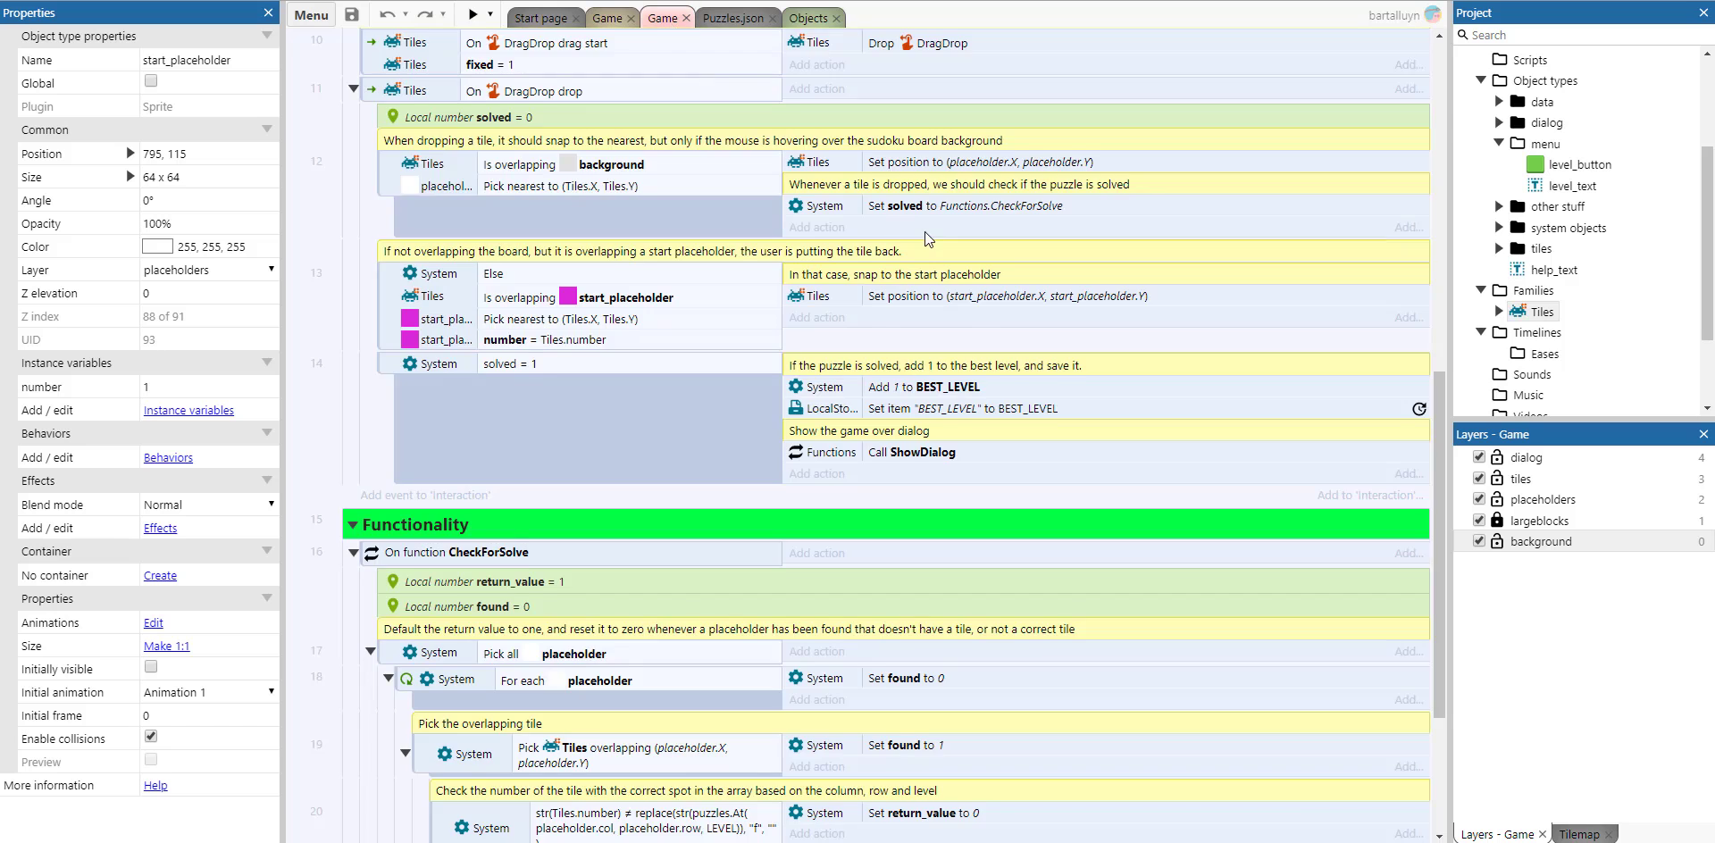
pyautogui.scroll(-3)
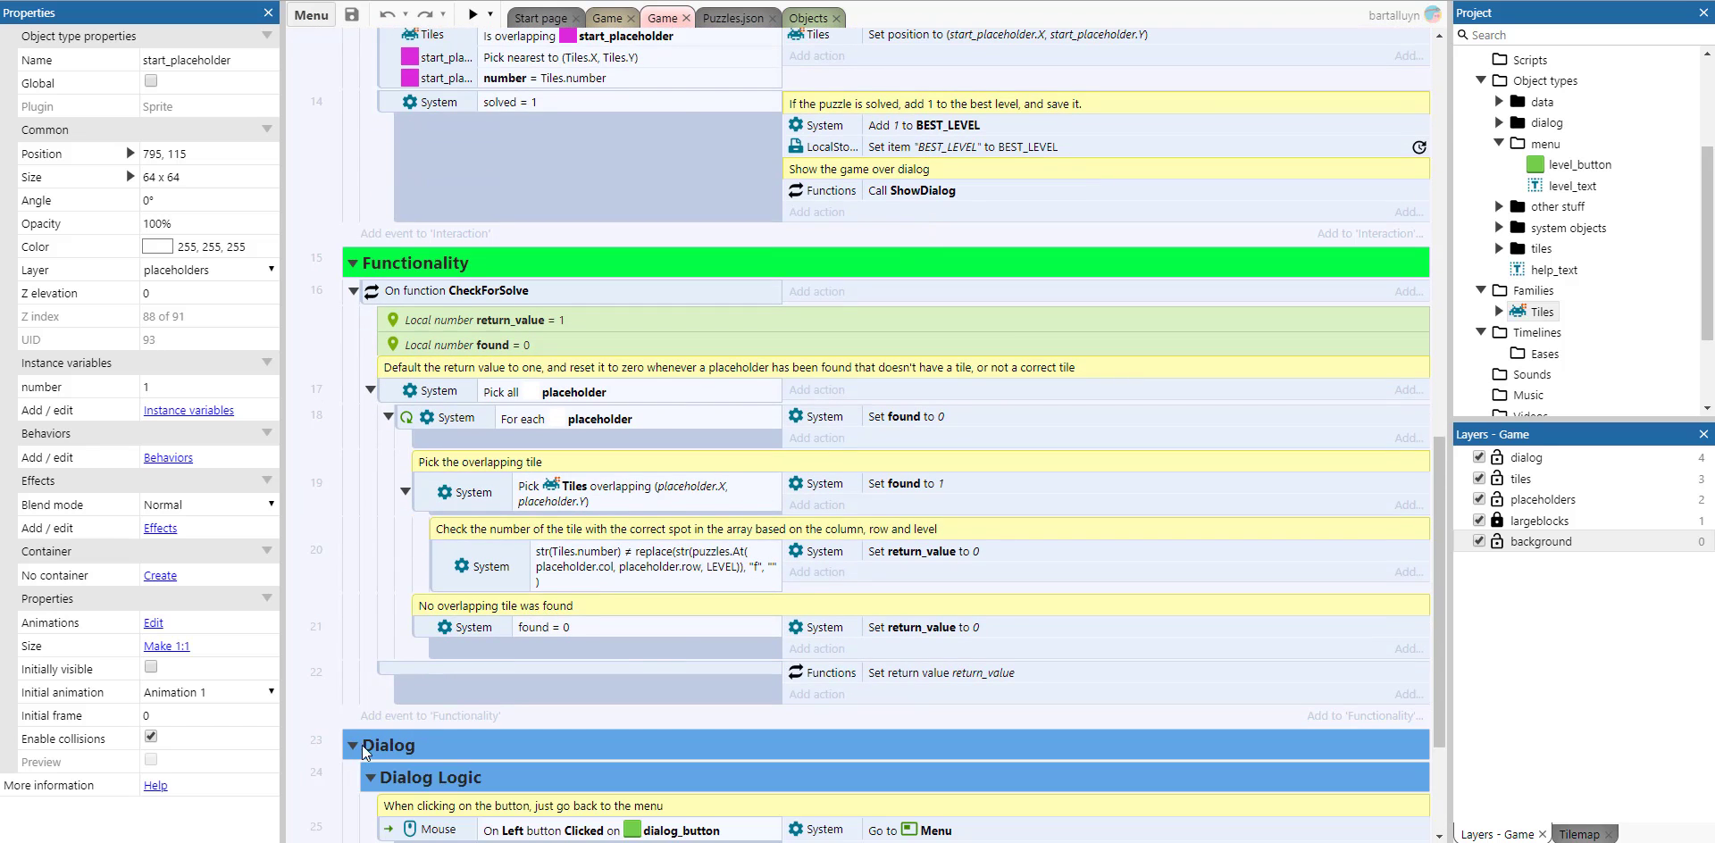
pyautogui.scroll(-3)
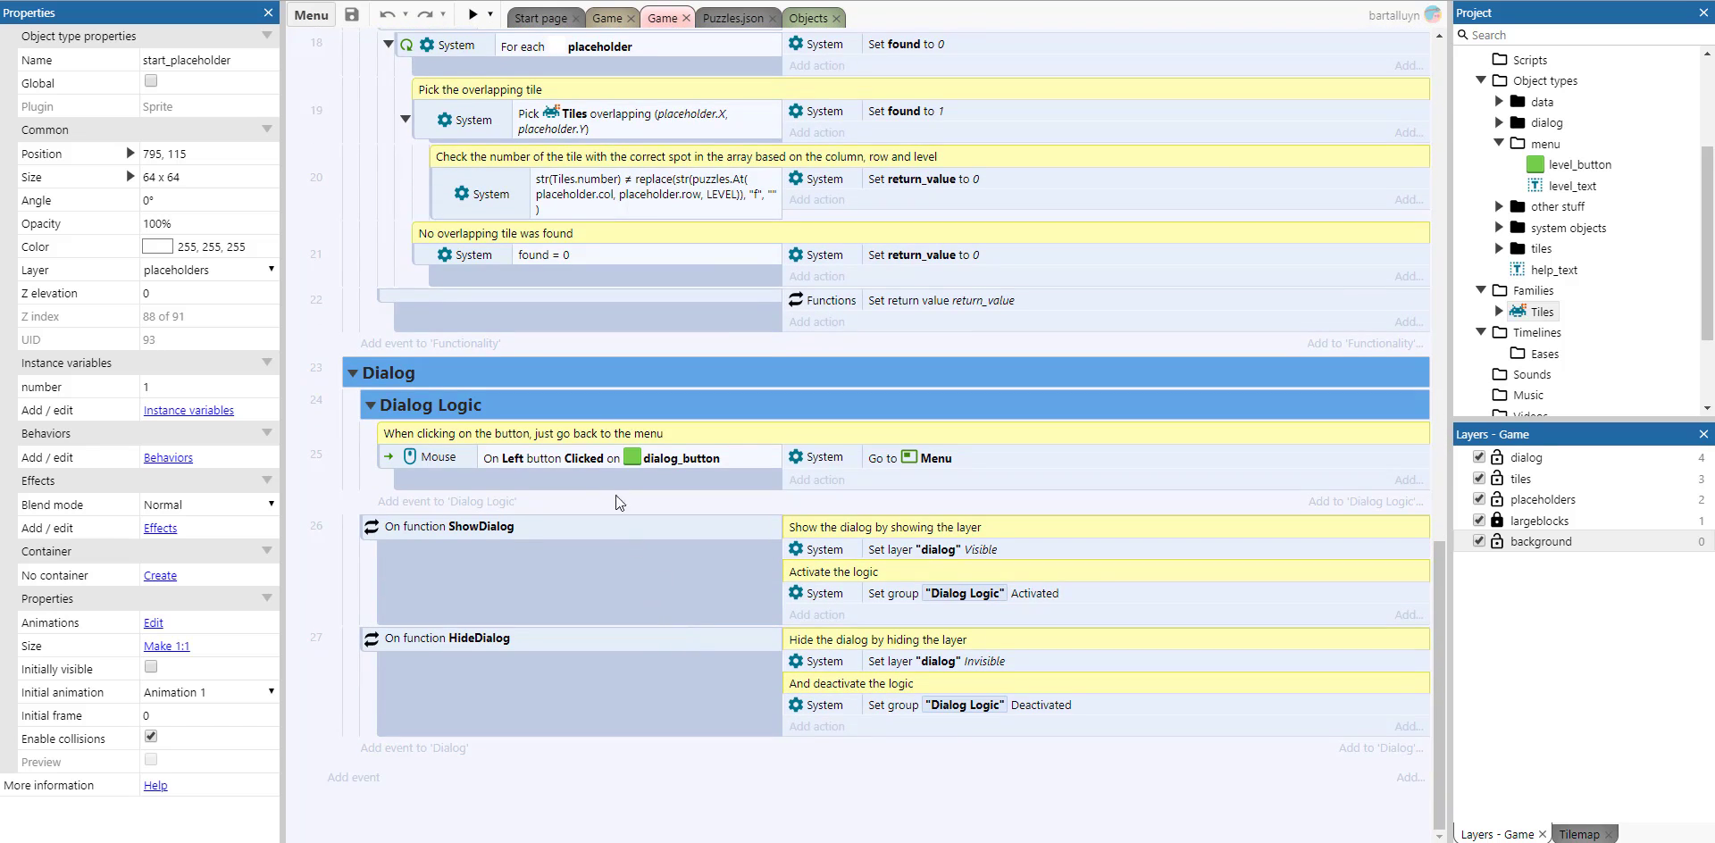
pyautogui.moveTo(539, 466)
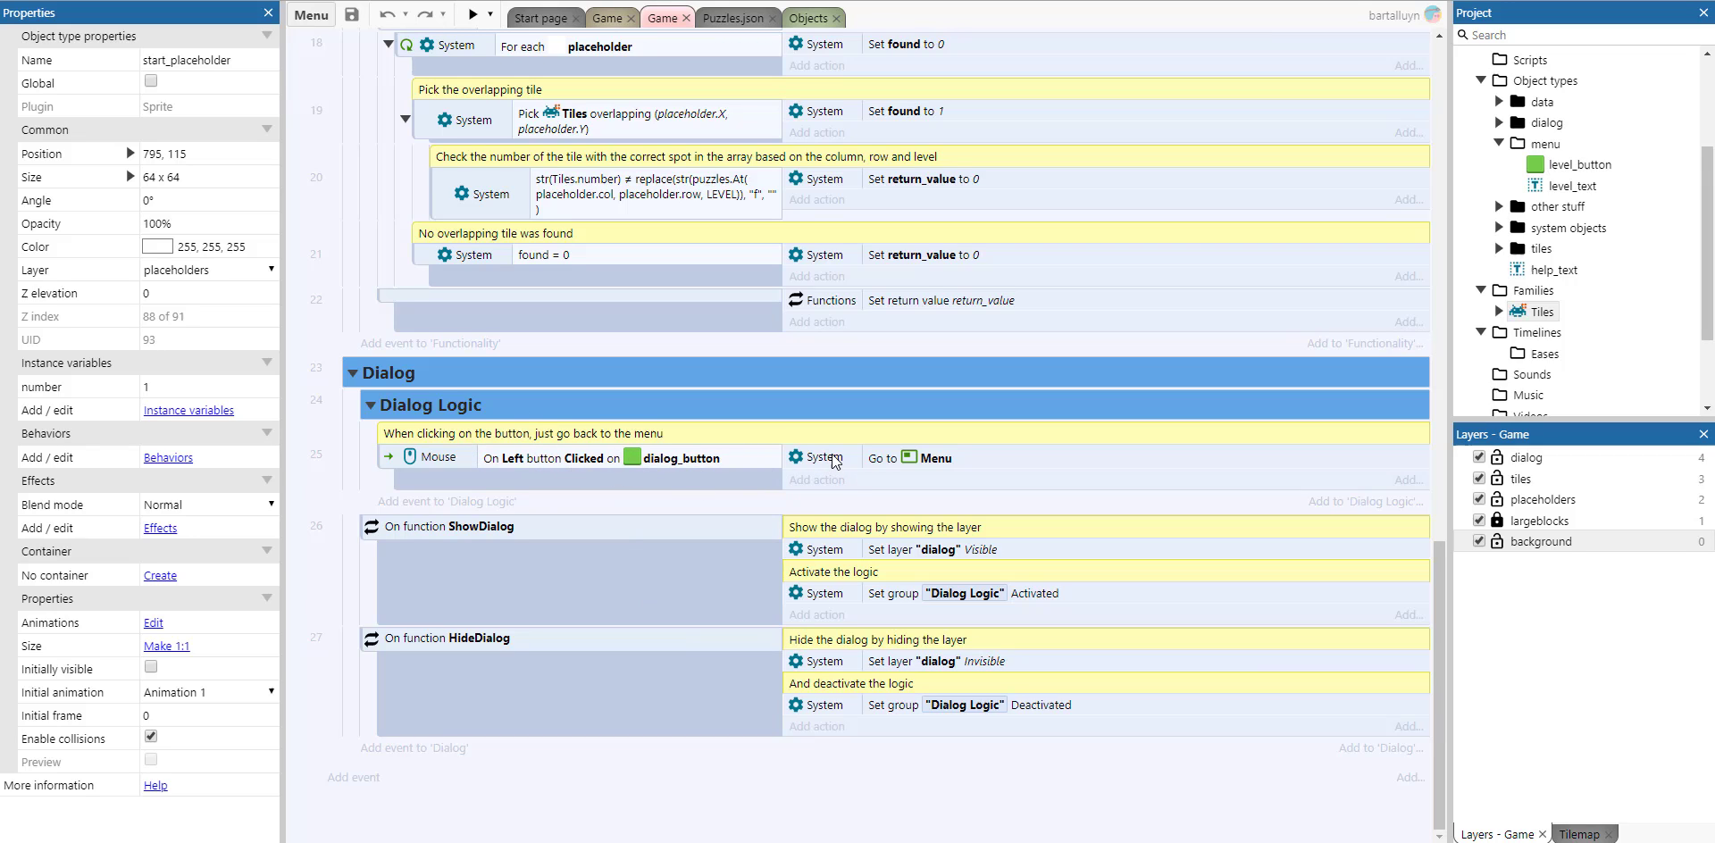
pyautogui.moveTo(516, 568)
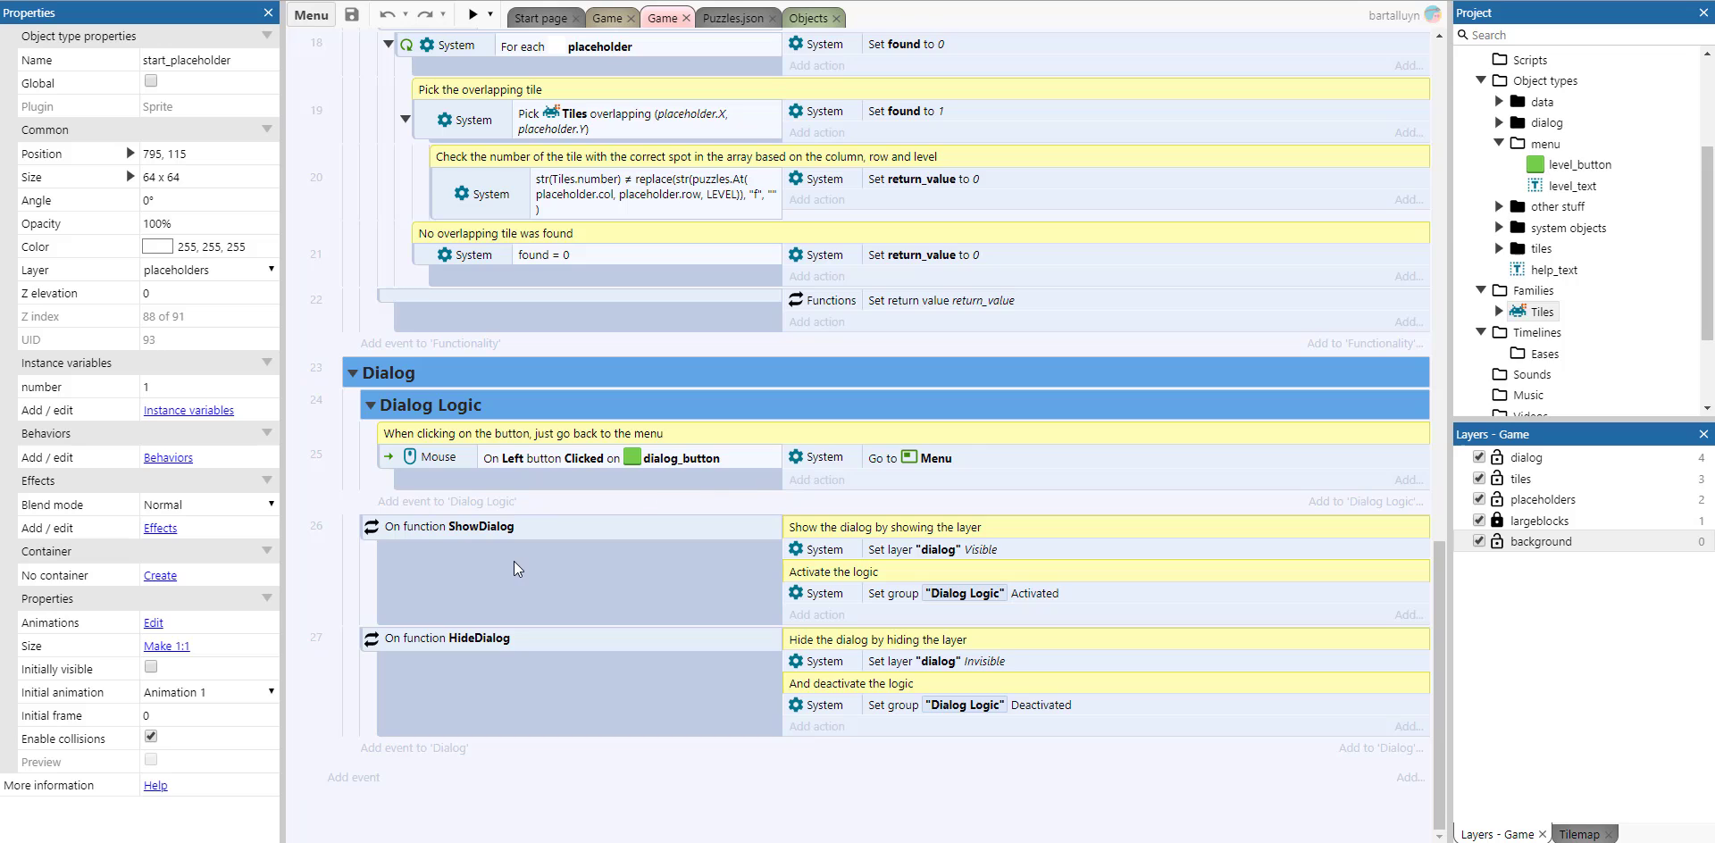
pyautogui.moveTo(520, 642)
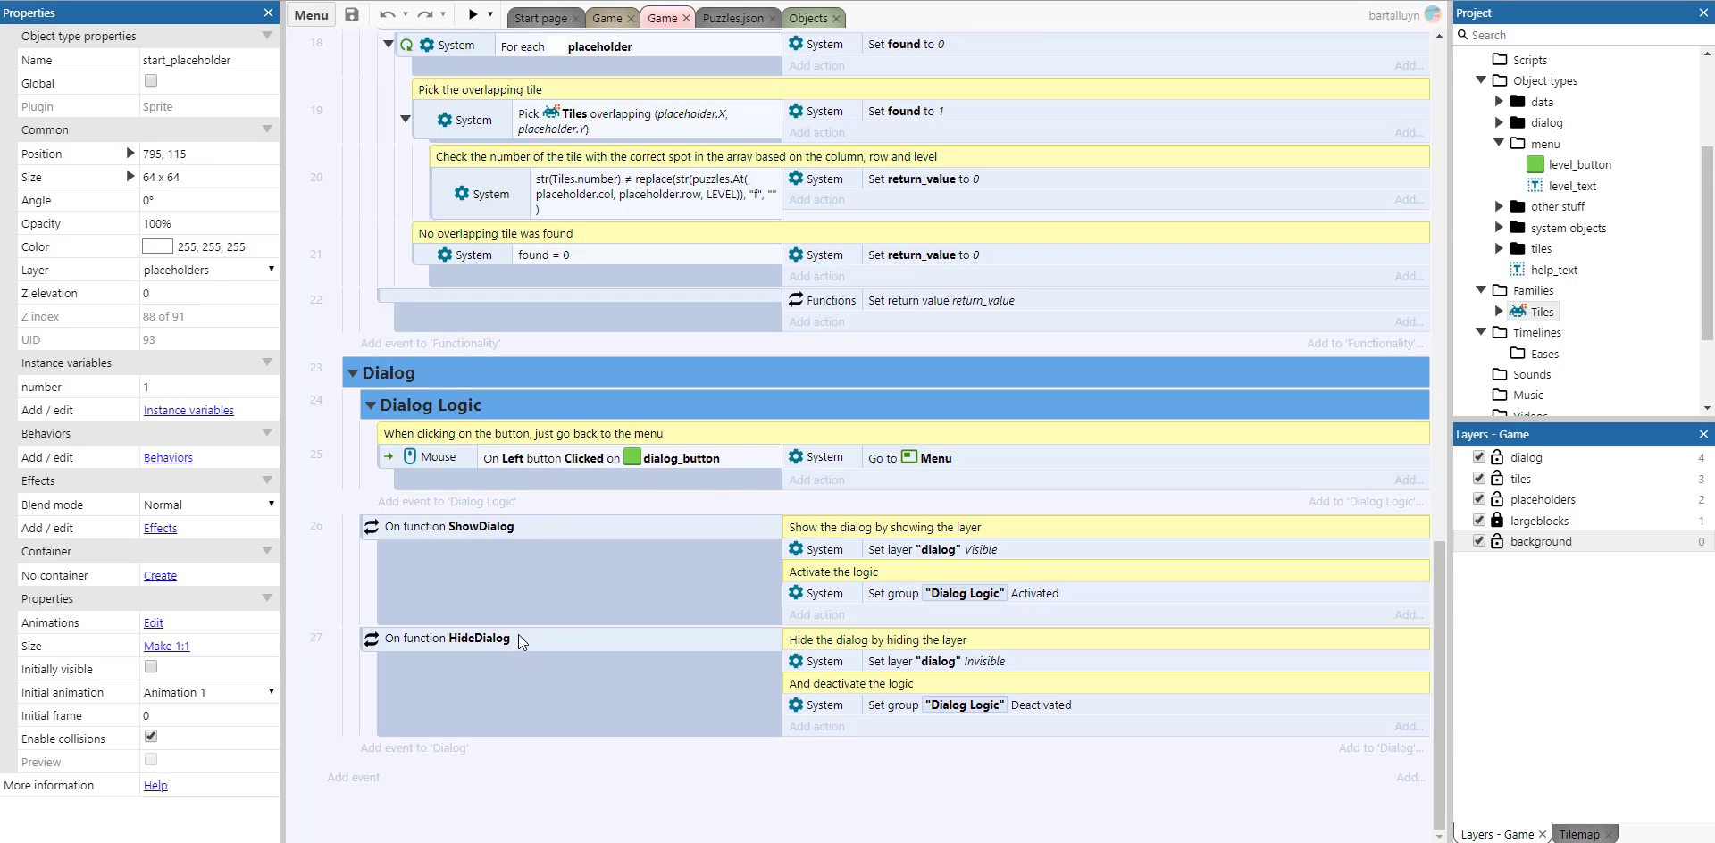
pyautogui.moveTo(759, 620)
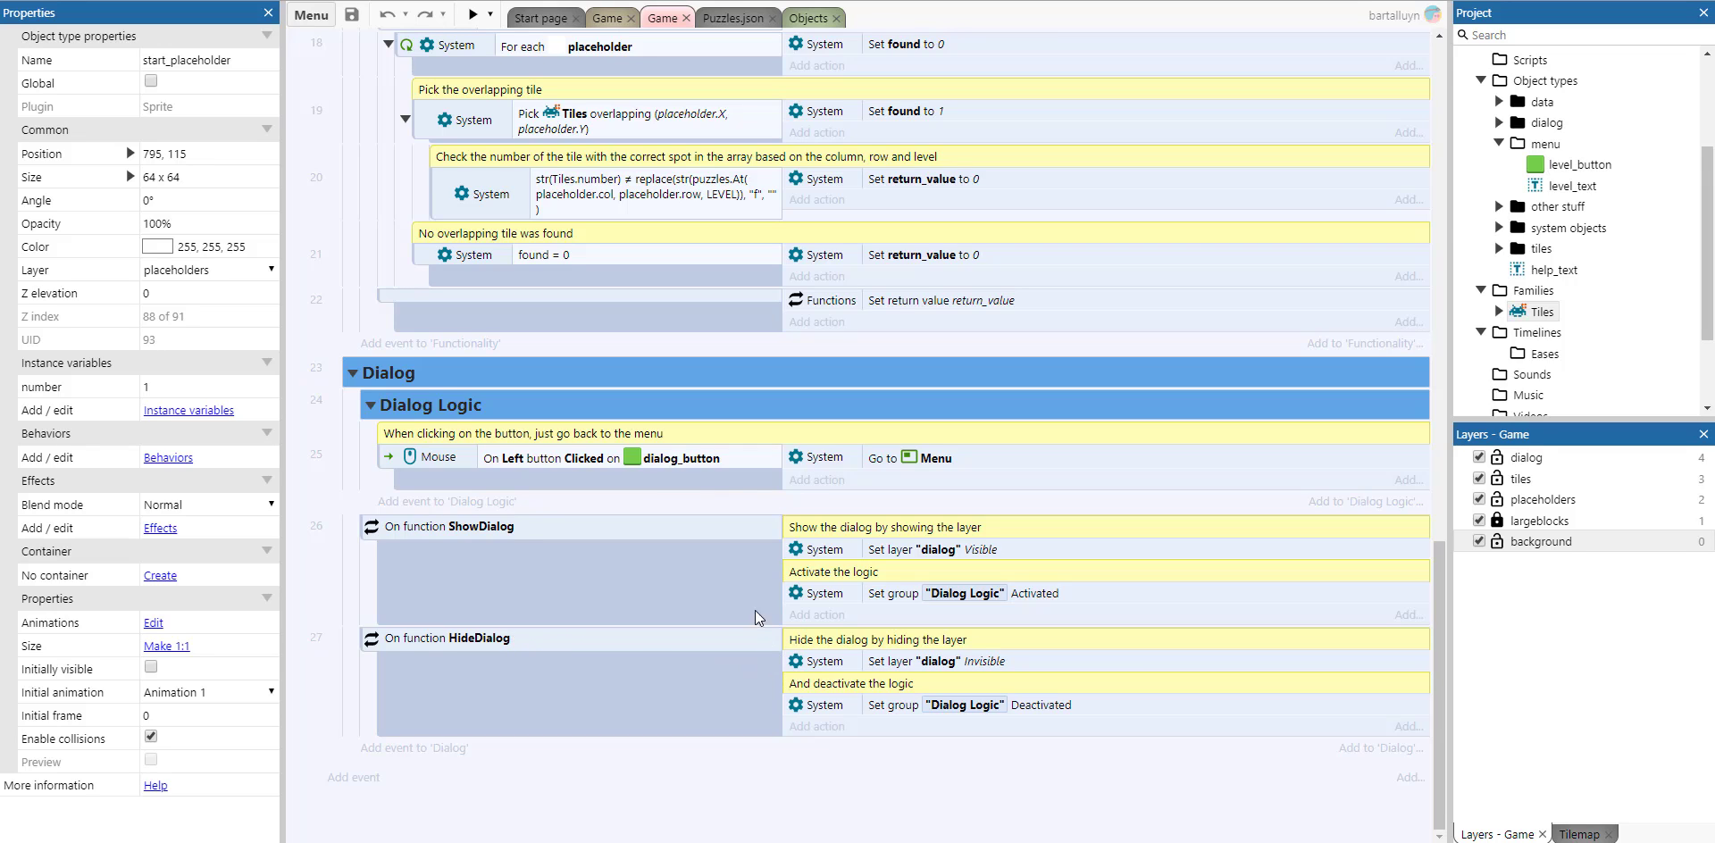
pyautogui.moveTo(997, 559)
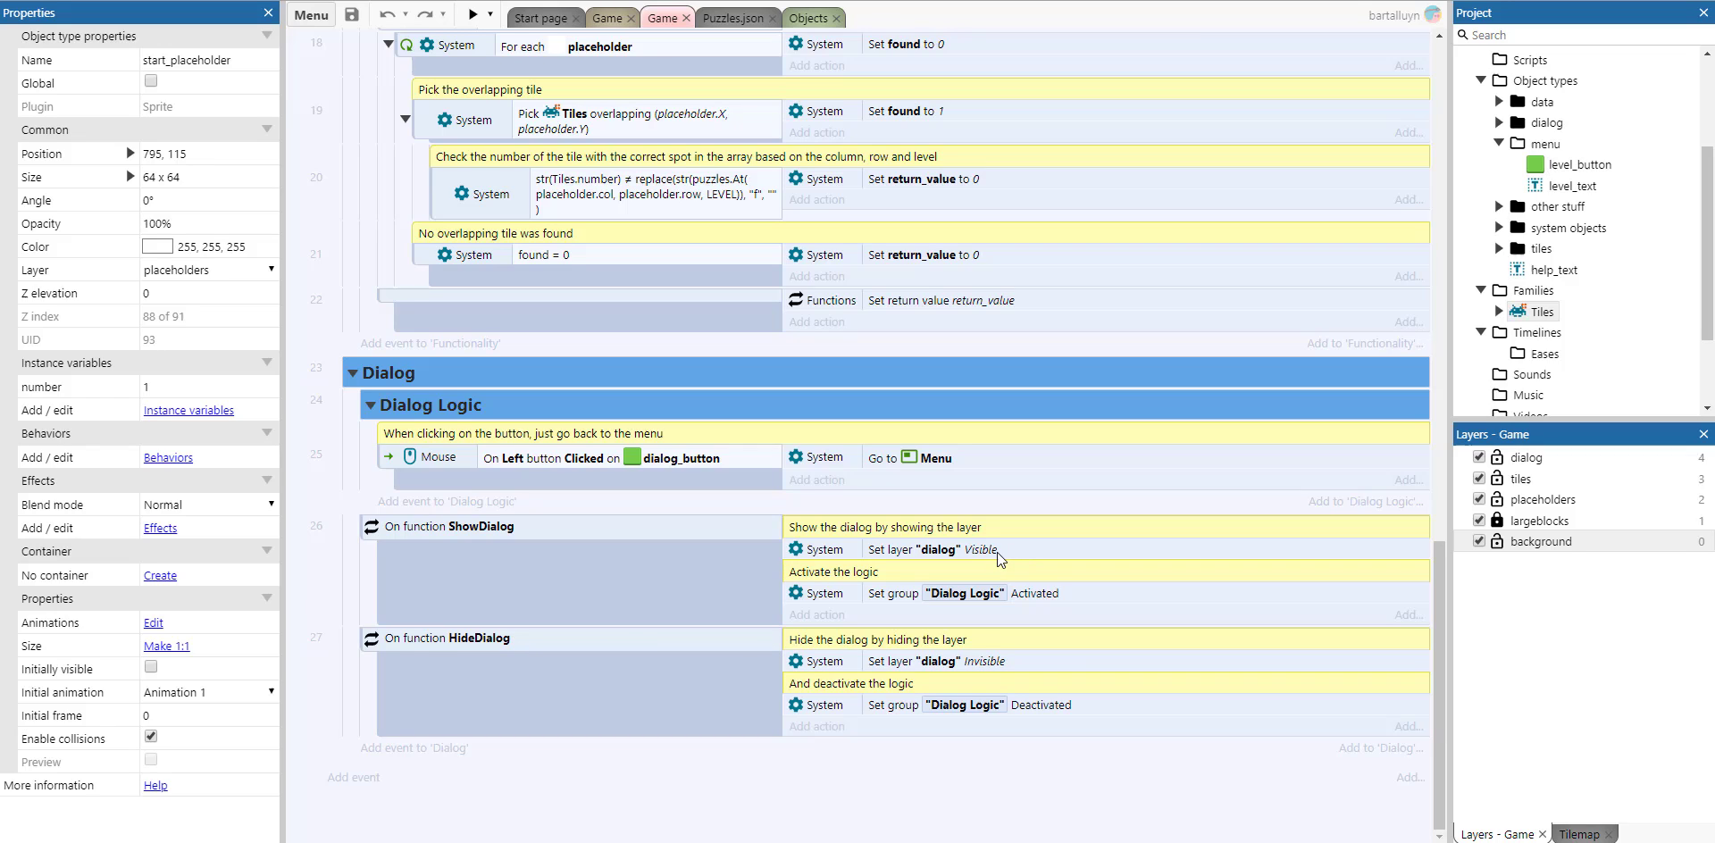
pyautogui.moveTo(970, 674)
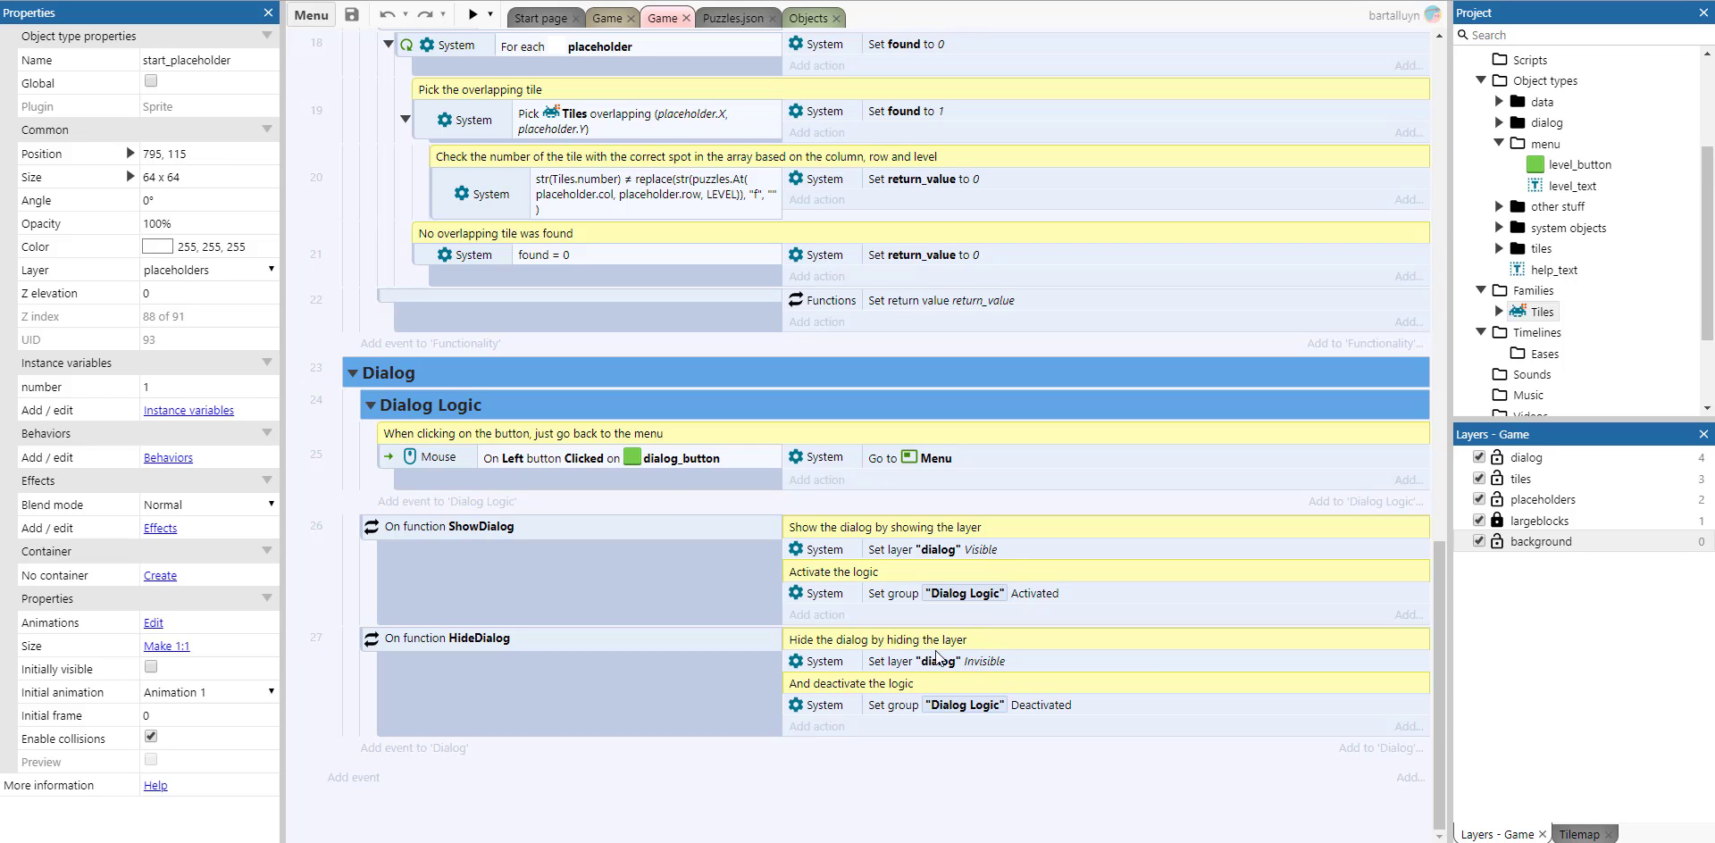
pyautogui.moveTo(684, 466)
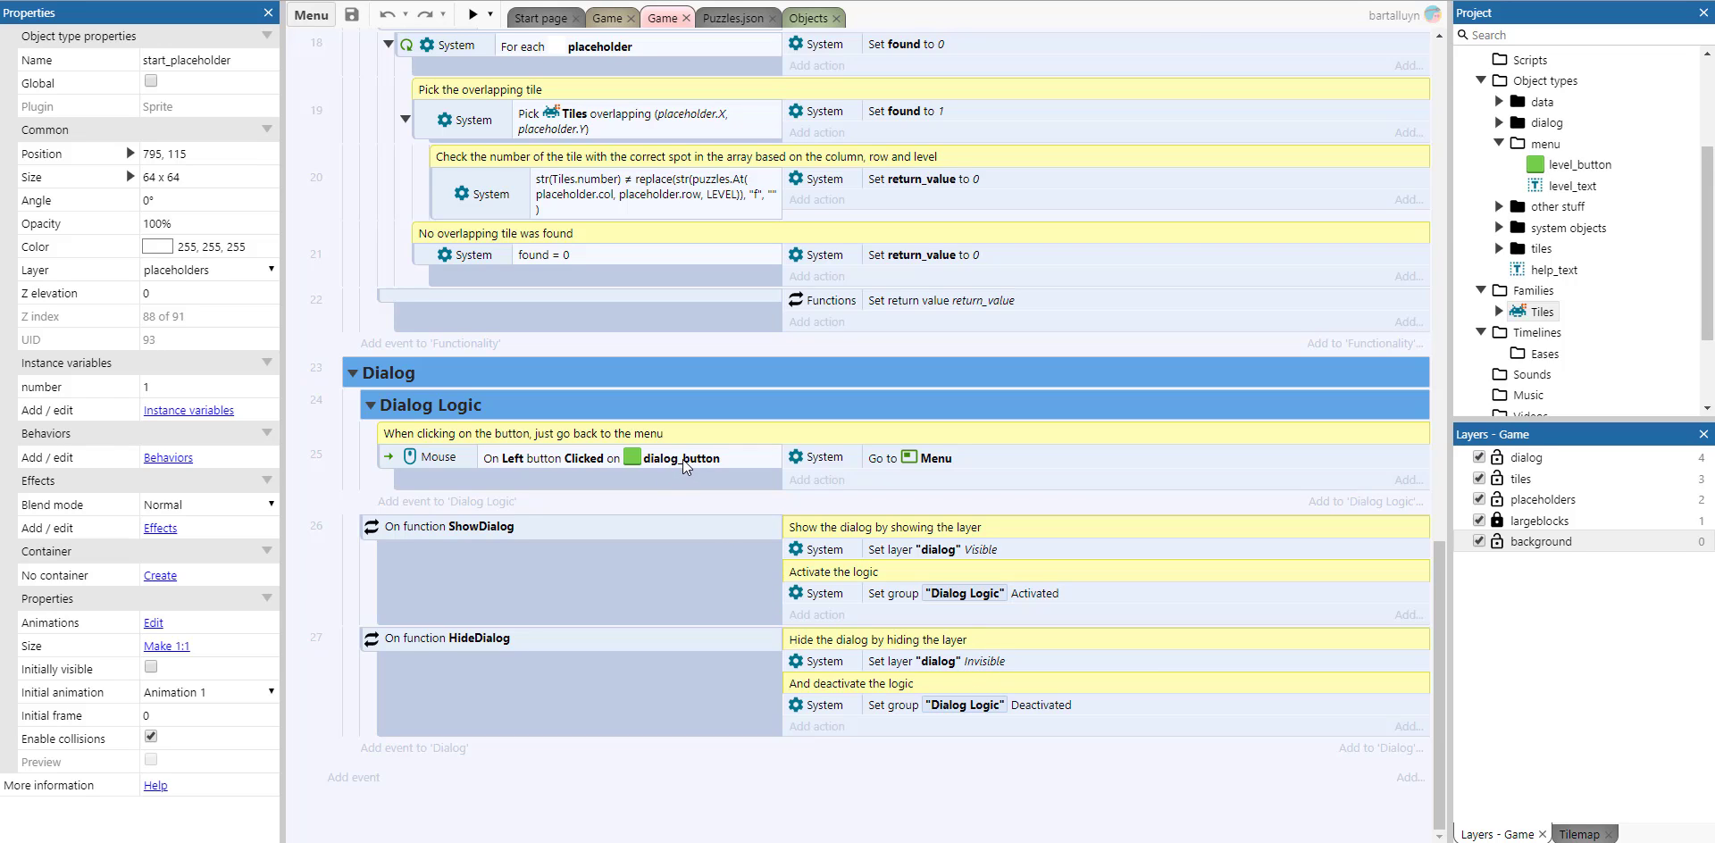
pyautogui.moveTo(1070, 618)
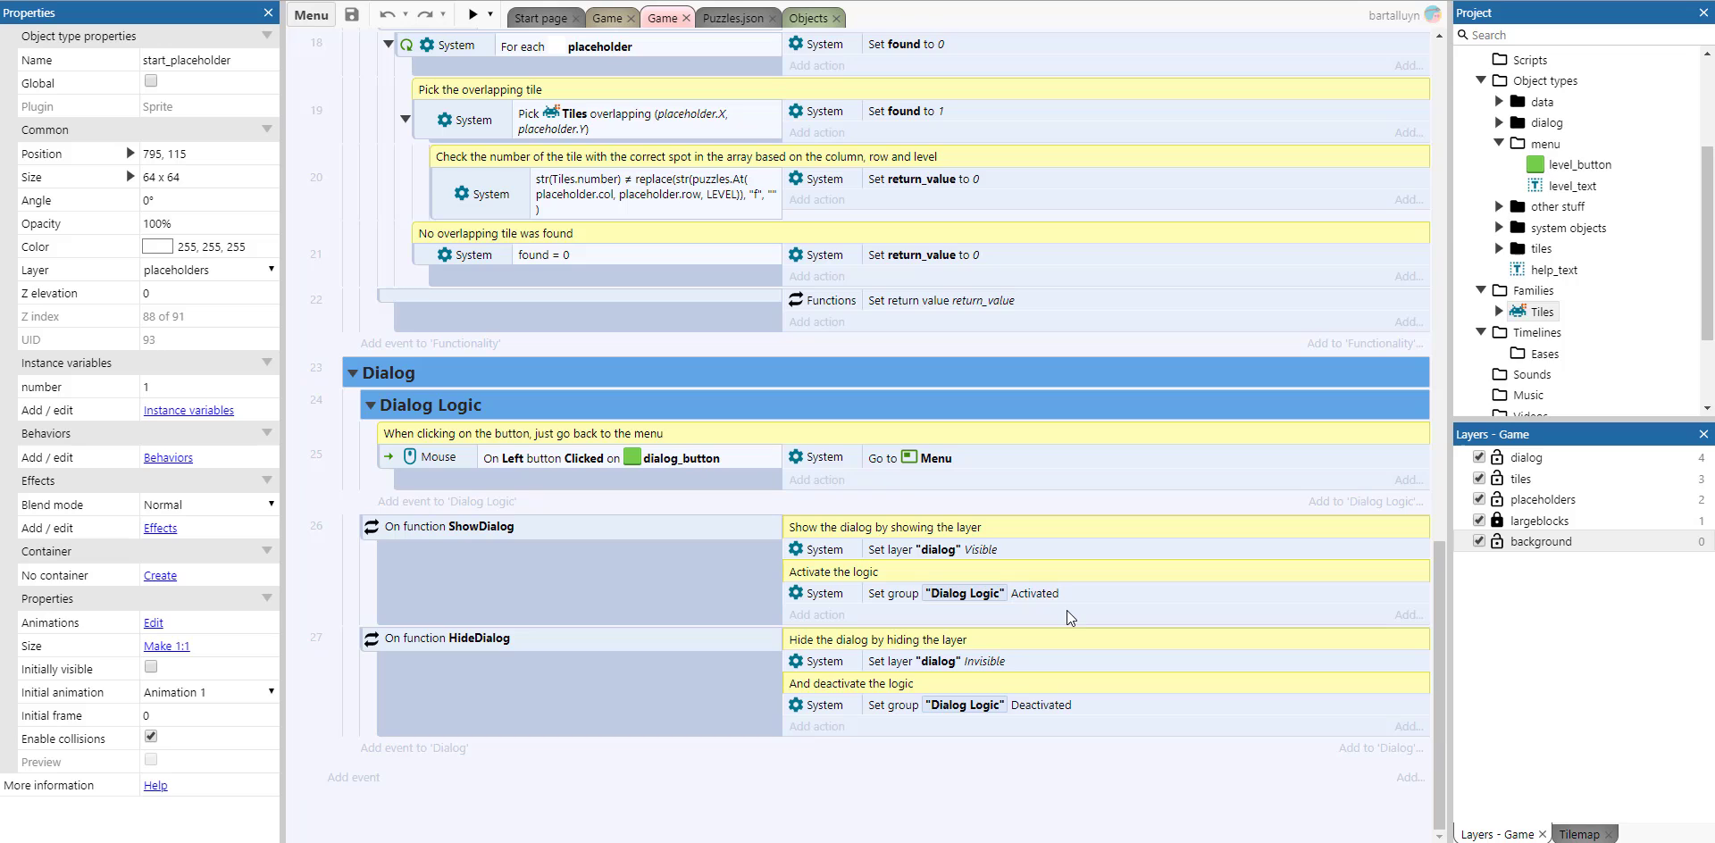
pyautogui.moveTo(1061, 608)
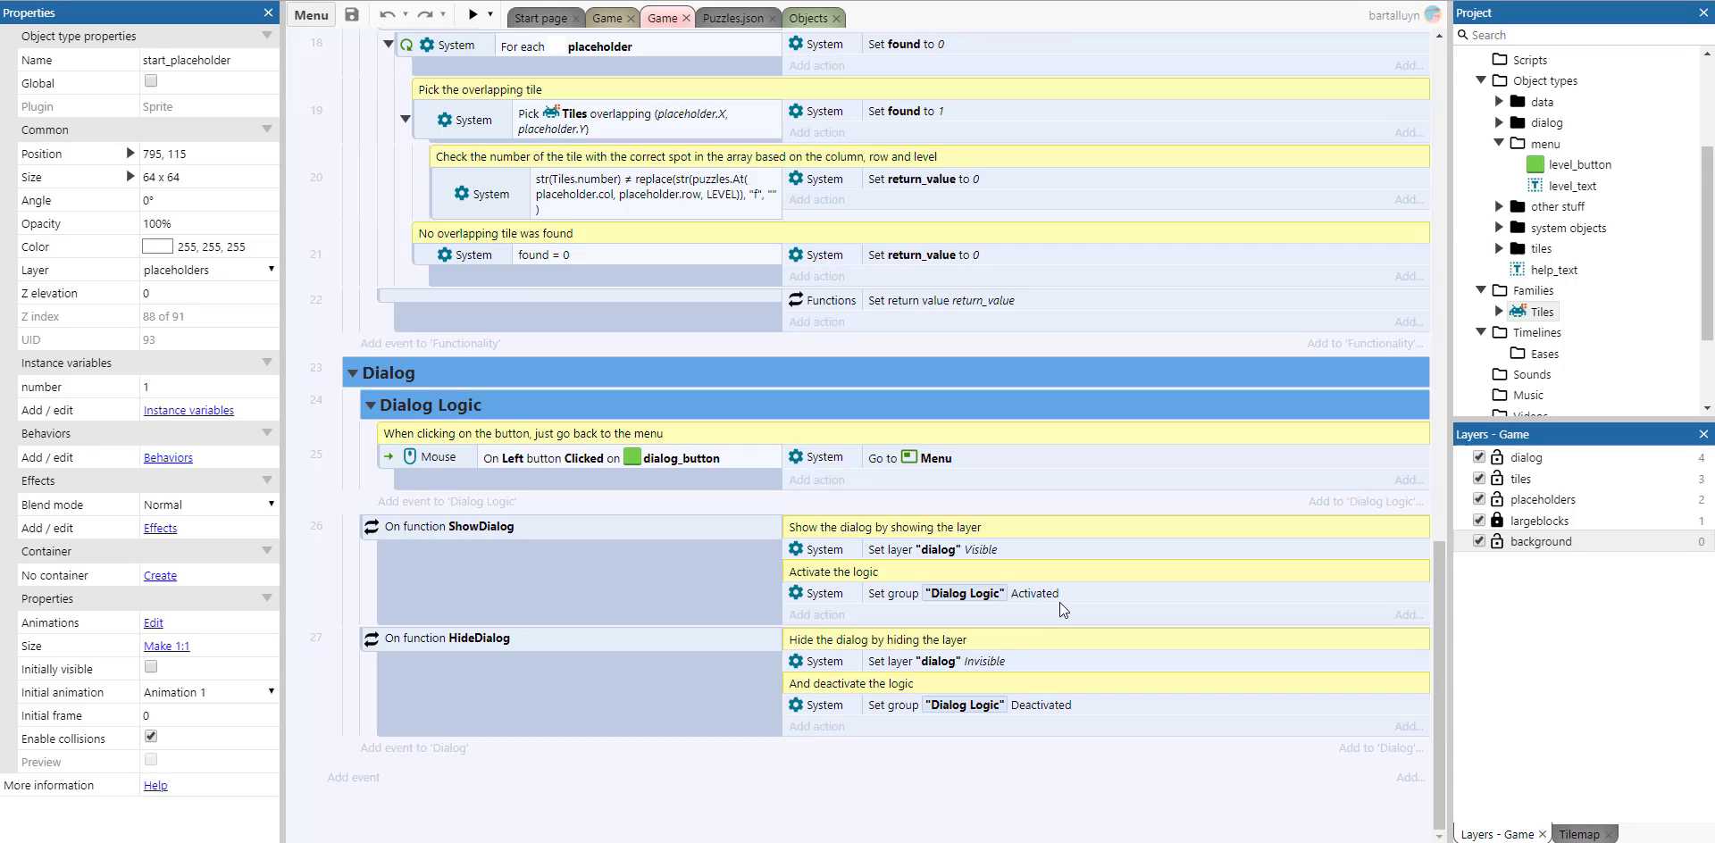
pyautogui.moveTo(487, 489)
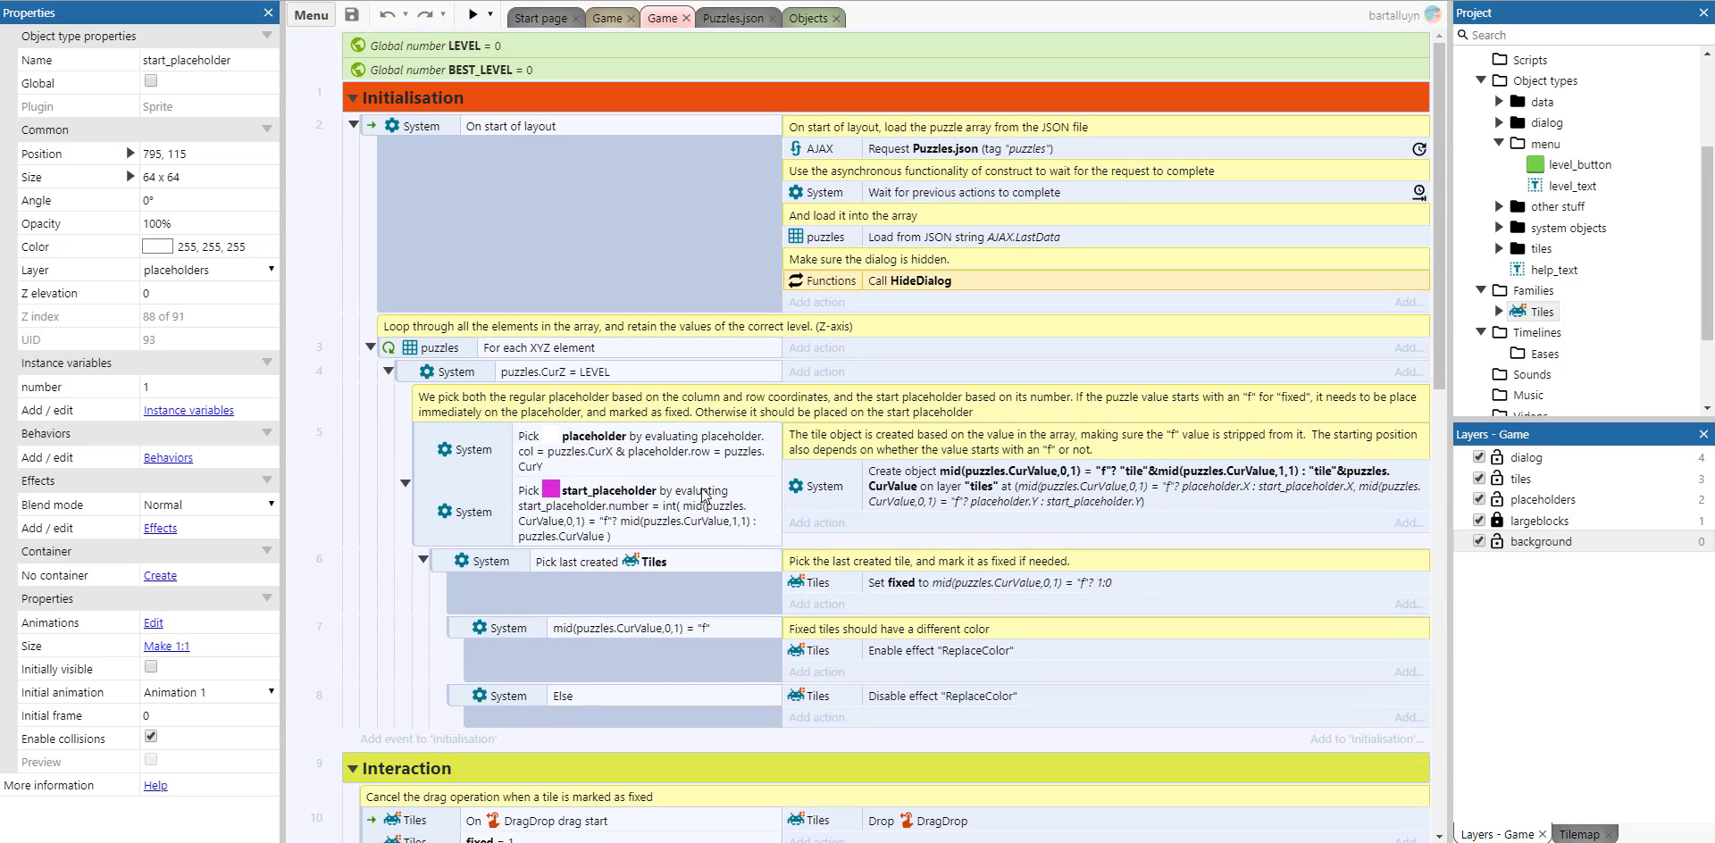
pyautogui.moveTo(606, 172)
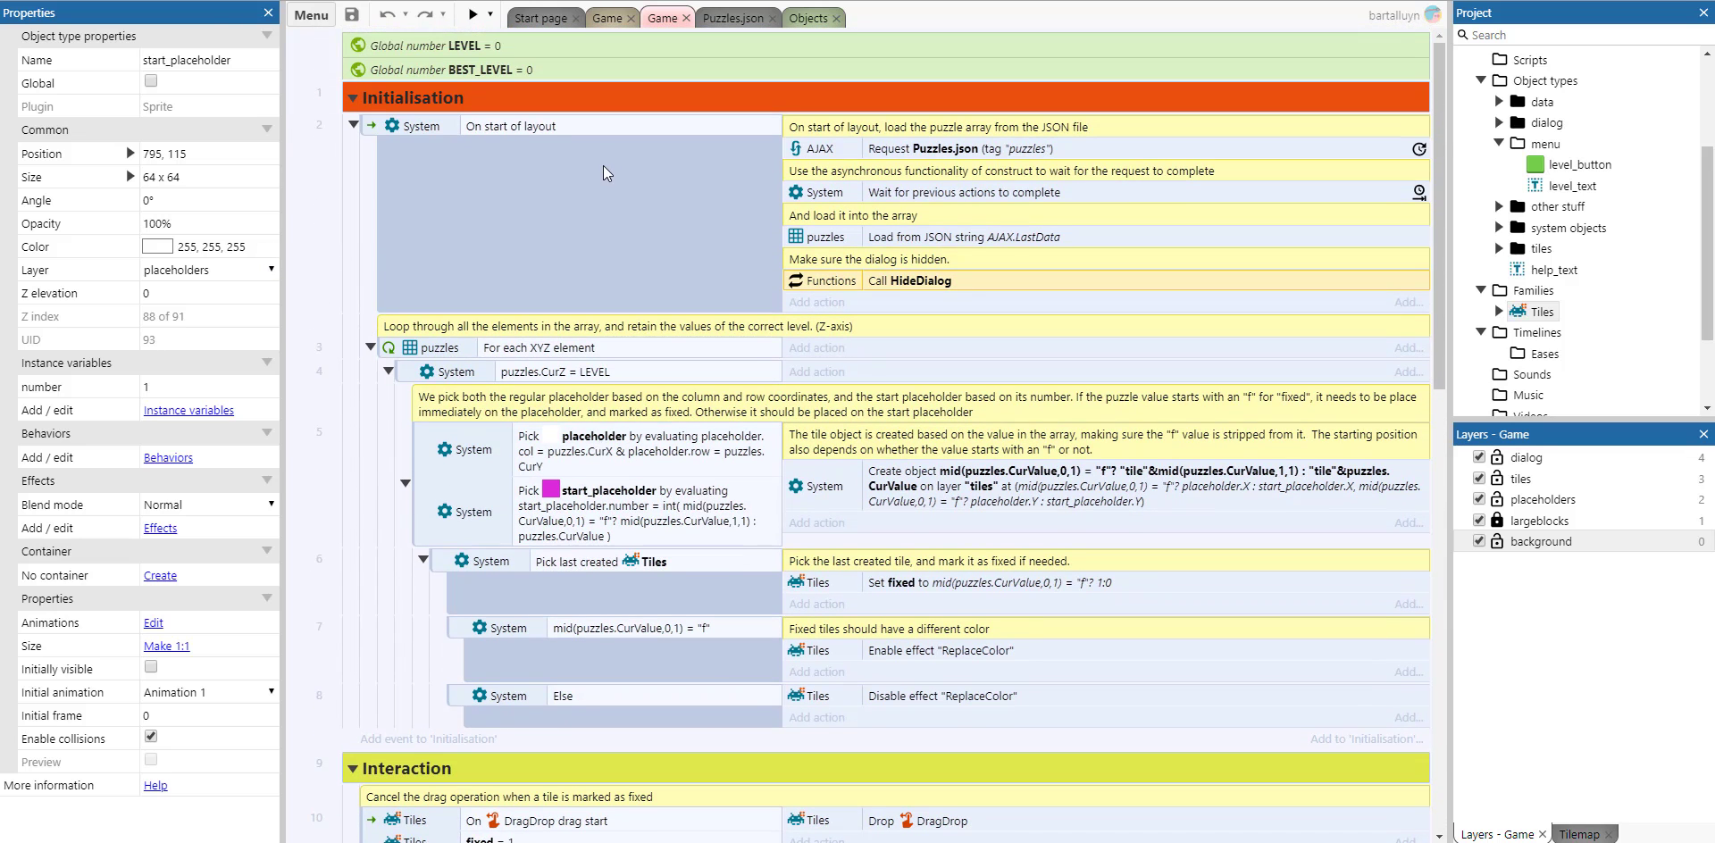
pyautogui.moveTo(580, 307)
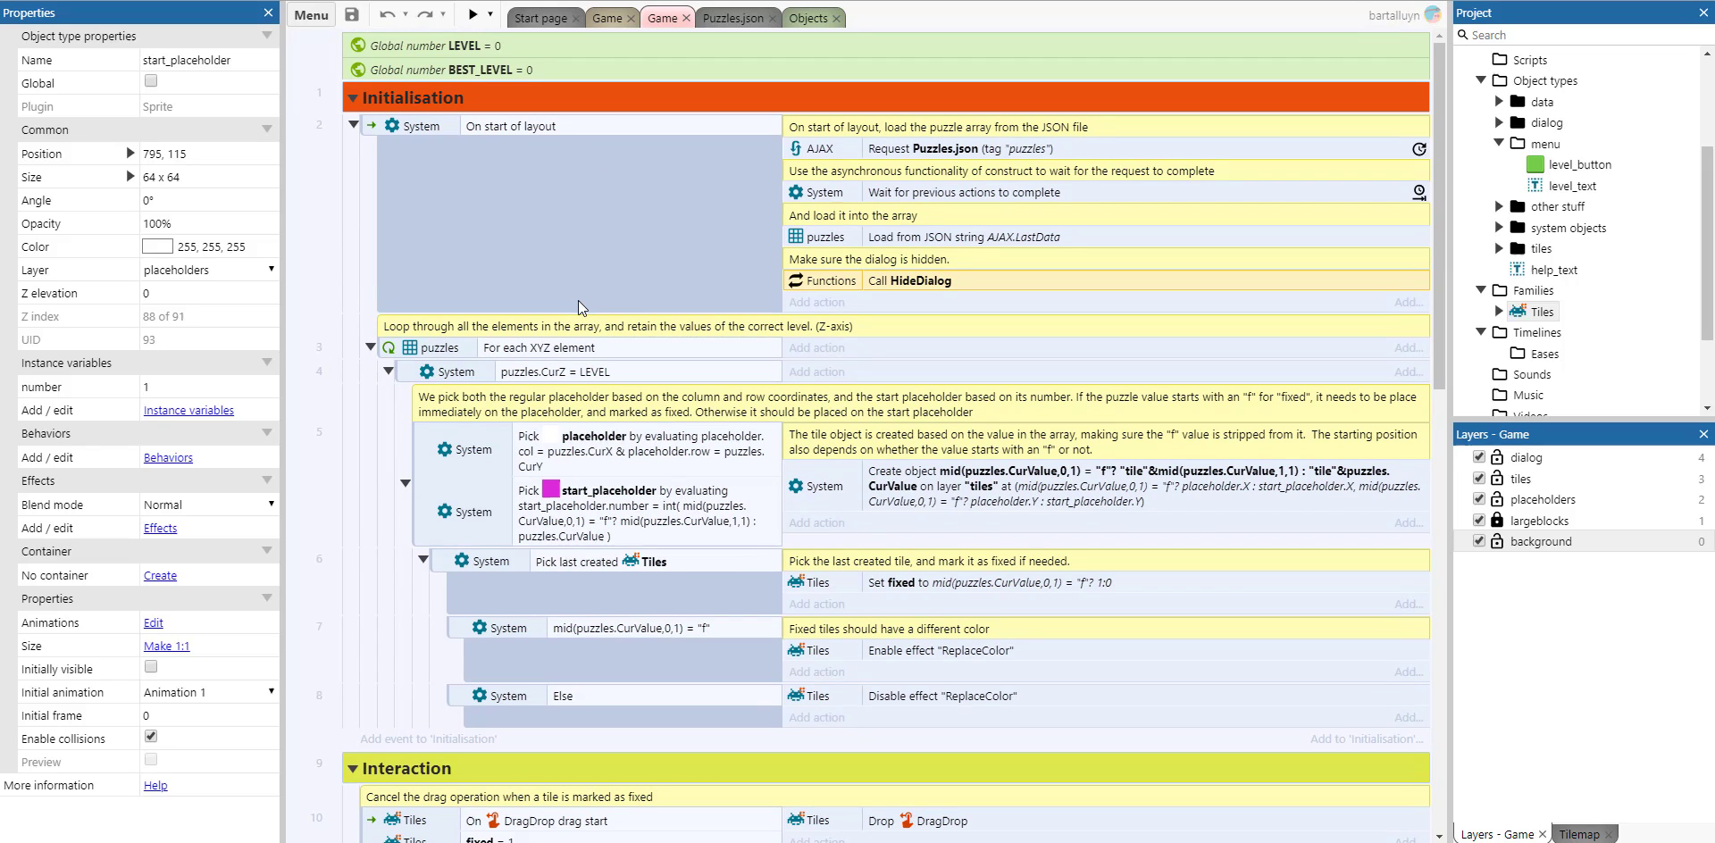
pyautogui.moveTo(609, 307)
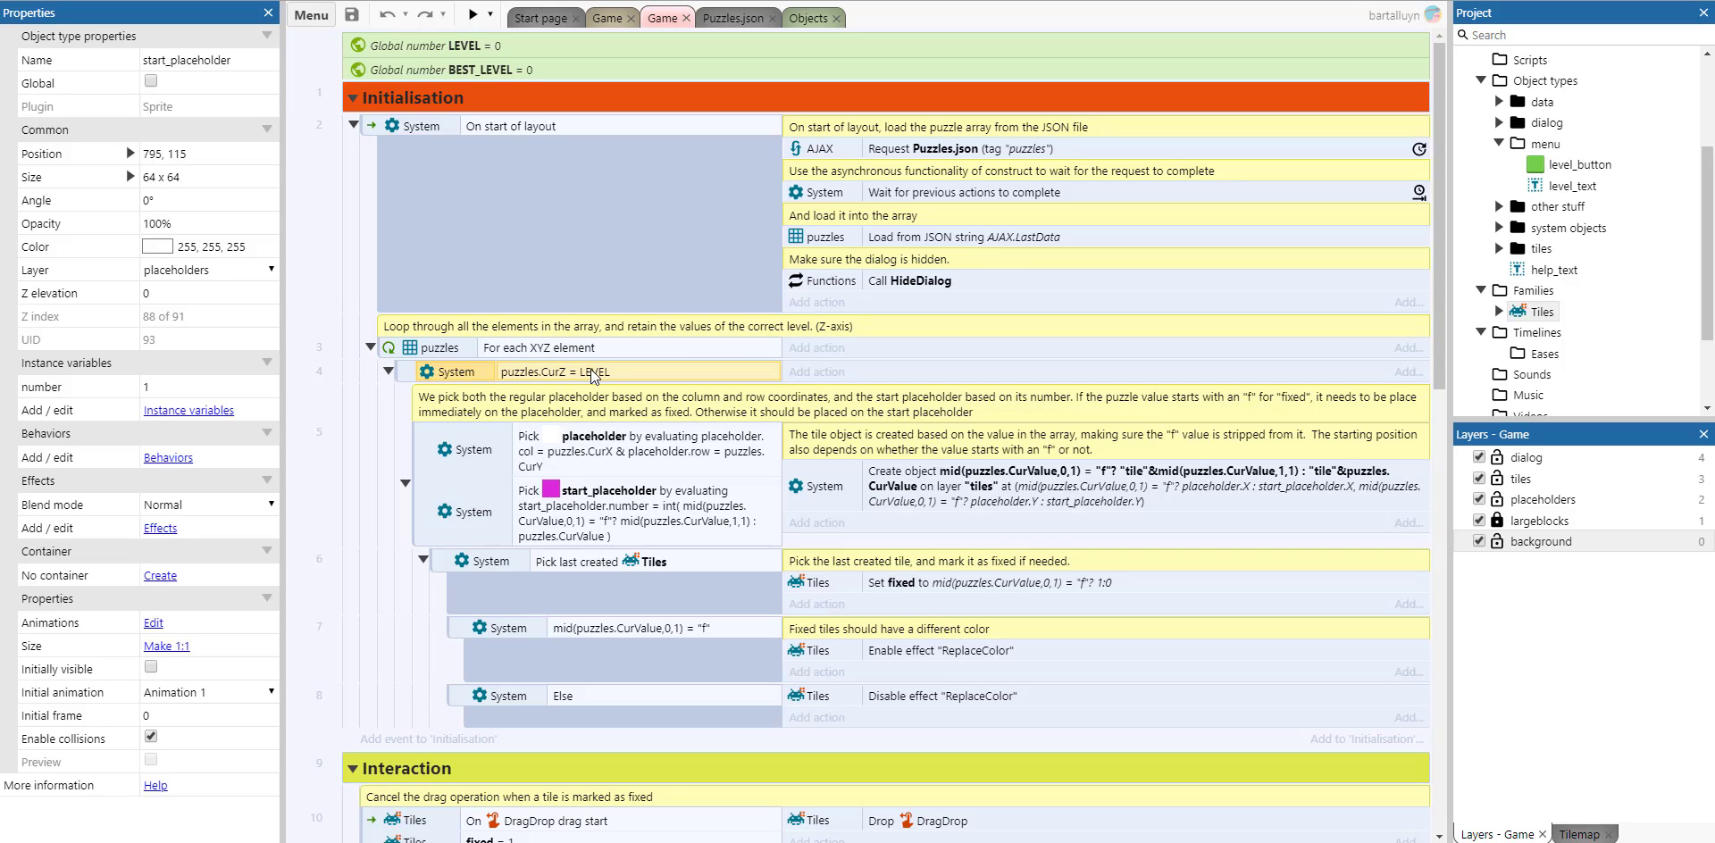
pyautogui.moveTo(638, 306)
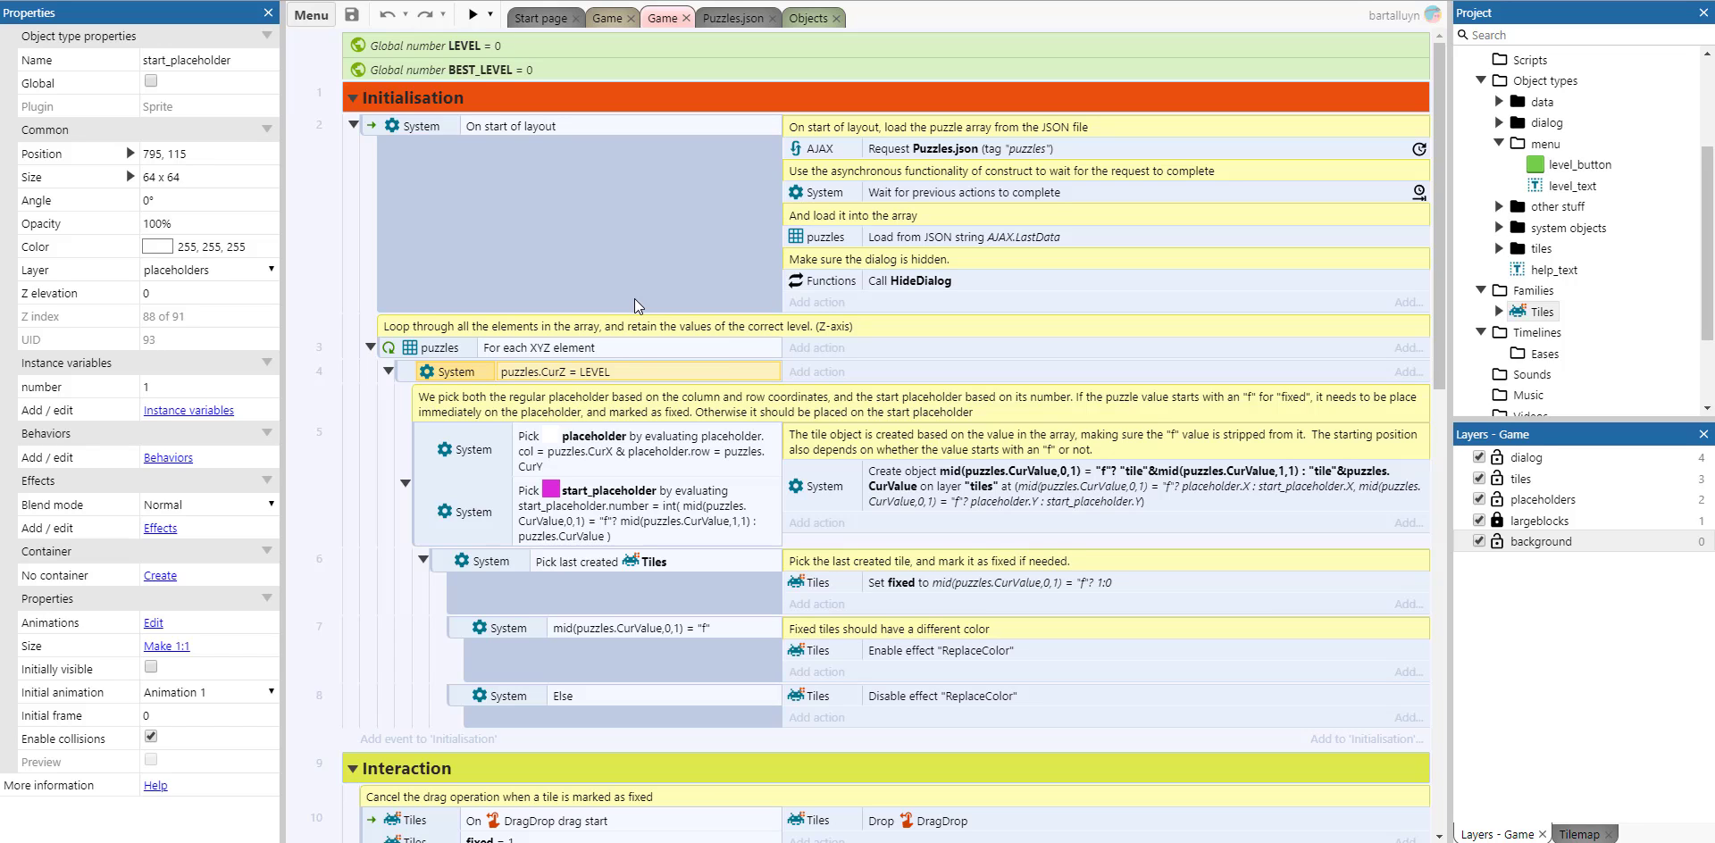
# Select the conditions in event 5 that pick the placeholders for tile creation
pyautogui.click(592, 450)
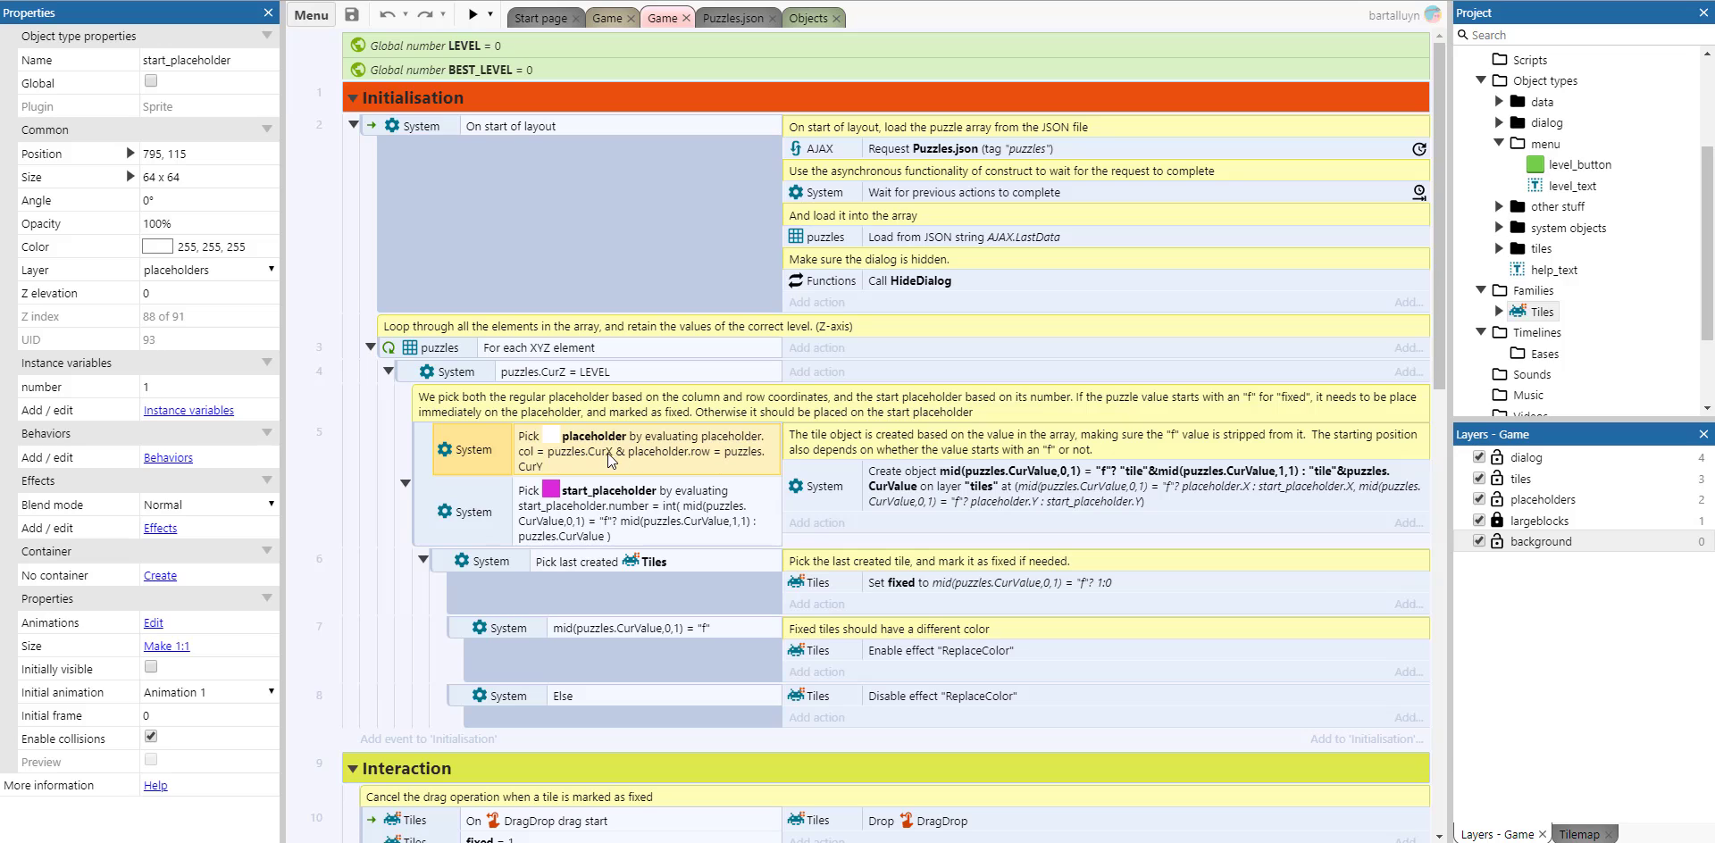
pyautogui.moveTo(604, 510)
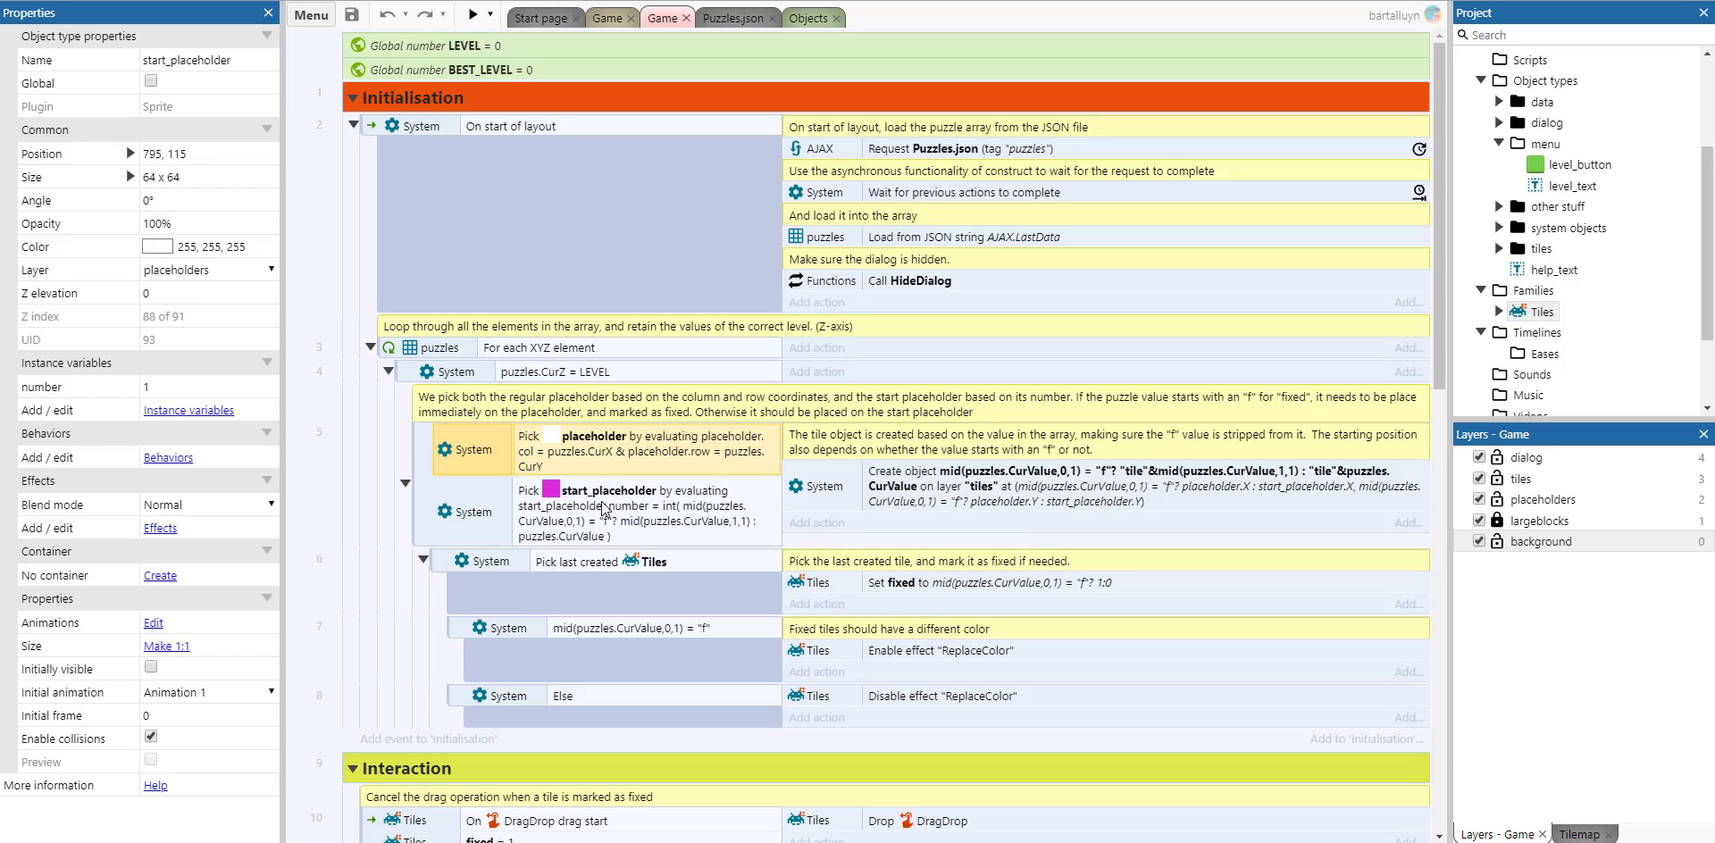
pyautogui.moveTo(643, 513)
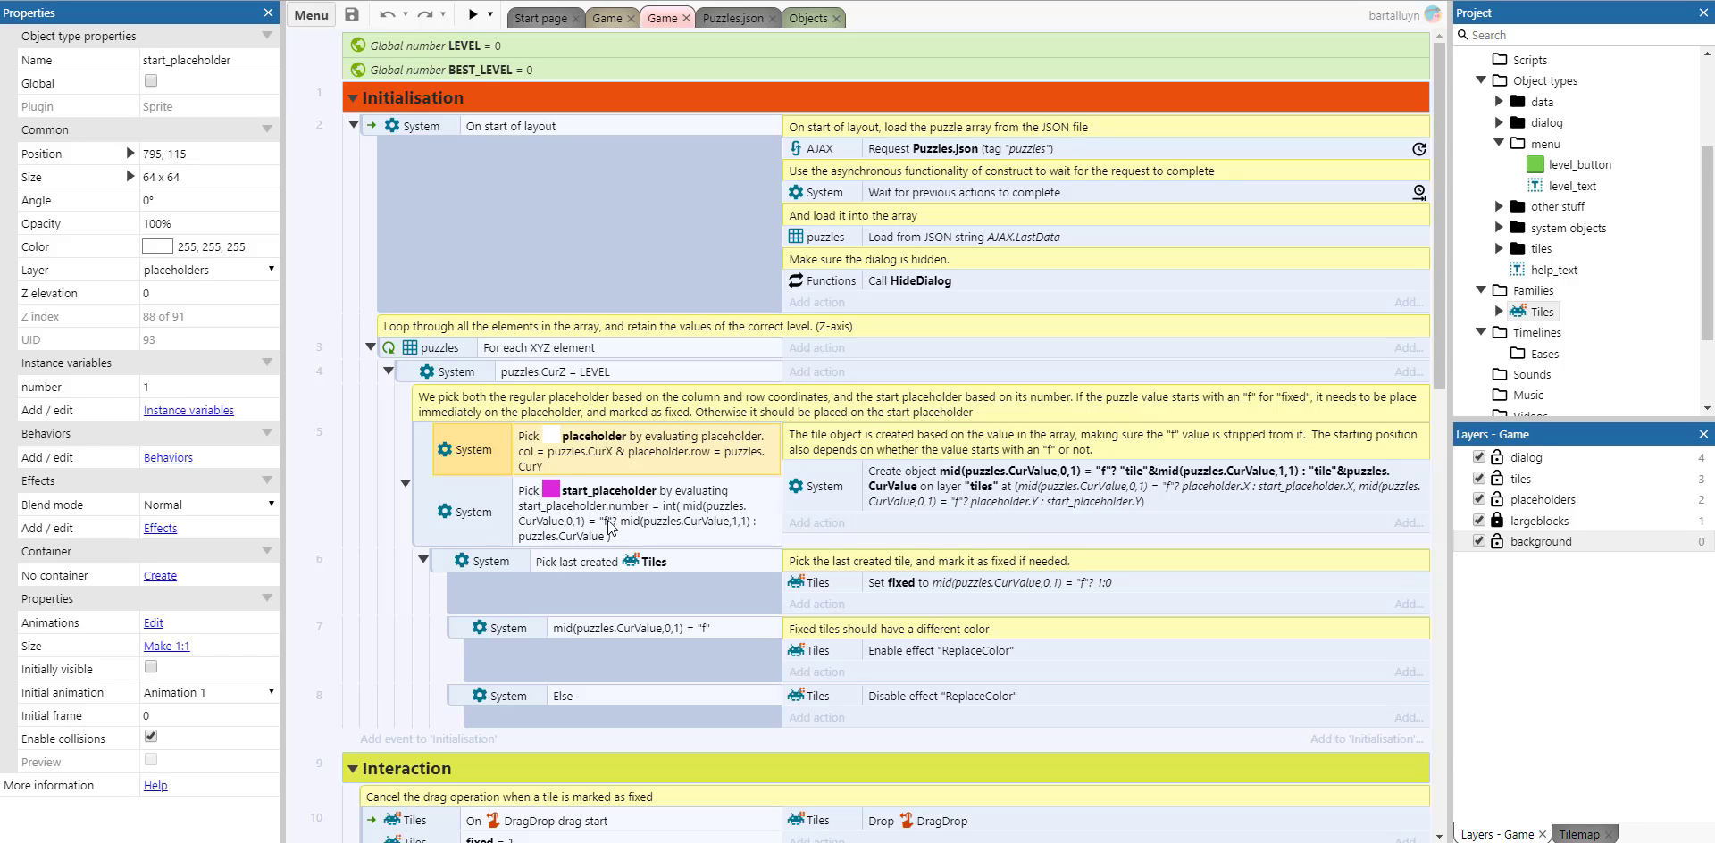
pyautogui.moveTo(579, 532)
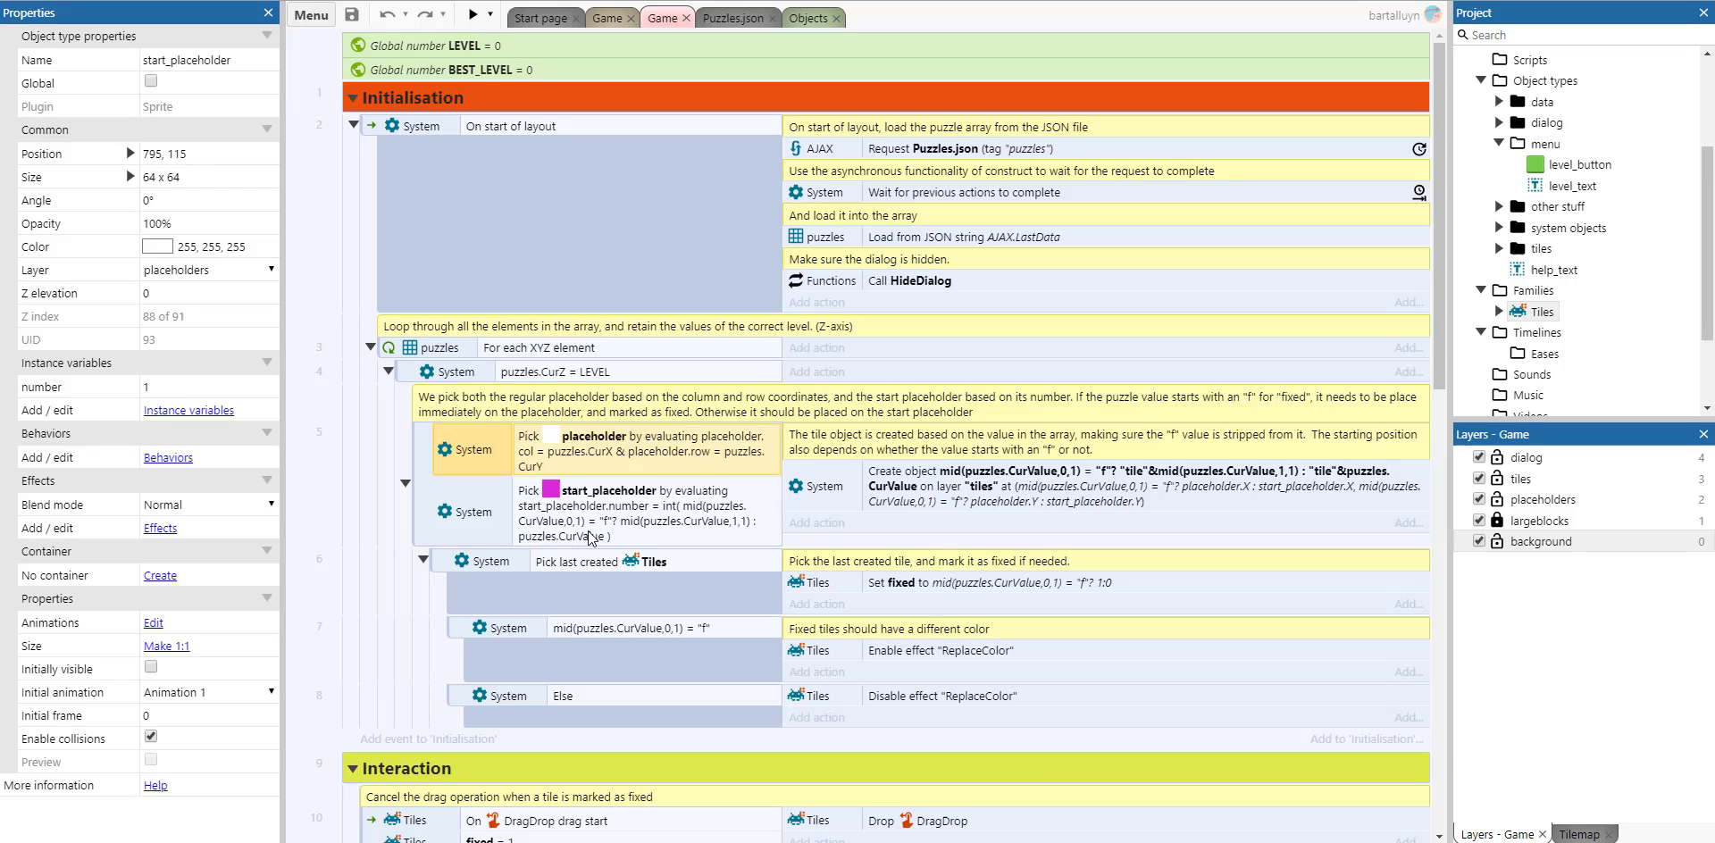
pyautogui.moveTo(661, 494)
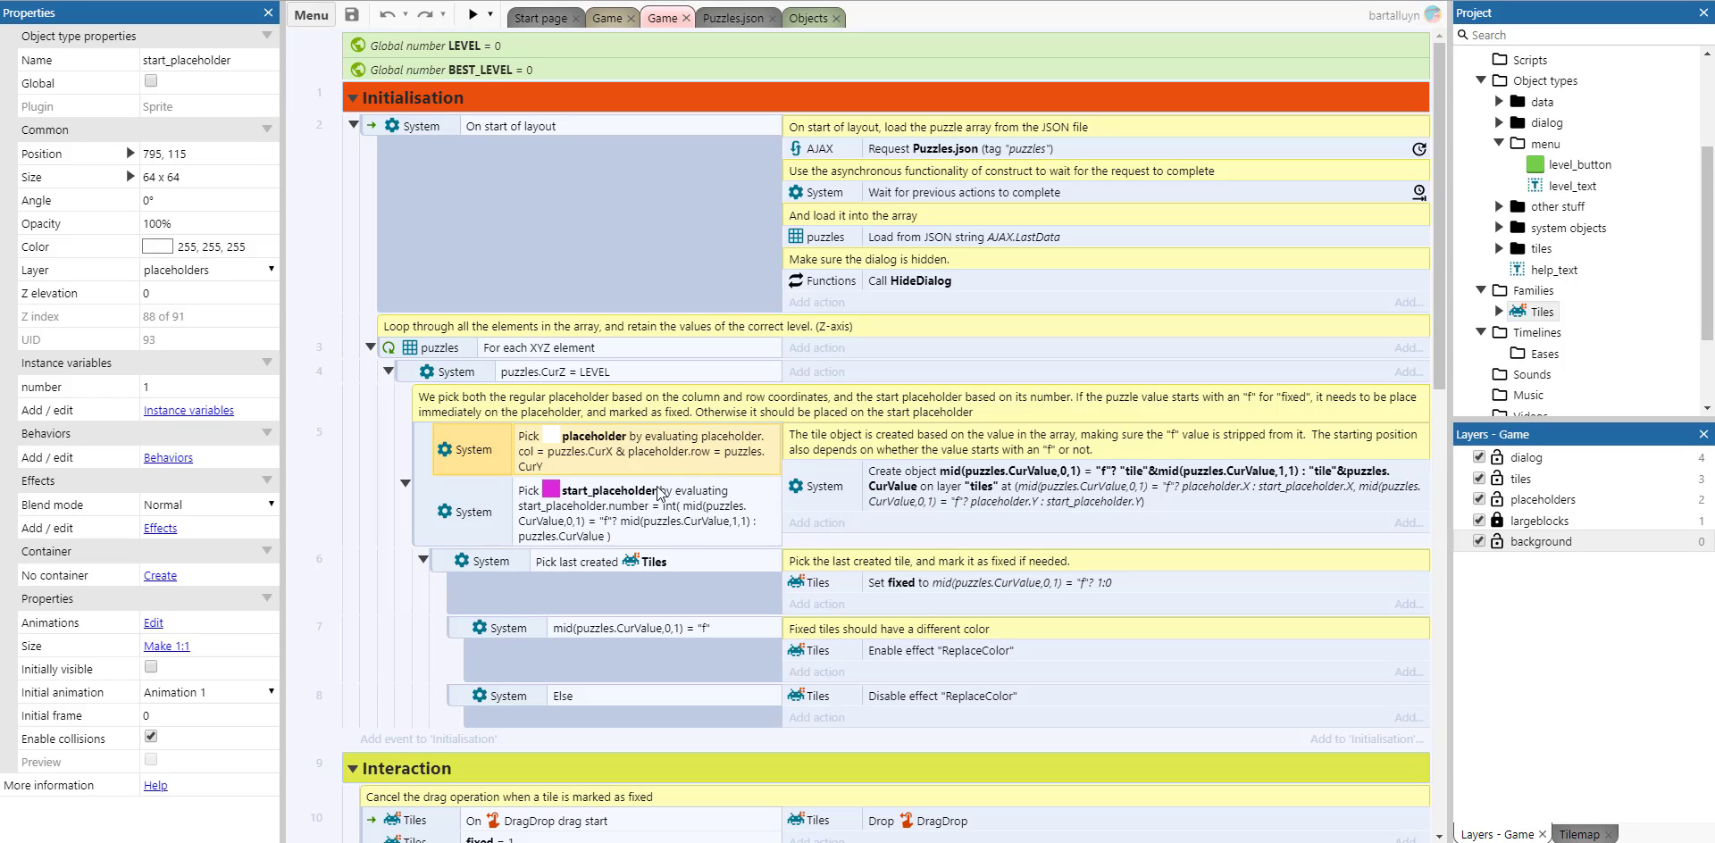
pyautogui.moveTo(904, 479)
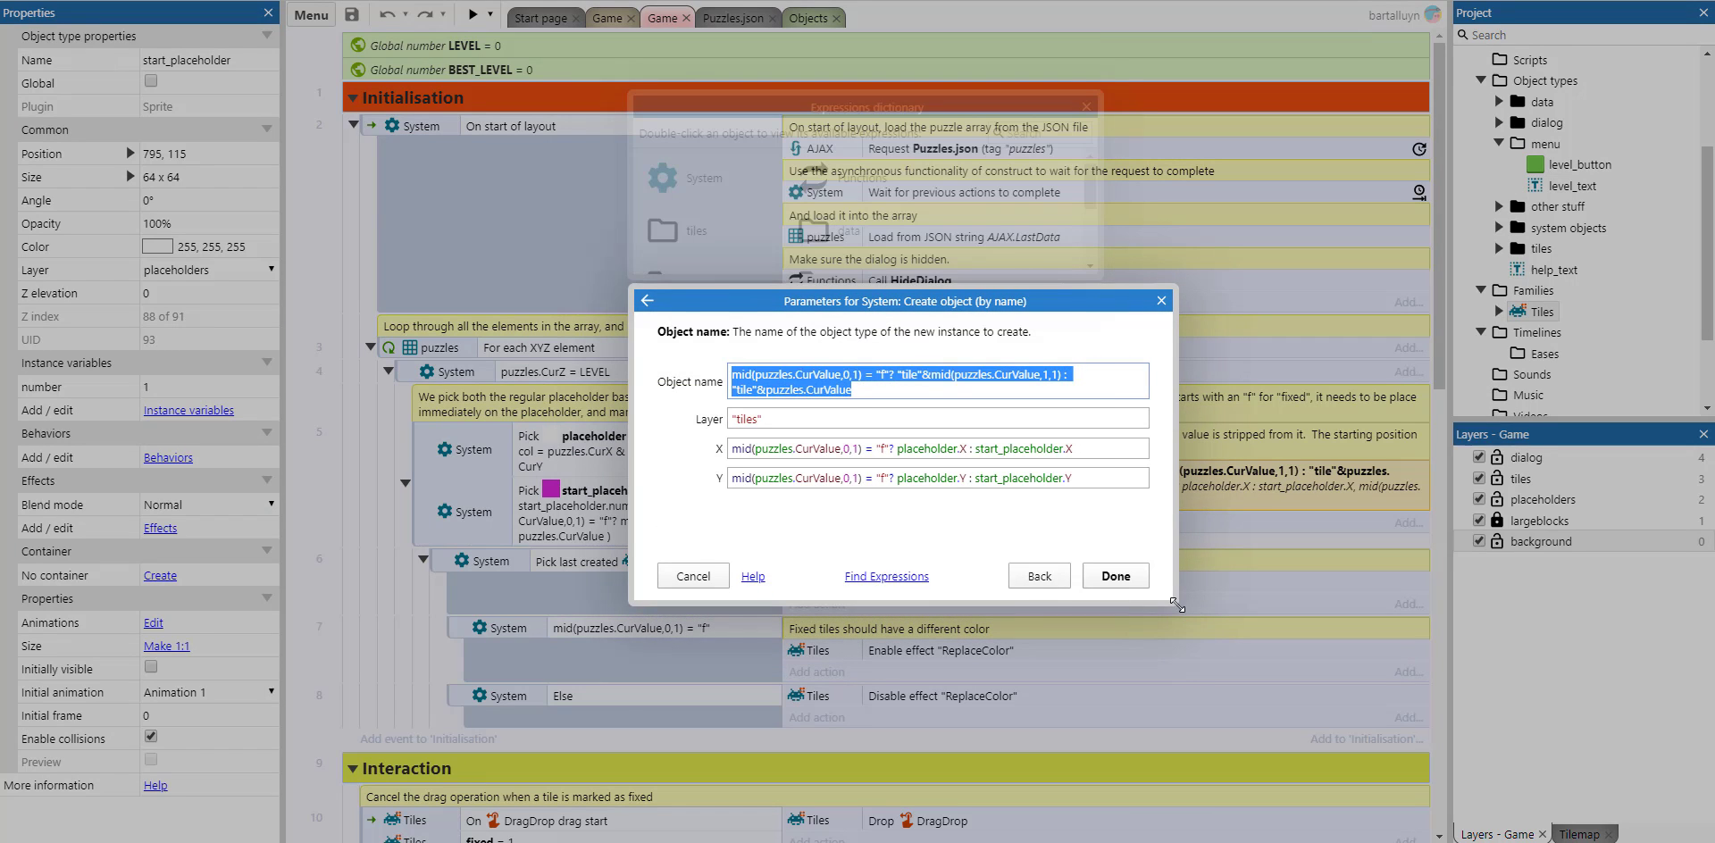
# Review the tile Object name expression and close the parameters with Done, unchanged
pyautogui.click(847, 391)
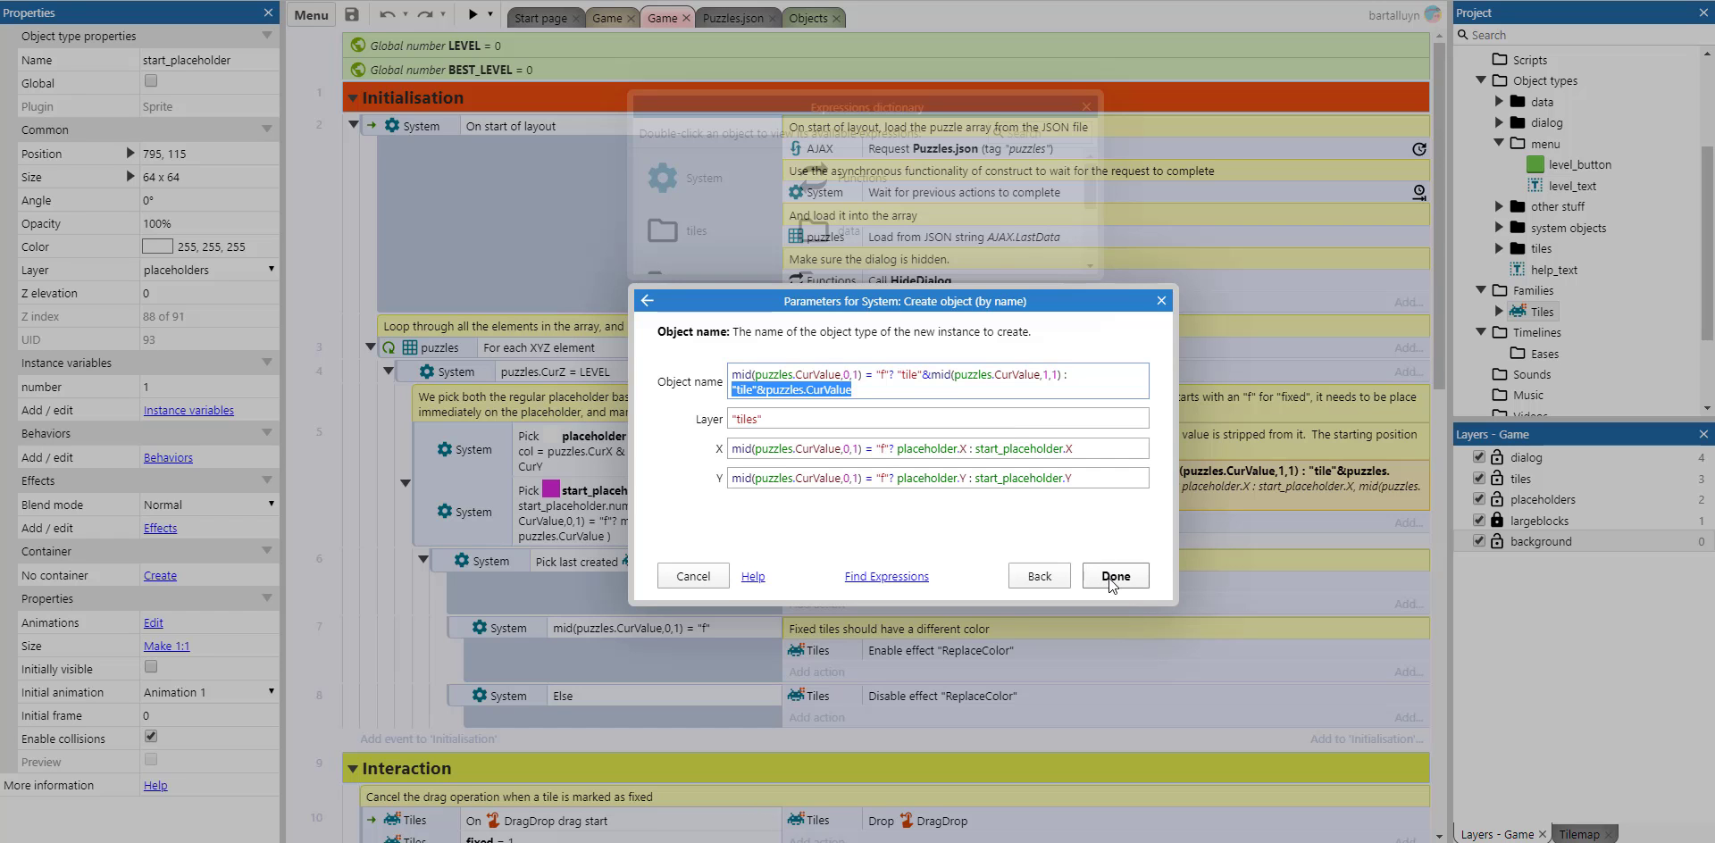
pyautogui.click(1113, 575)
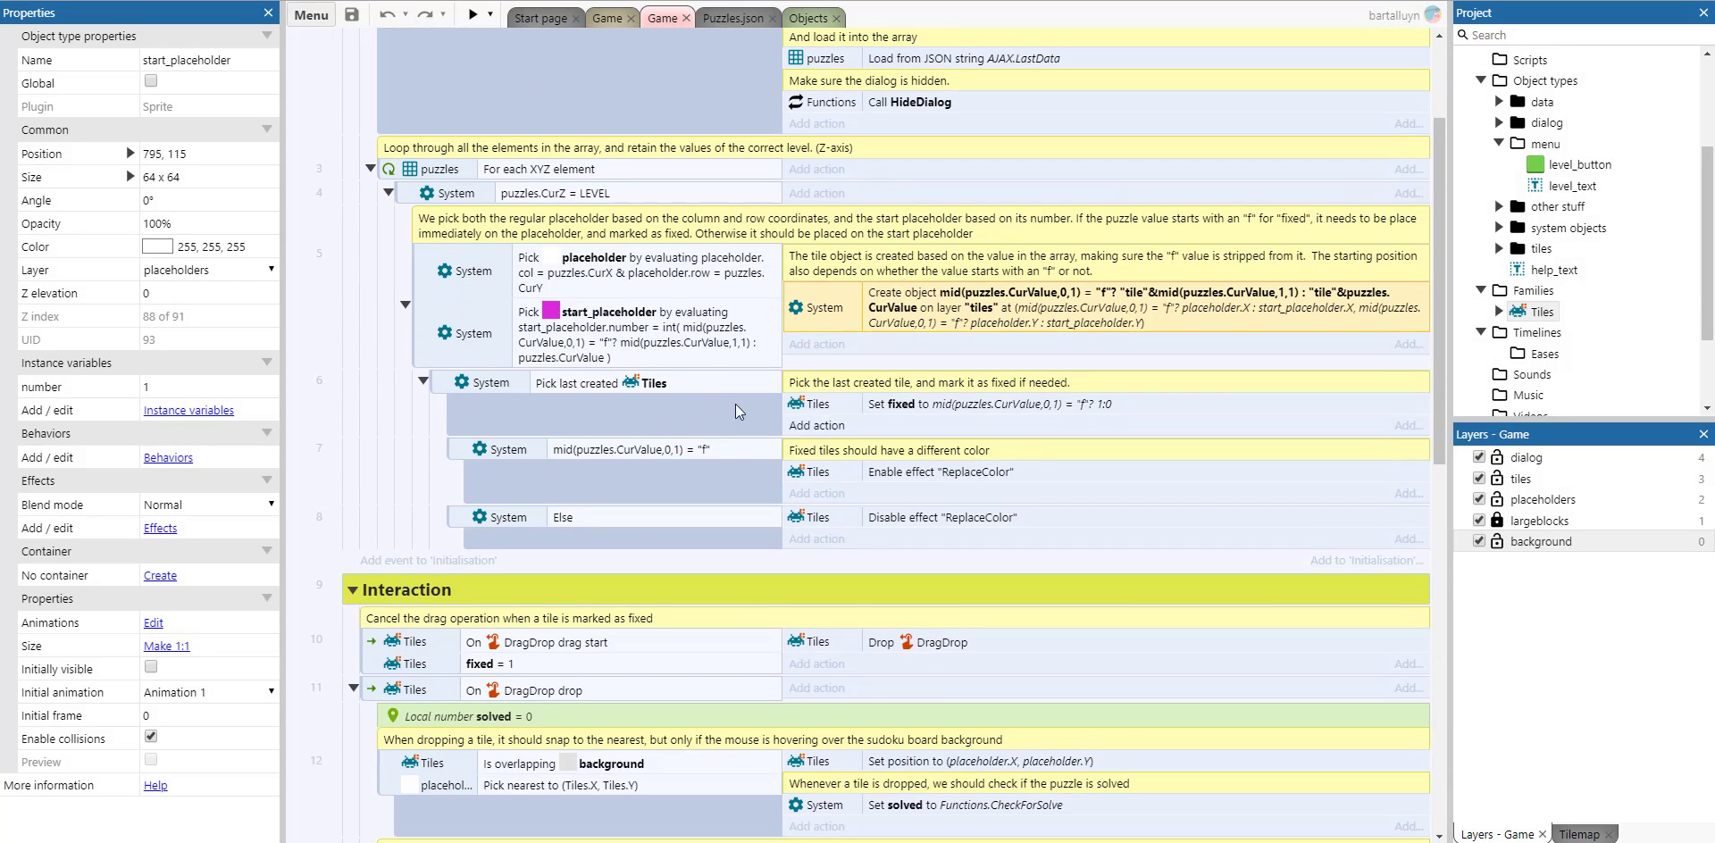
pyautogui.moveTo(952, 419)
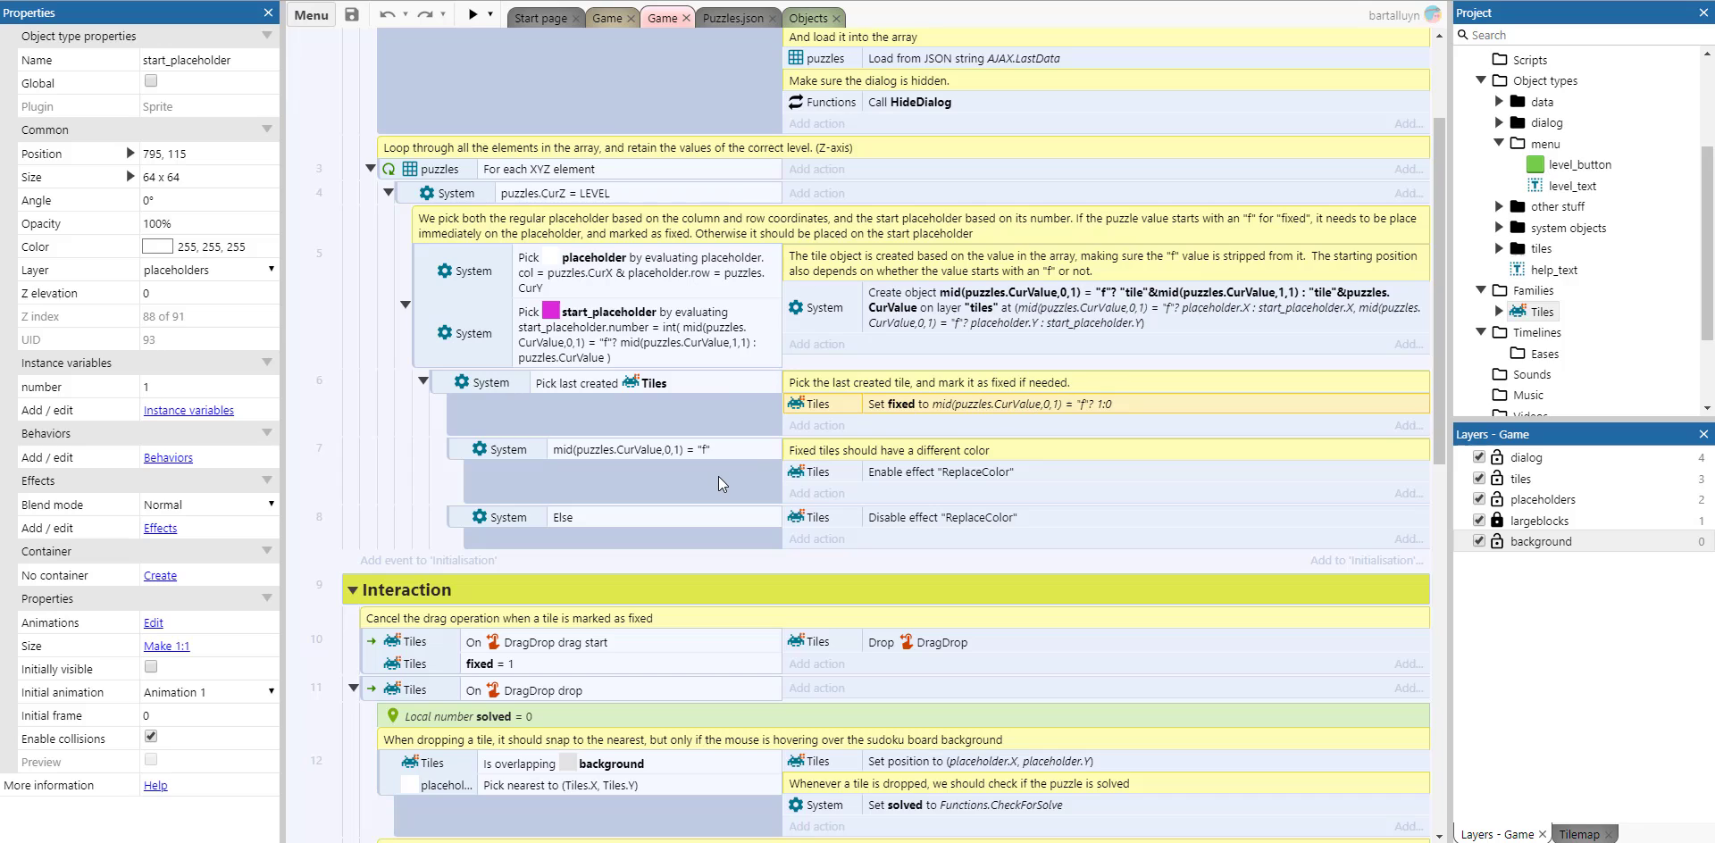
pyautogui.moveTo(947, 486)
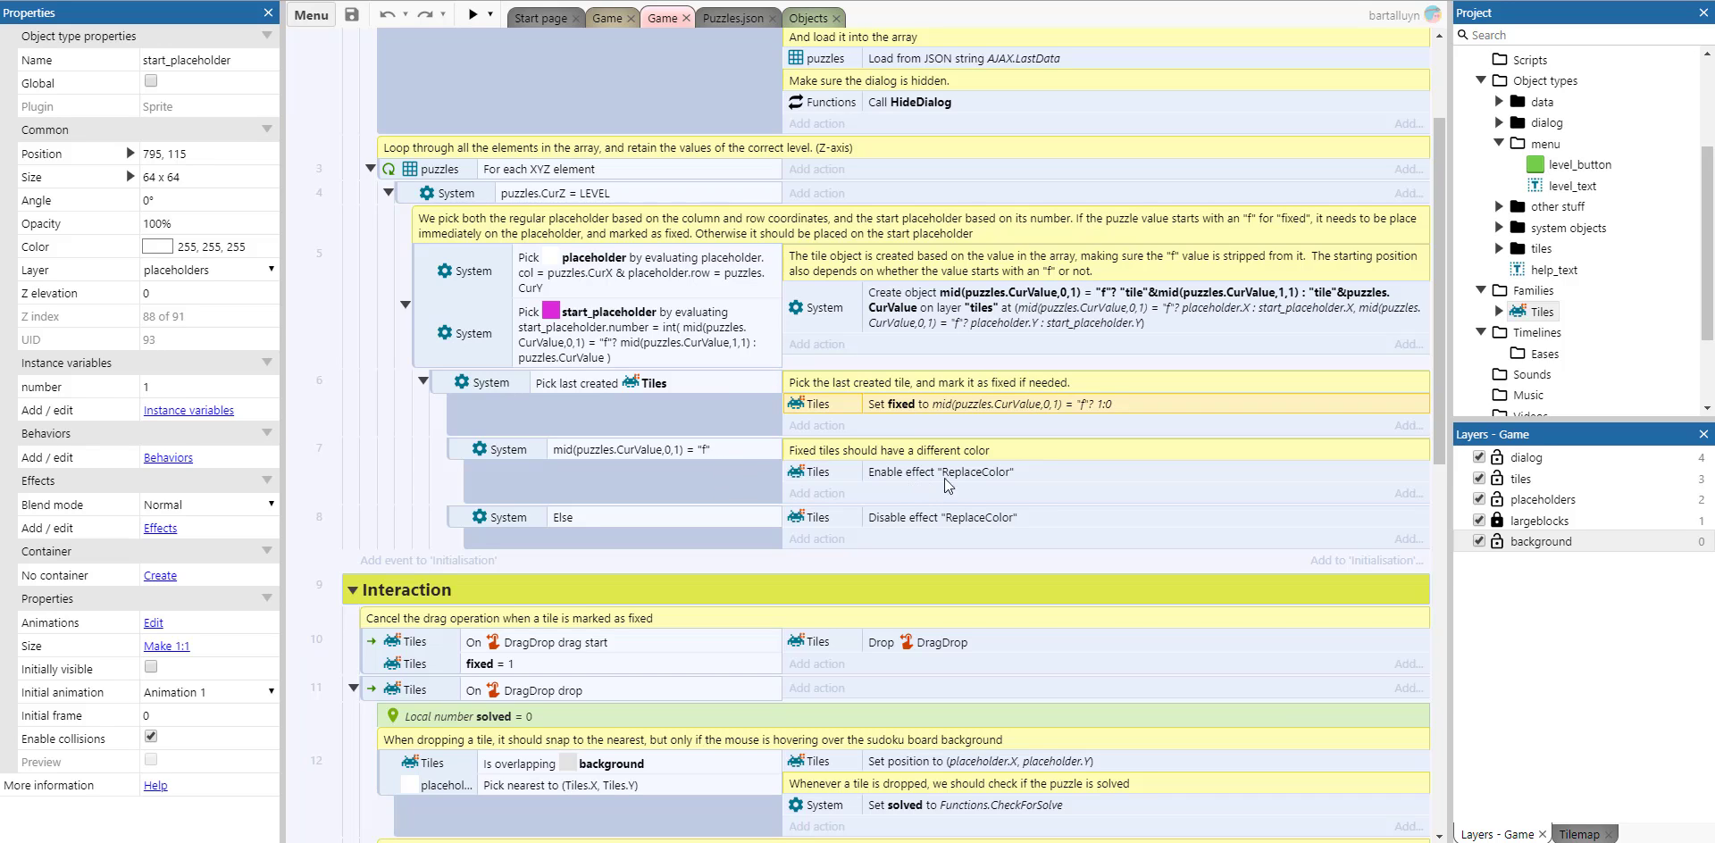
pyautogui.moveTo(993, 485)
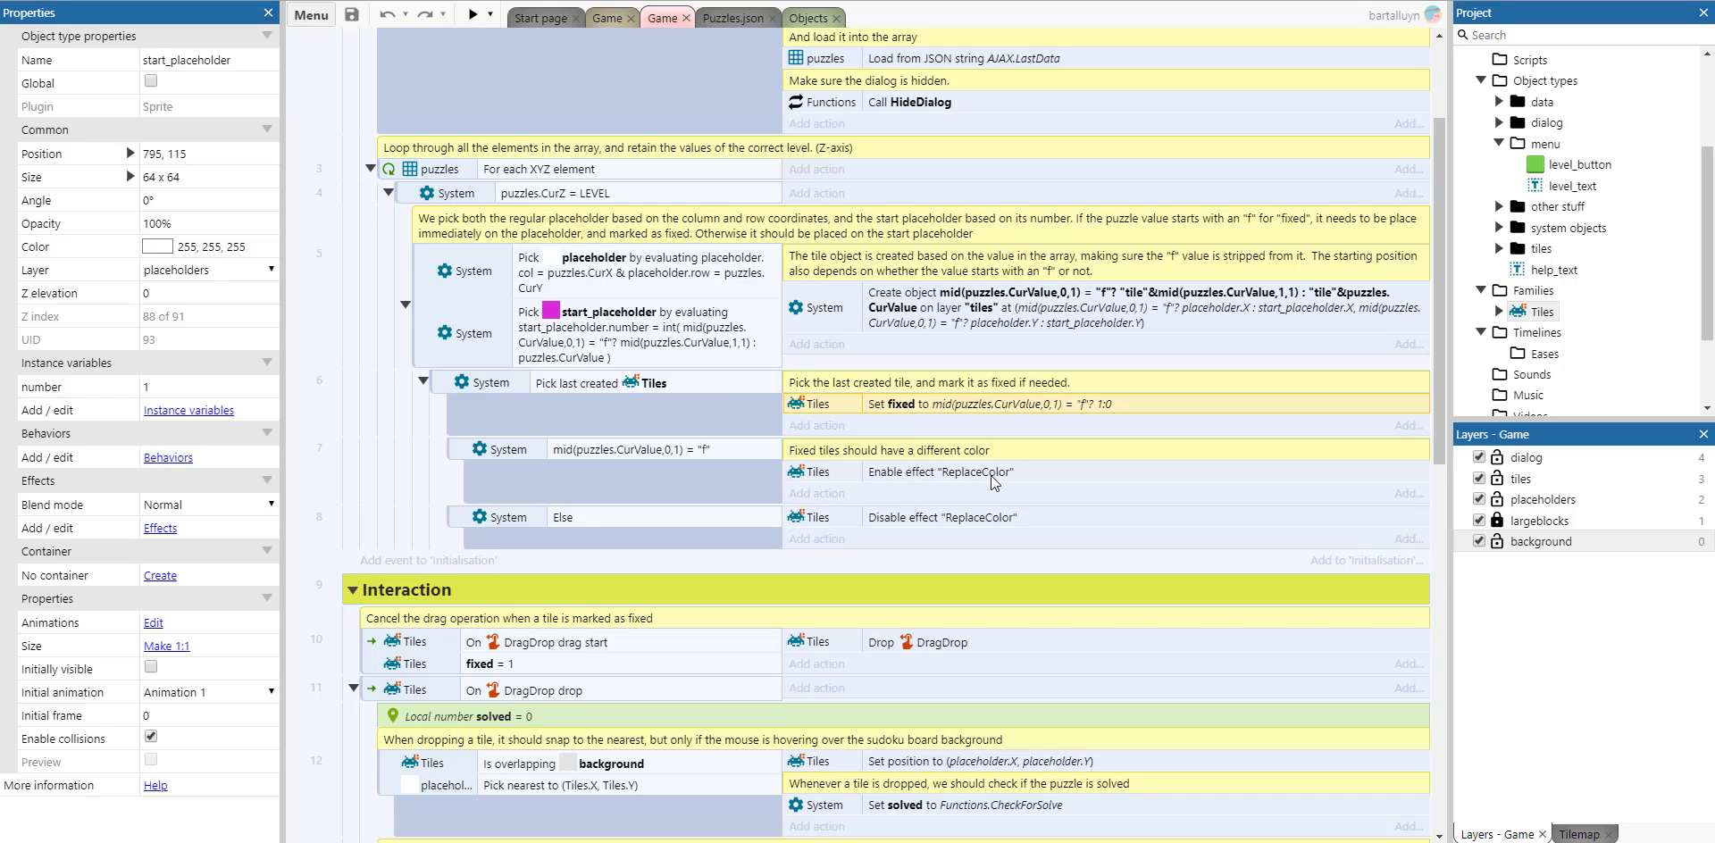
pyautogui.moveTo(860, 503)
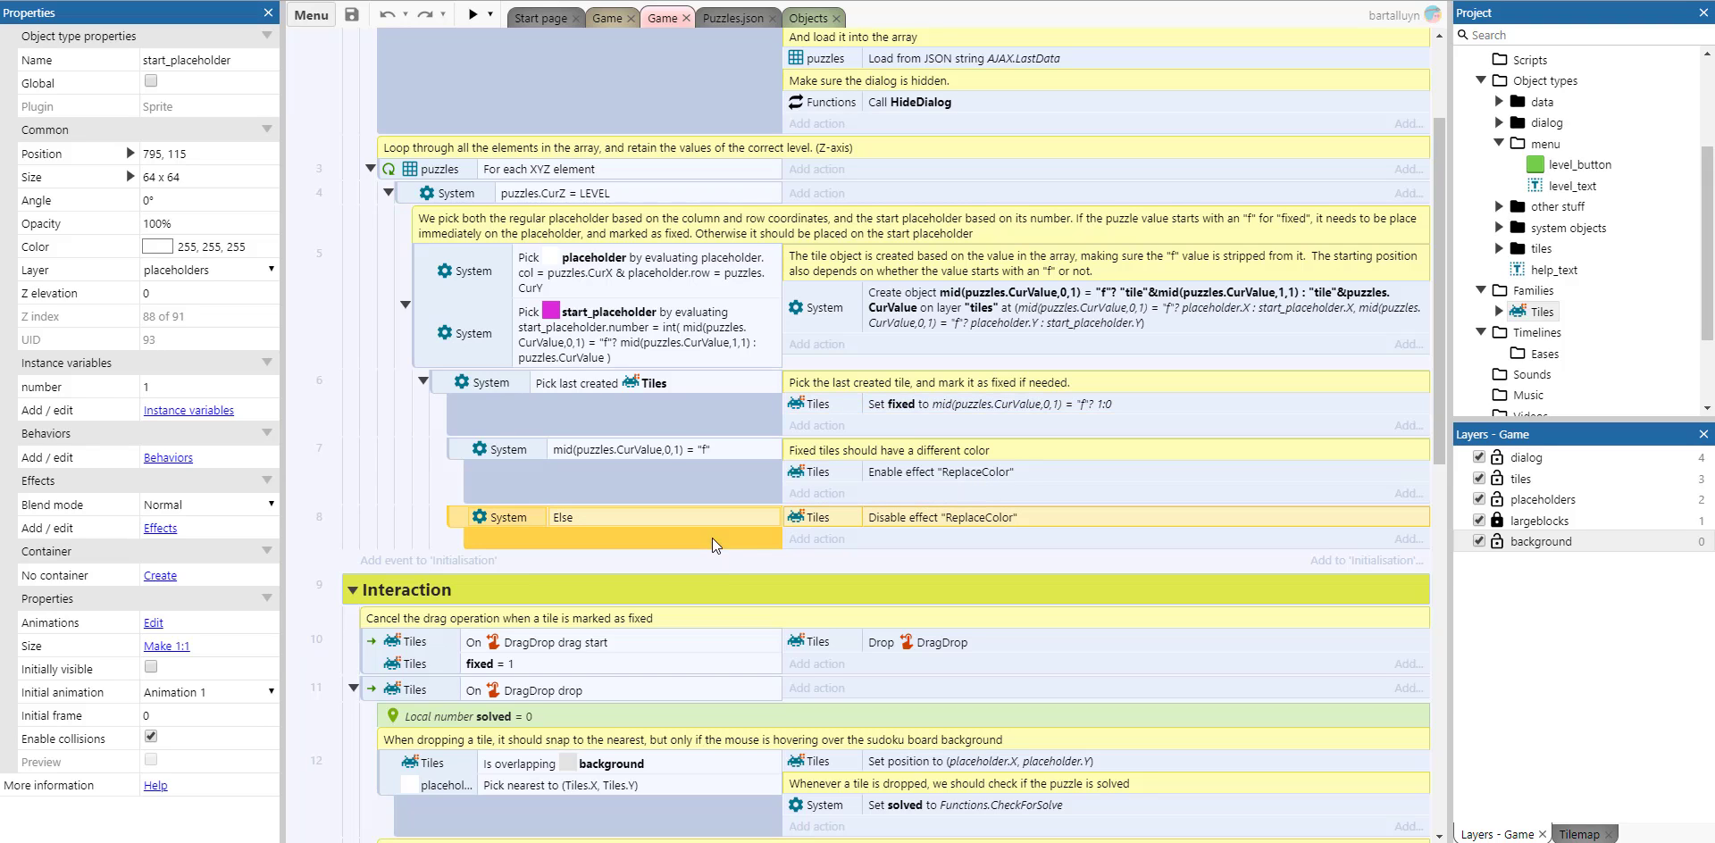
pyautogui.moveTo(904, 518)
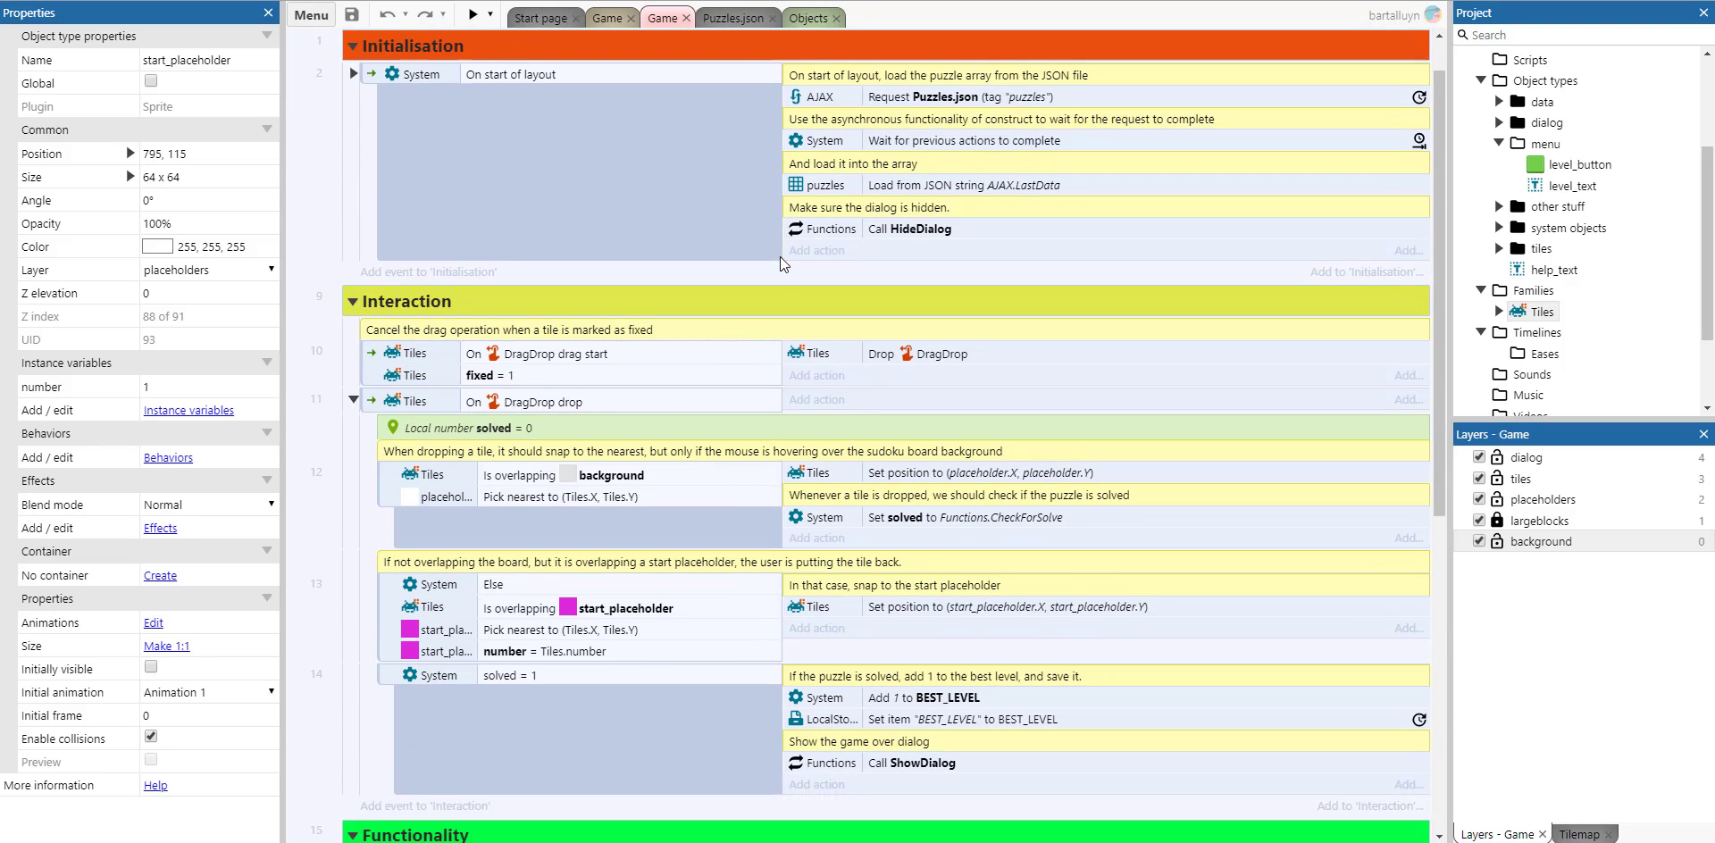
pyautogui.scroll(-3)
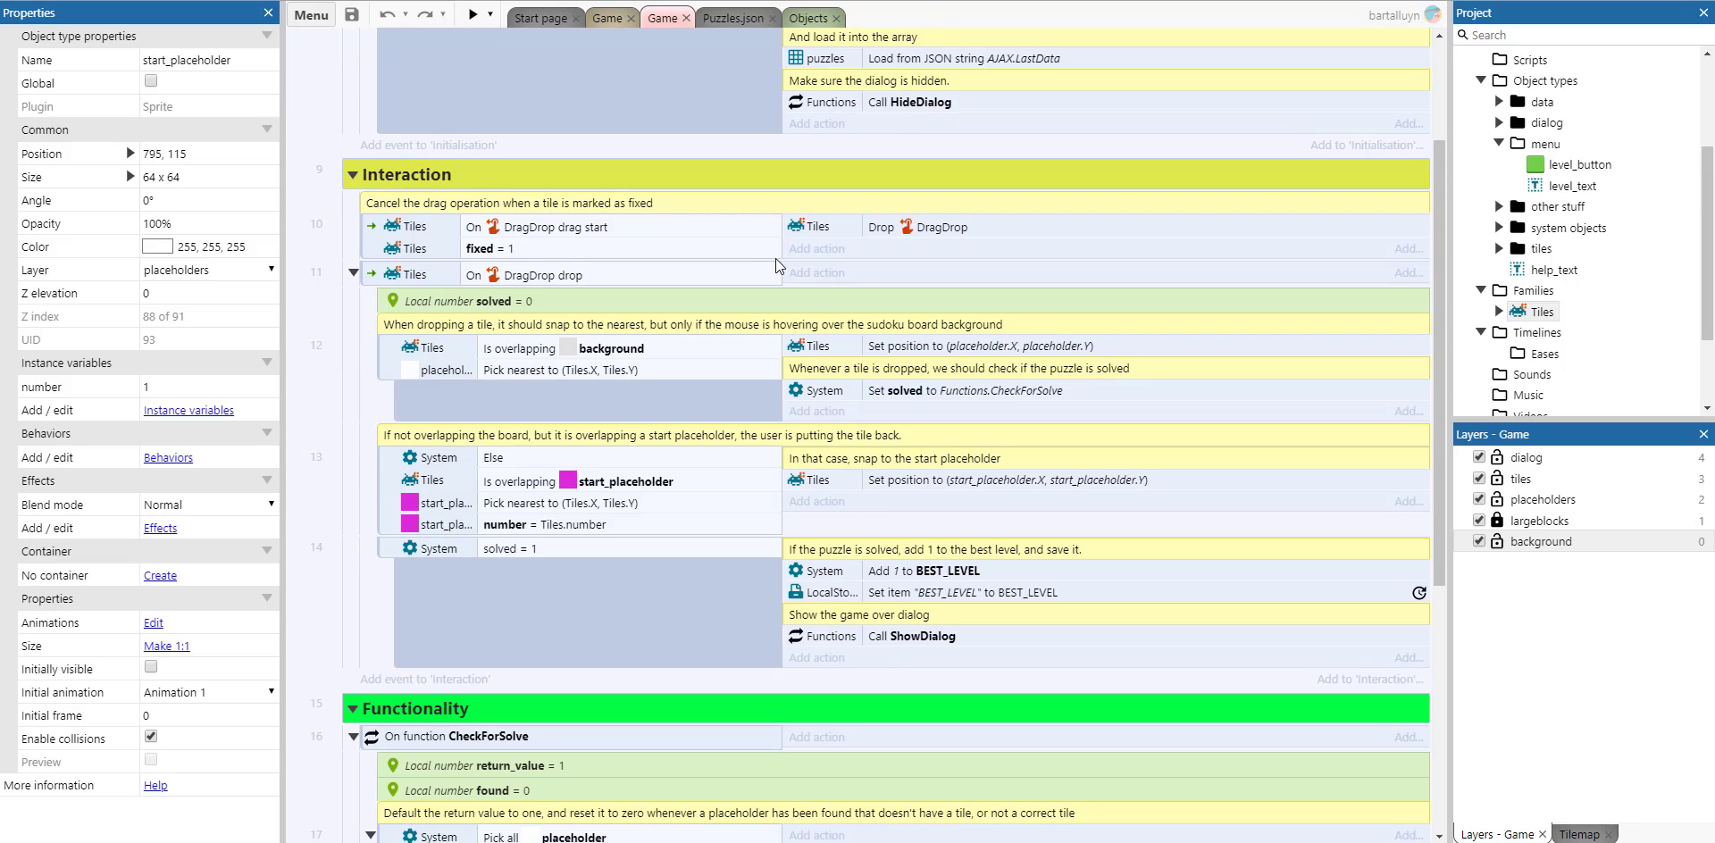
pyautogui.moveTo(781, 268)
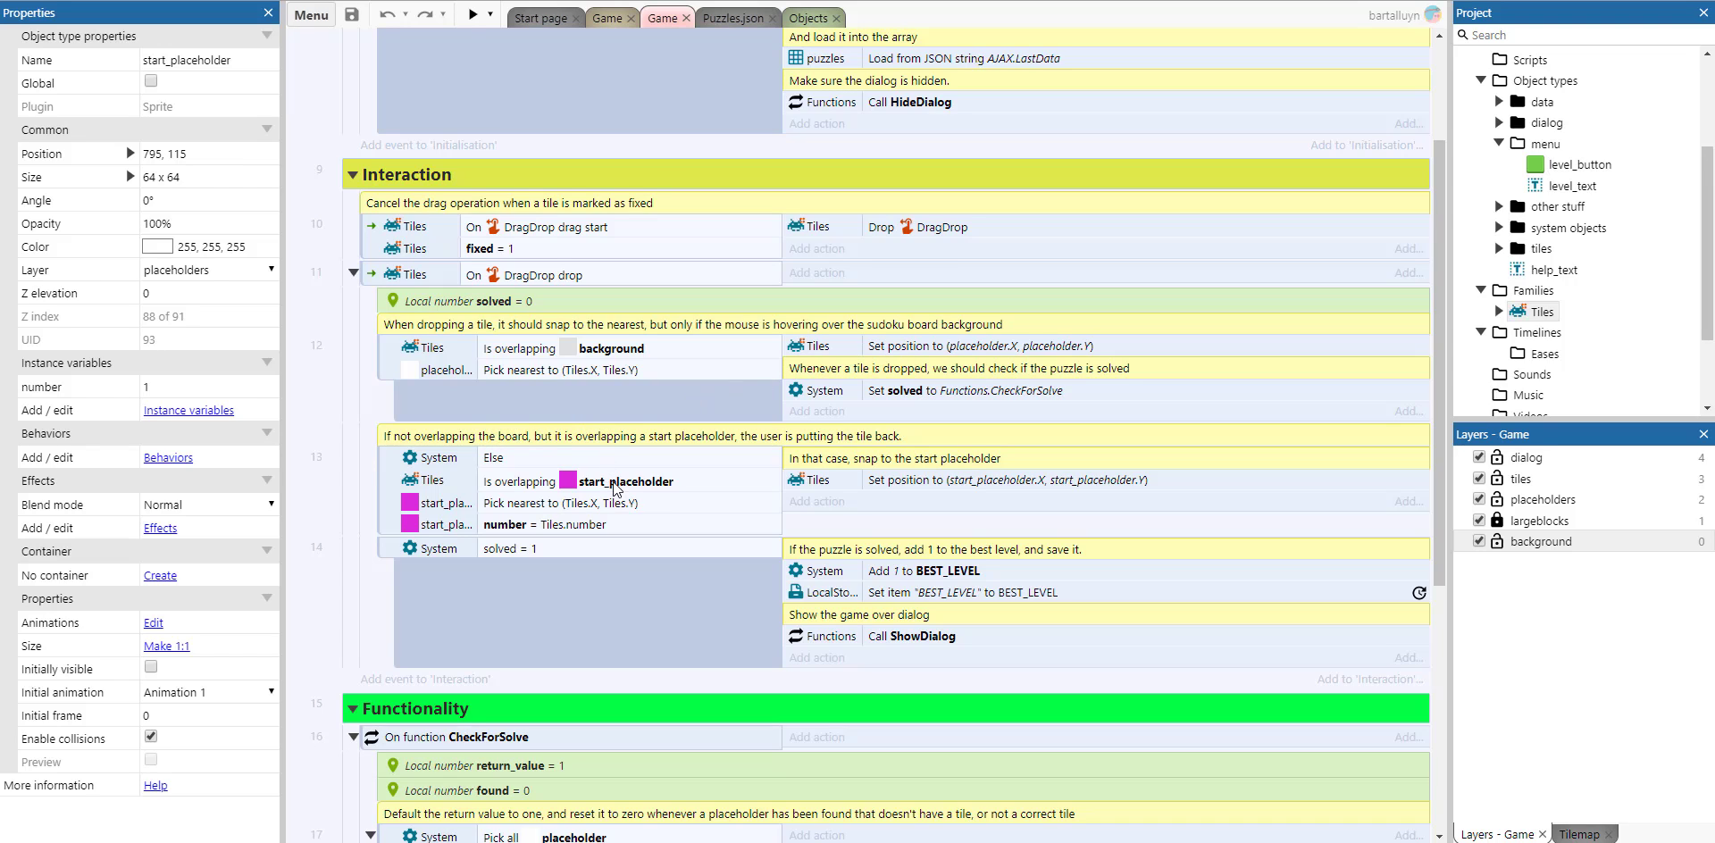
pyautogui.moveTo(640, 502)
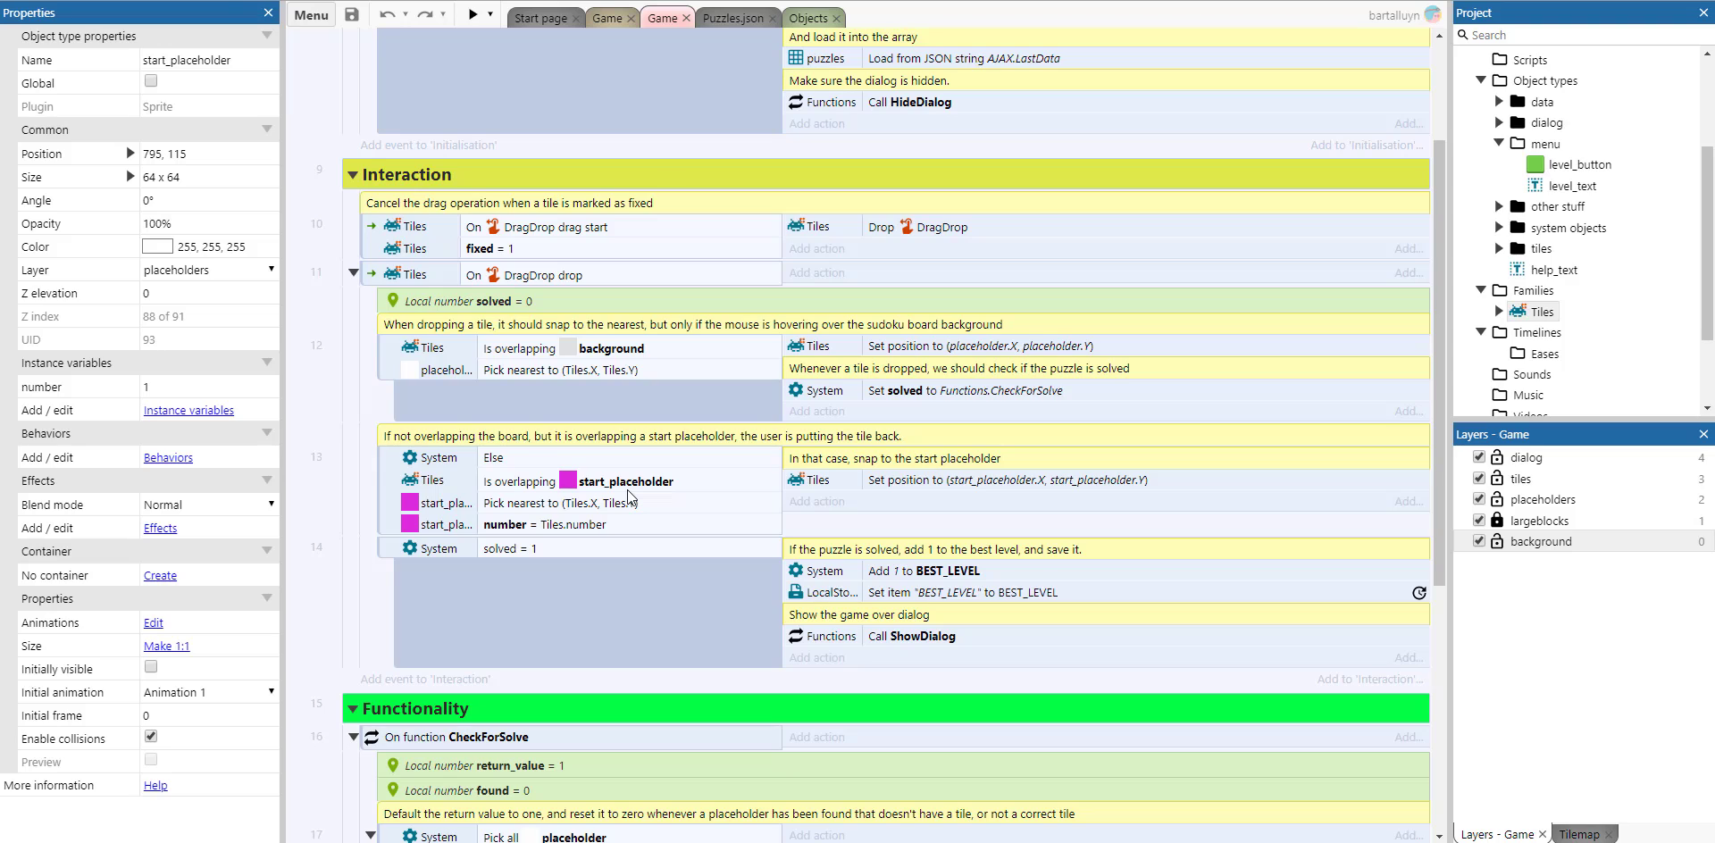
pyautogui.click(973, 591)
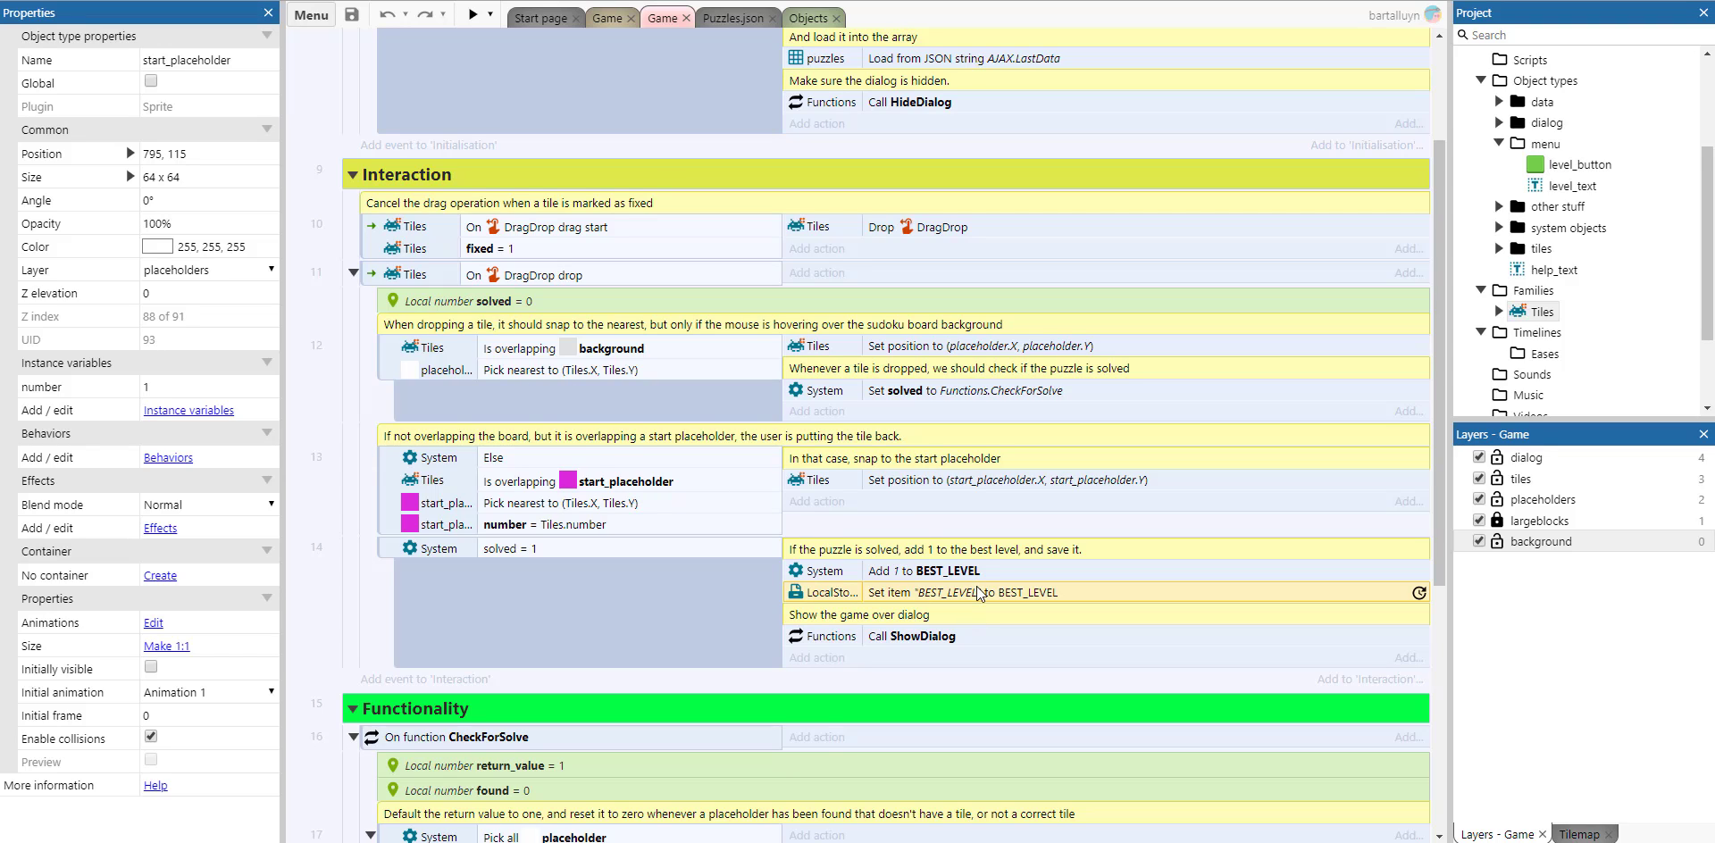
pyautogui.moveTo(972, 613)
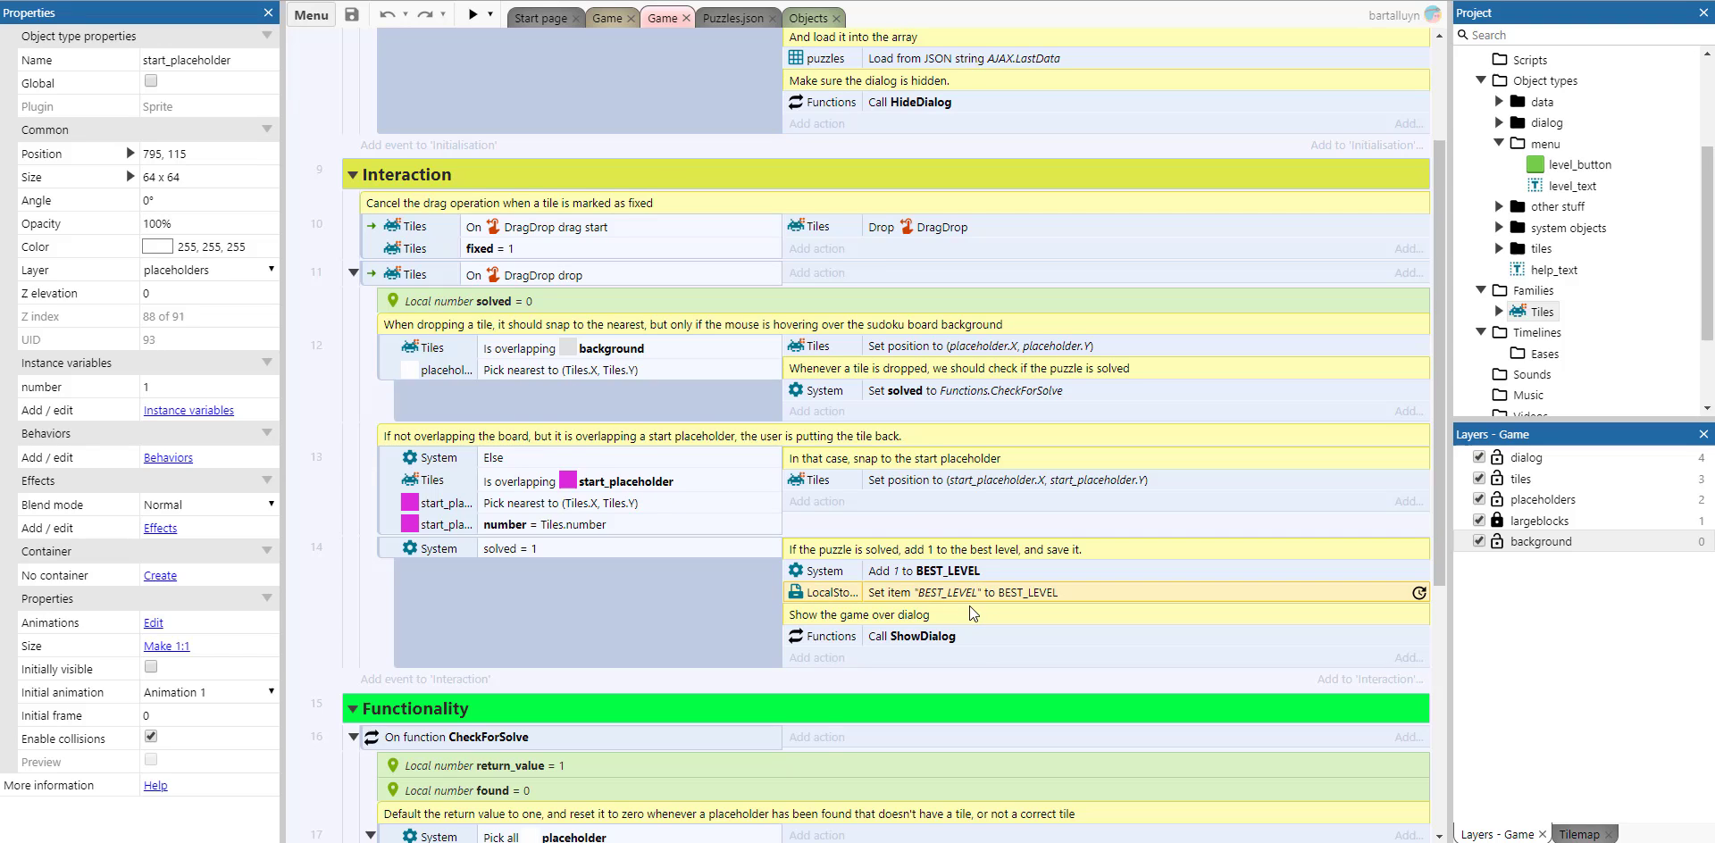
pyautogui.scroll(-3)
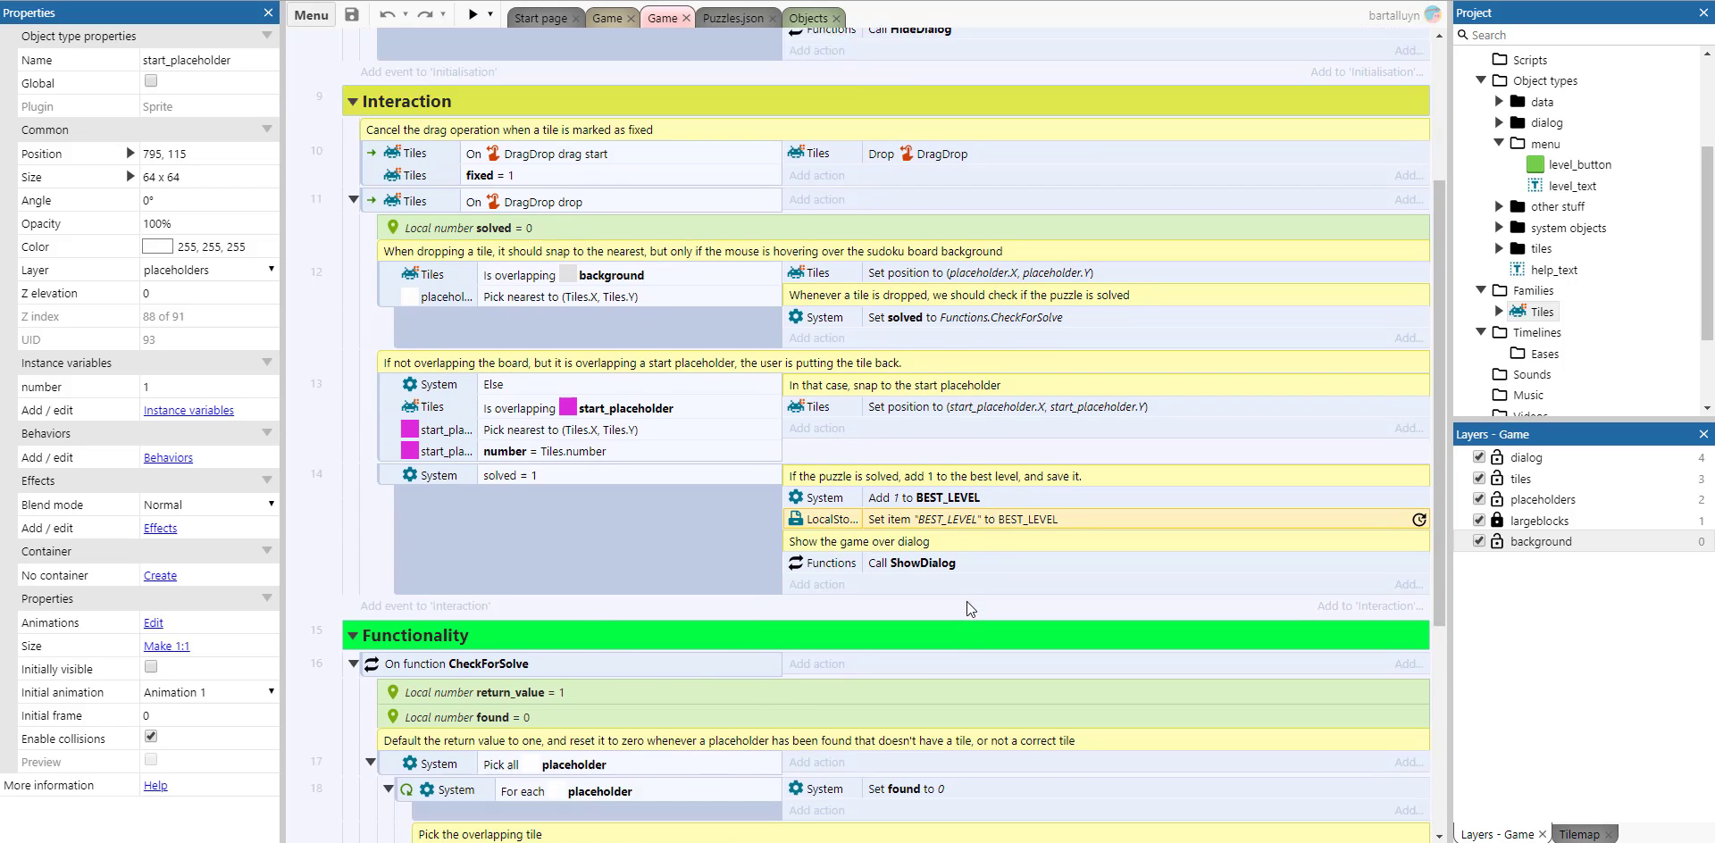
pyautogui.scroll(-3)
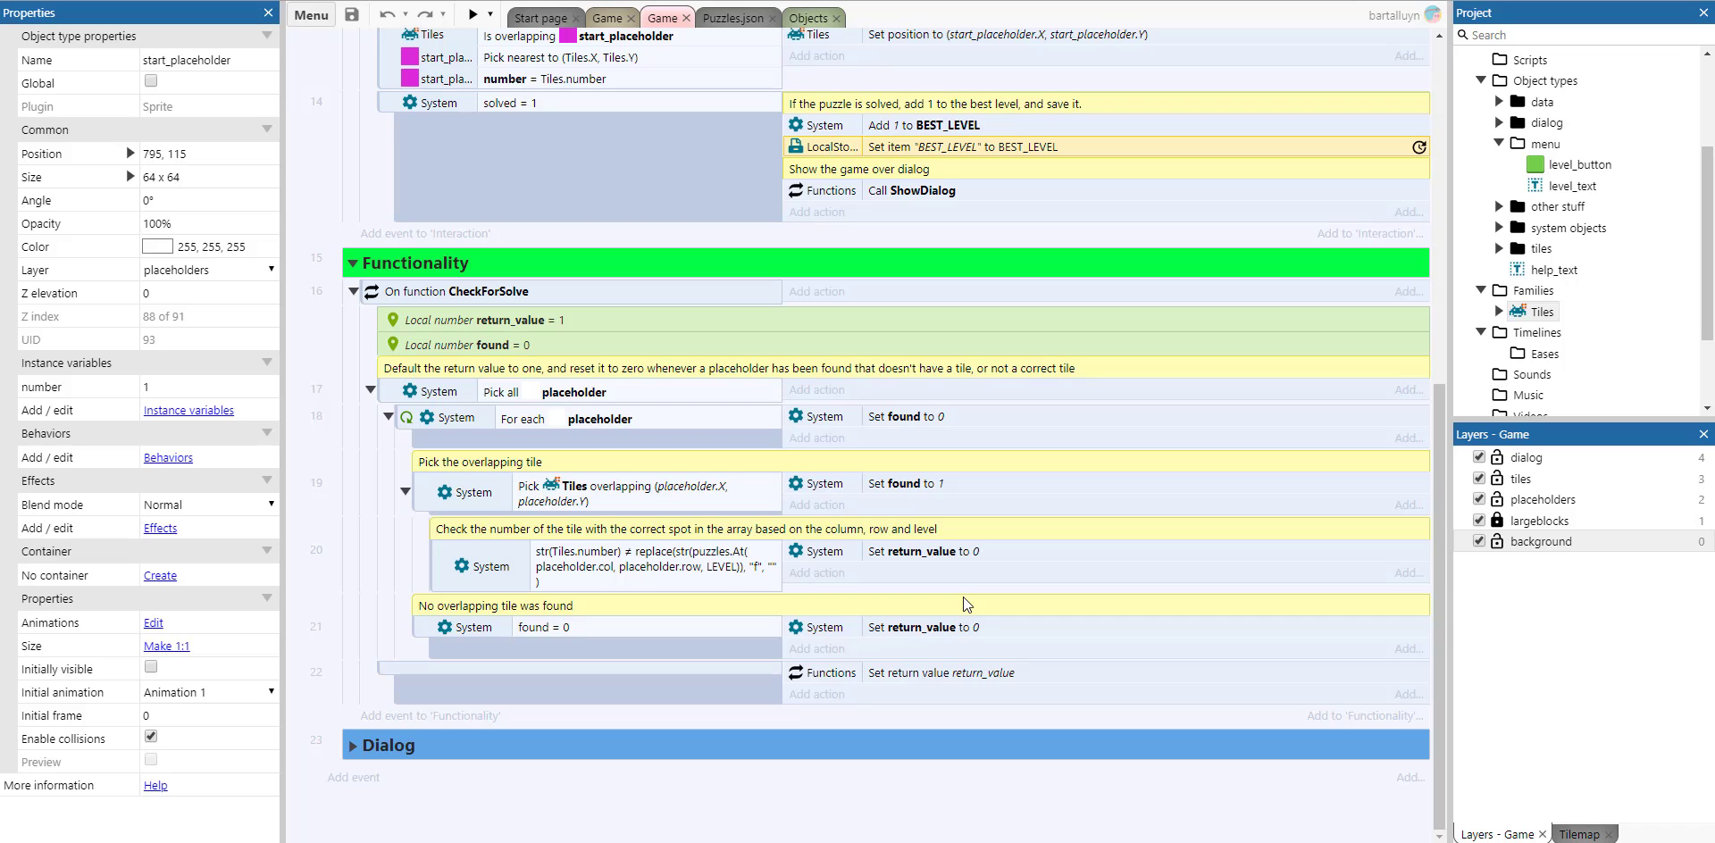
pyautogui.moveTo(932, 425)
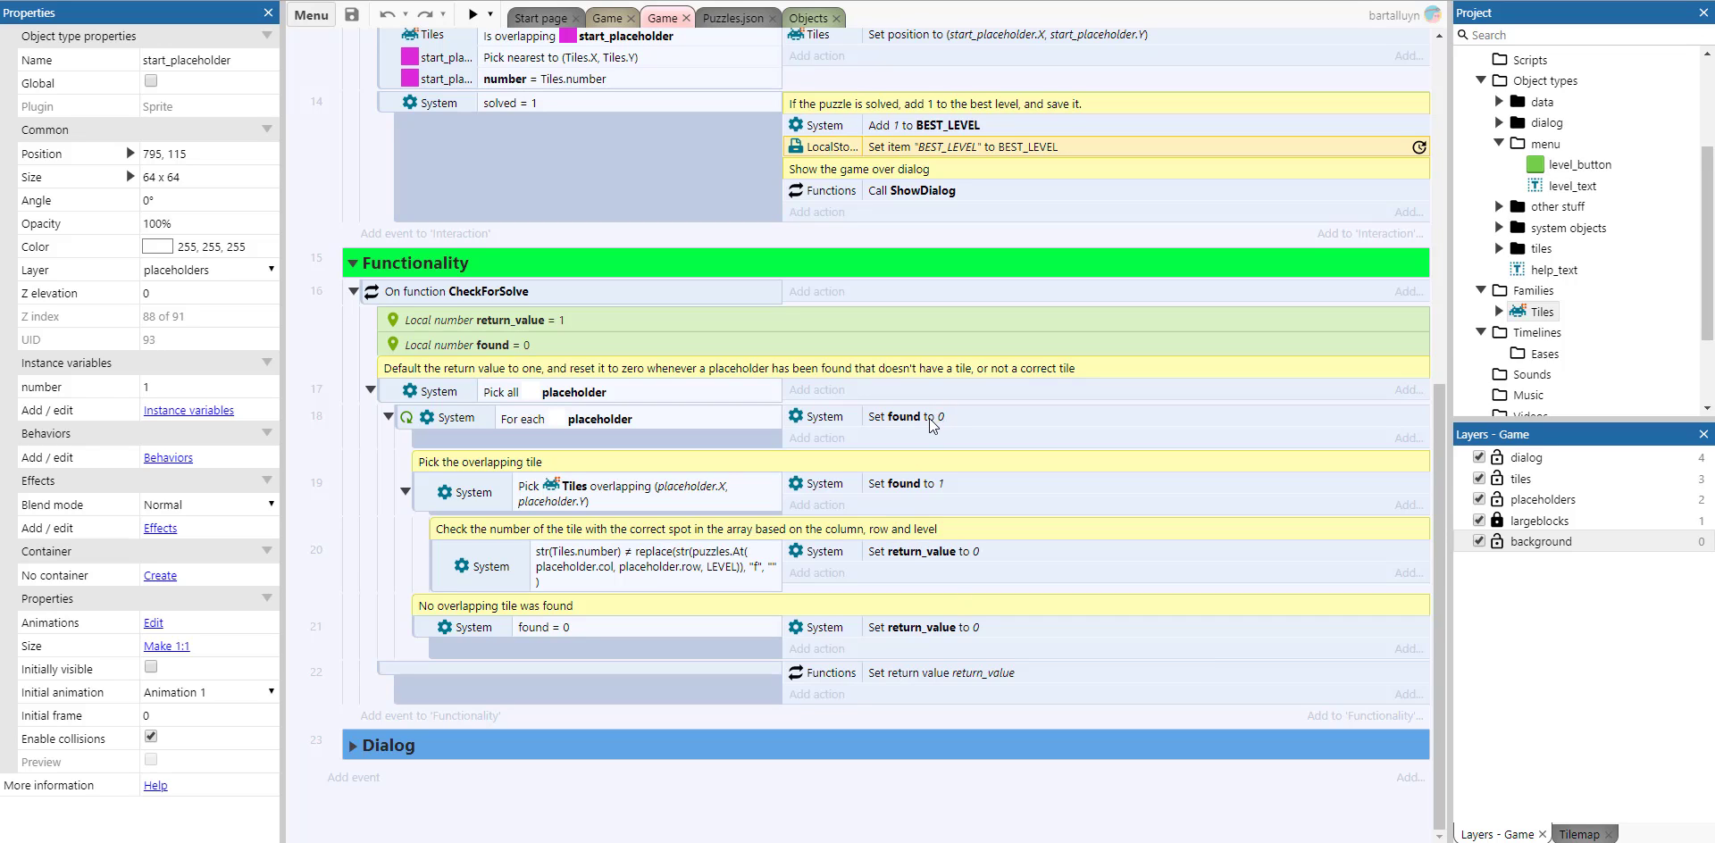
pyautogui.click(919, 416)
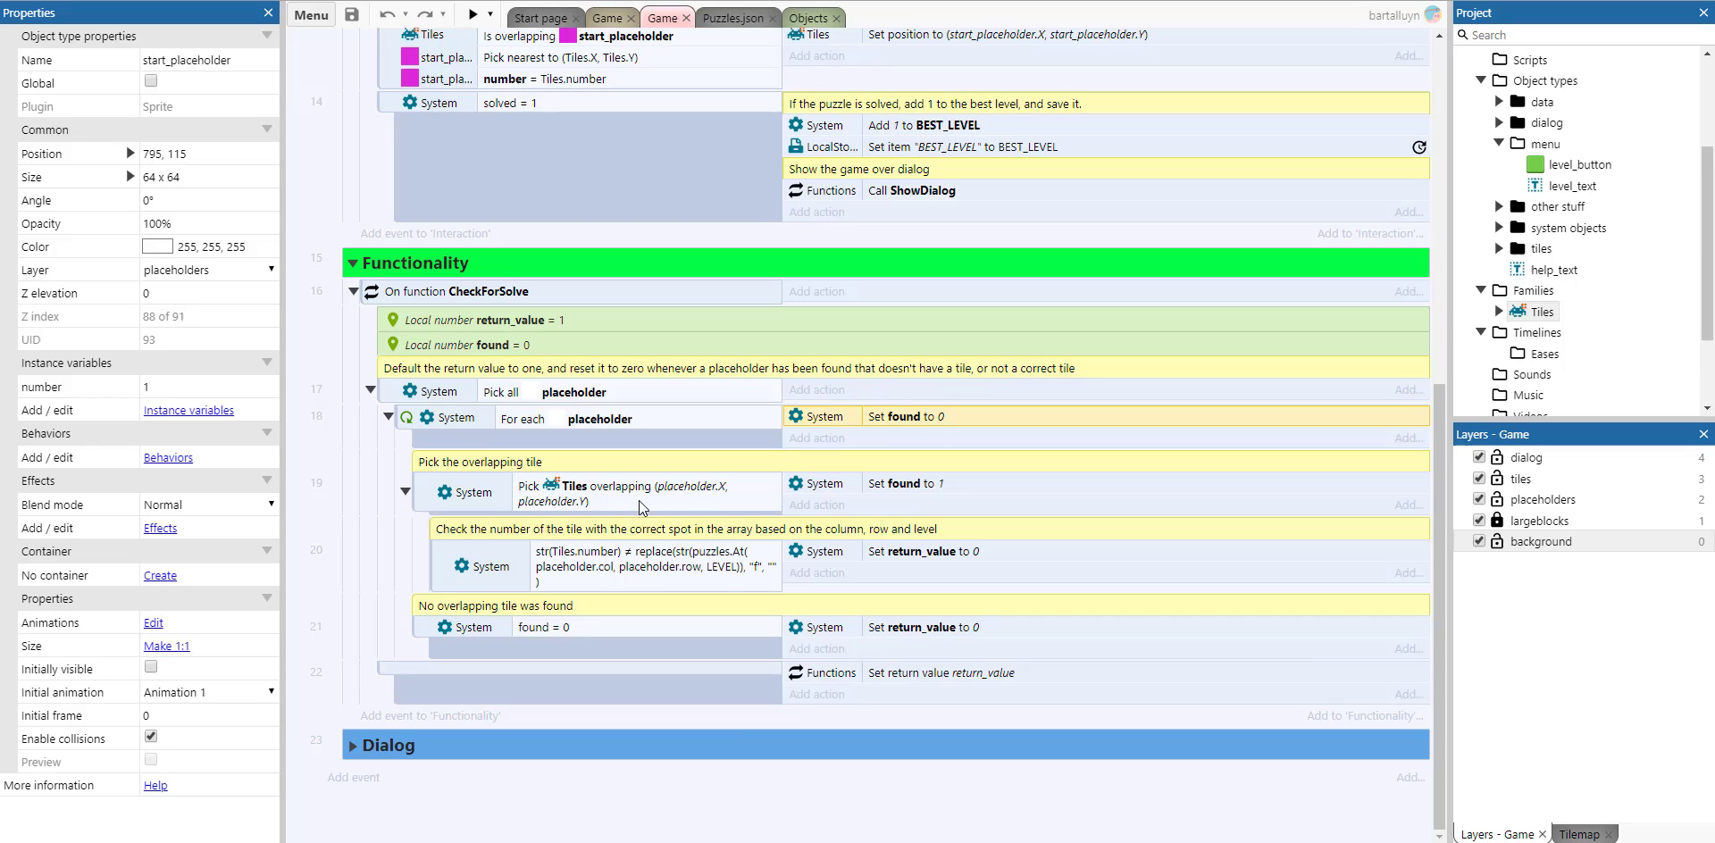
pyautogui.moveTo(700, 506)
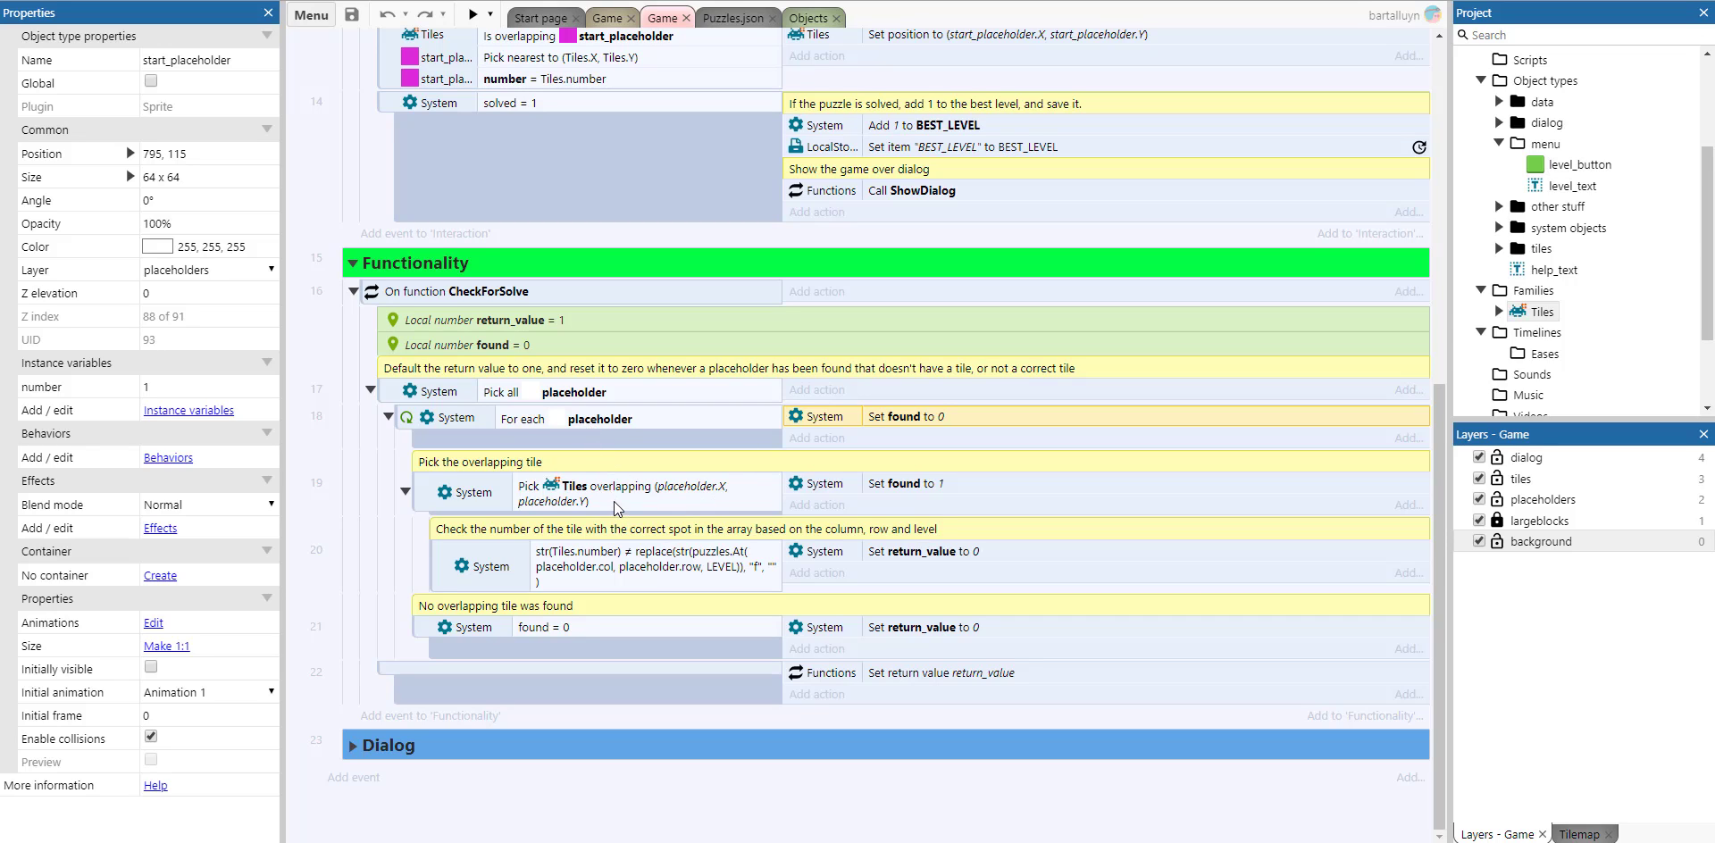
pyautogui.moveTo(641, 489)
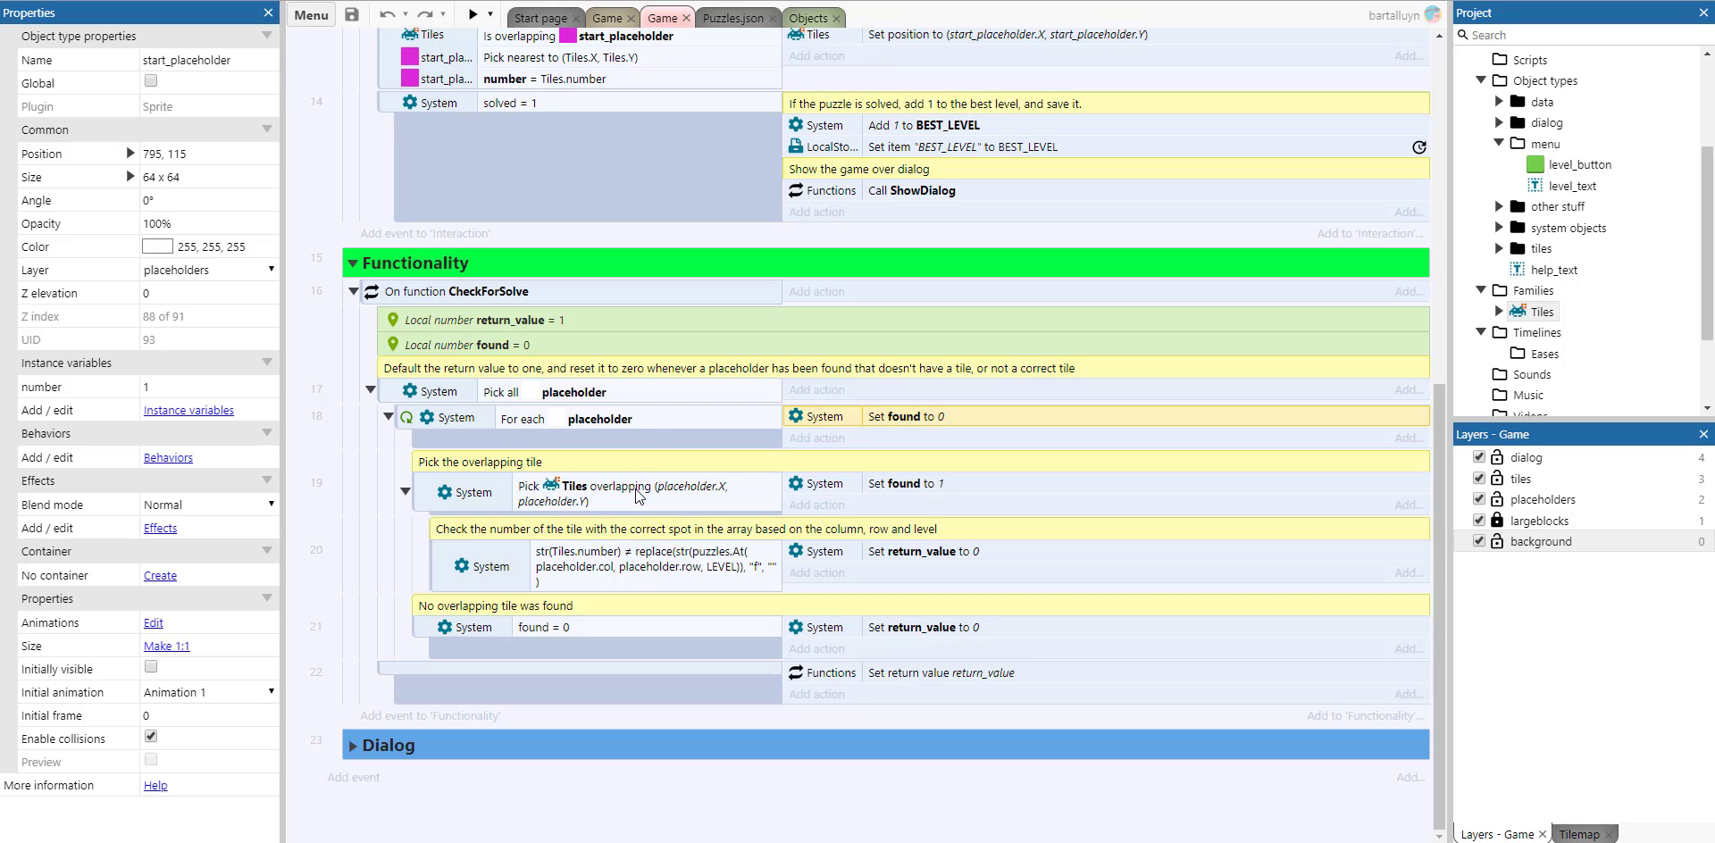
pyautogui.moveTo(692, 498)
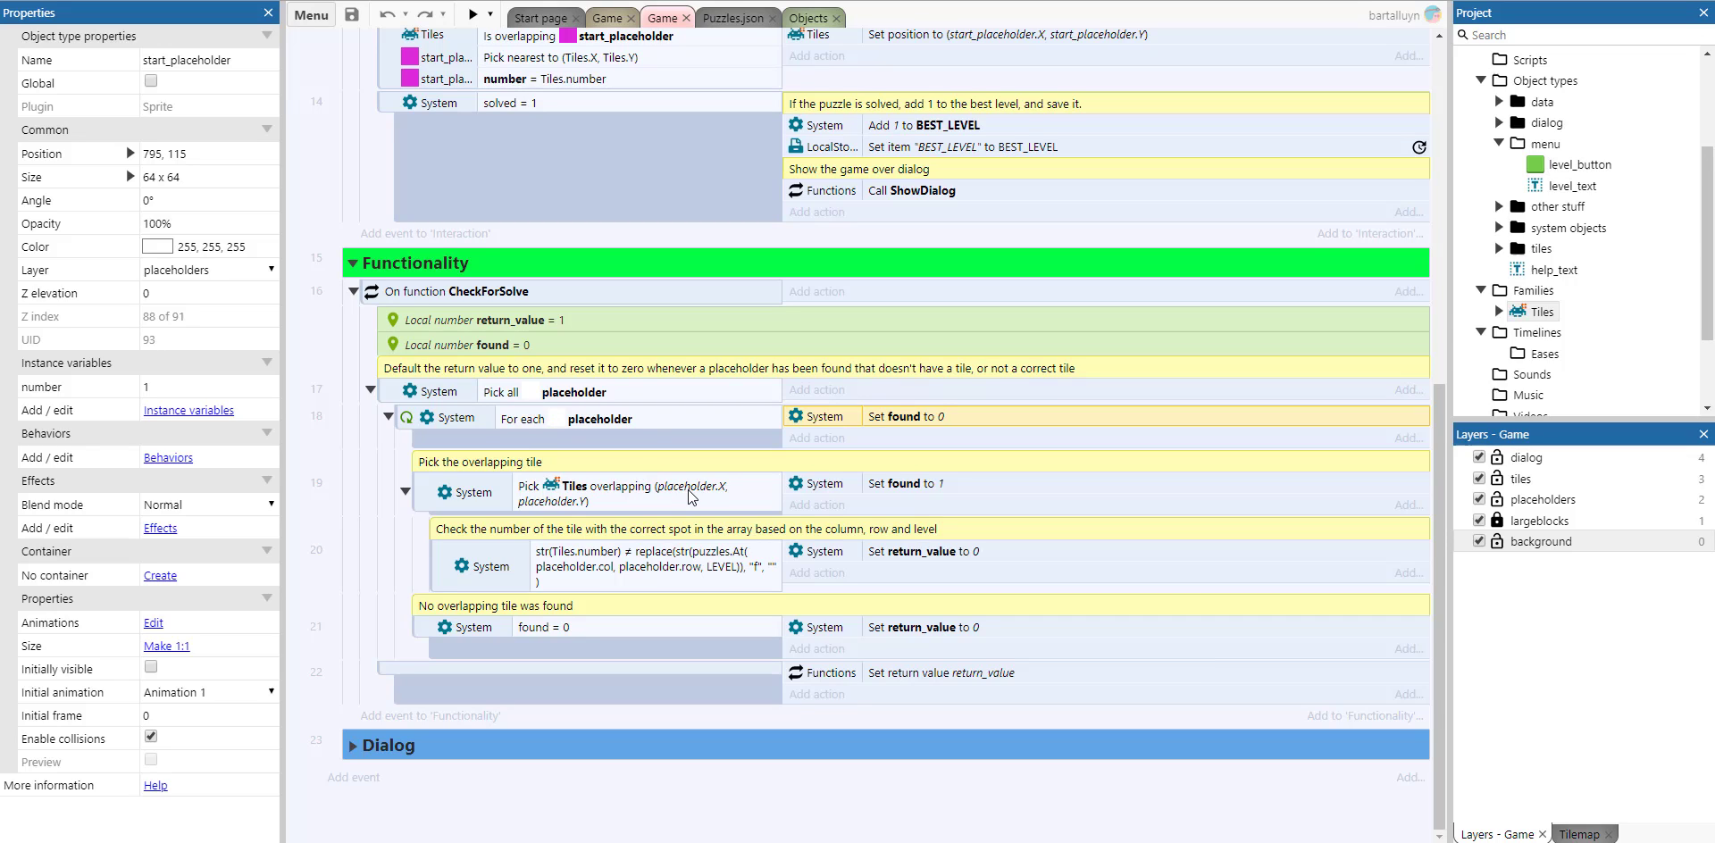
pyautogui.moveTo(472, 495)
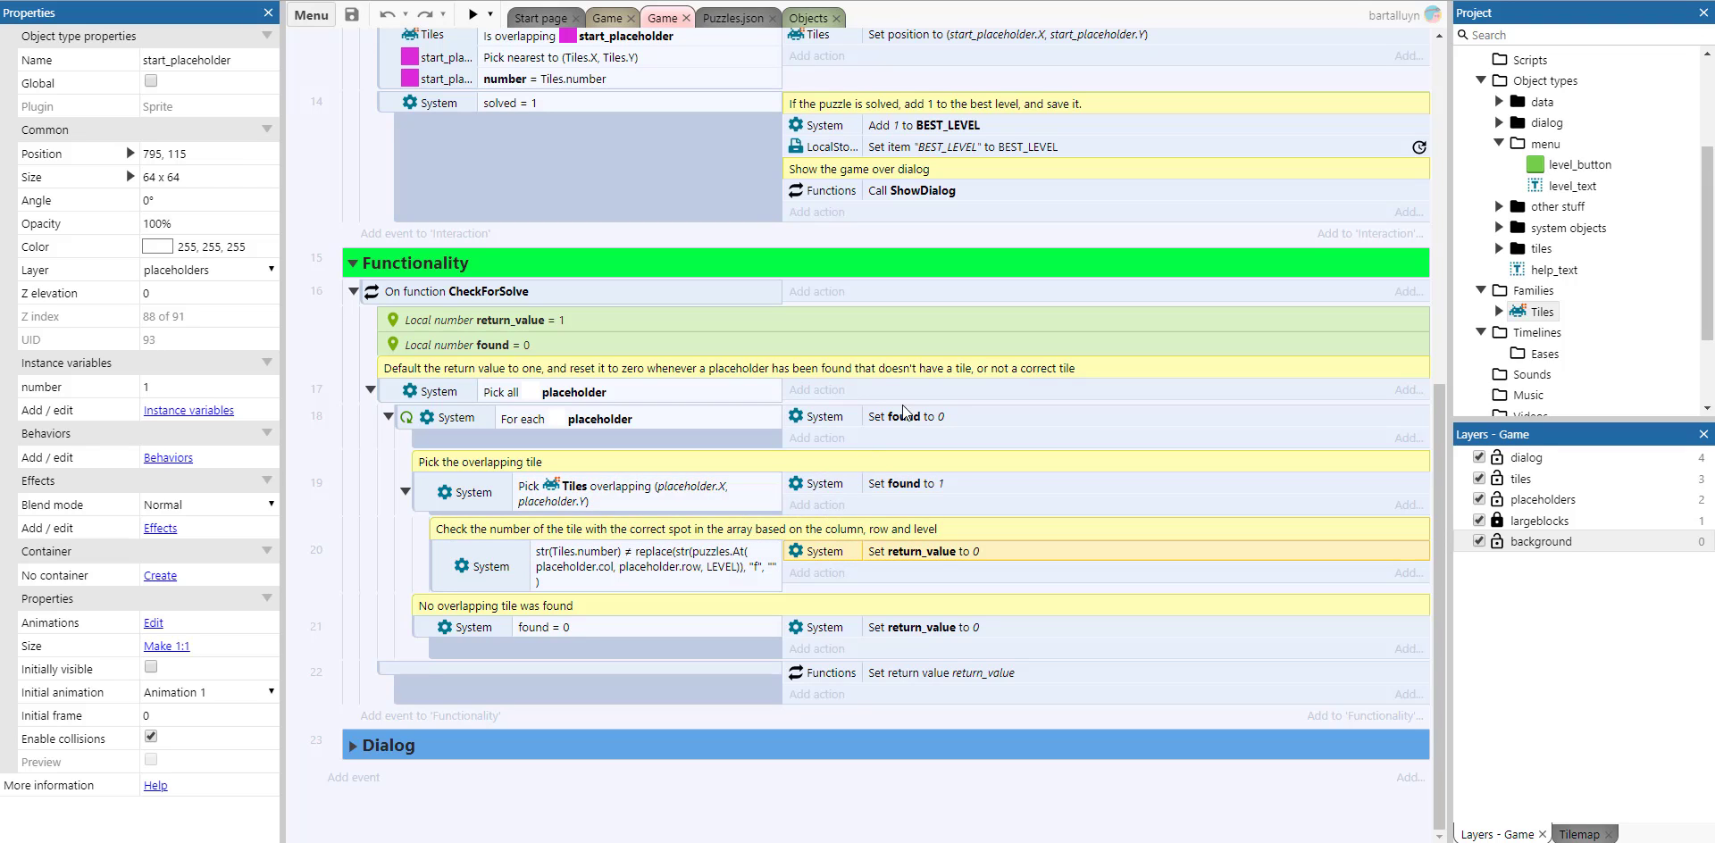
pyautogui.click(924, 416)
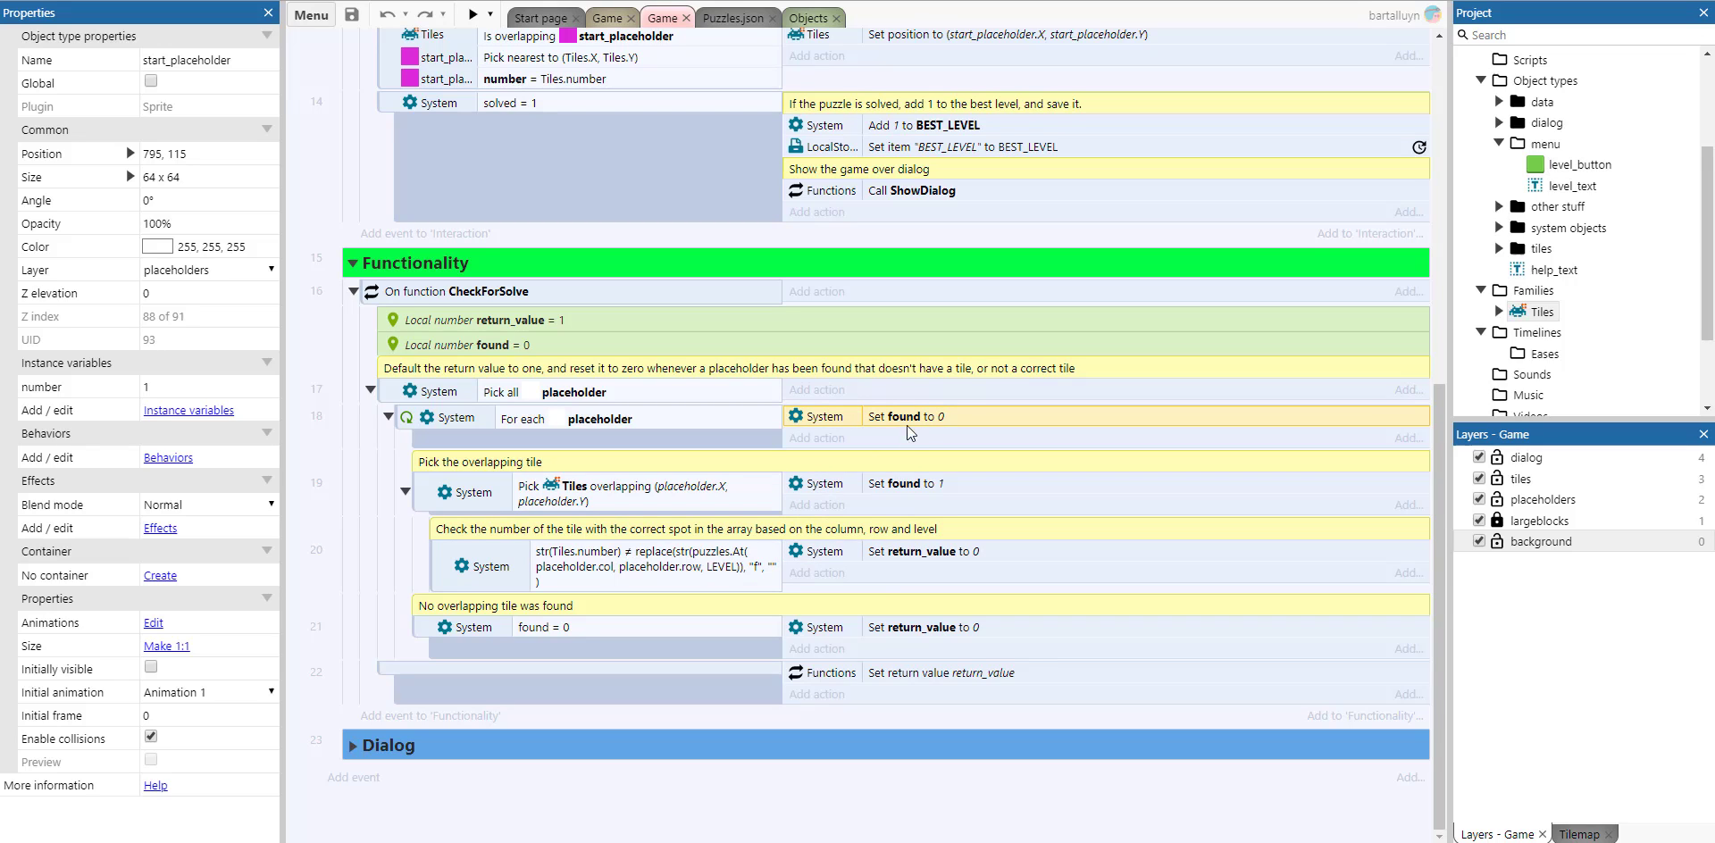
pyautogui.moveTo(861, 674)
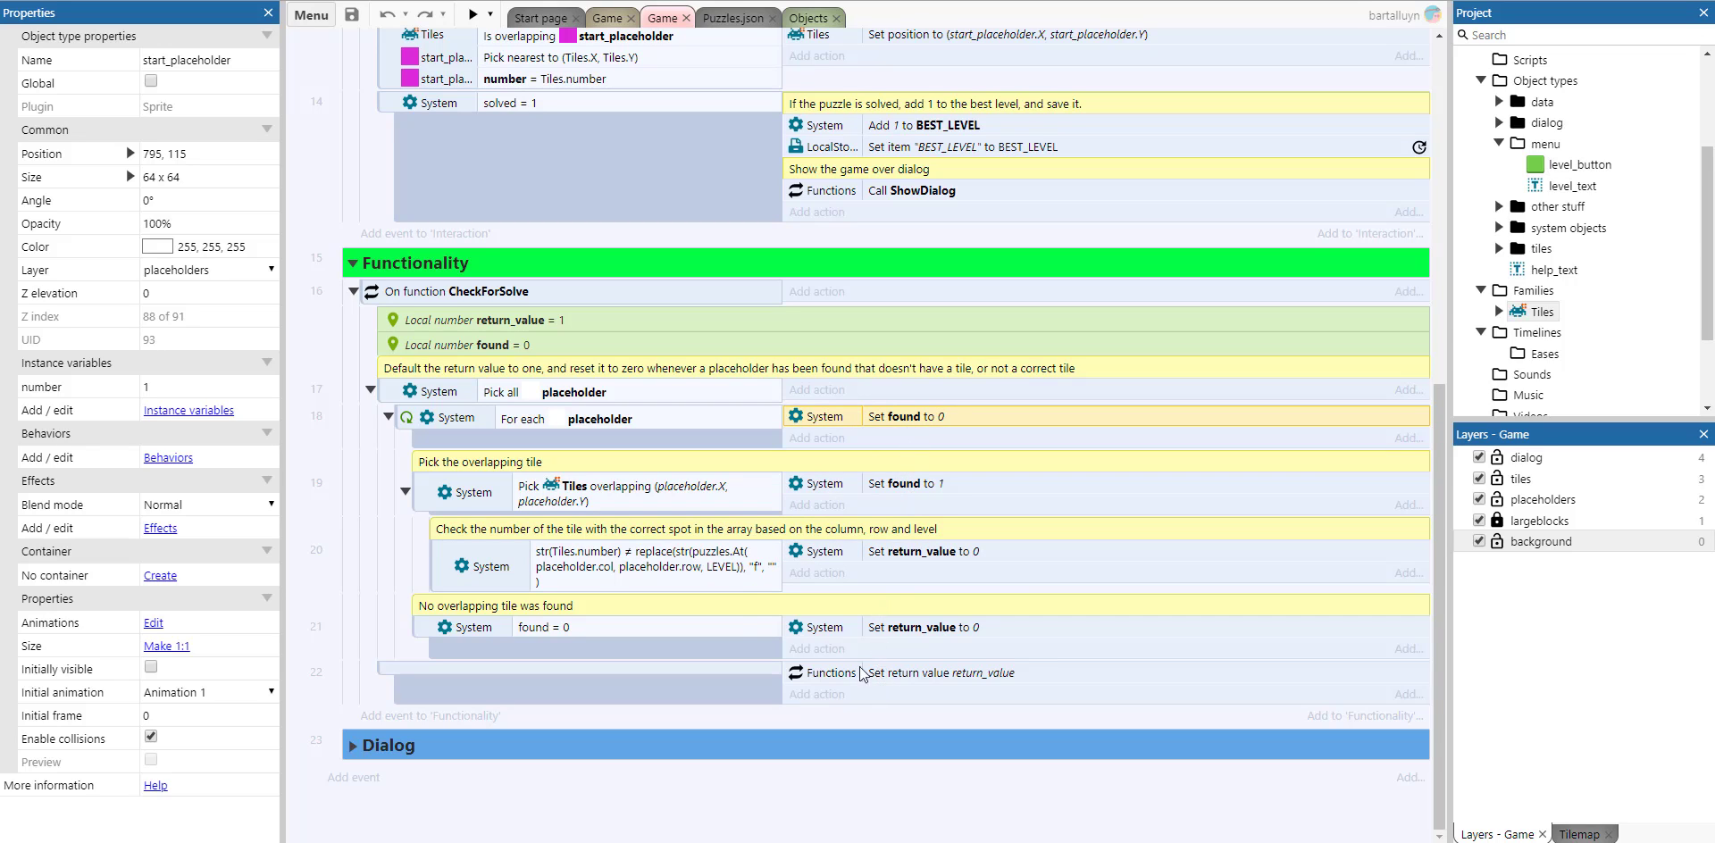
pyautogui.moveTo(938, 641)
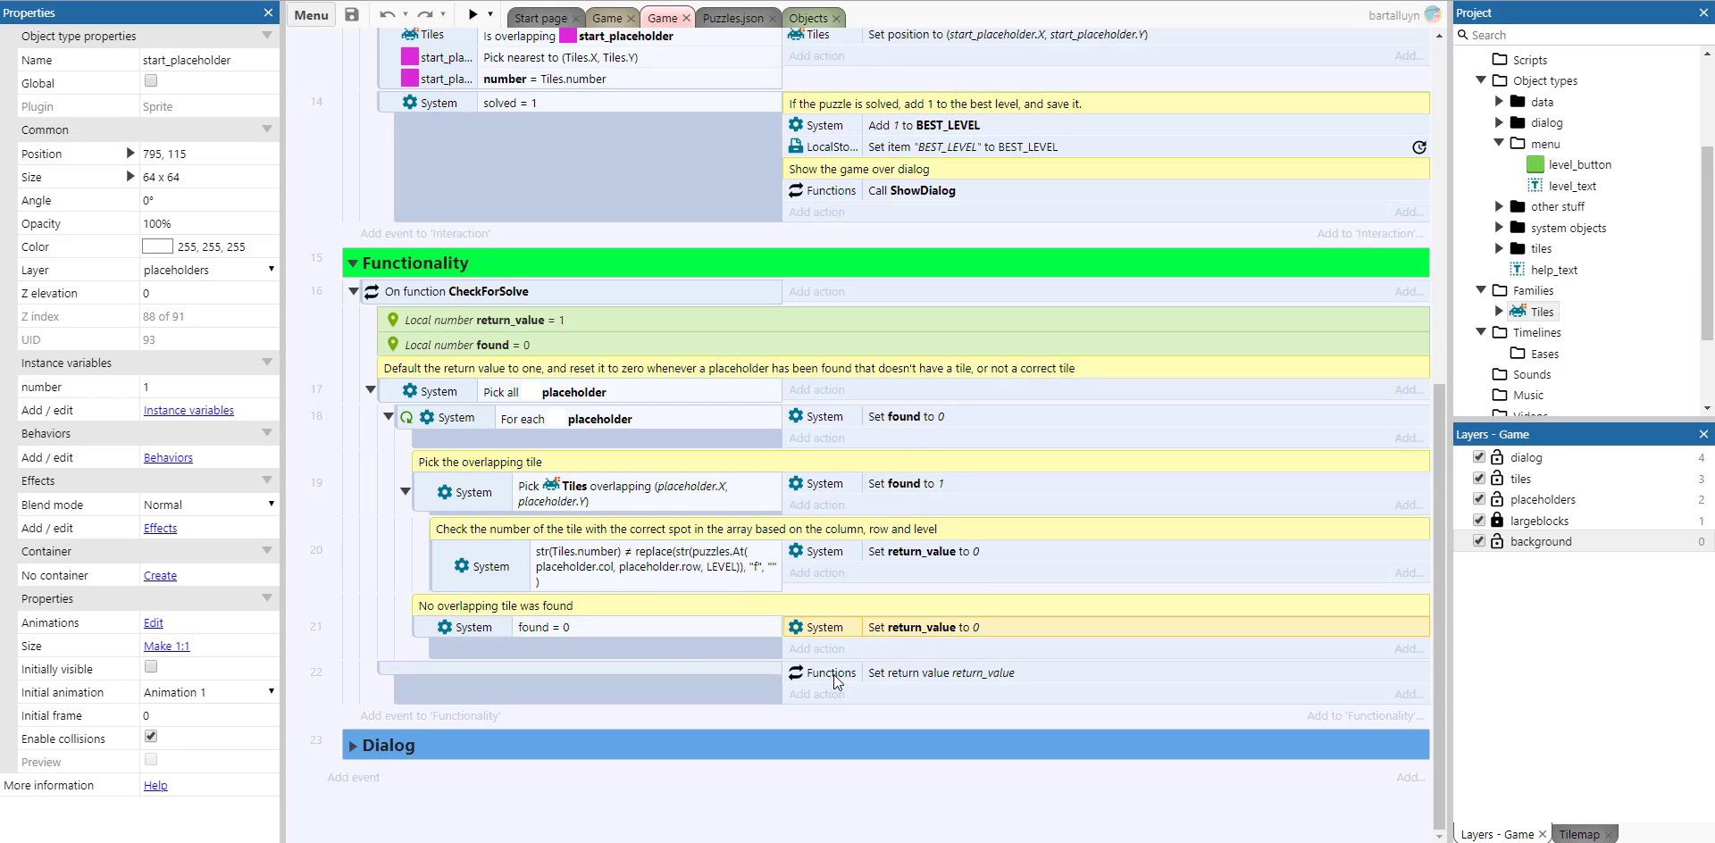
pyautogui.moveTo(680, 503)
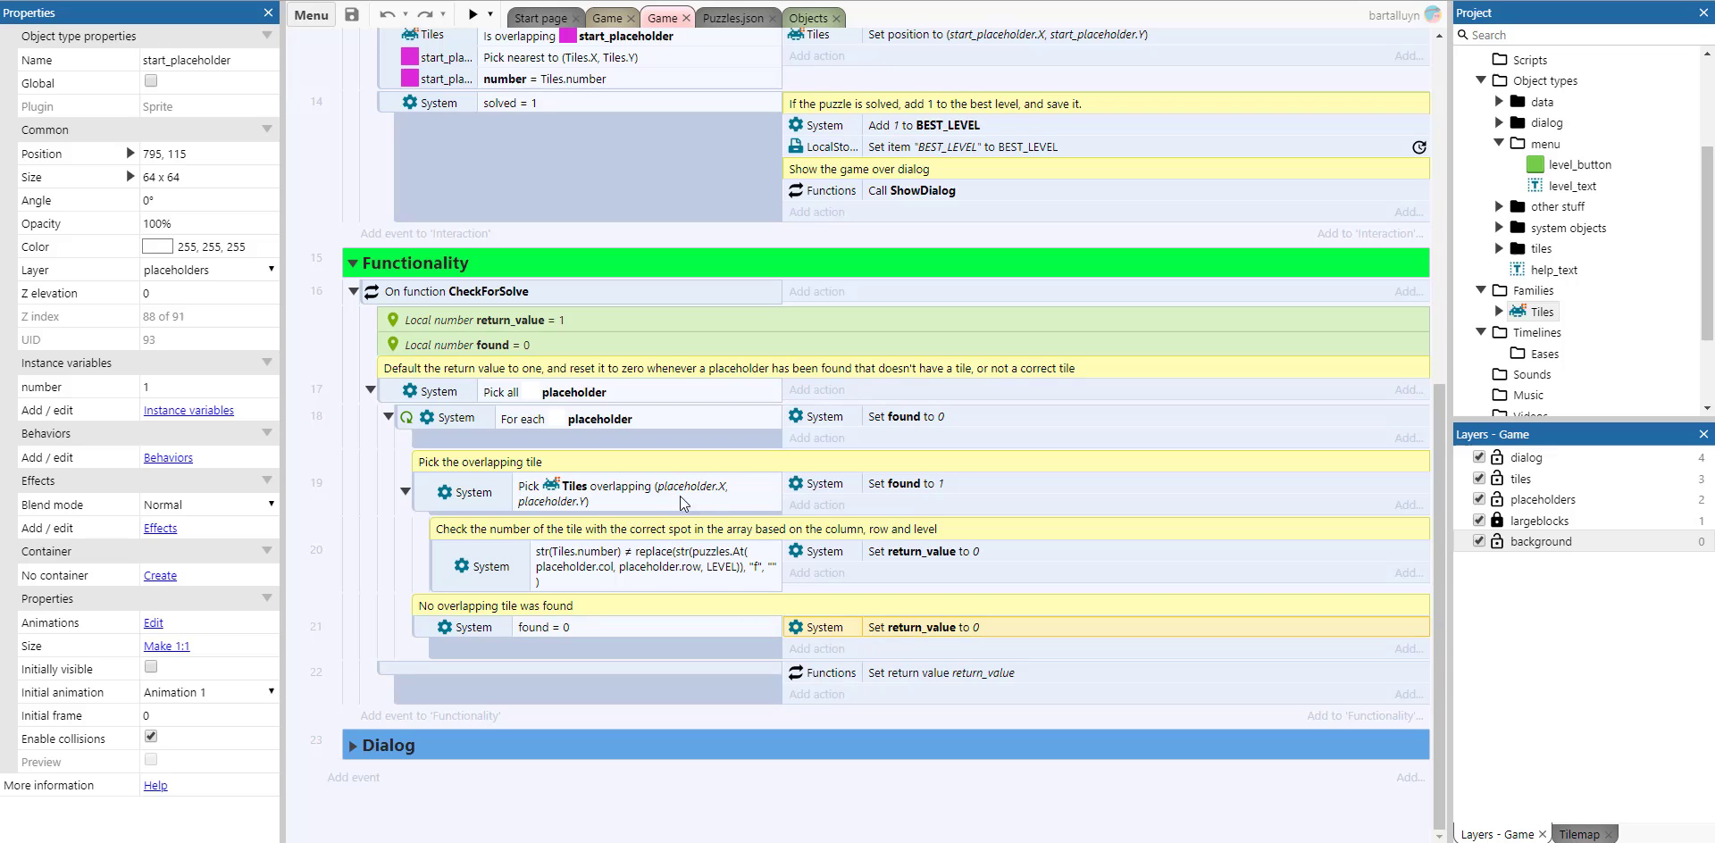
pyautogui.moveTo(922, 495)
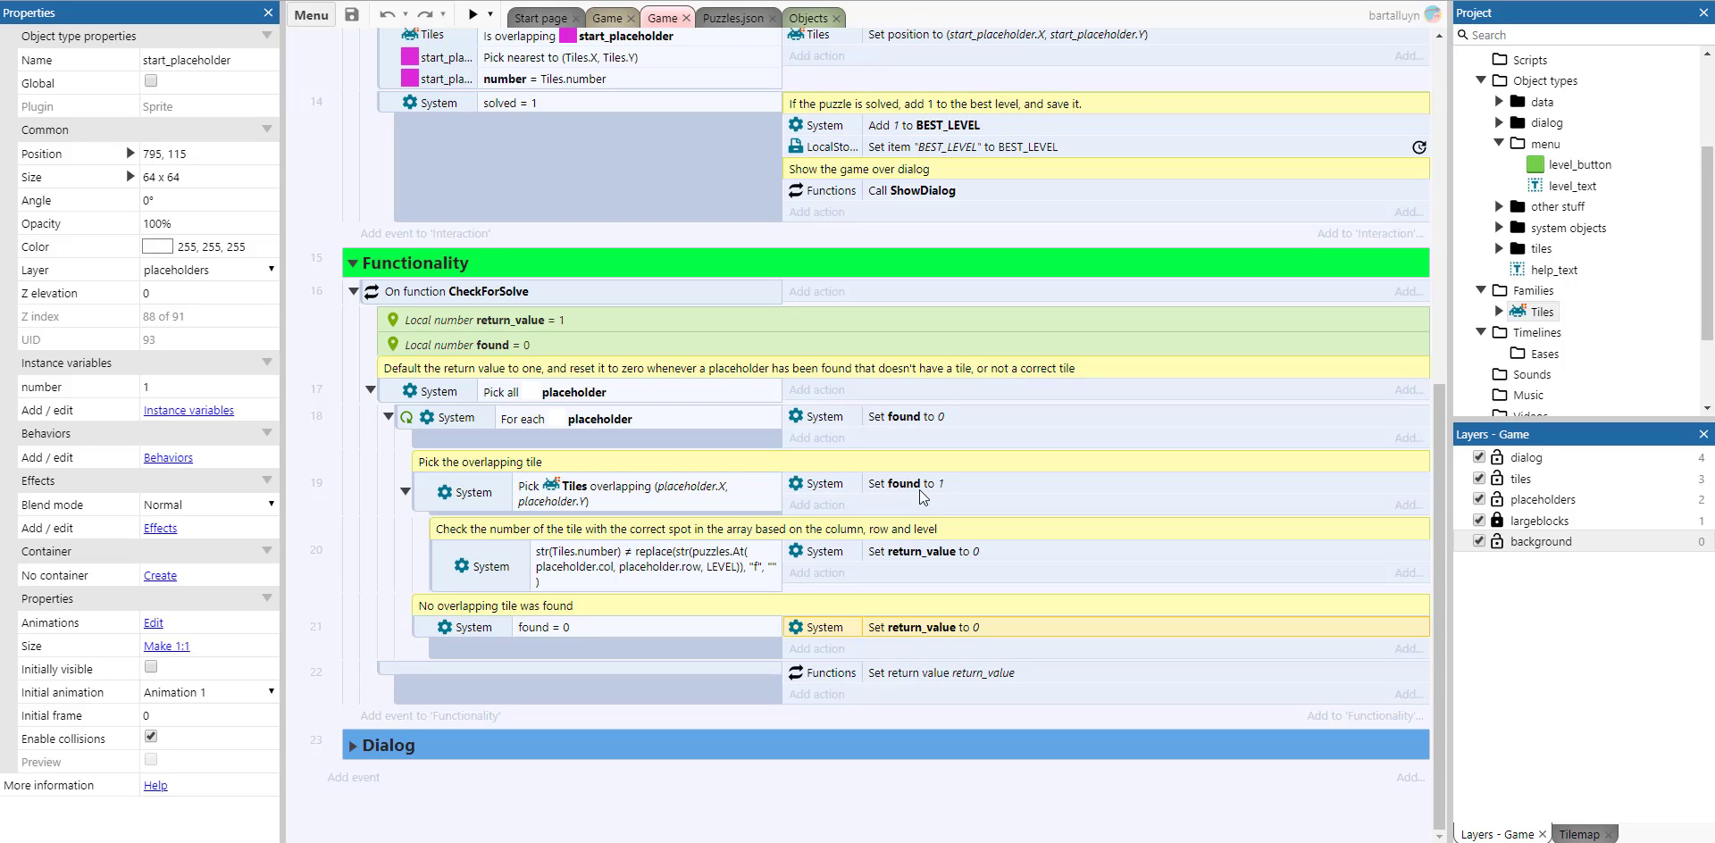
pyautogui.moveTo(632, 600)
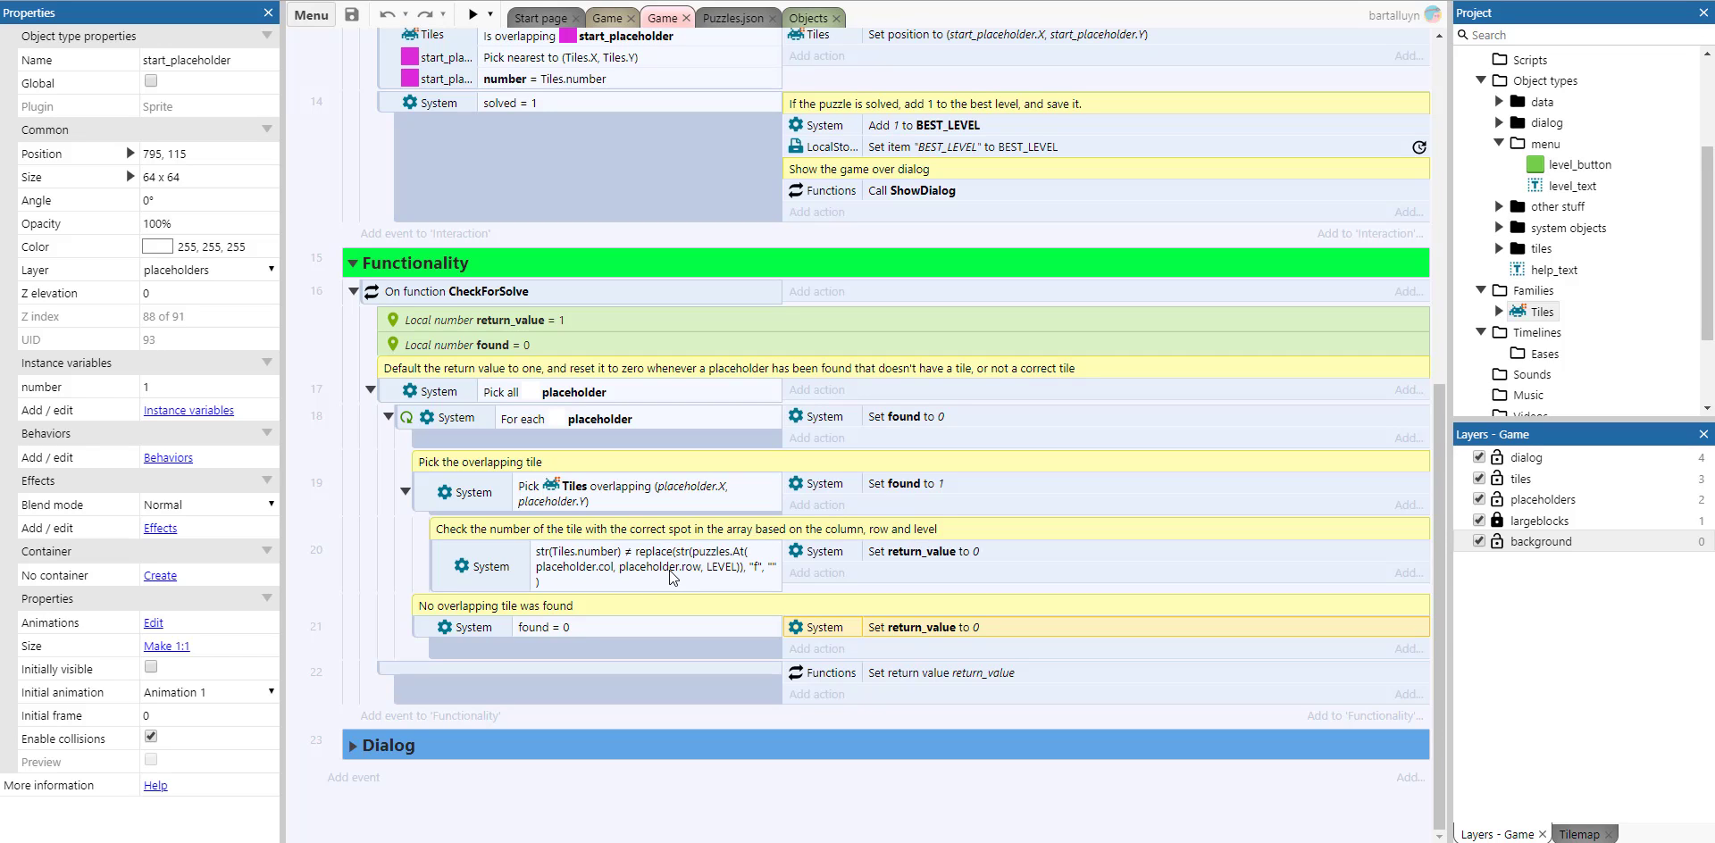
pyautogui.moveTo(698, 586)
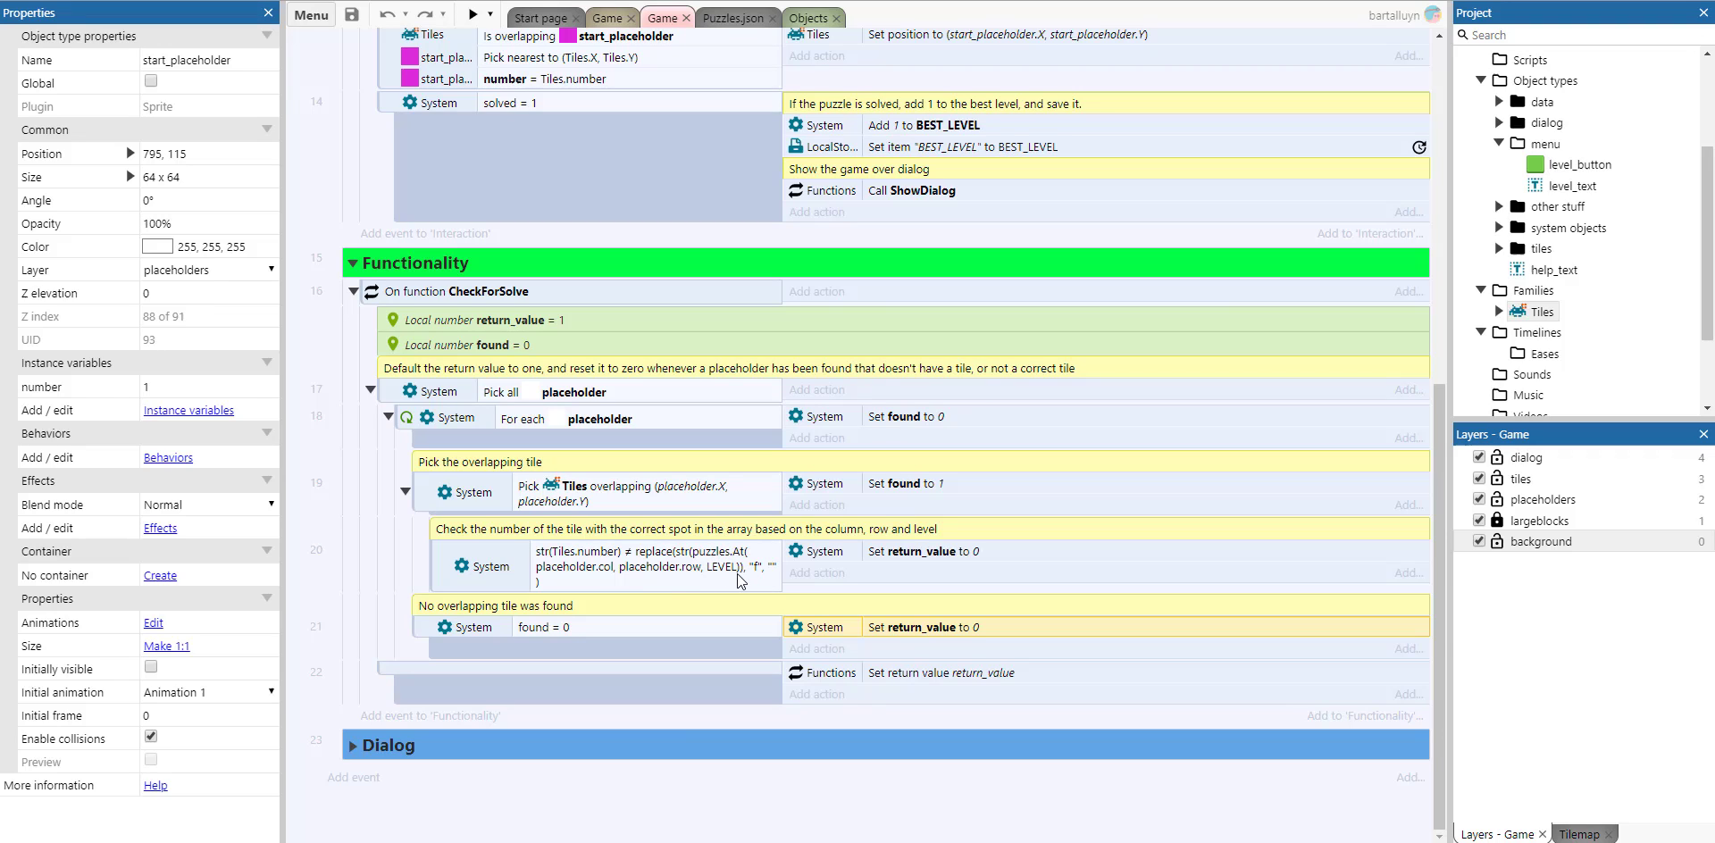
pyautogui.moveTo(993, 566)
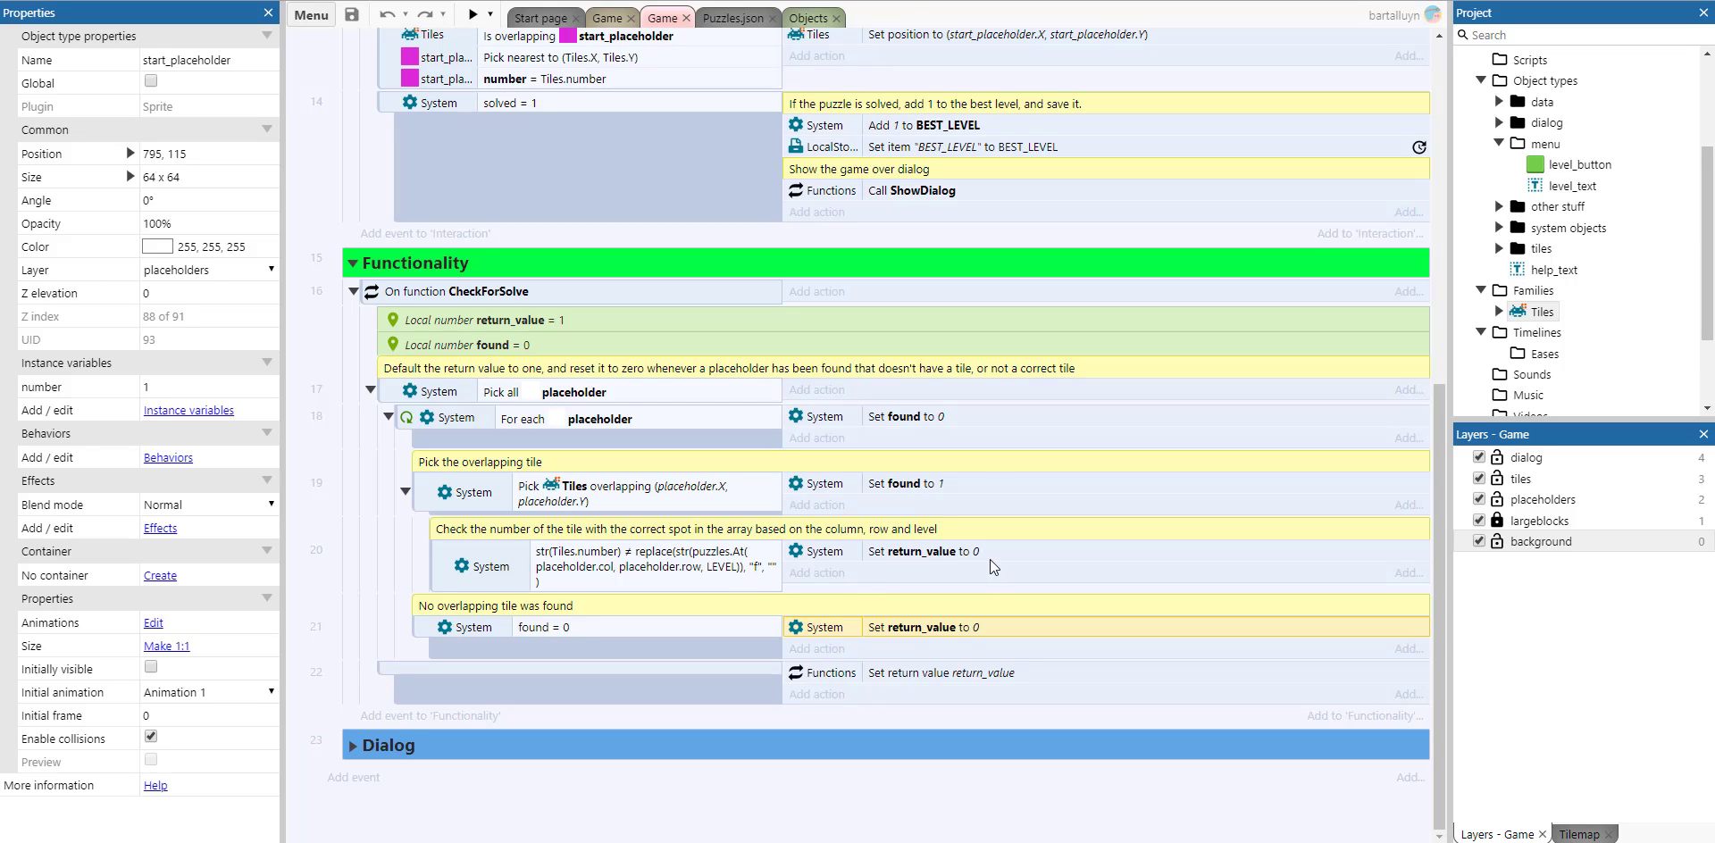
pyautogui.click(927, 552)
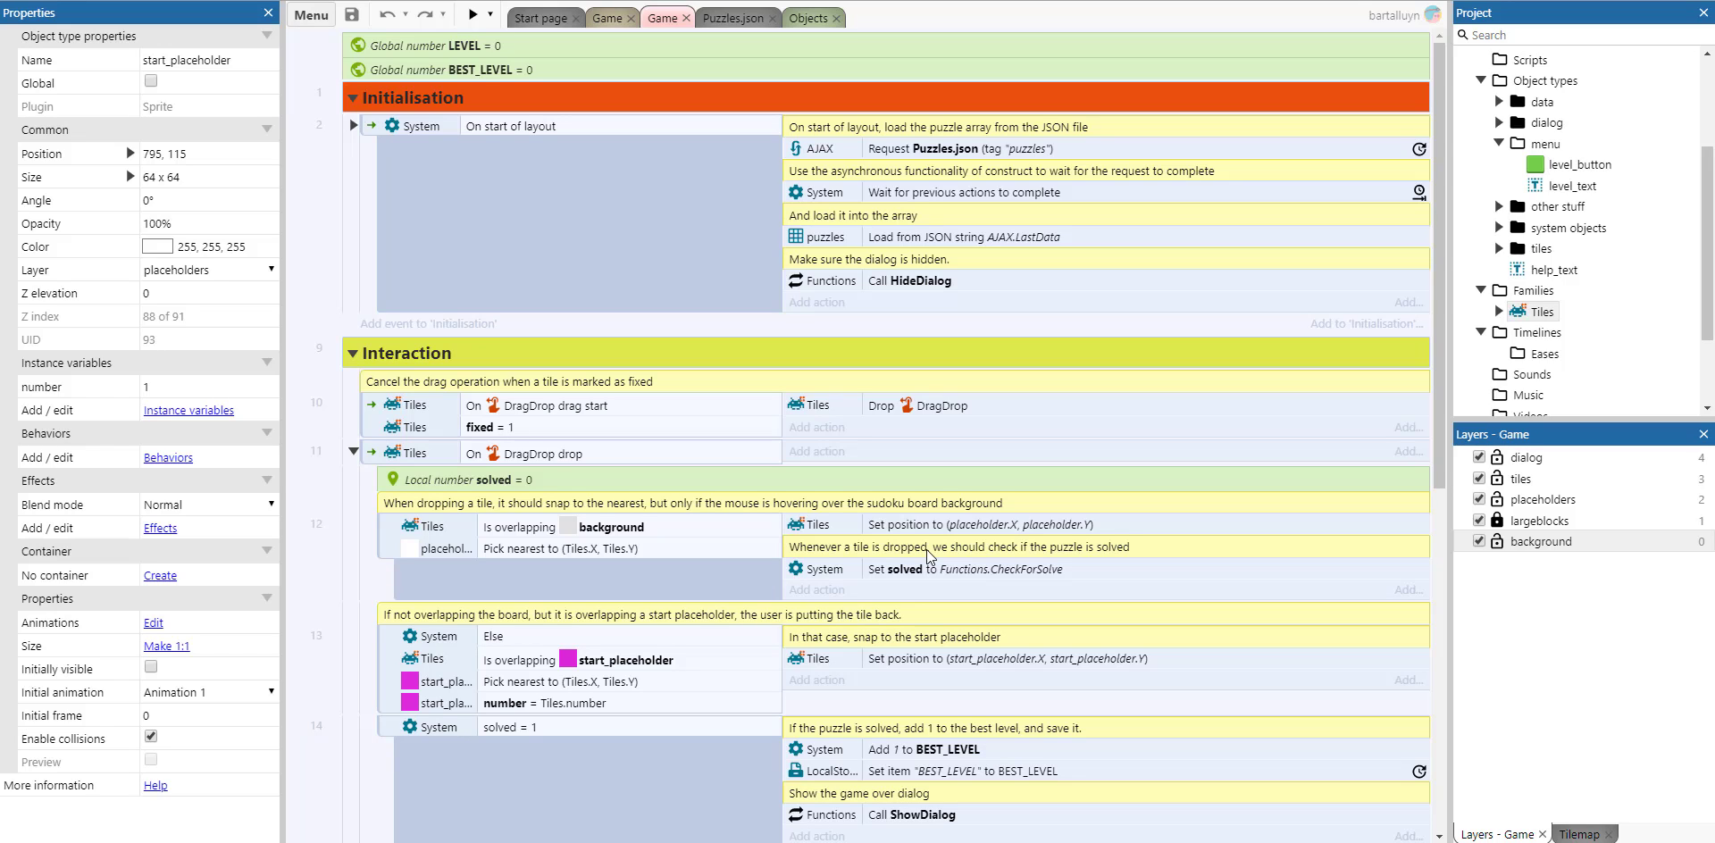
pyautogui.moveTo(927, 556)
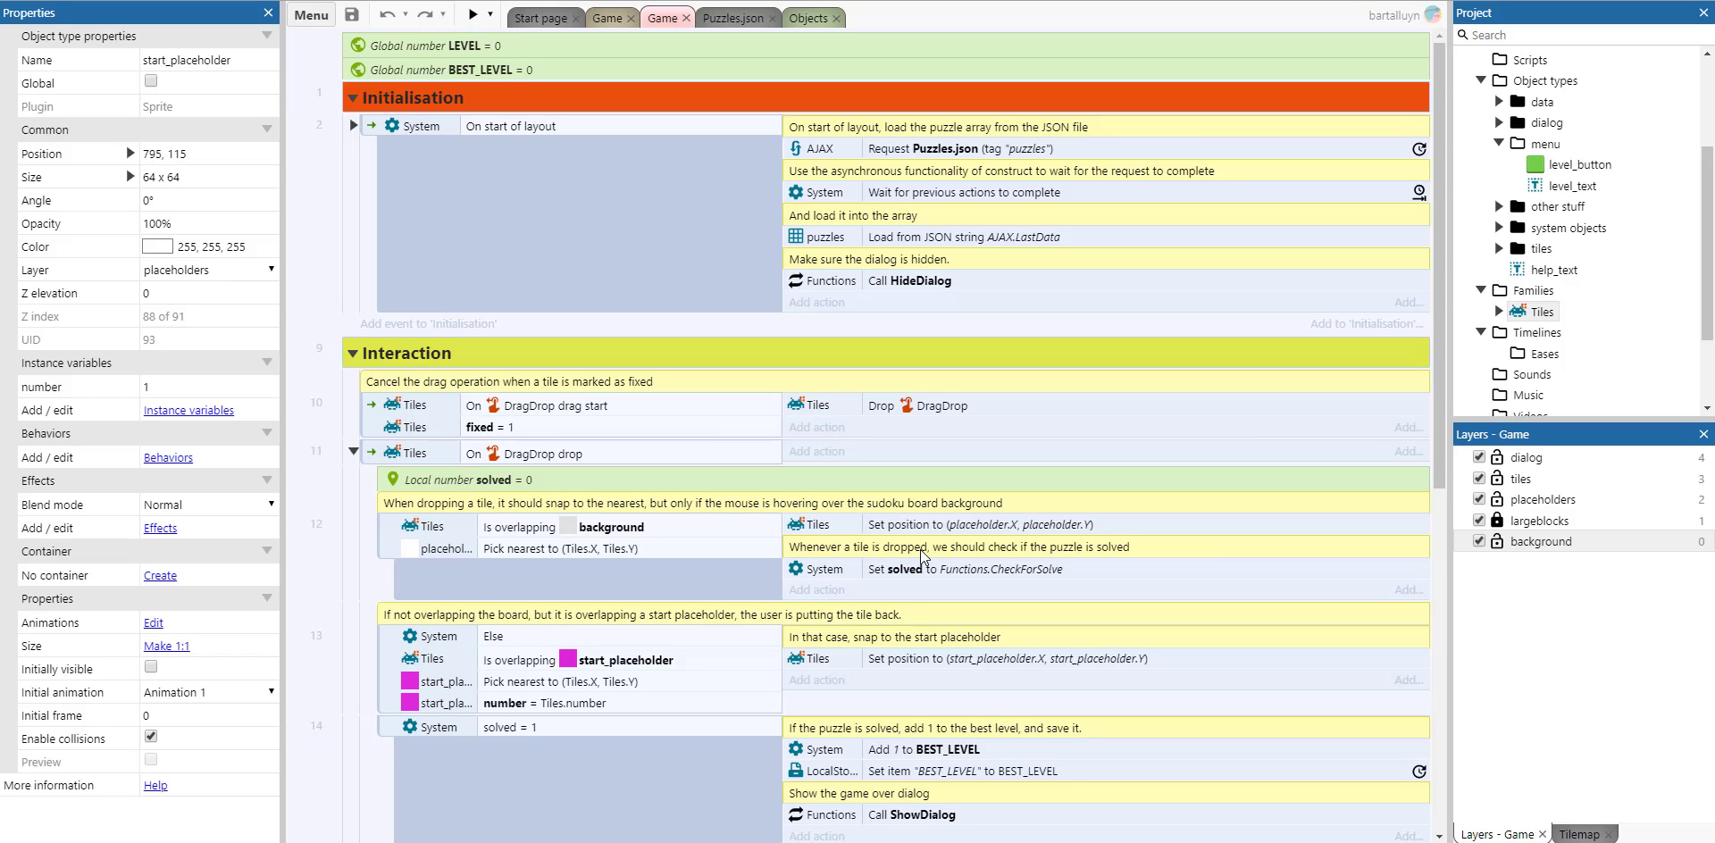
pyautogui.moveTo(1195, 143)
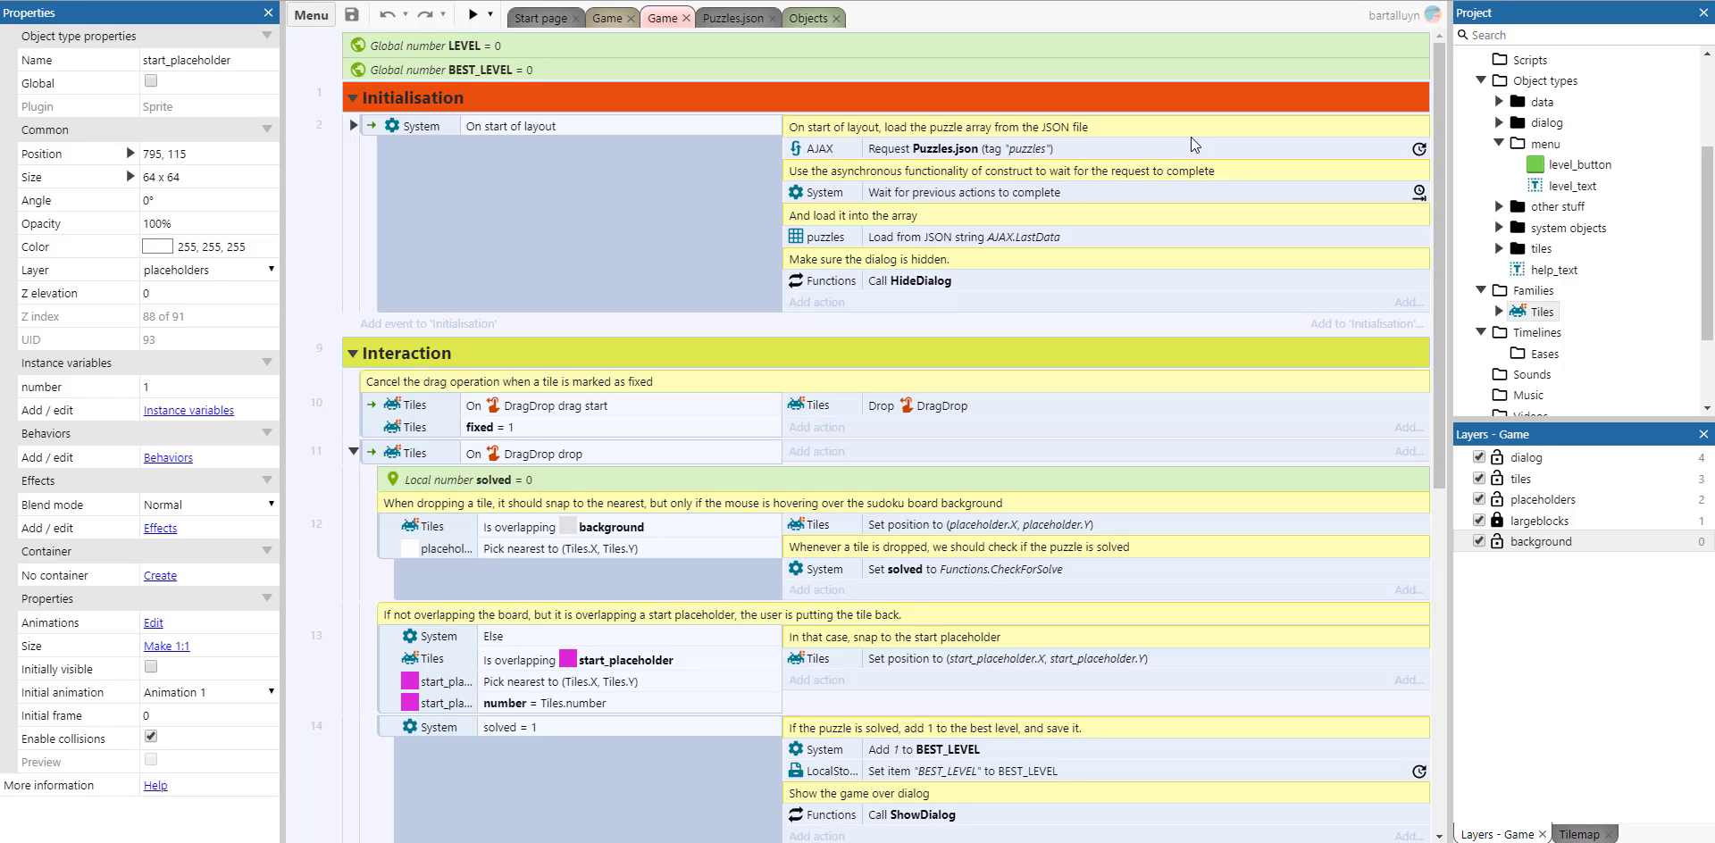